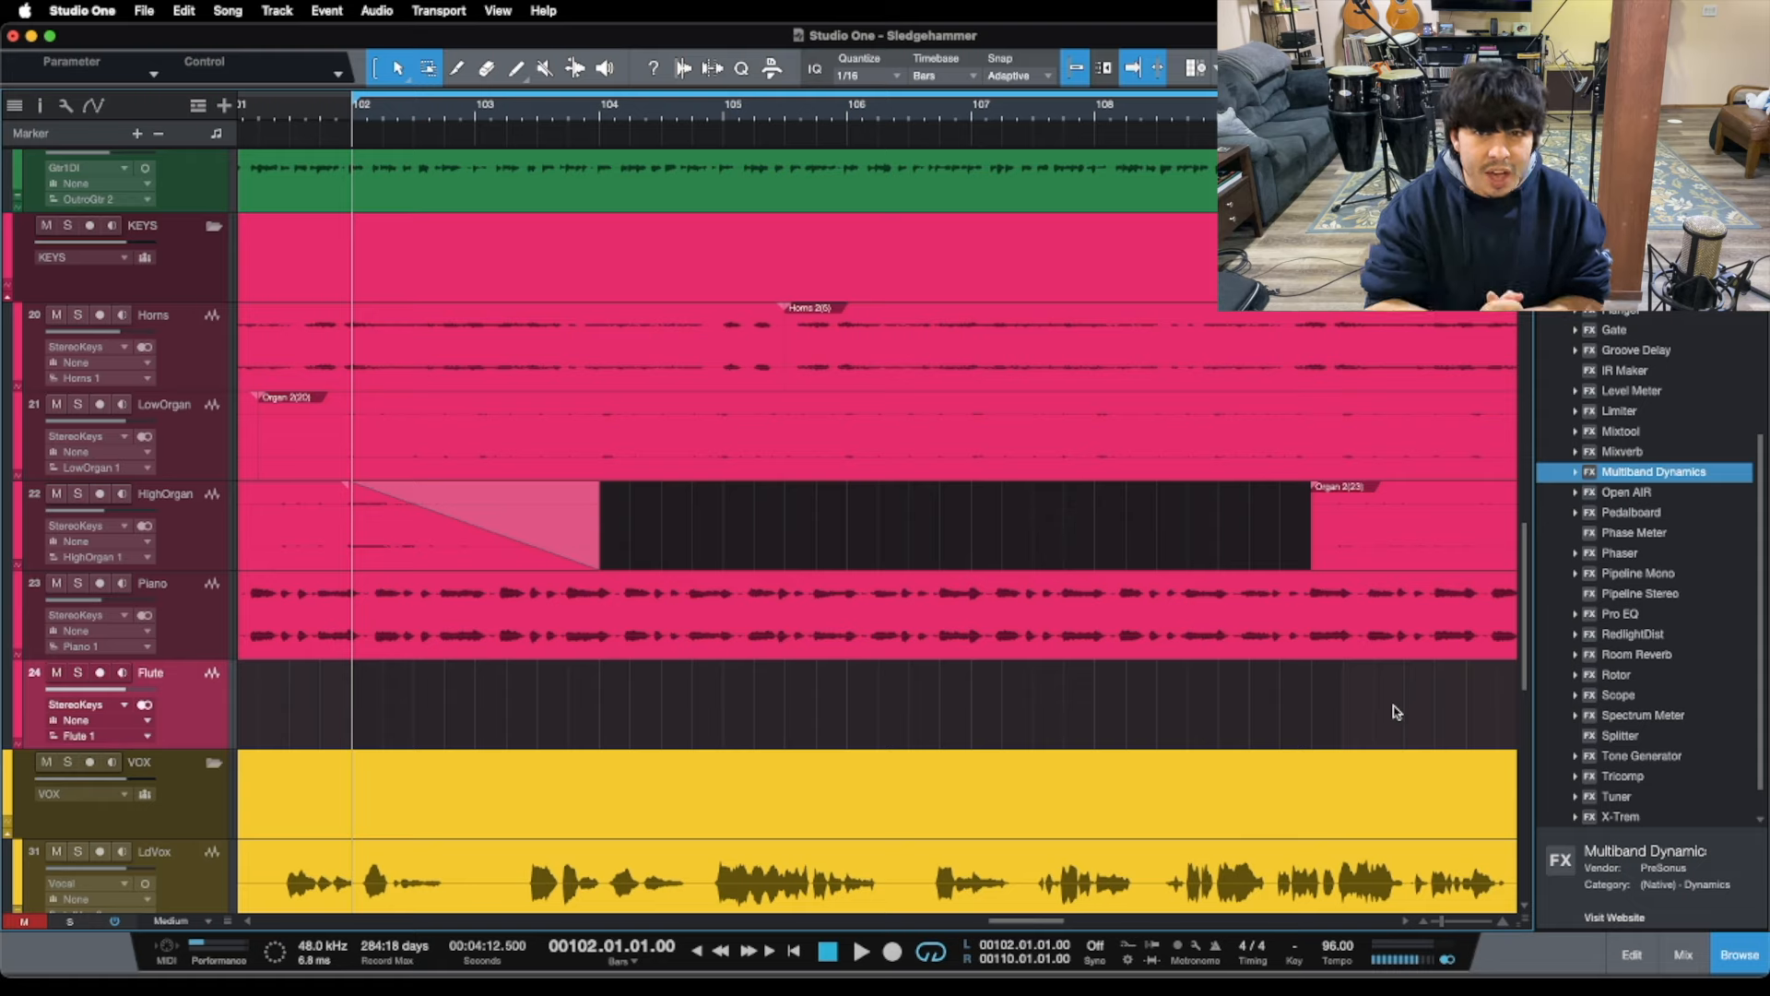
# - Scroll through the arrangement and bring up the Mix console
pyautogui.scroll(3)
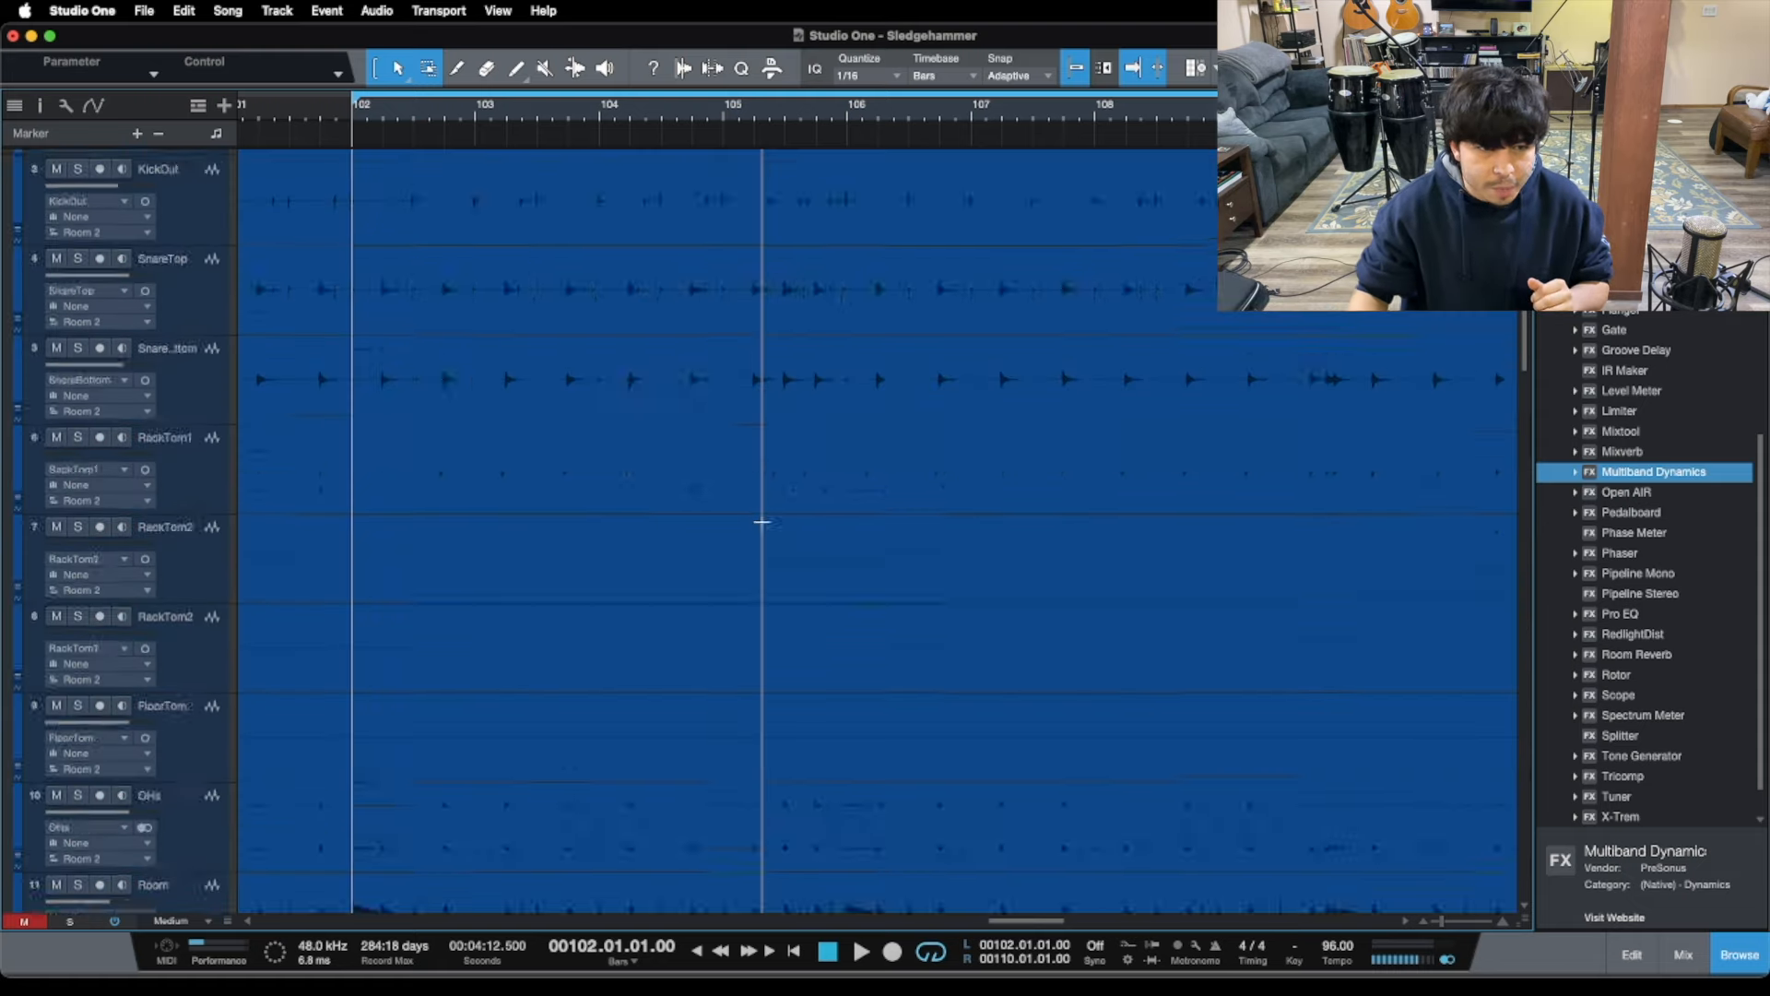
pyautogui.scroll(-3)
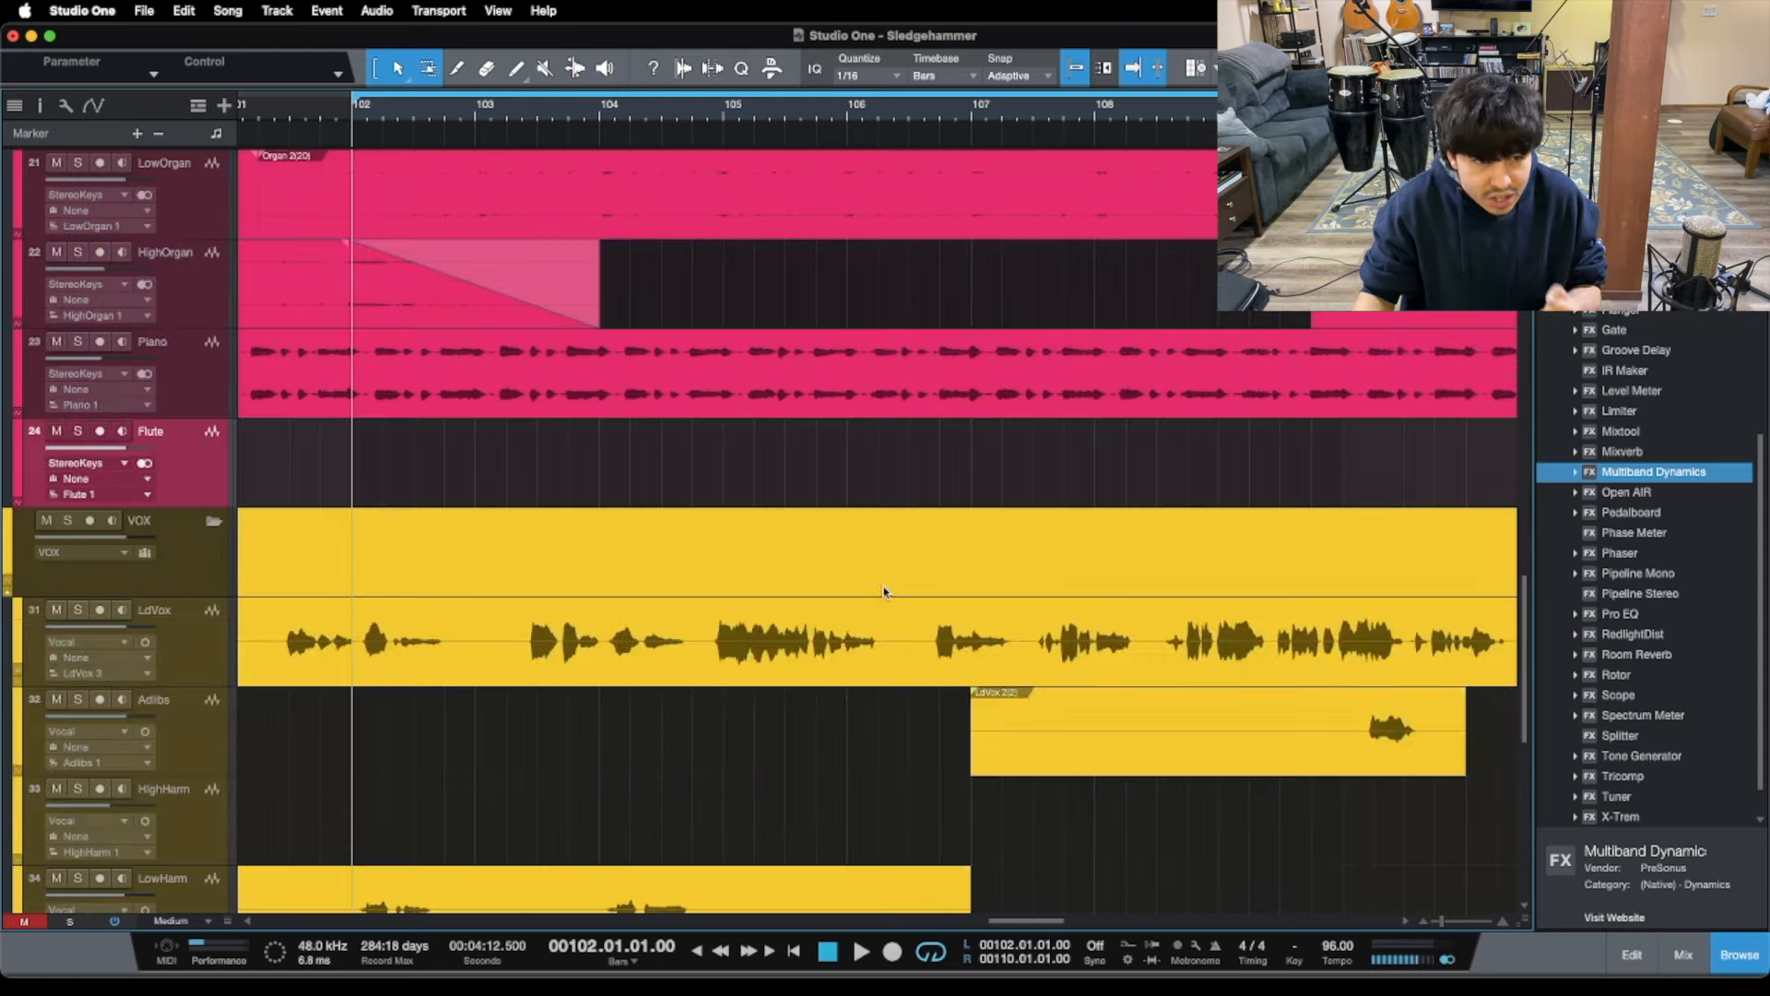
pyautogui.scroll(3)
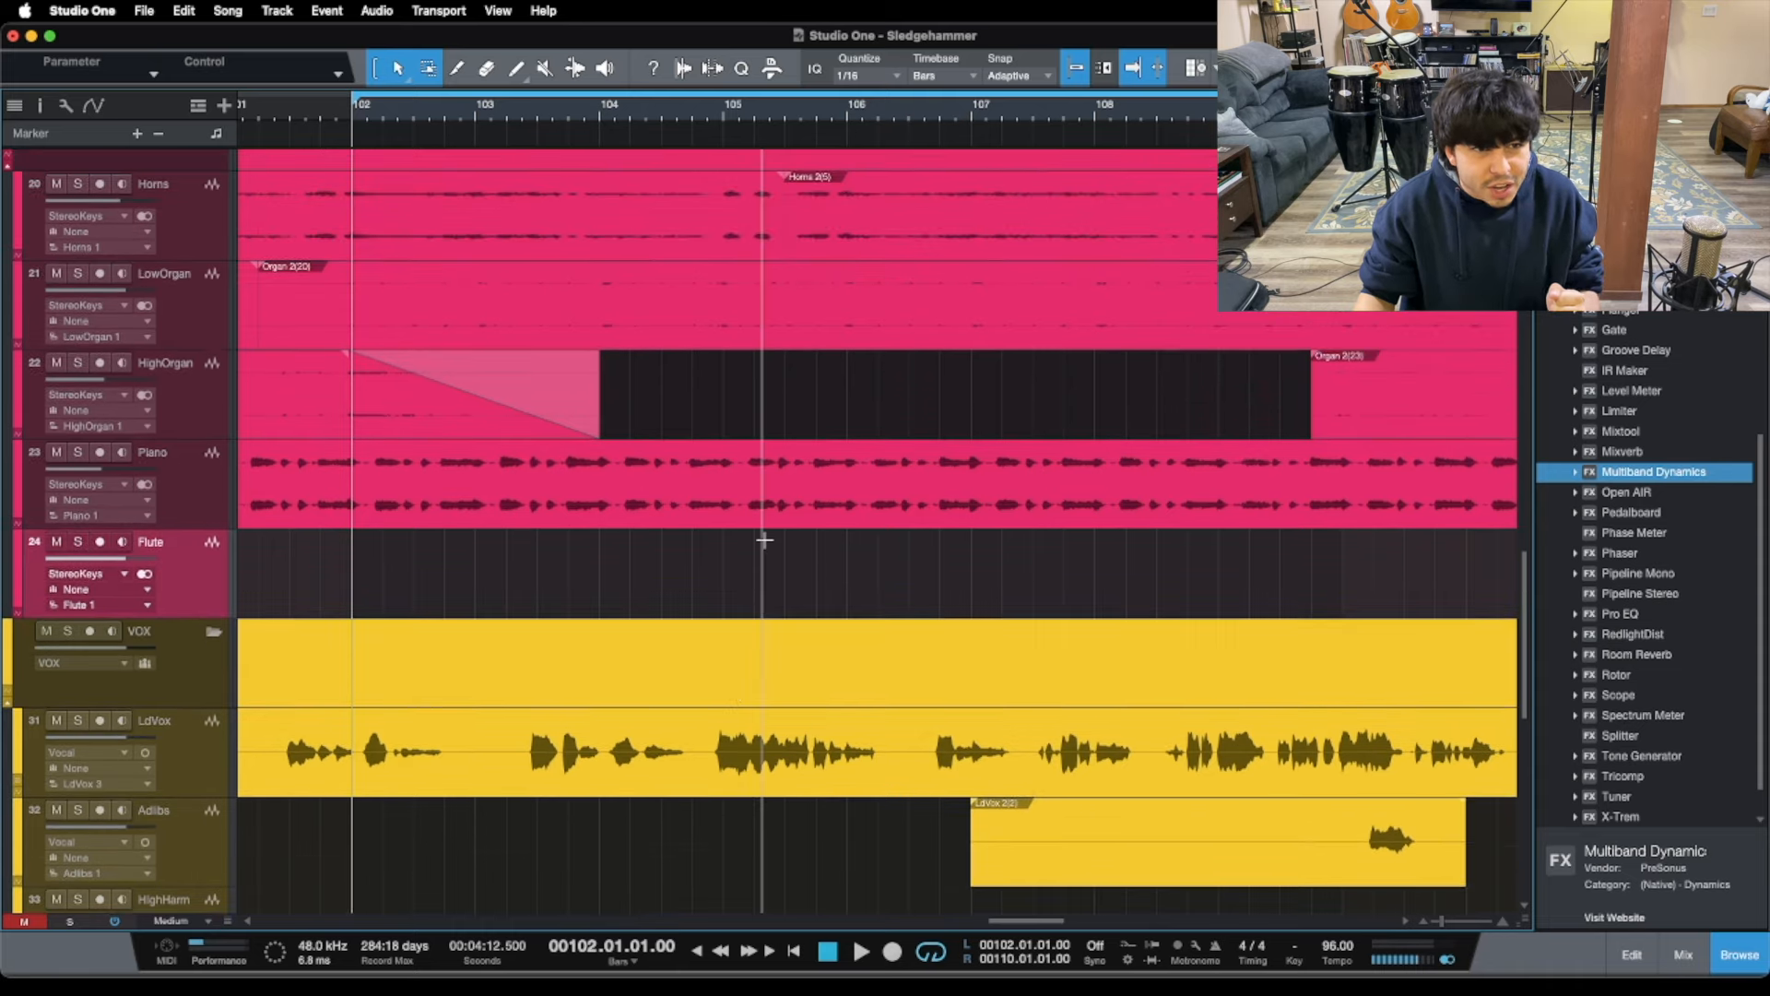
pyautogui.scroll(3)
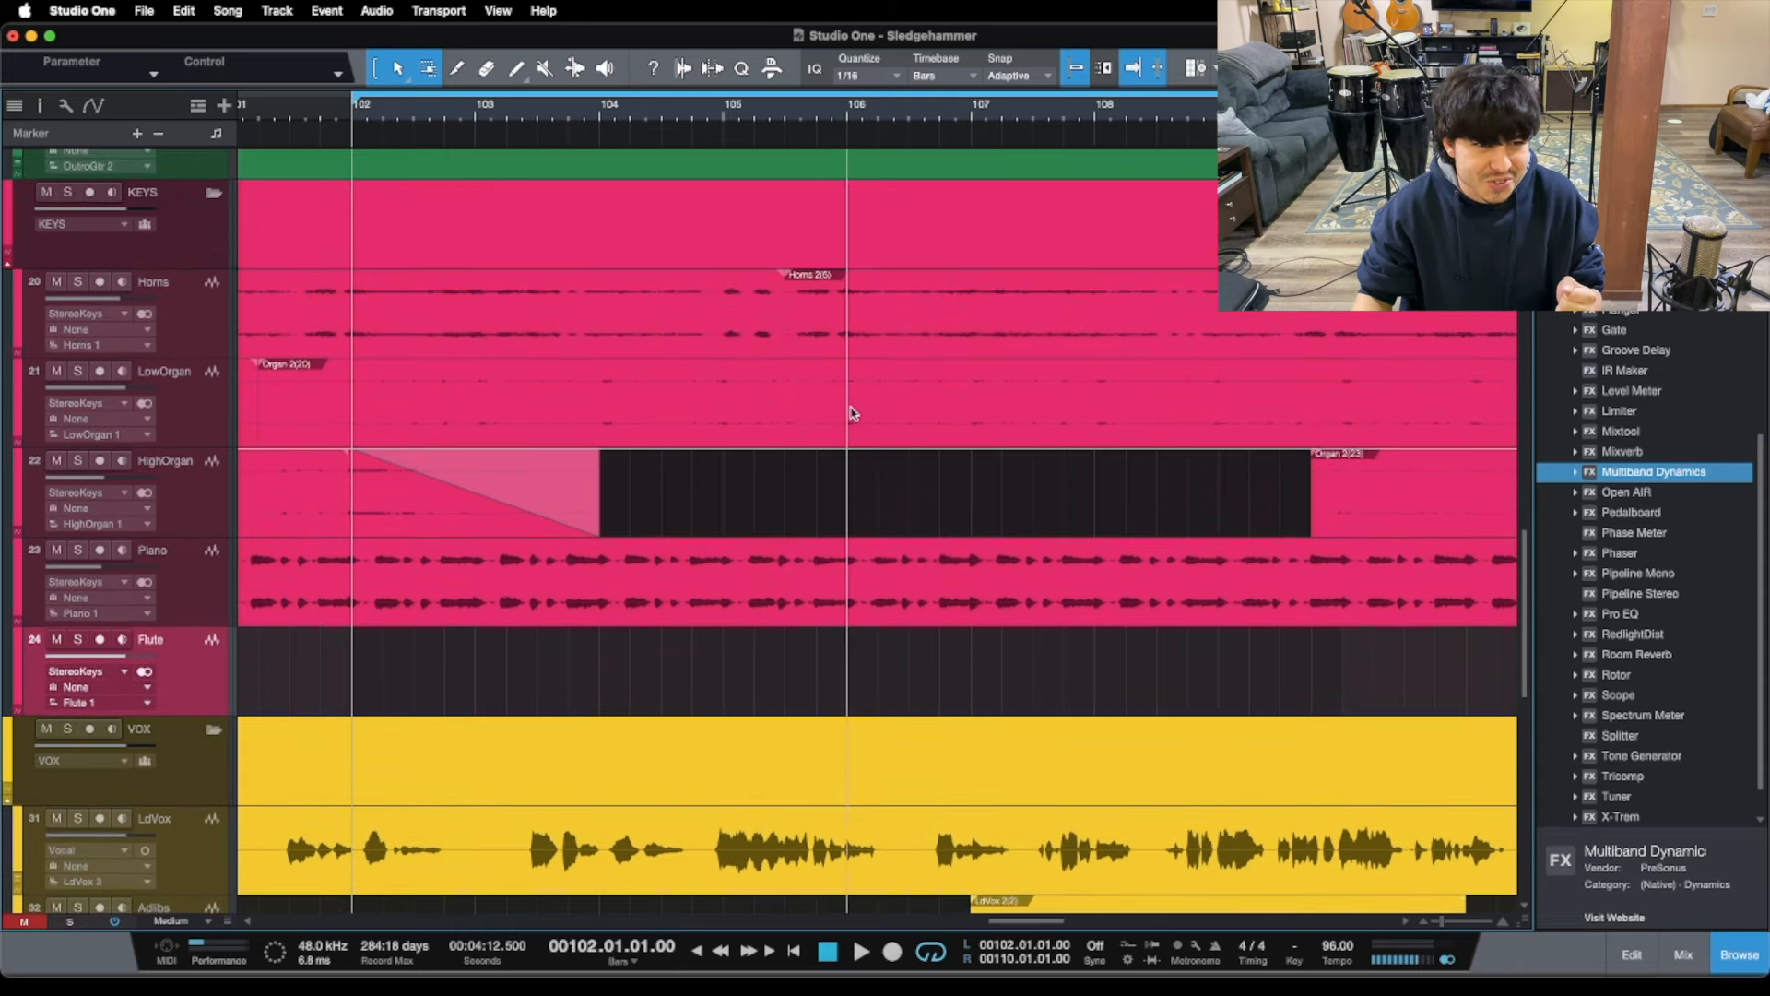
pyautogui.scroll(-3)
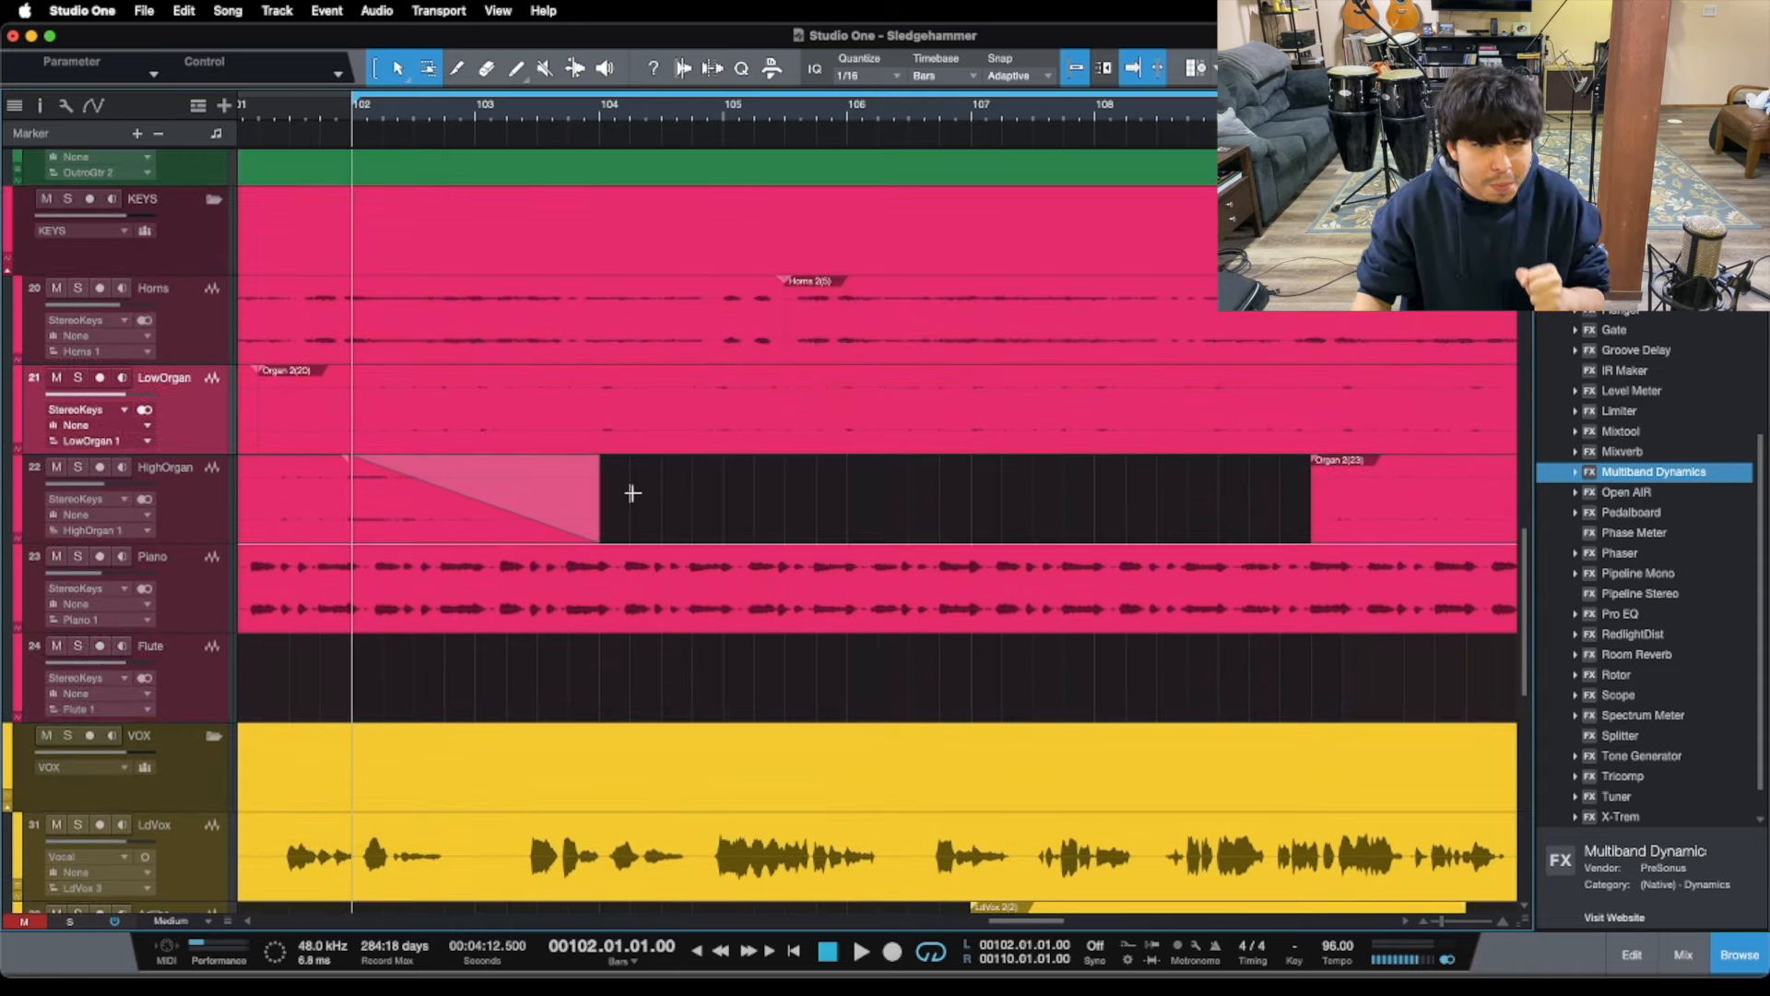
pyautogui.scroll(3)
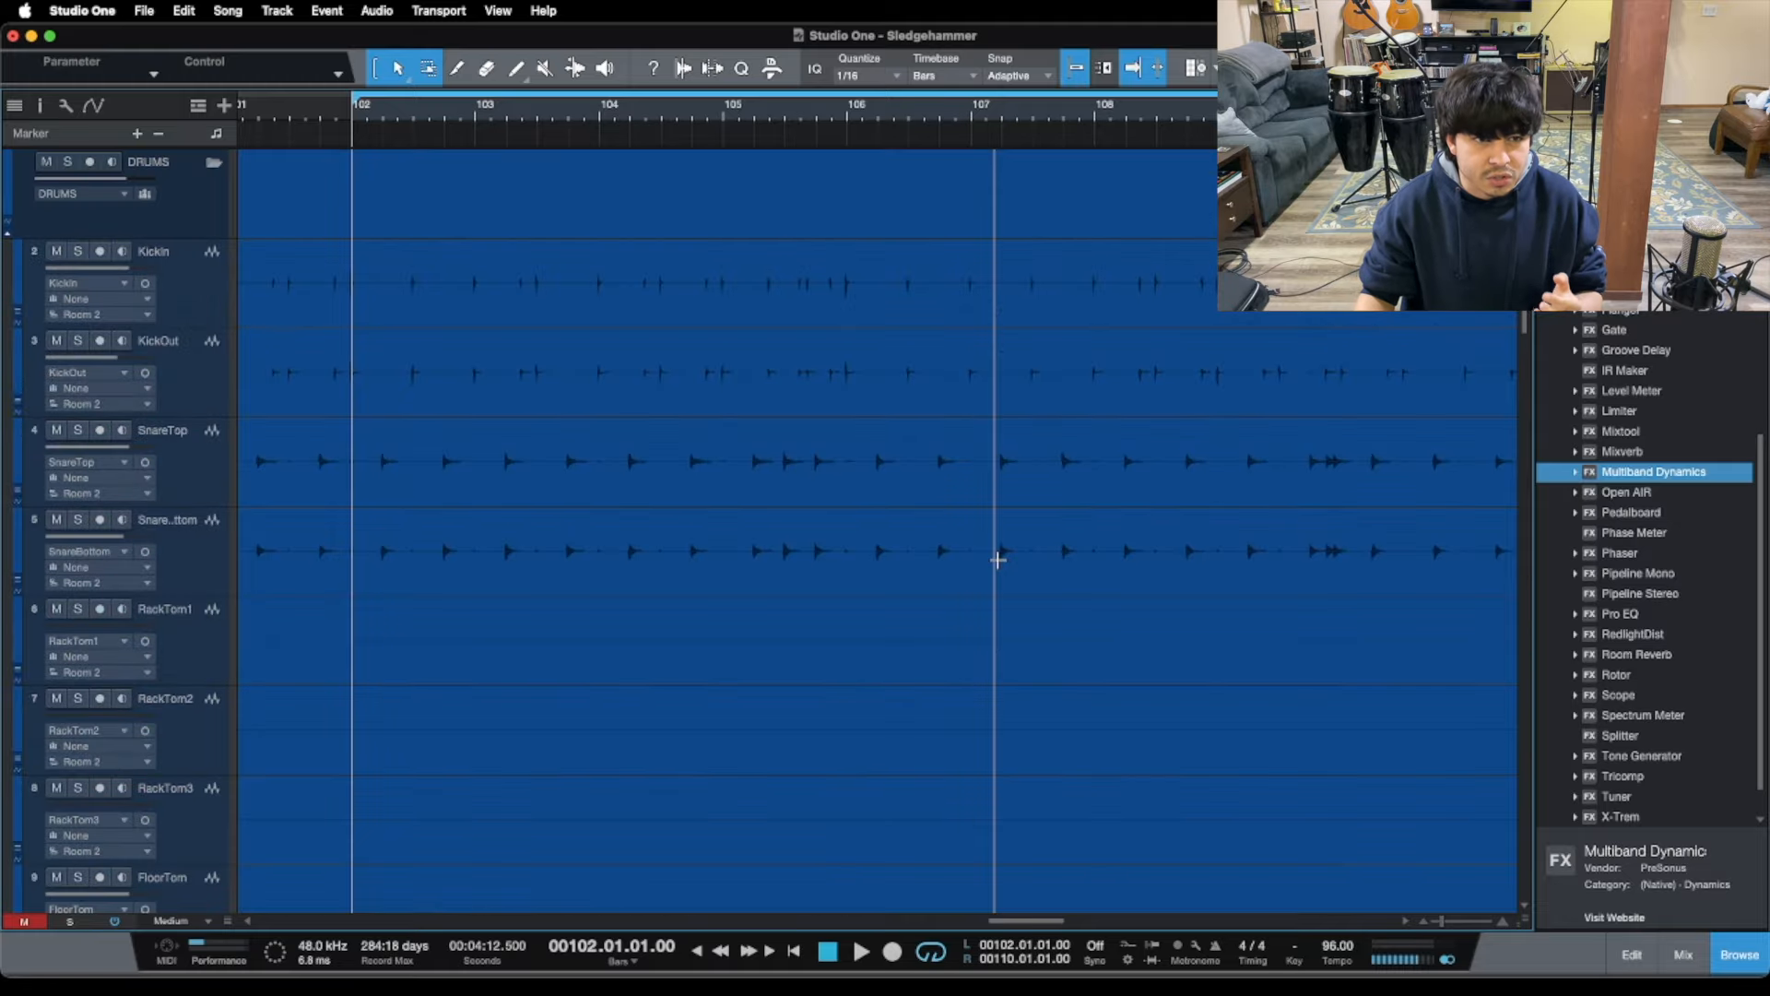
pyautogui.scroll(3)
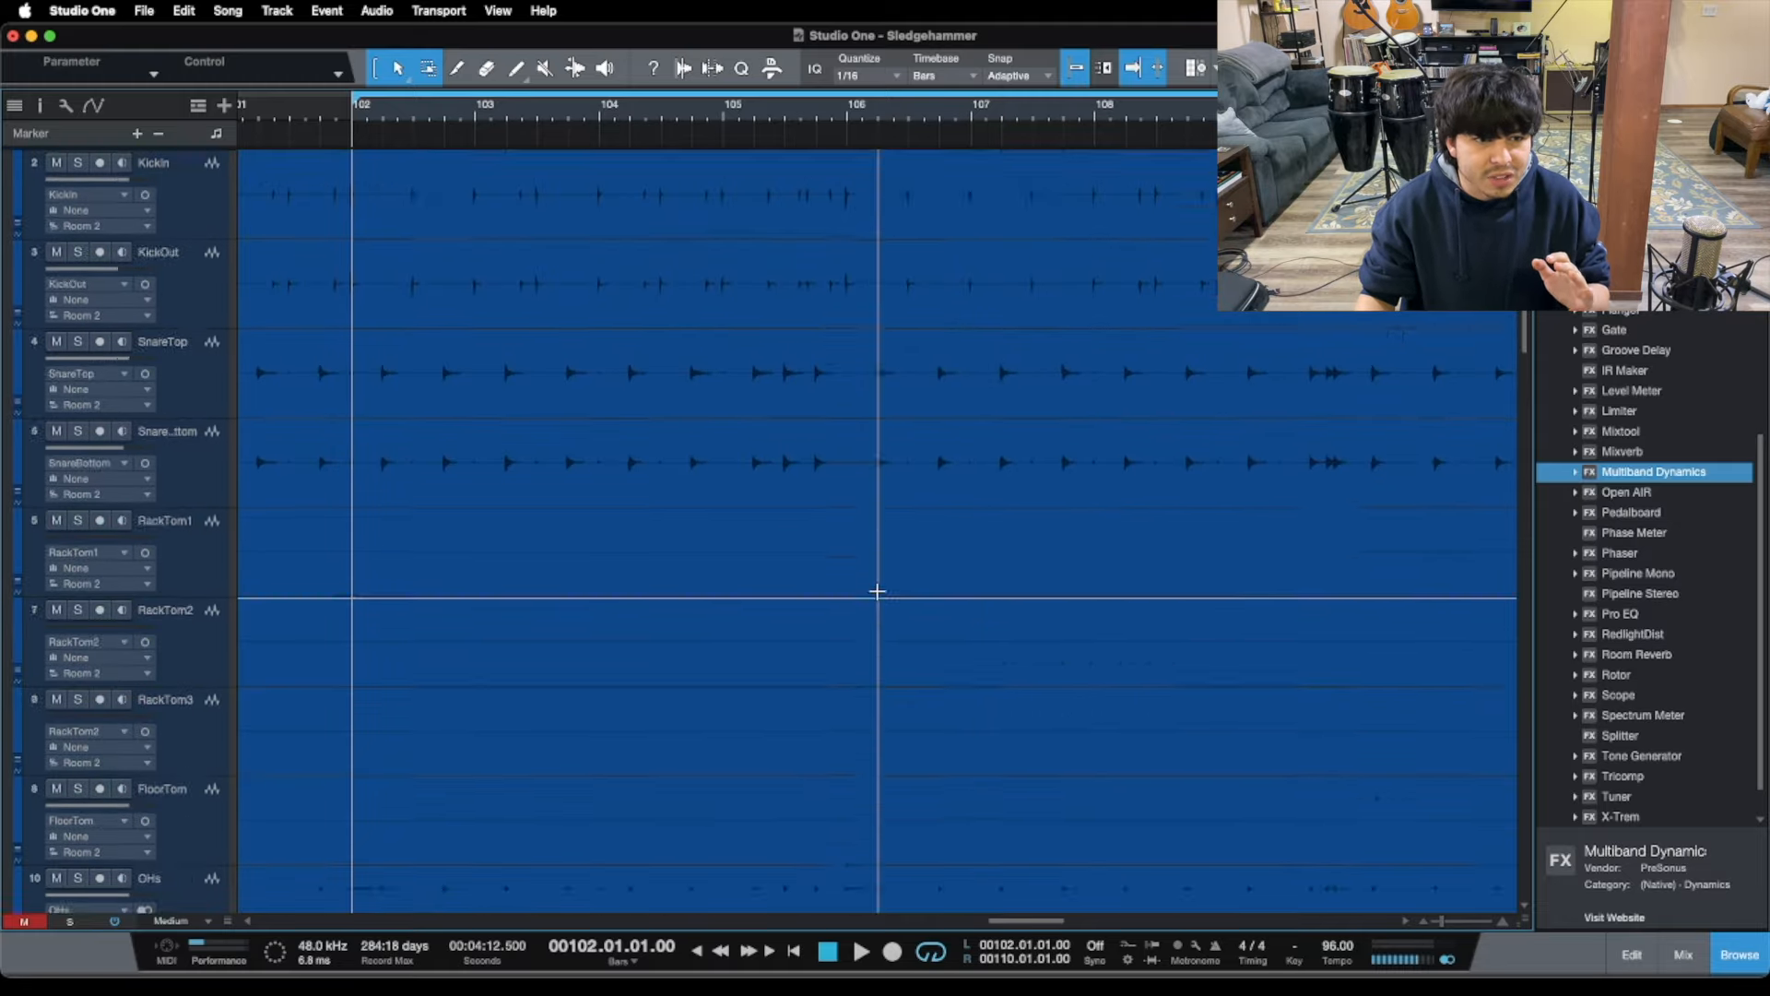
pyautogui.scroll(-3)
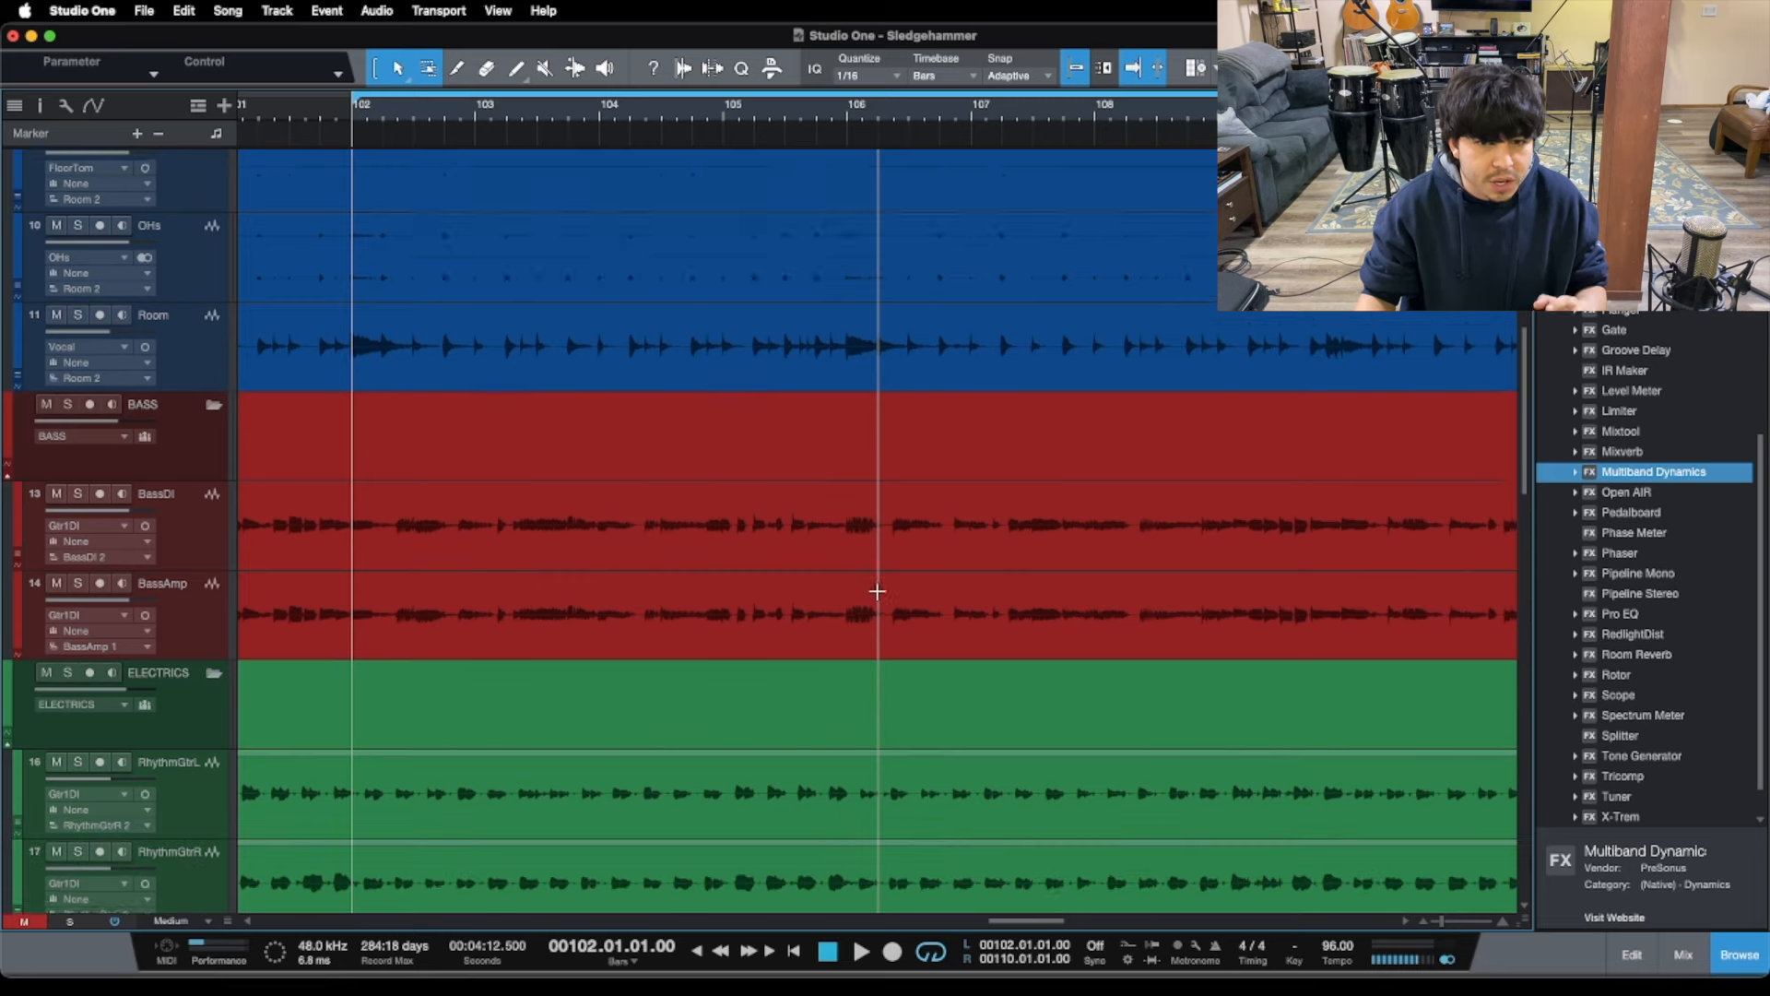
pyautogui.scroll(-3)
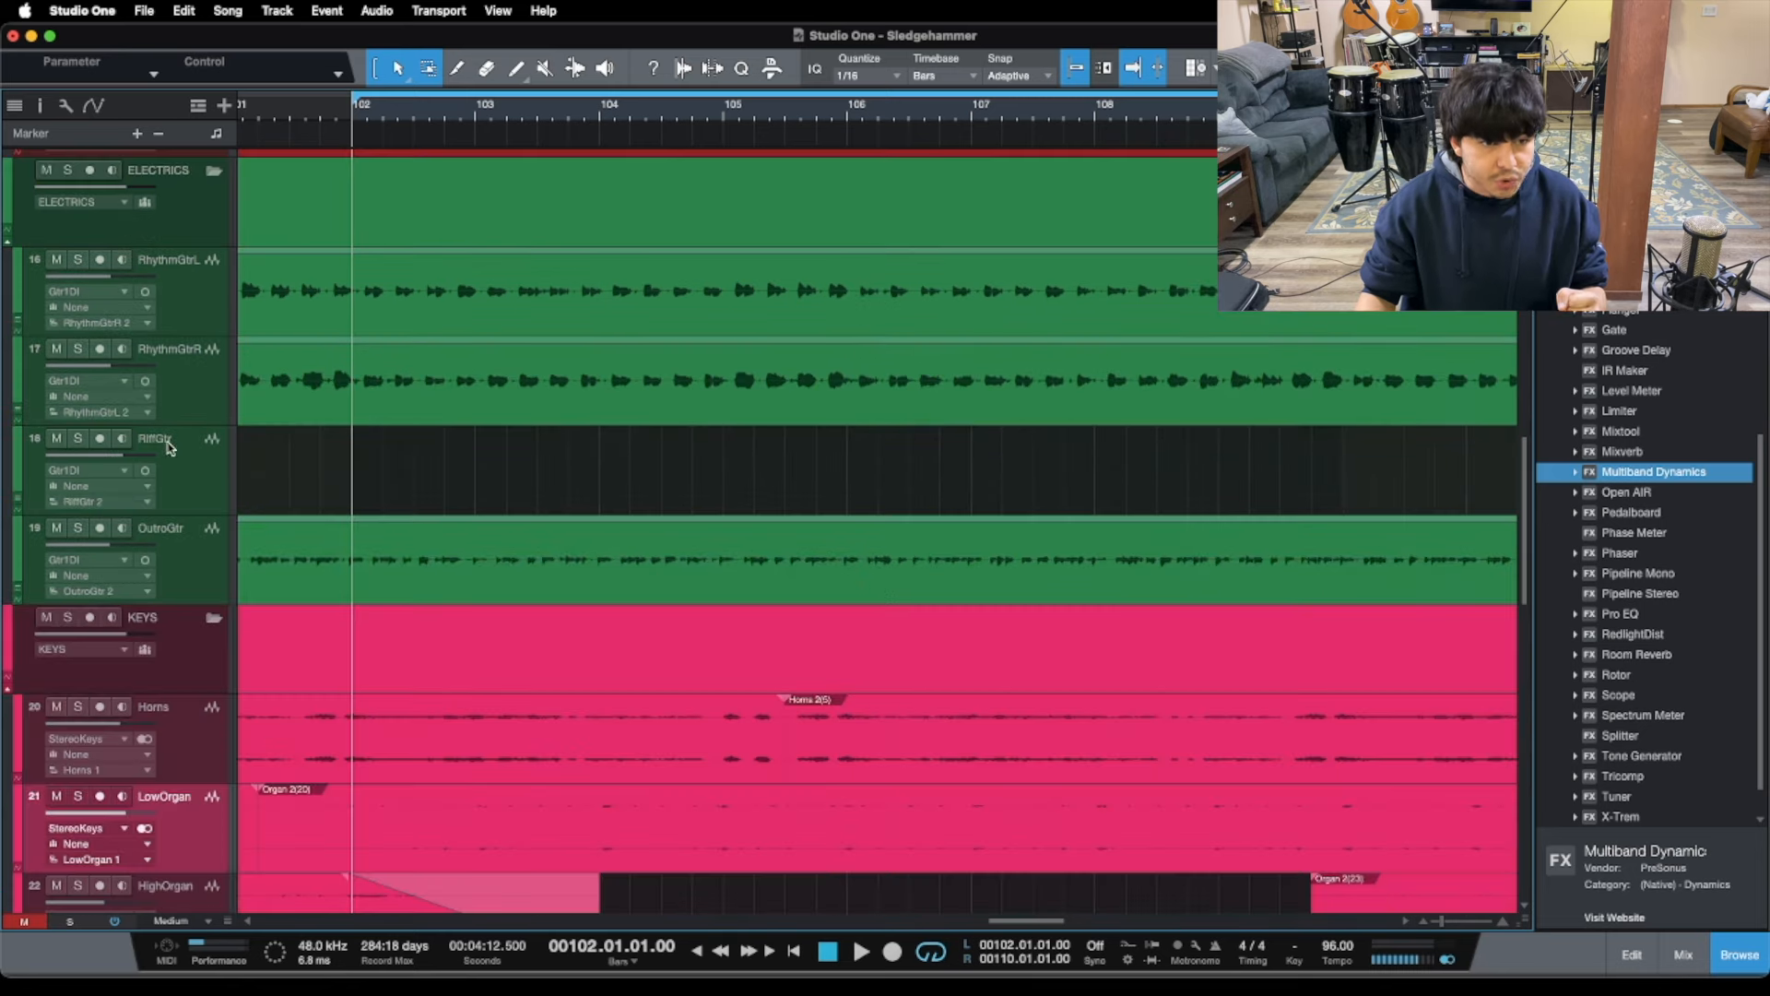
pyautogui.scroll(-3)
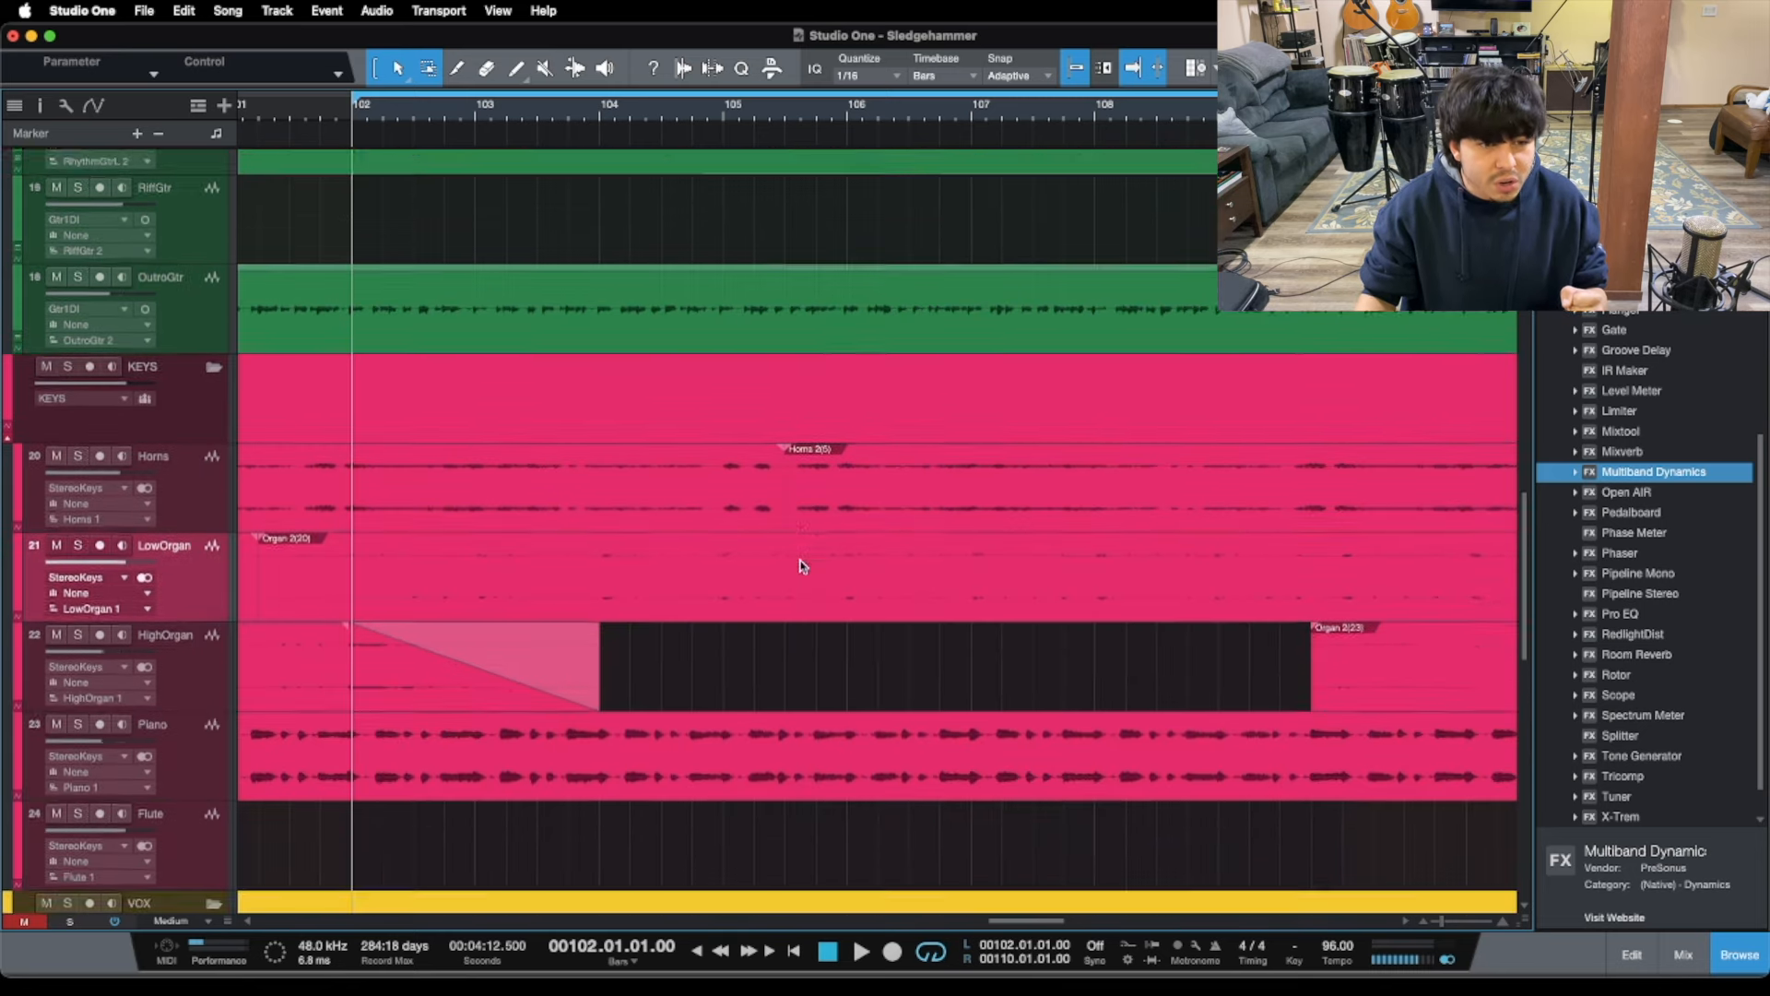
pyautogui.scroll(-3)
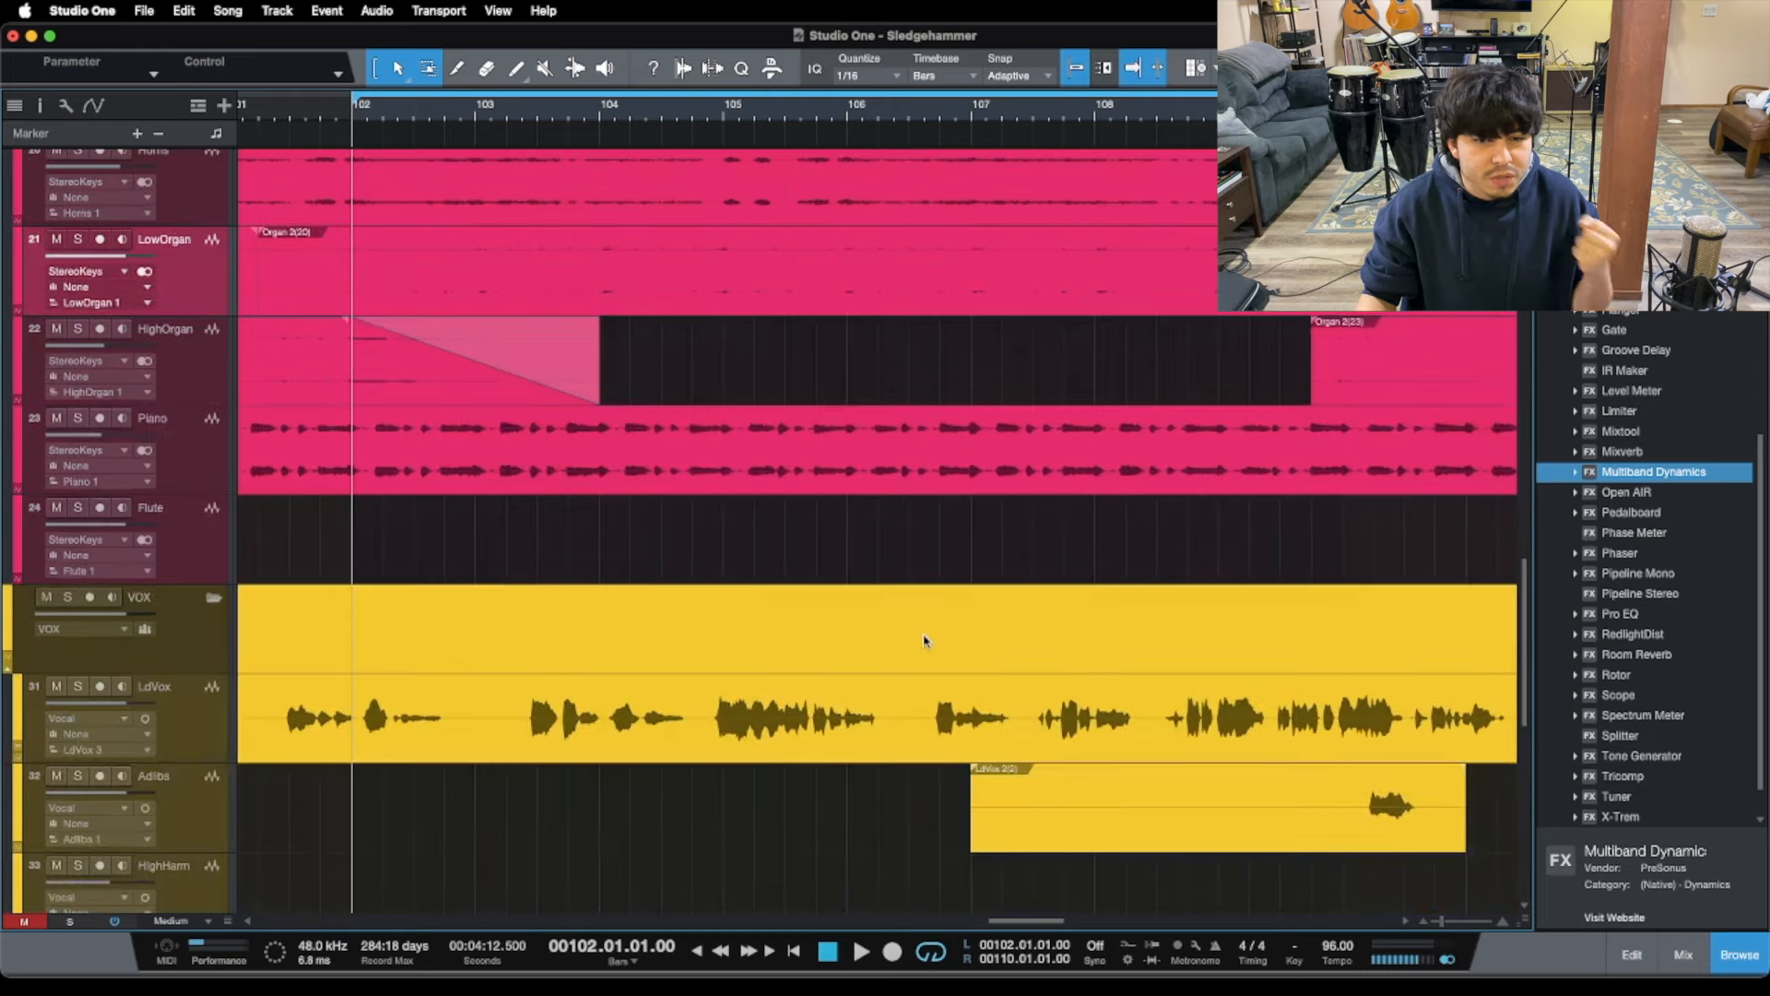
pyautogui.scroll(-3)
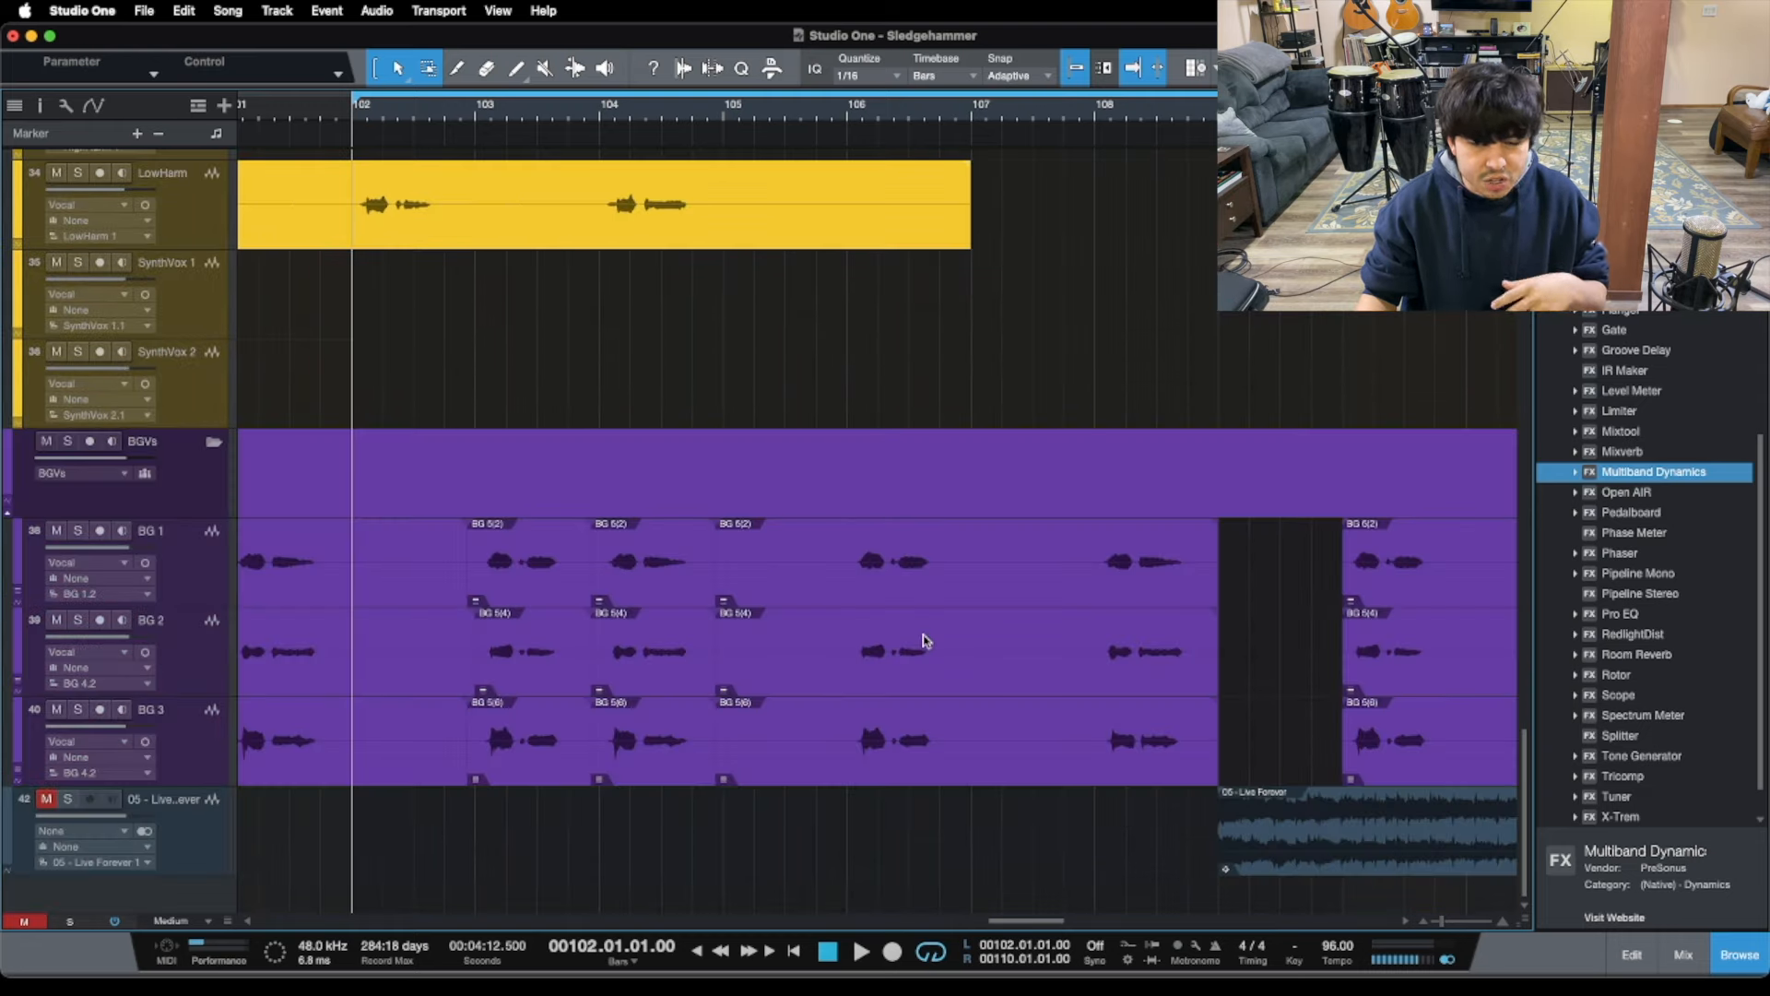
pyautogui.scroll(3)
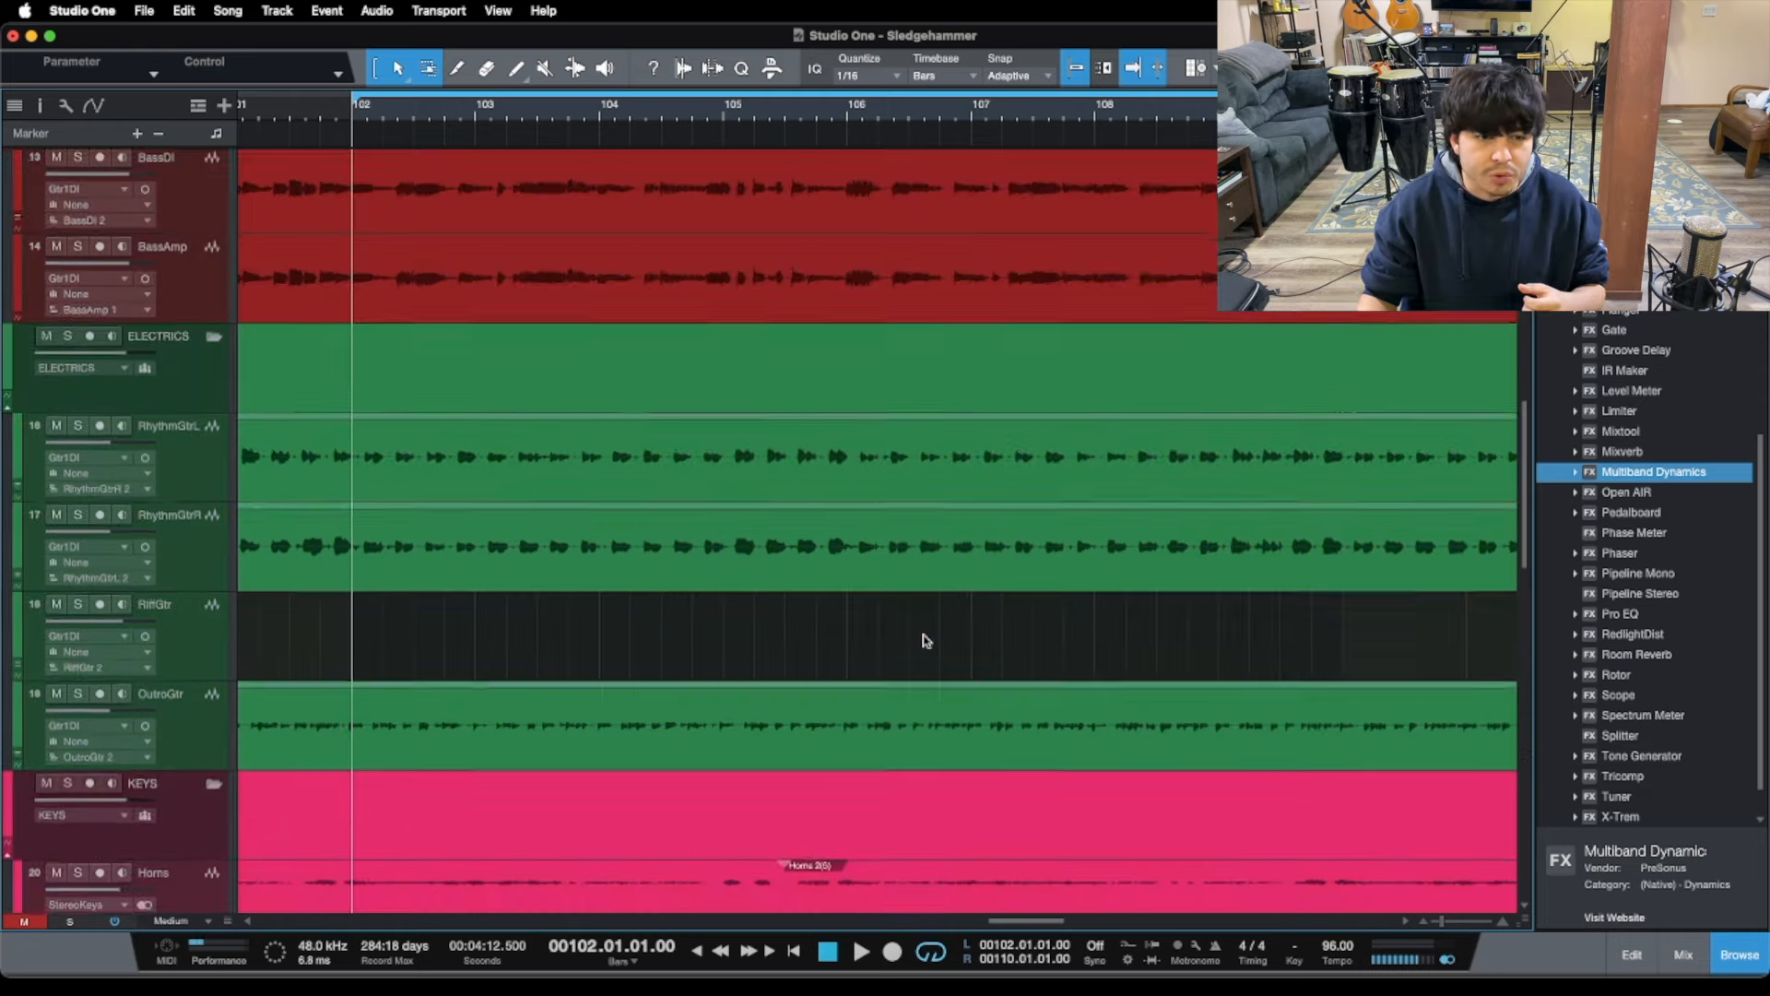
pyautogui.scroll(-3)
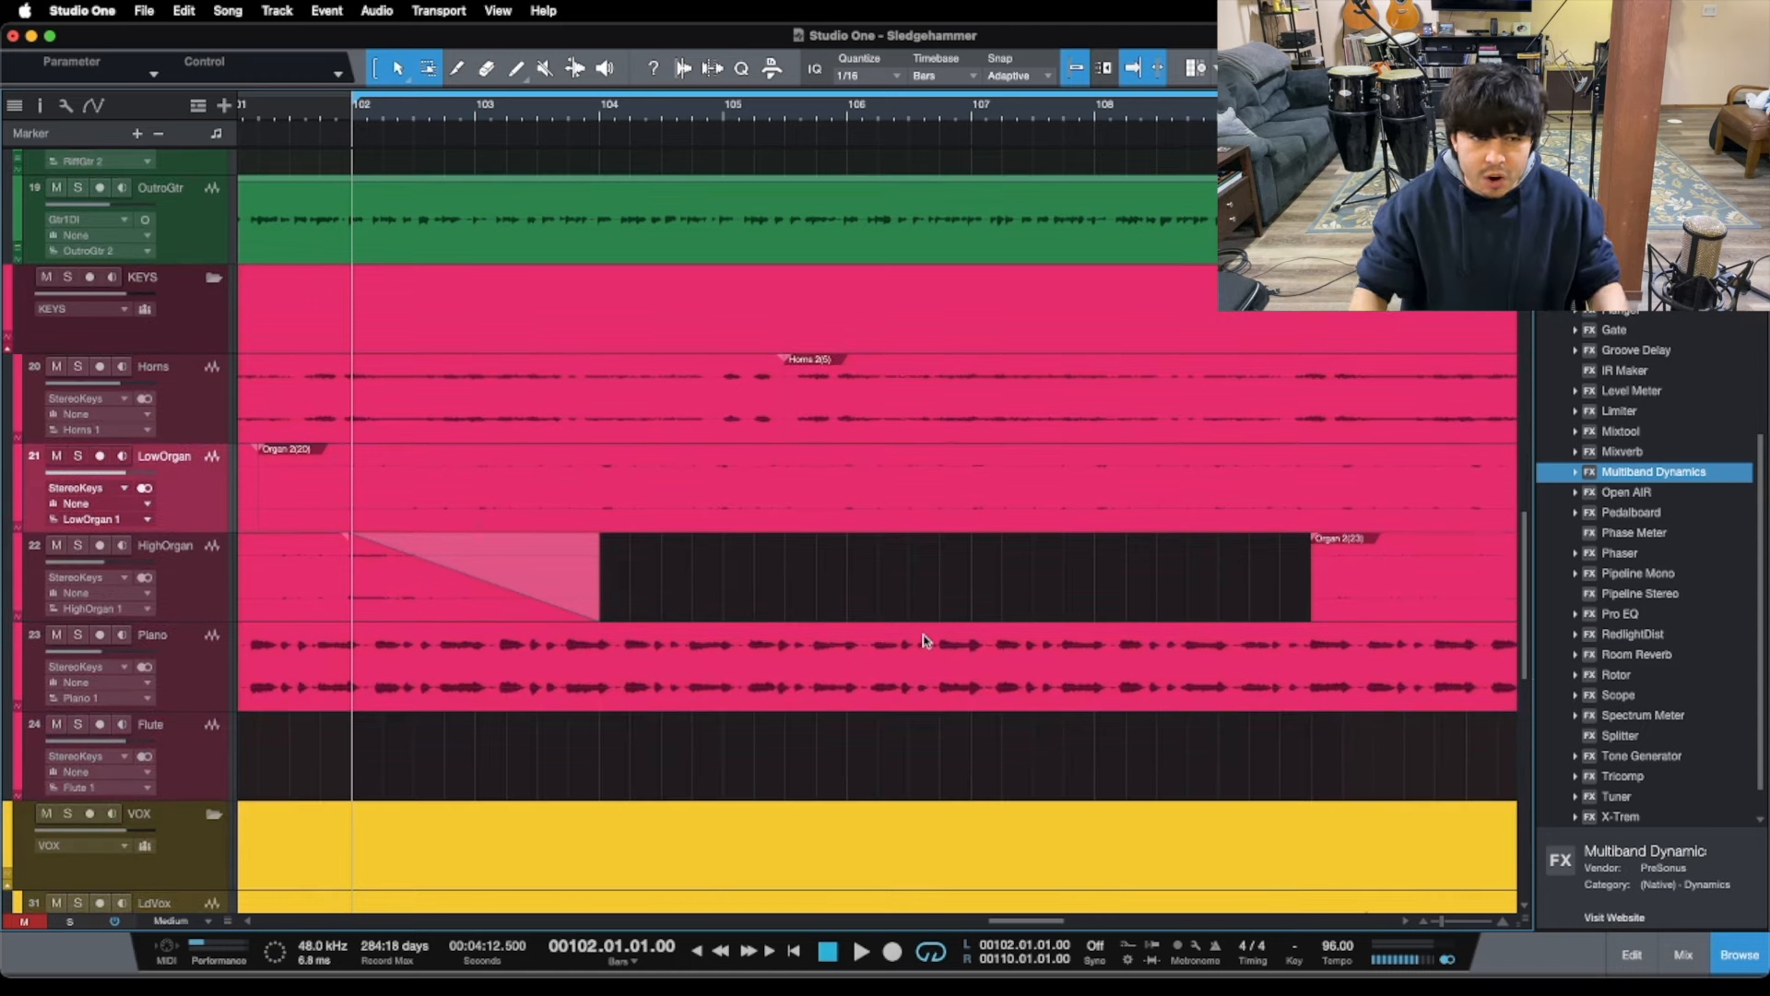
pyautogui.click(1682, 953)
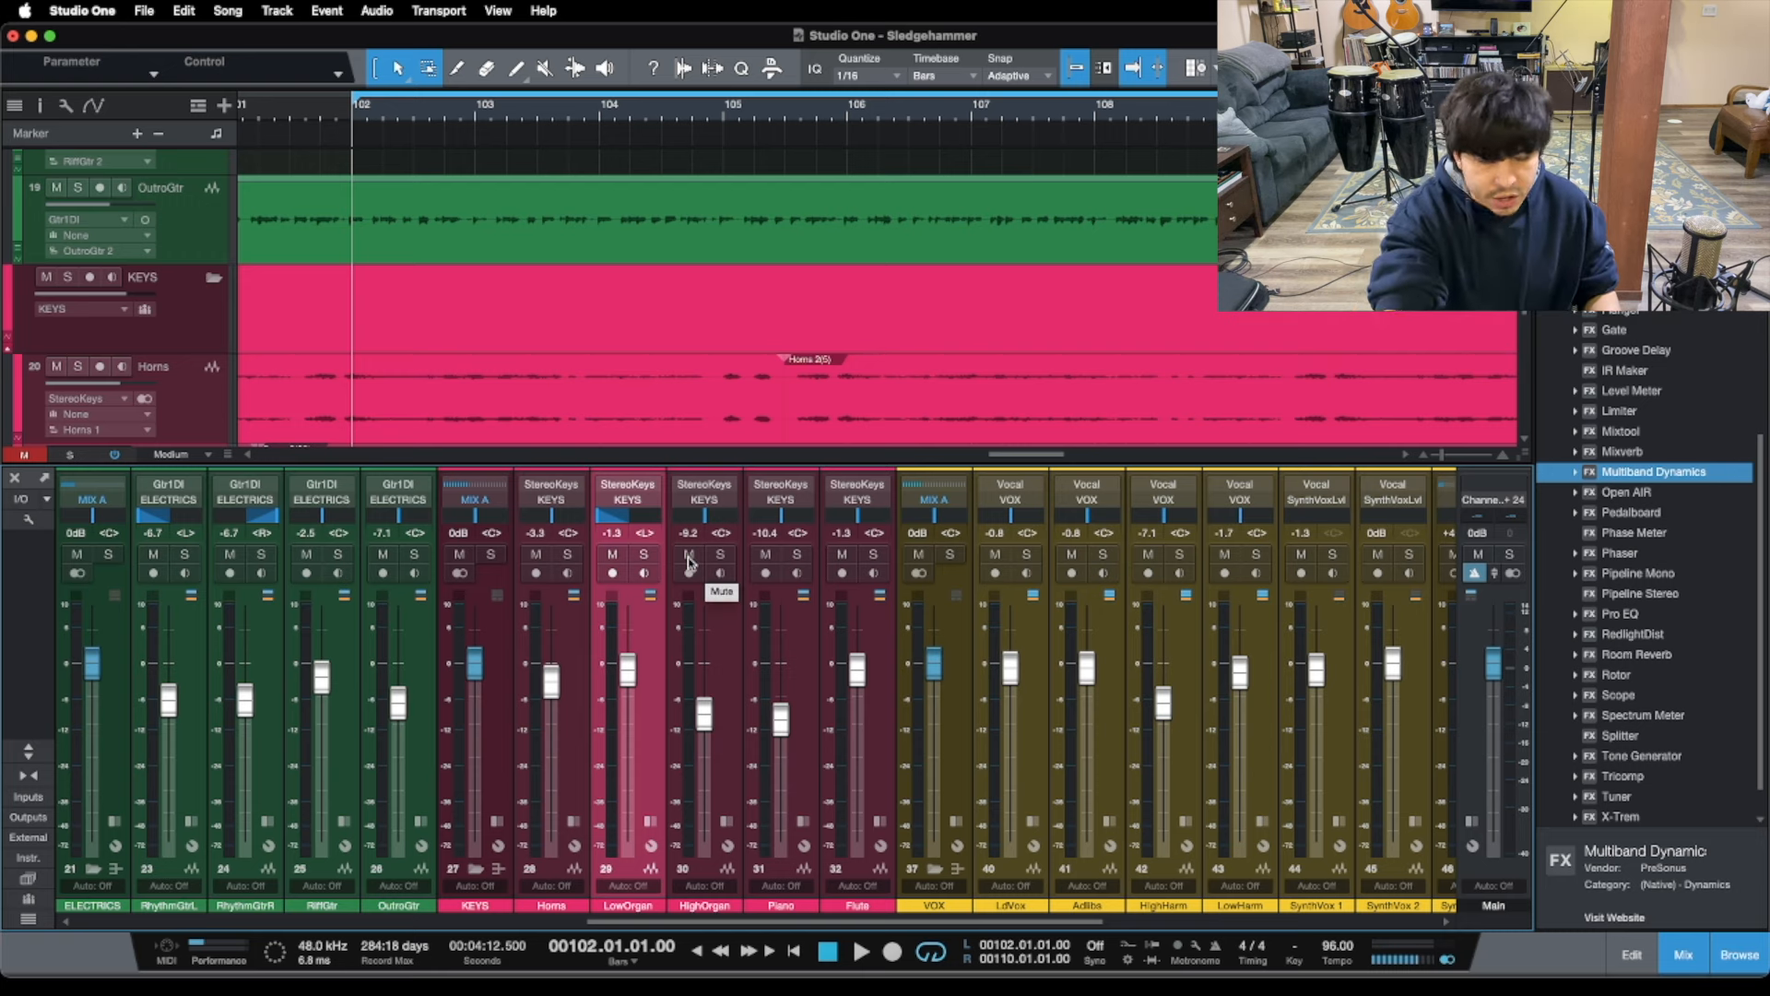
# - Solo the LowOrgan channel and expand its RedlightDist, Pro EQ and Fat Channel inserts
pyautogui.click(861, 952)
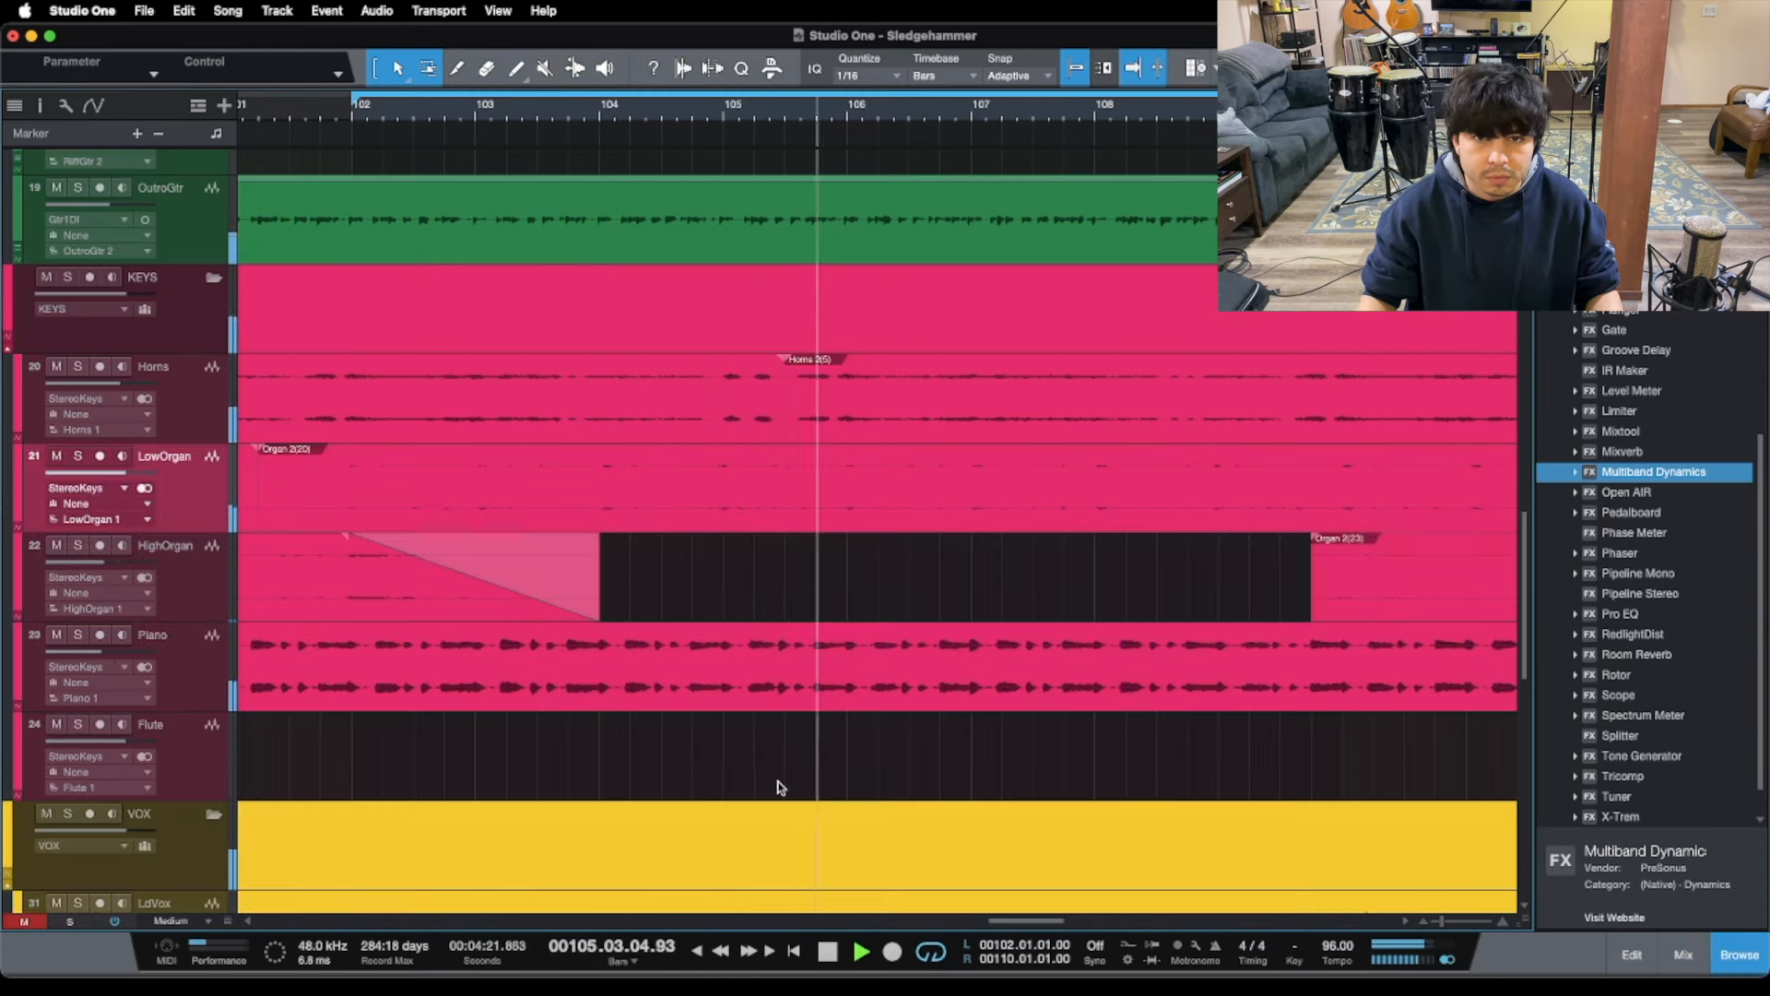
pyautogui.click(861, 951)
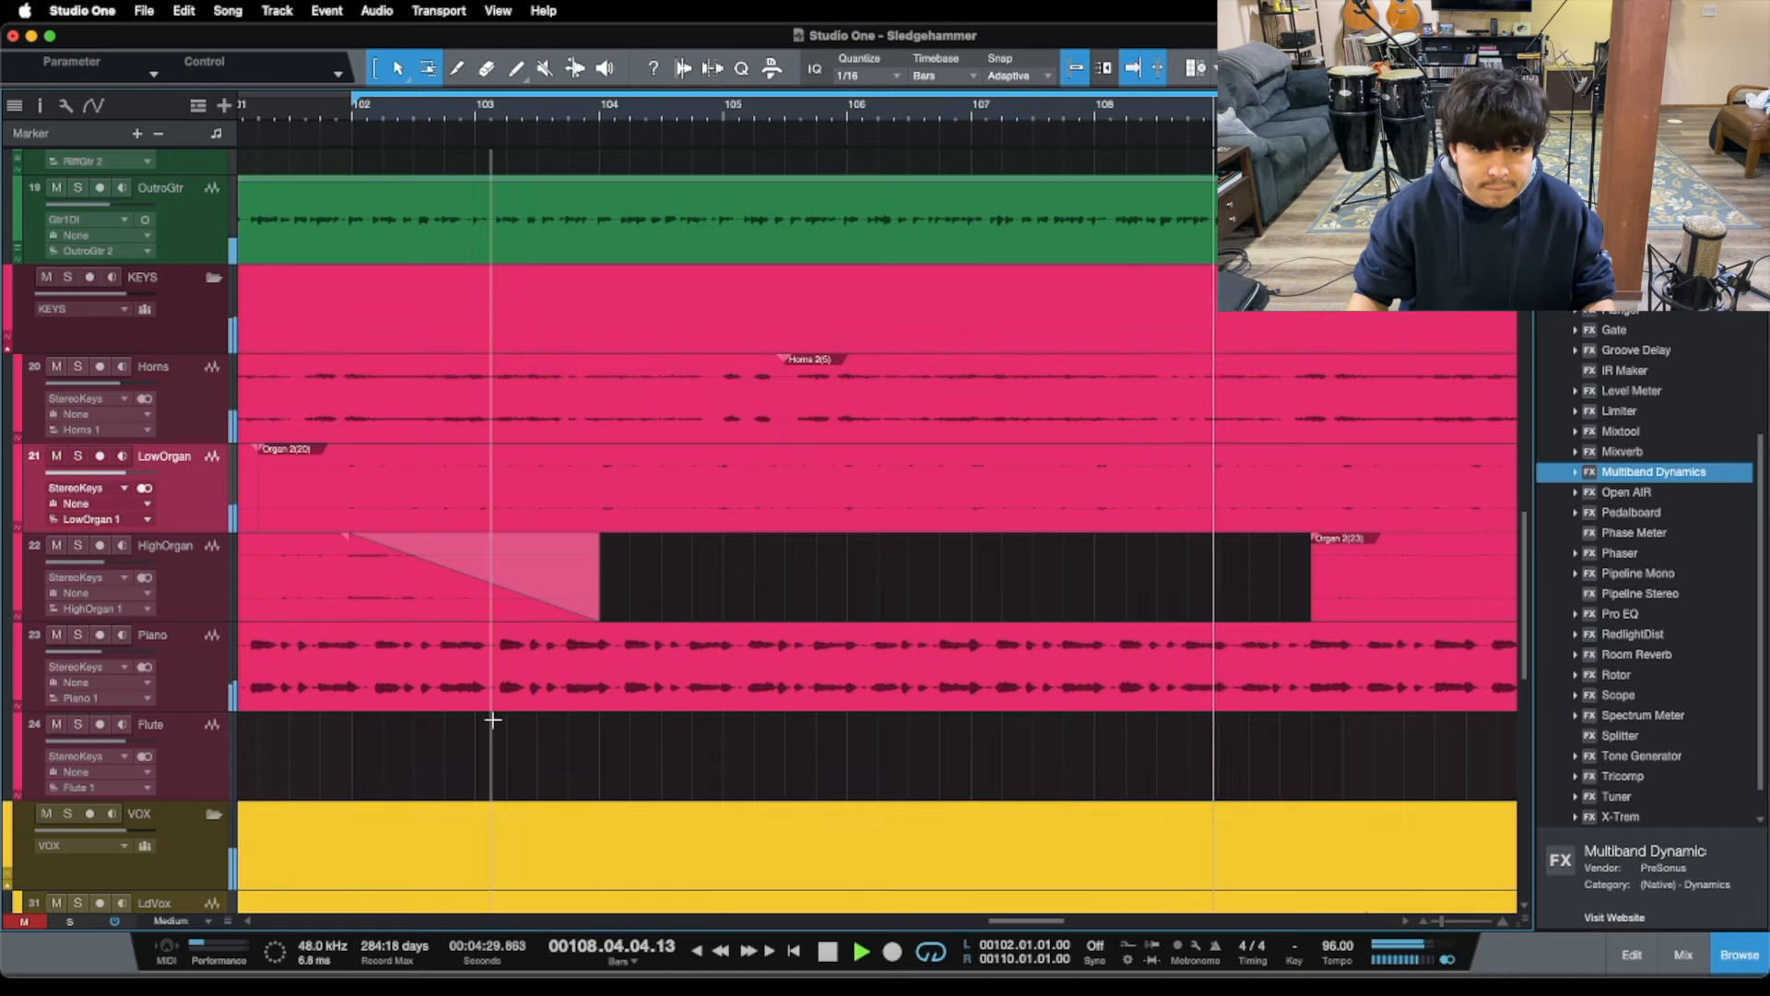
pyautogui.click(1682, 954)
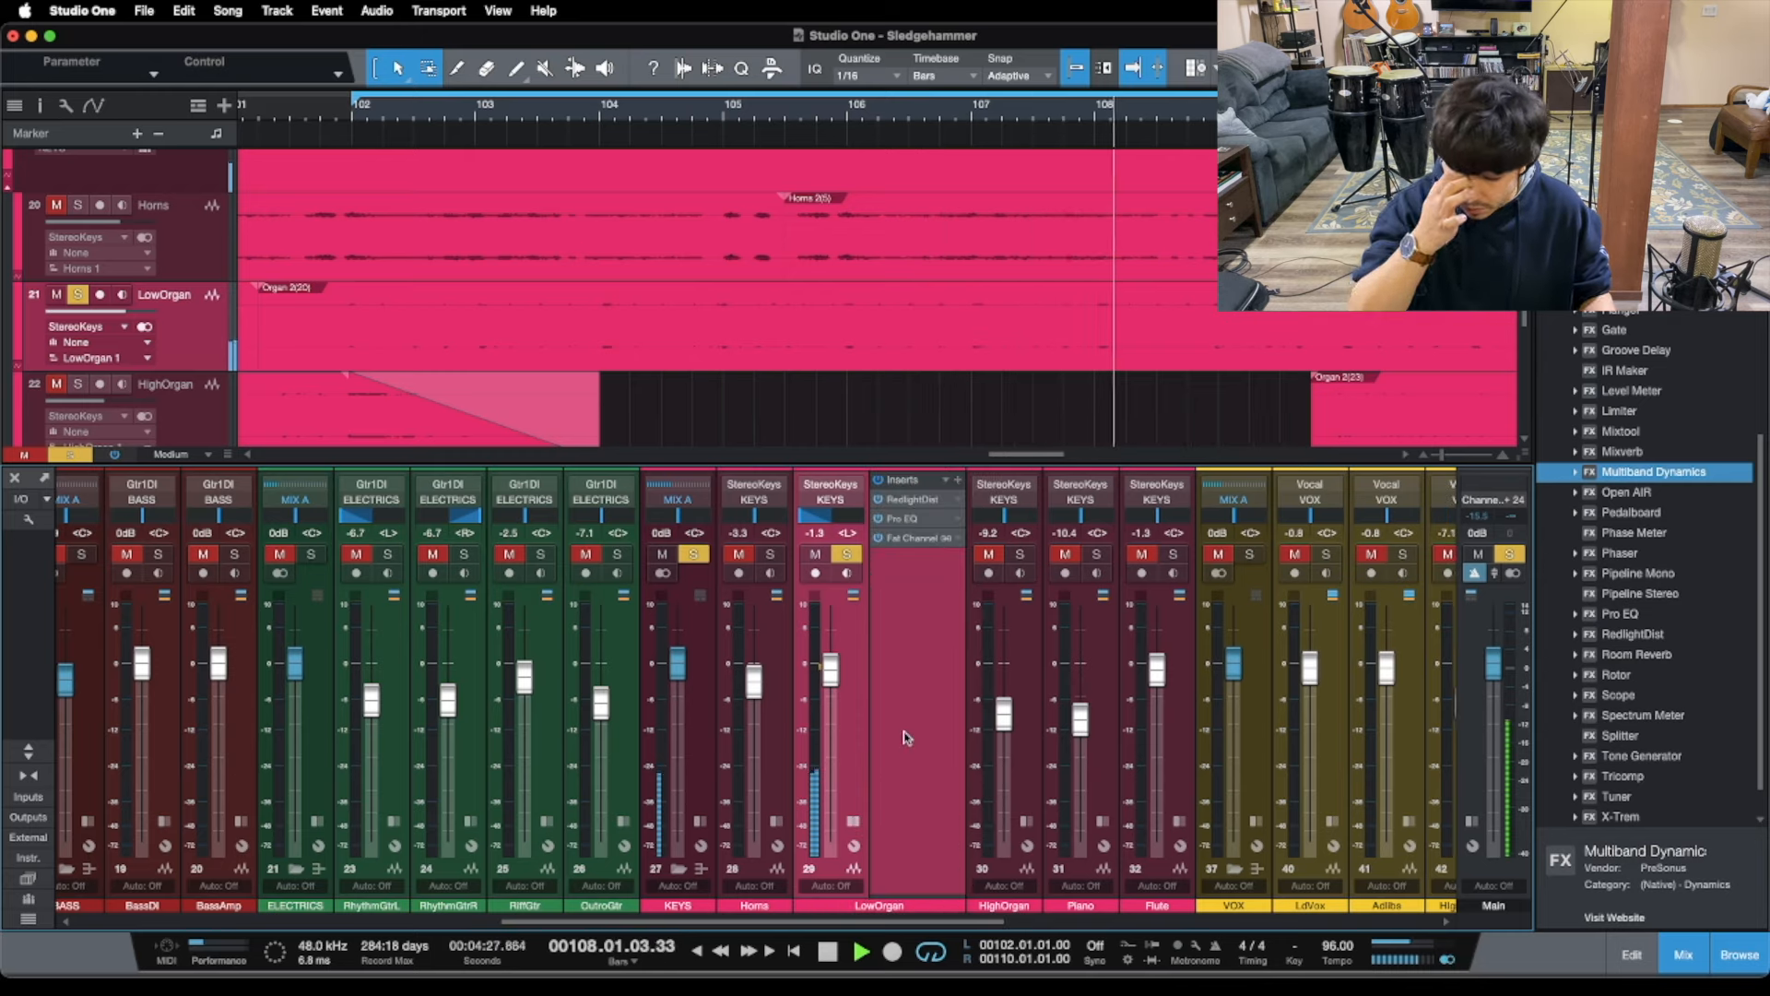
pyautogui.click(861, 951)
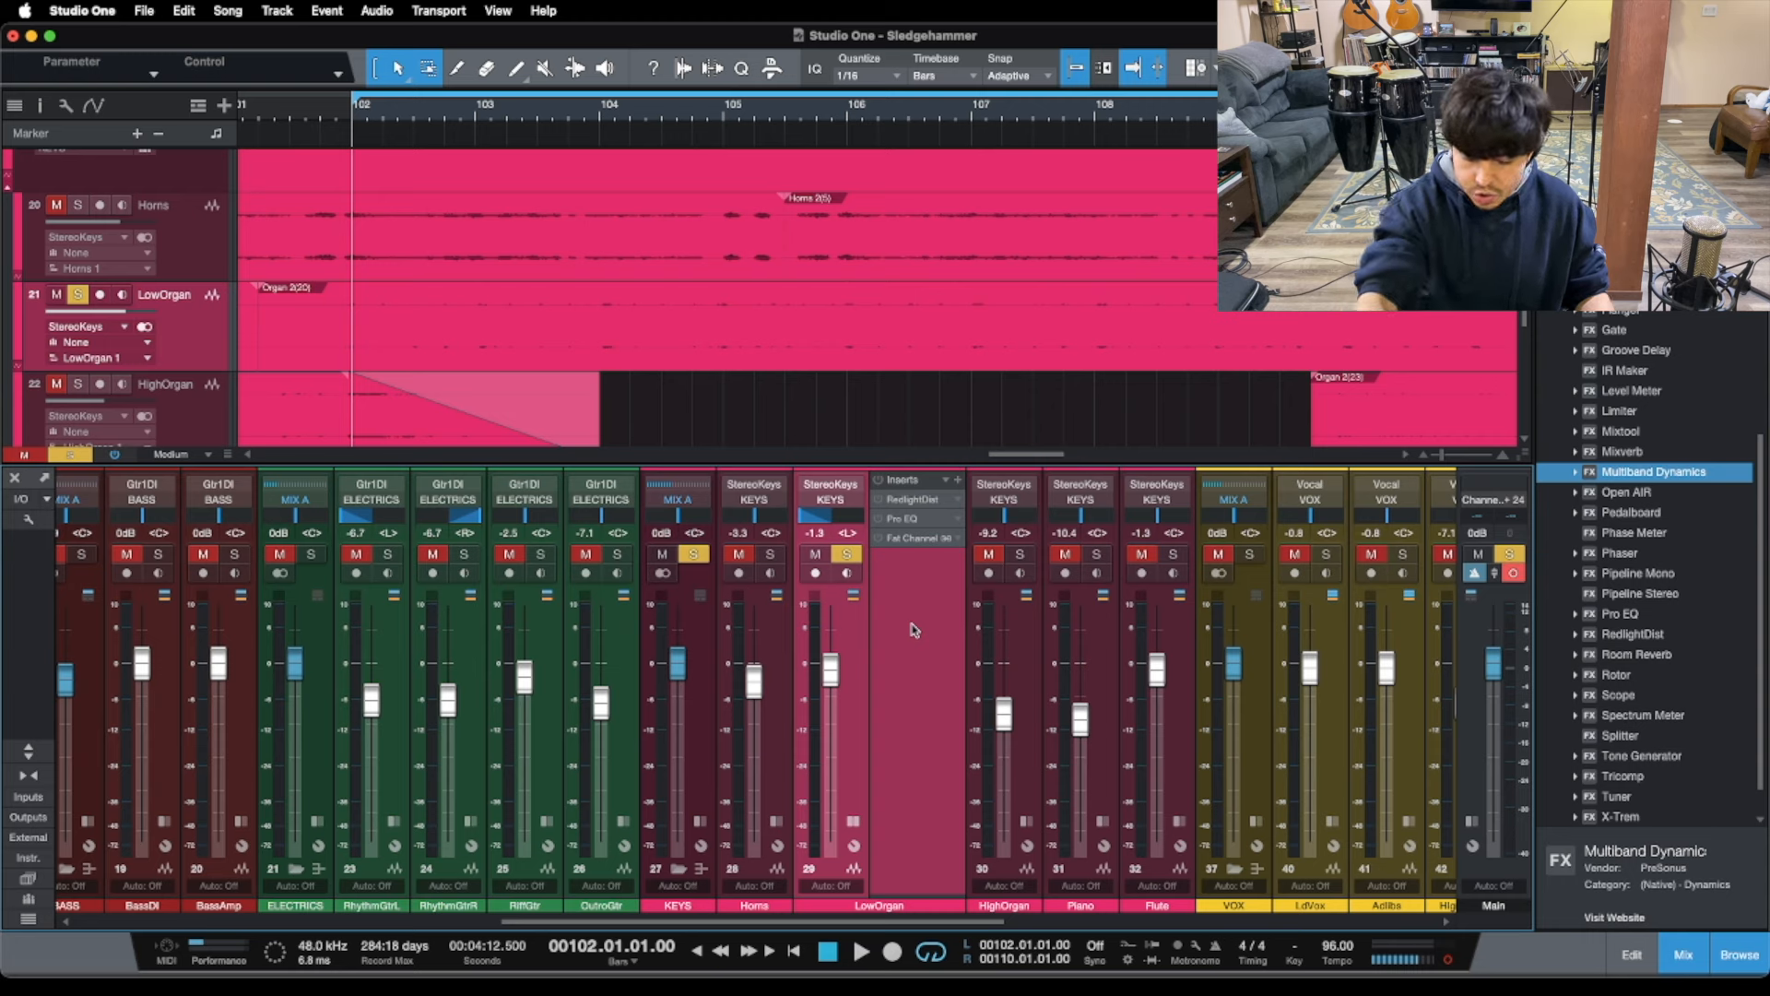
pyautogui.click(862, 952)
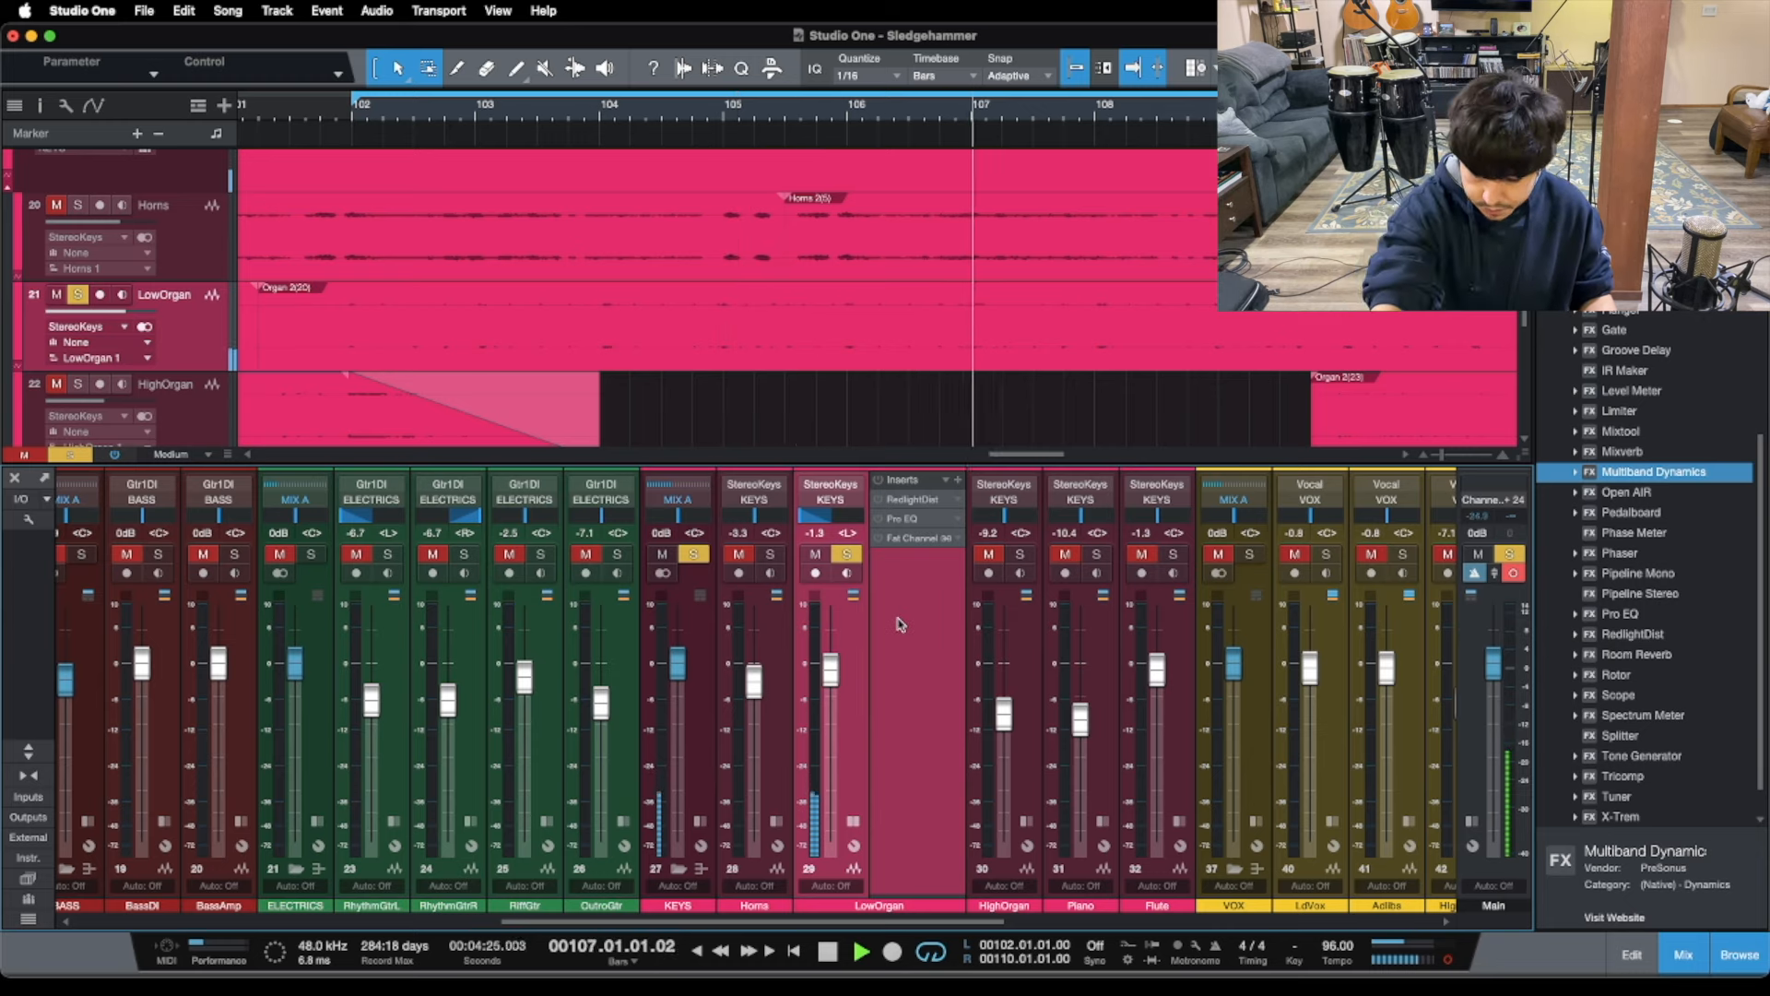
pyautogui.click(861, 952)
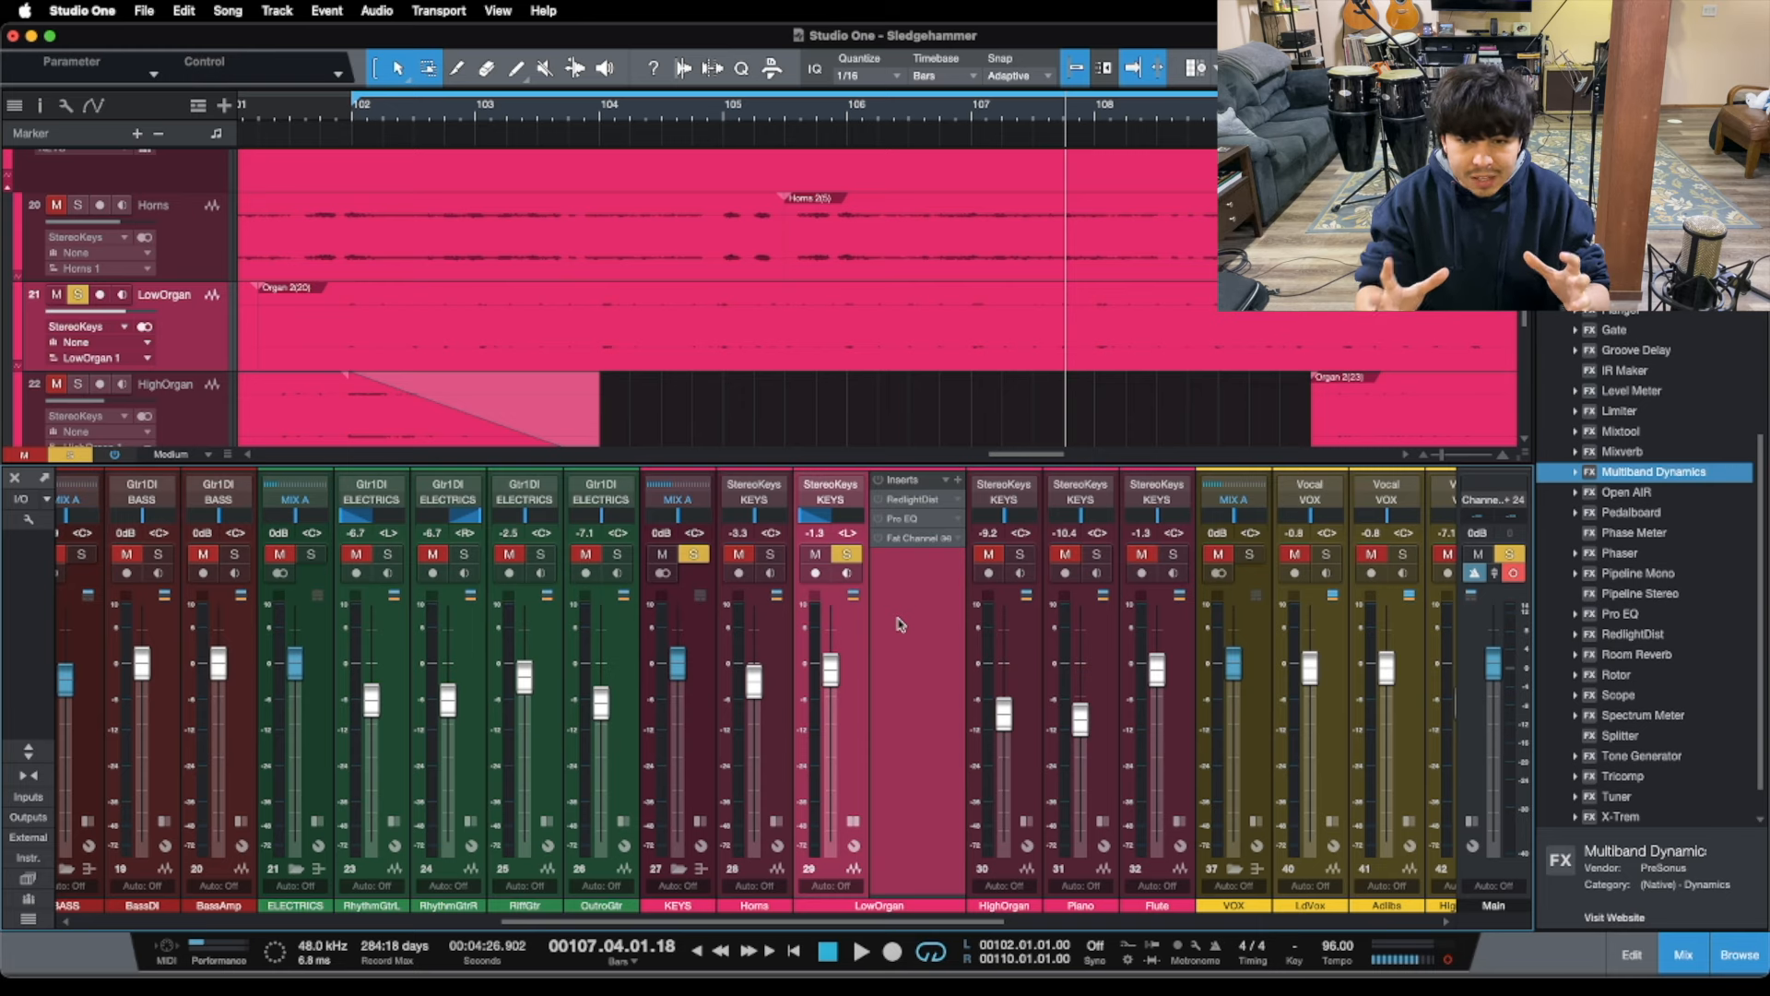
pyautogui.moveTo(924, 679)
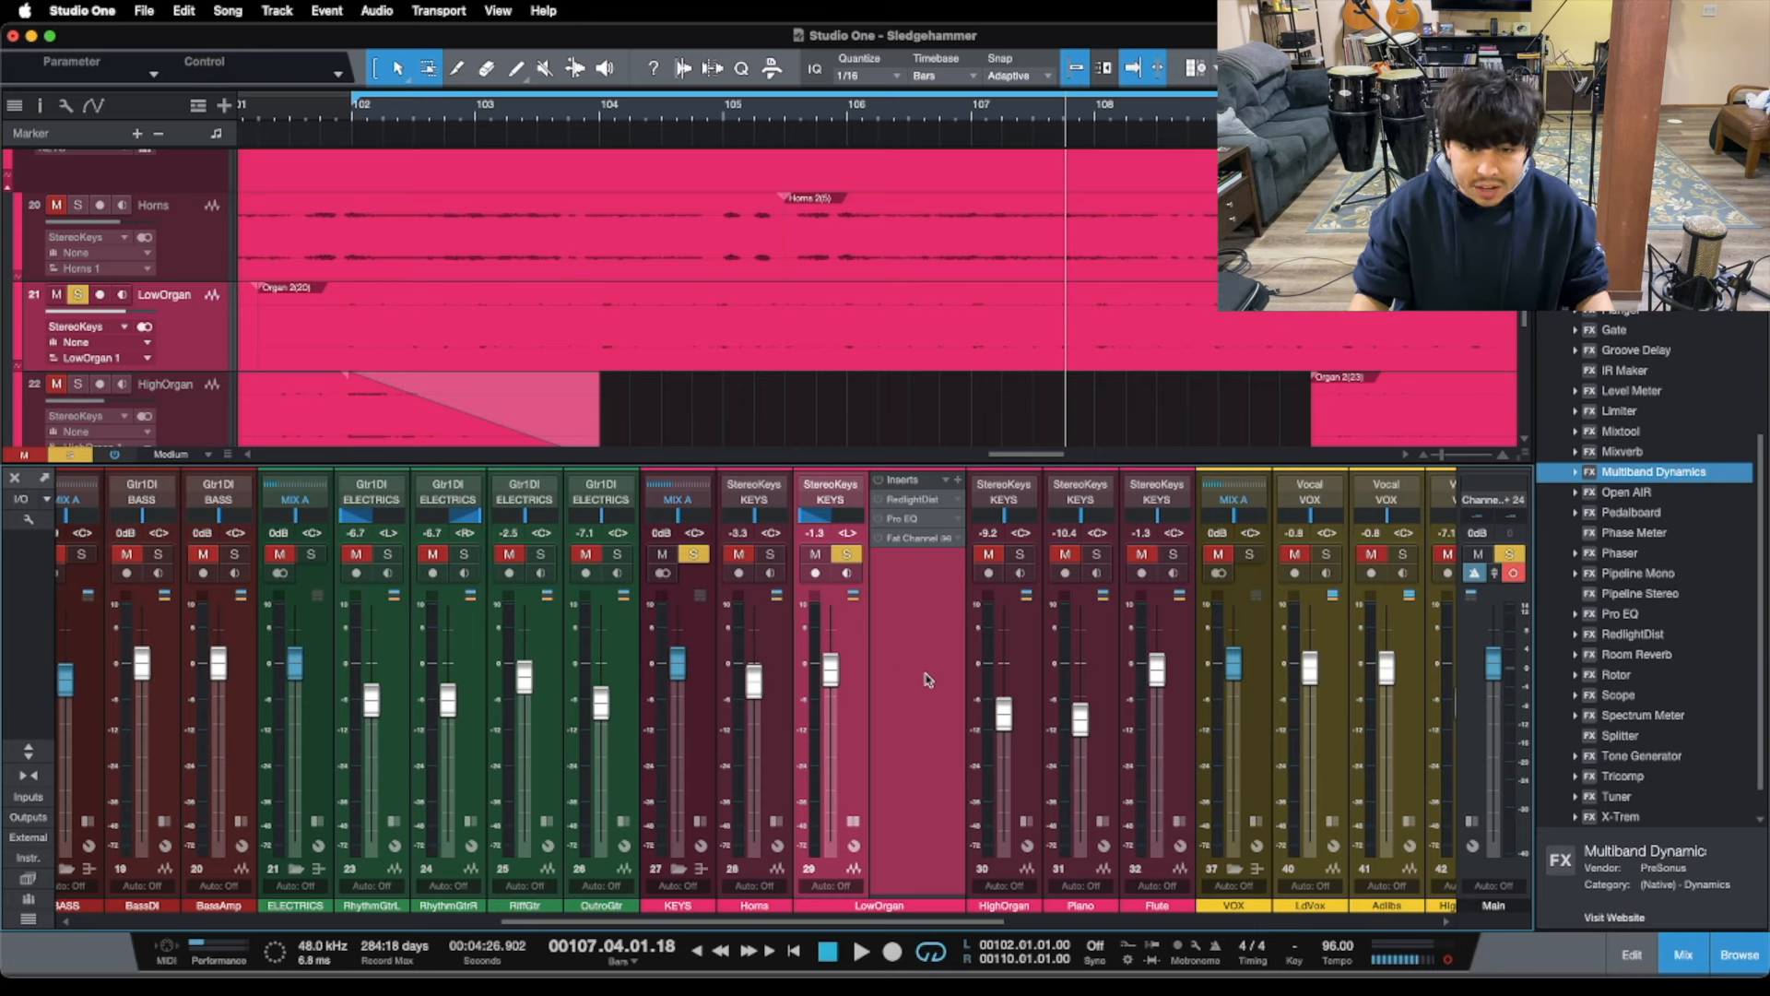
pyautogui.moveTo(909, 505)
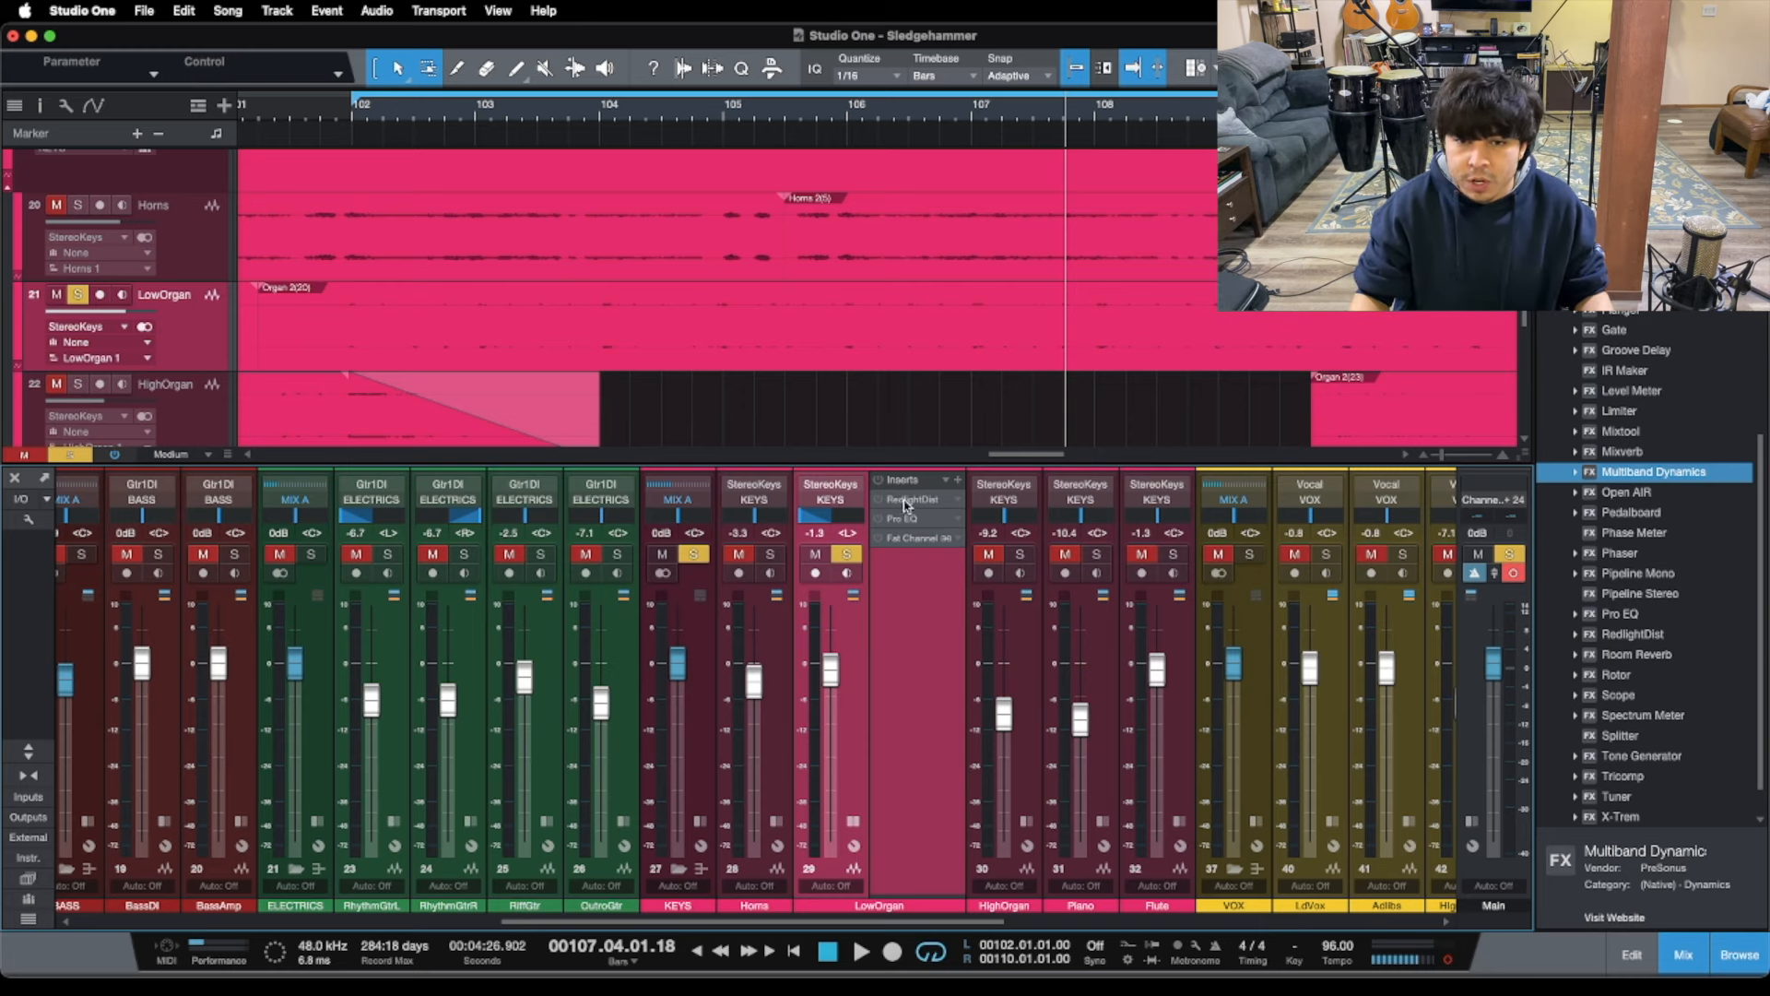
pyautogui.click(914, 500)
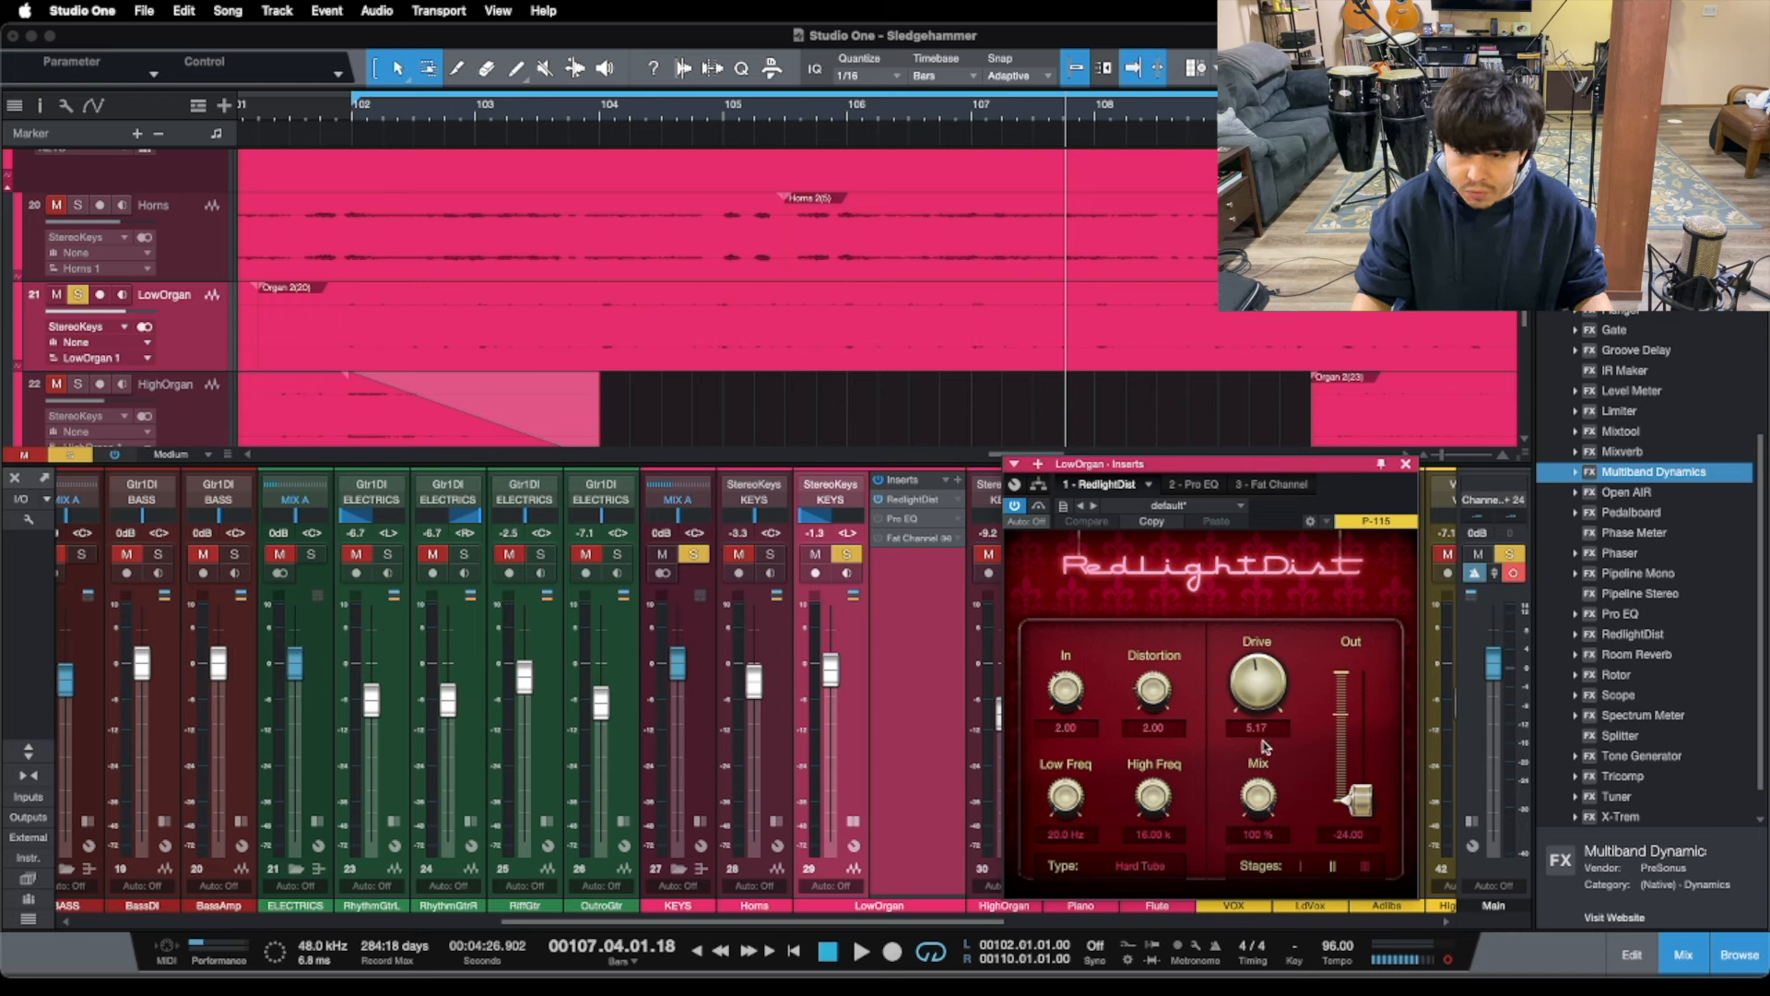
pyautogui.moveTo(1147, 700)
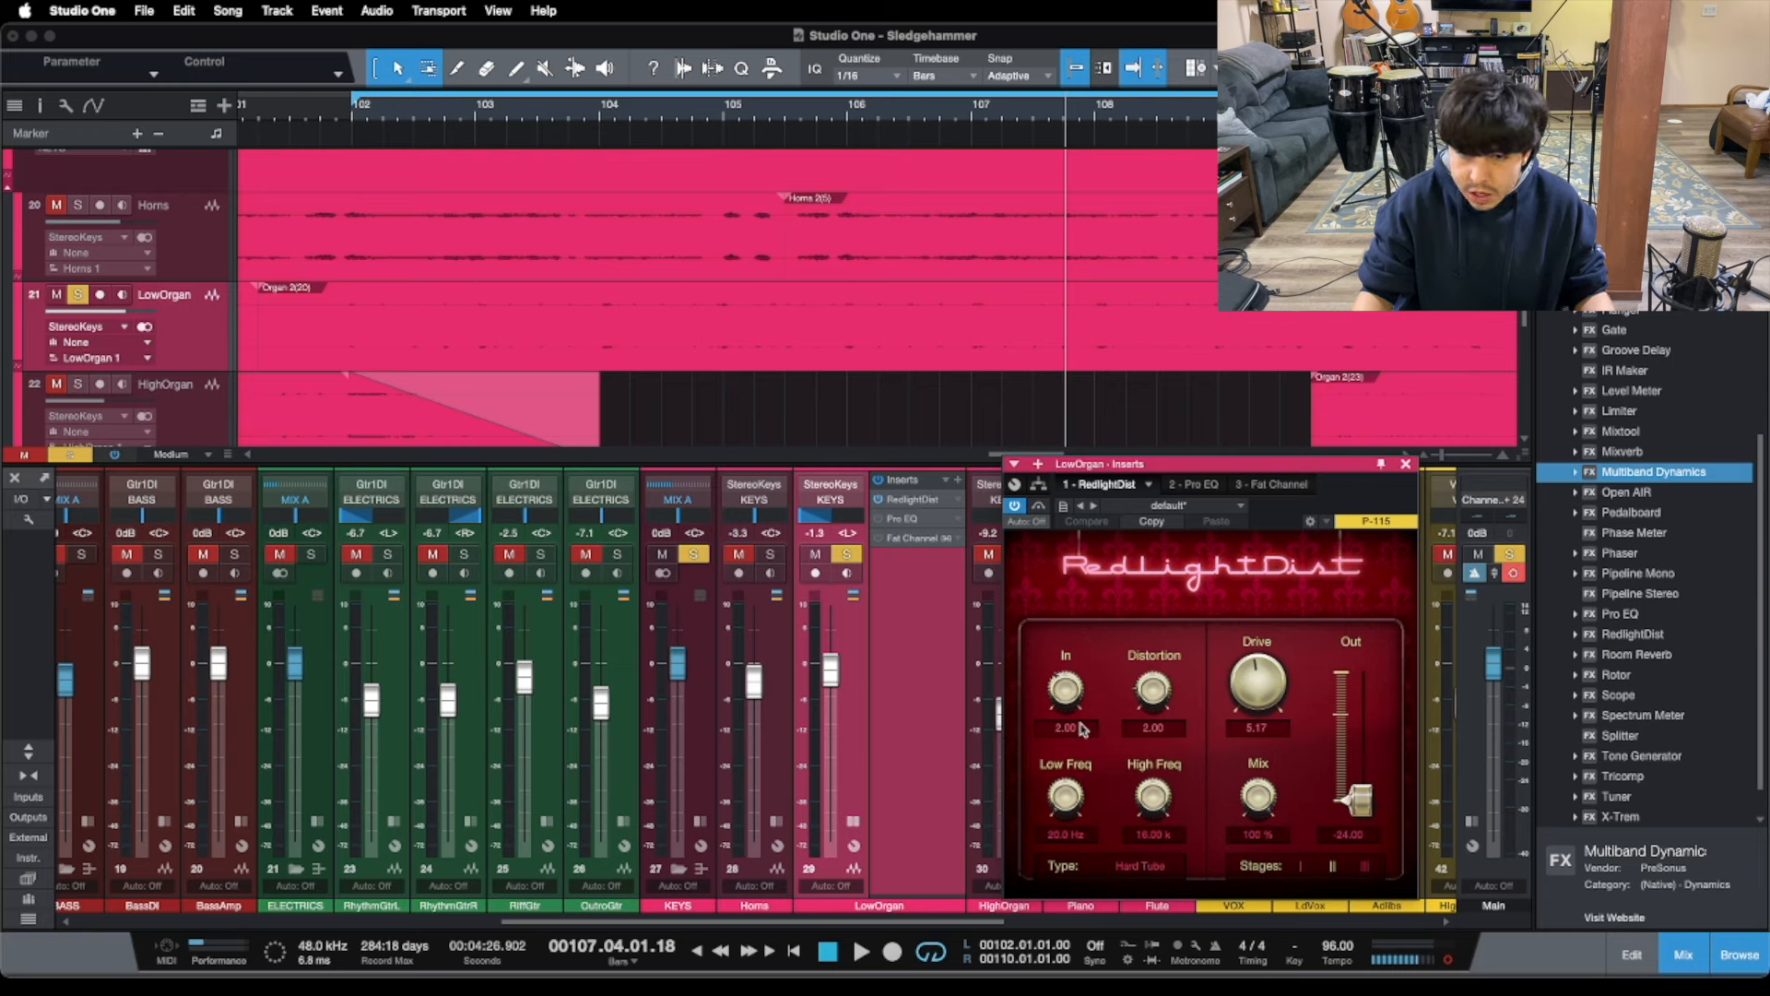
pyautogui.moveTo(1038, 627)
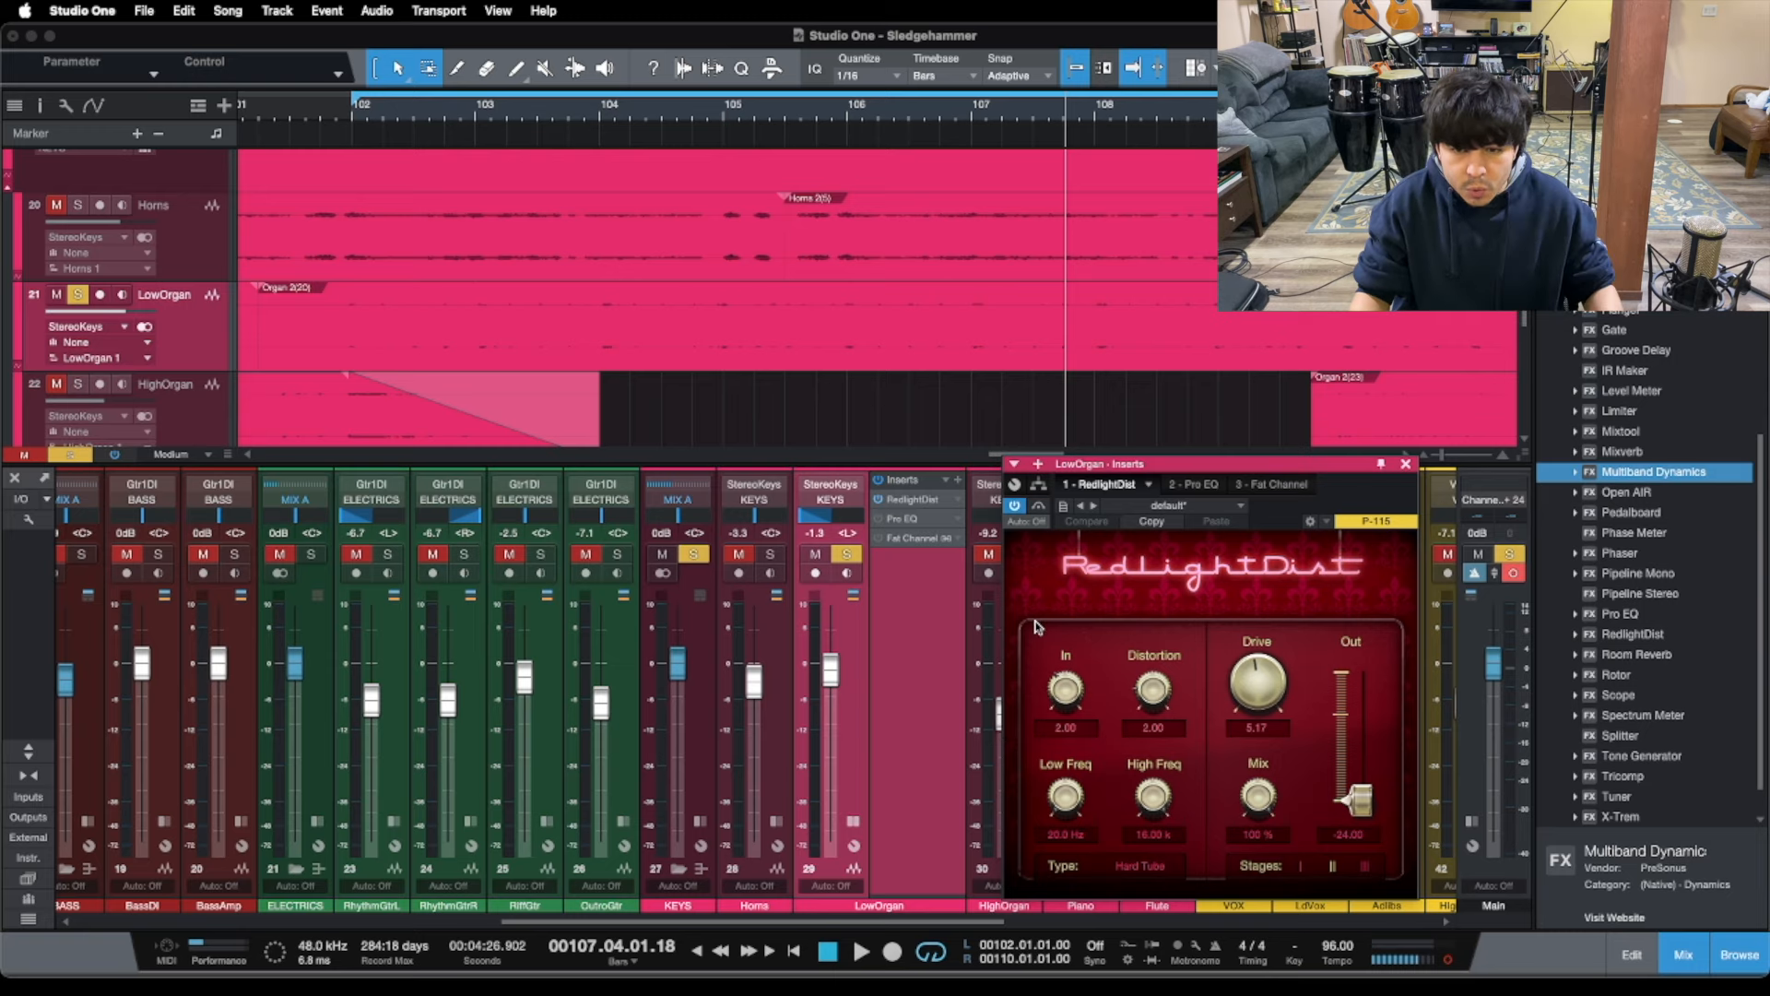
pyautogui.moveTo(1090, 732)
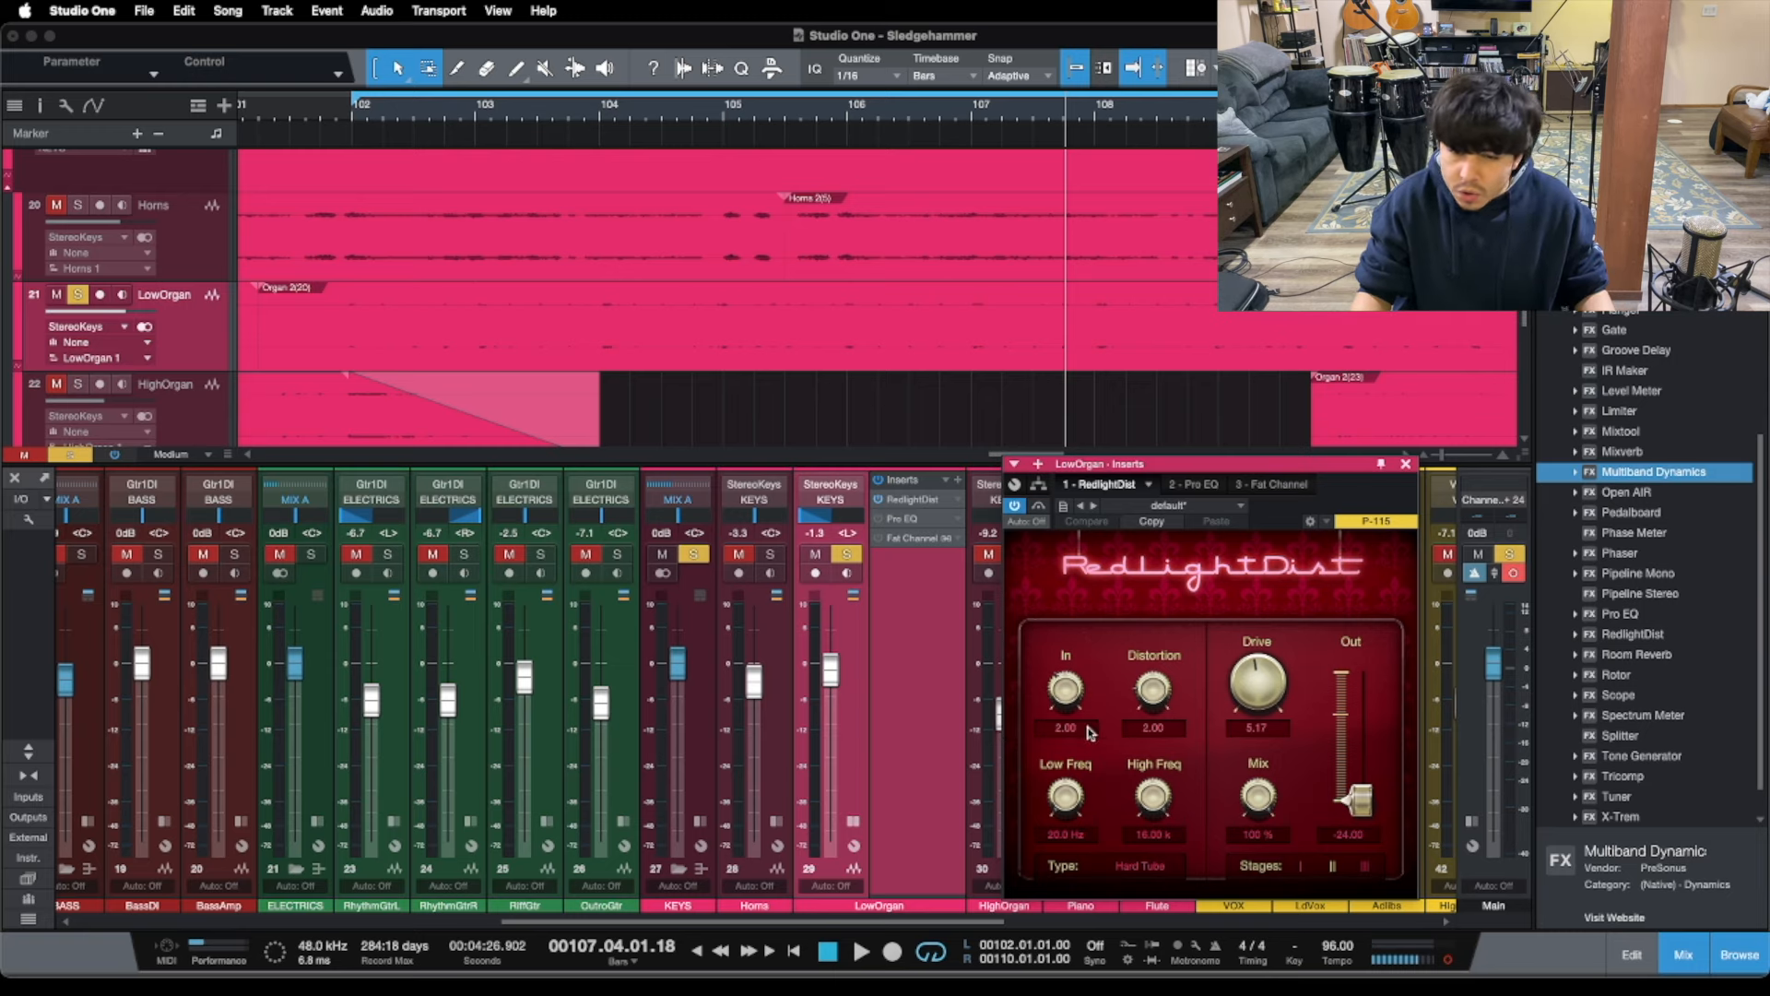
pyautogui.moveTo(1000, 813)
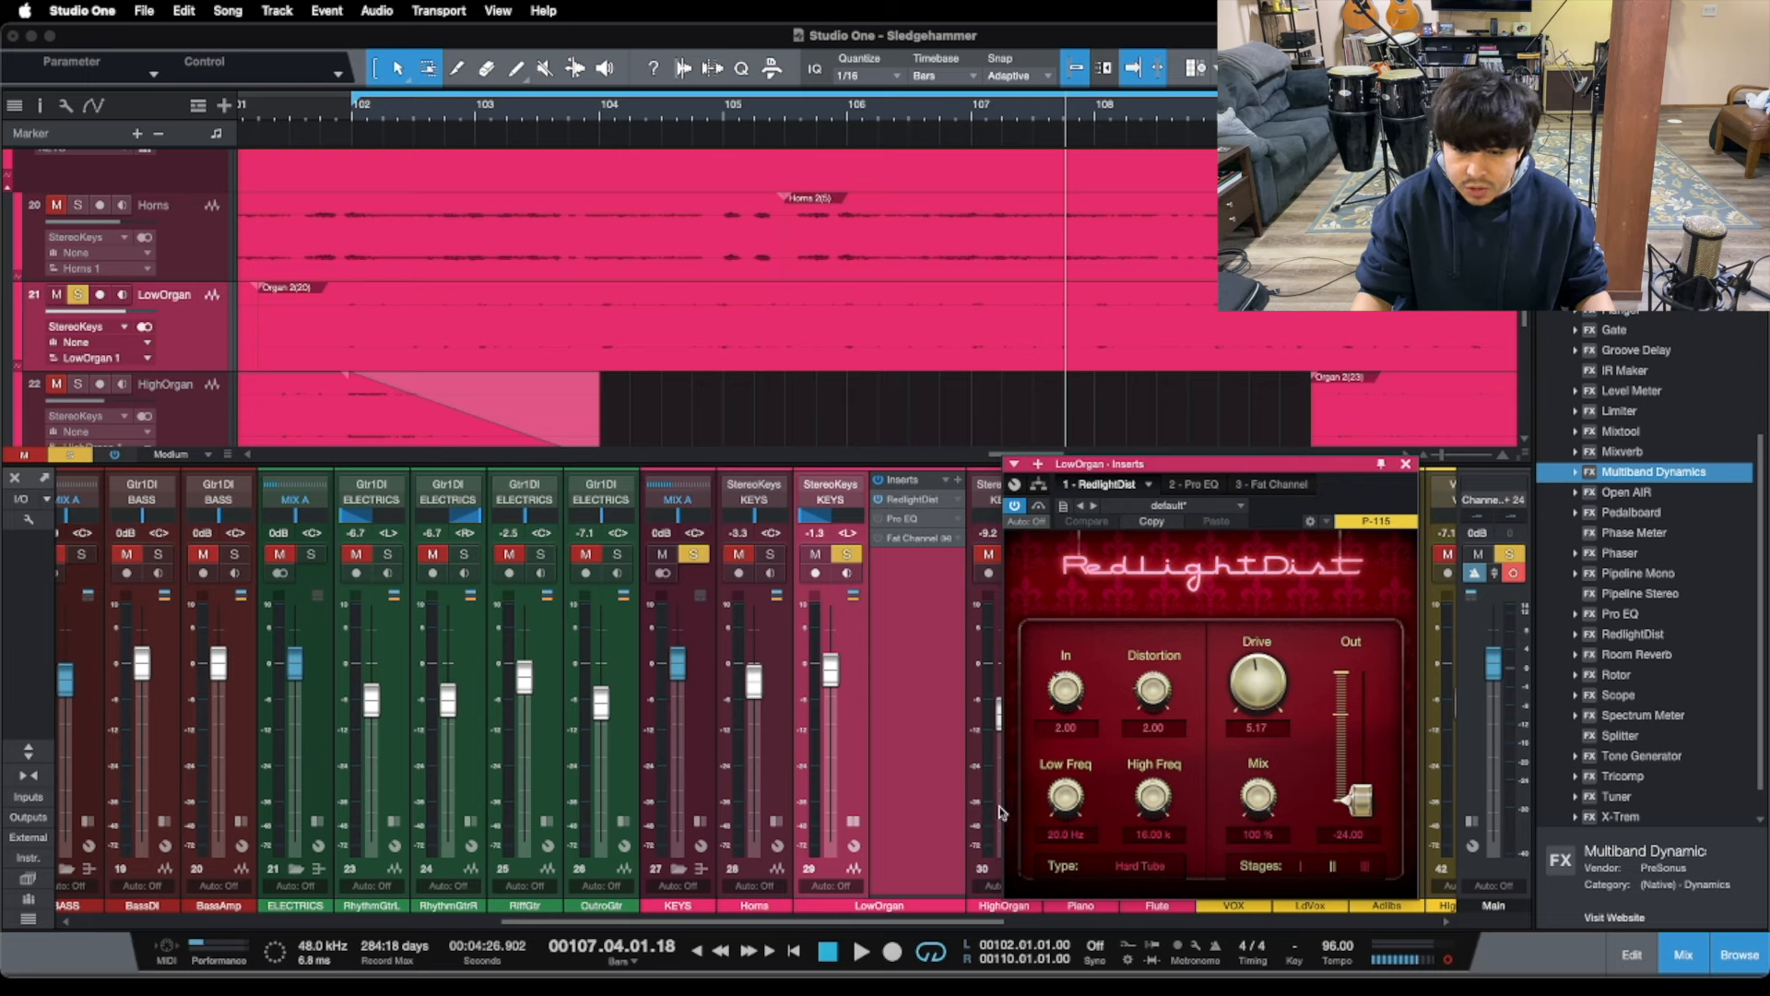
pyautogui.moveTo(1160, 878)
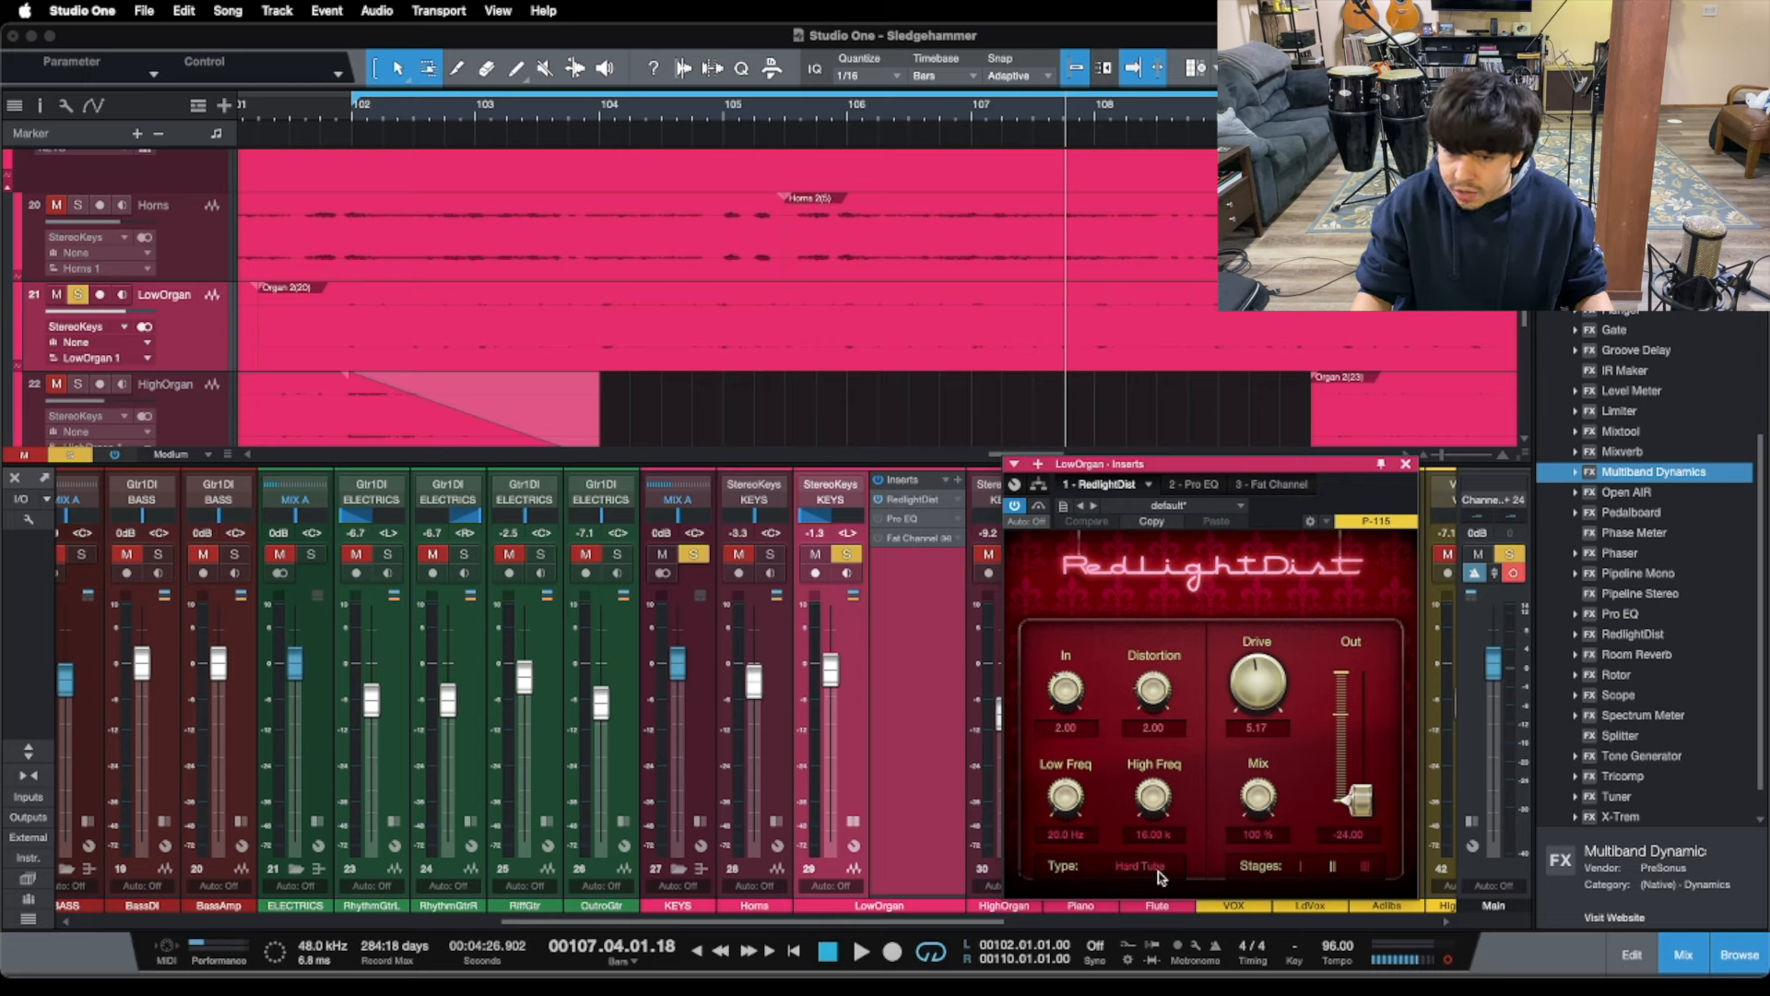
pyautogui.moveTo(1208, 743)
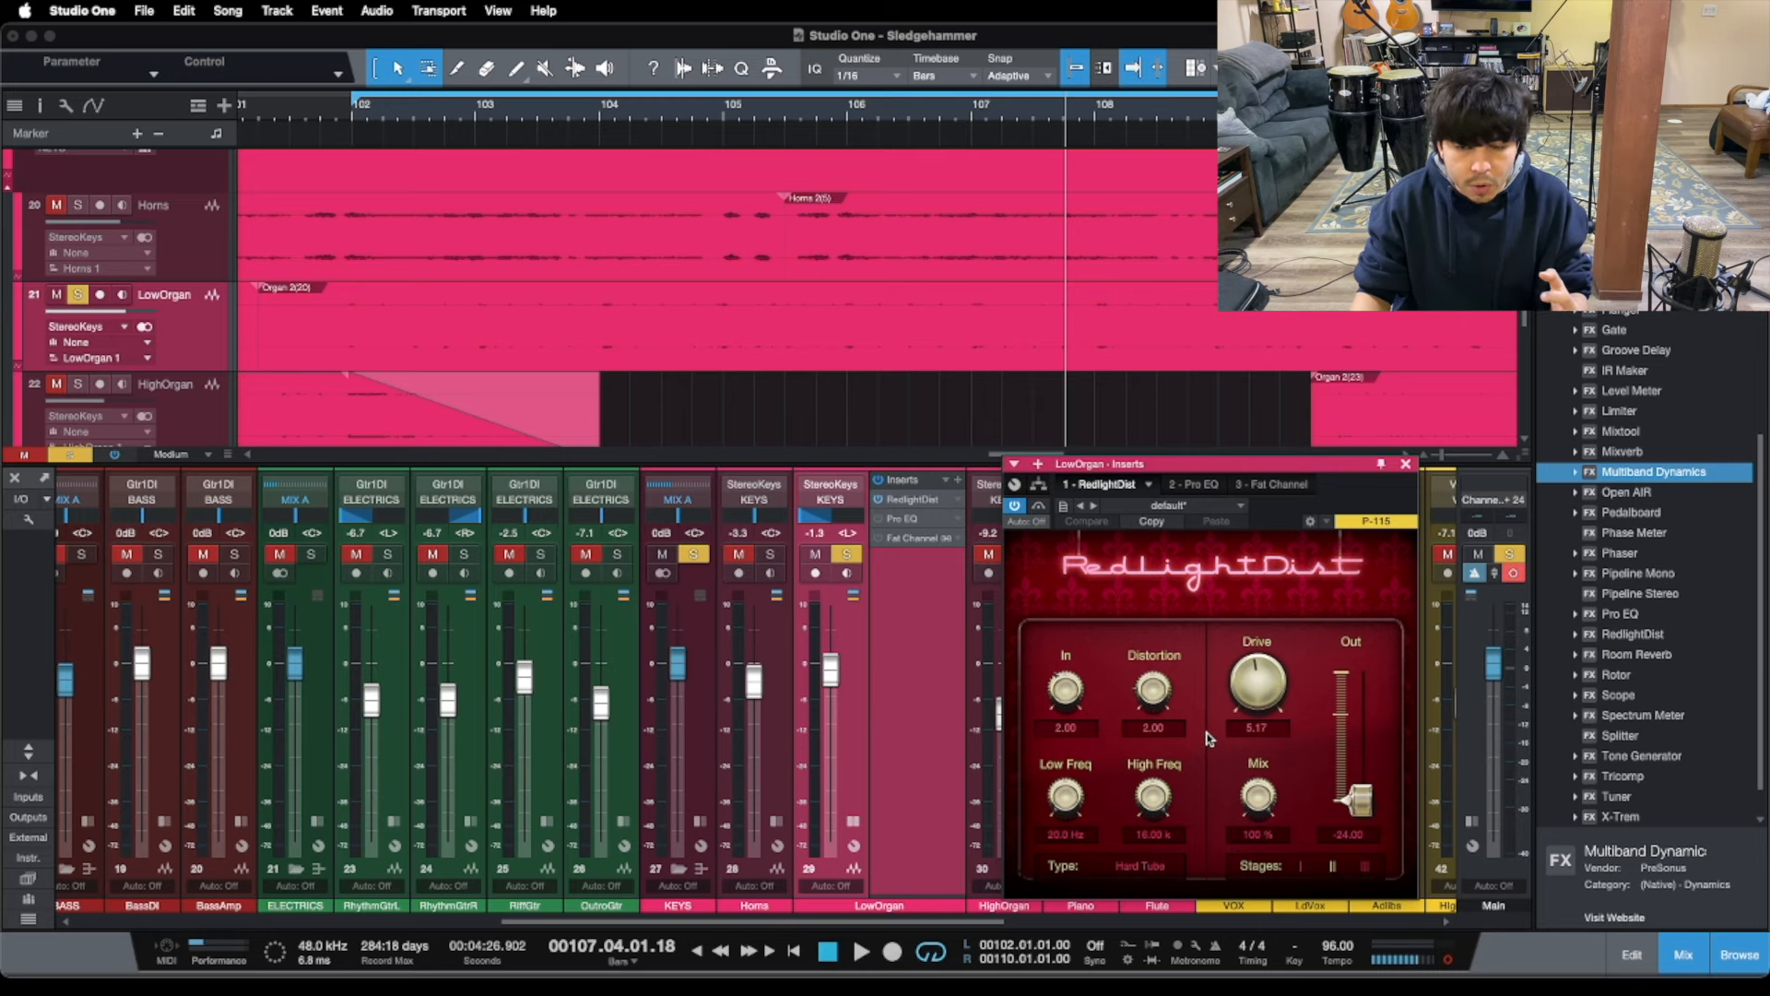
pyautogui.click(1140, 864)
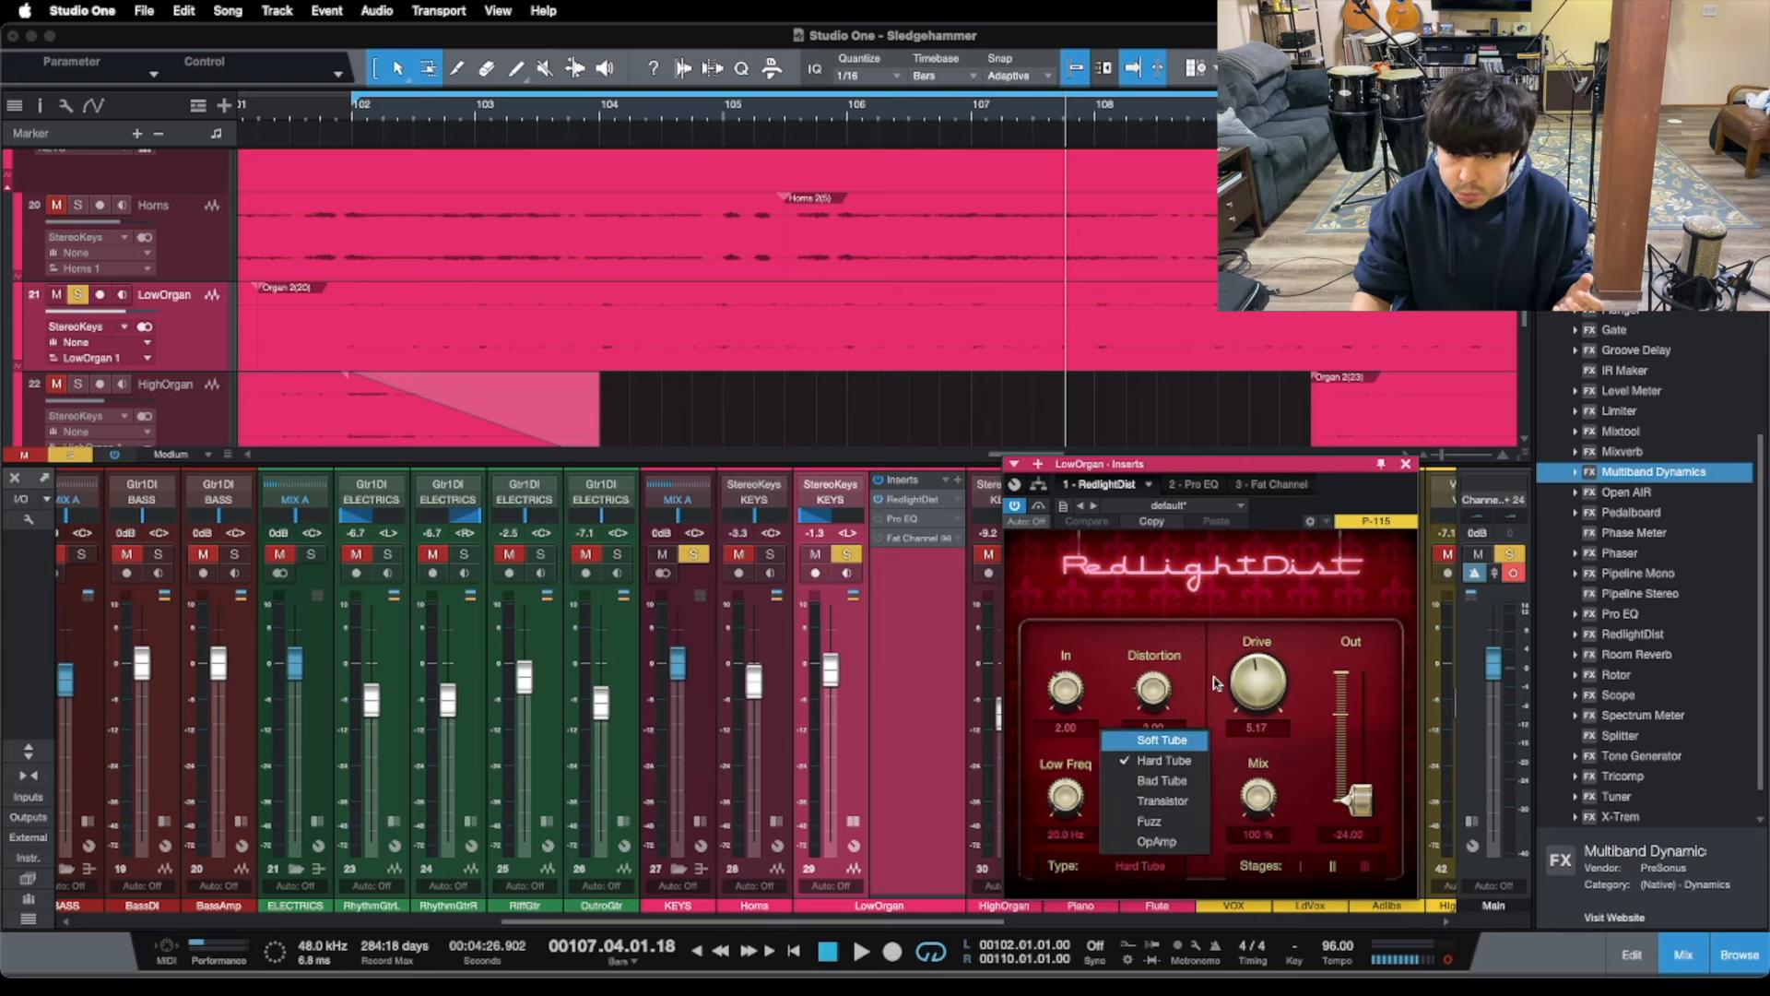
pyautogui.click(1139, 760)
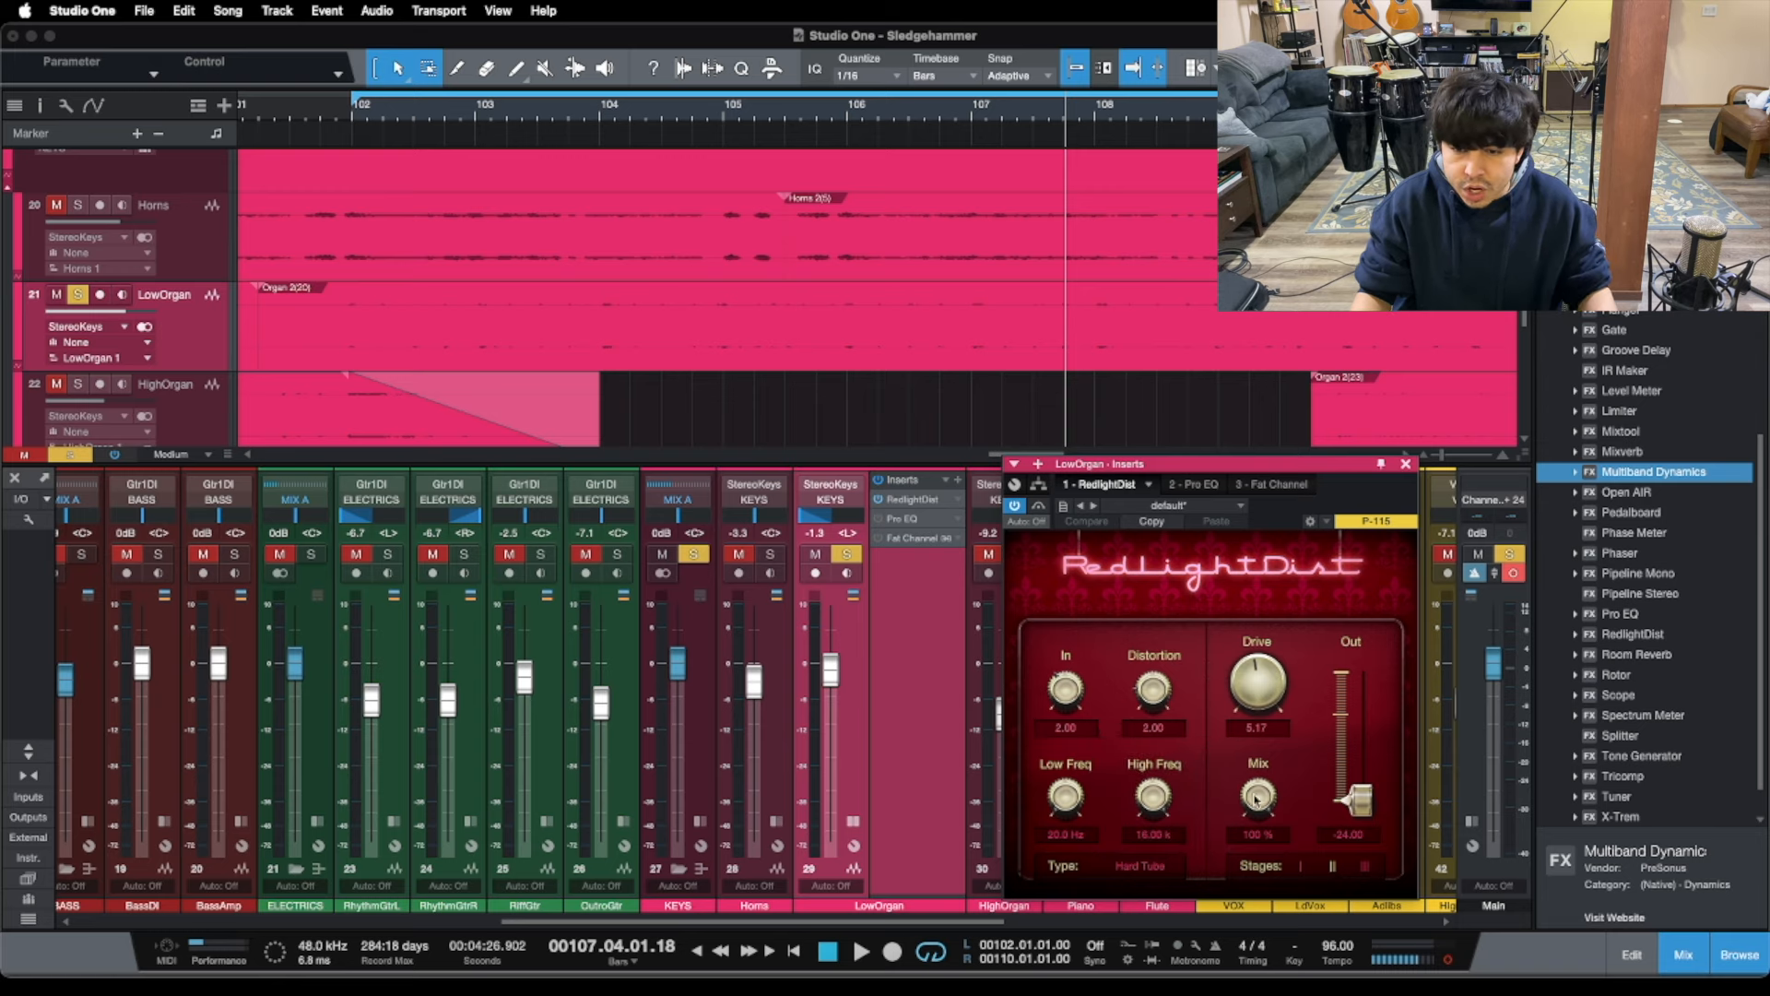
pyautogui.moveTo(1407, 612)
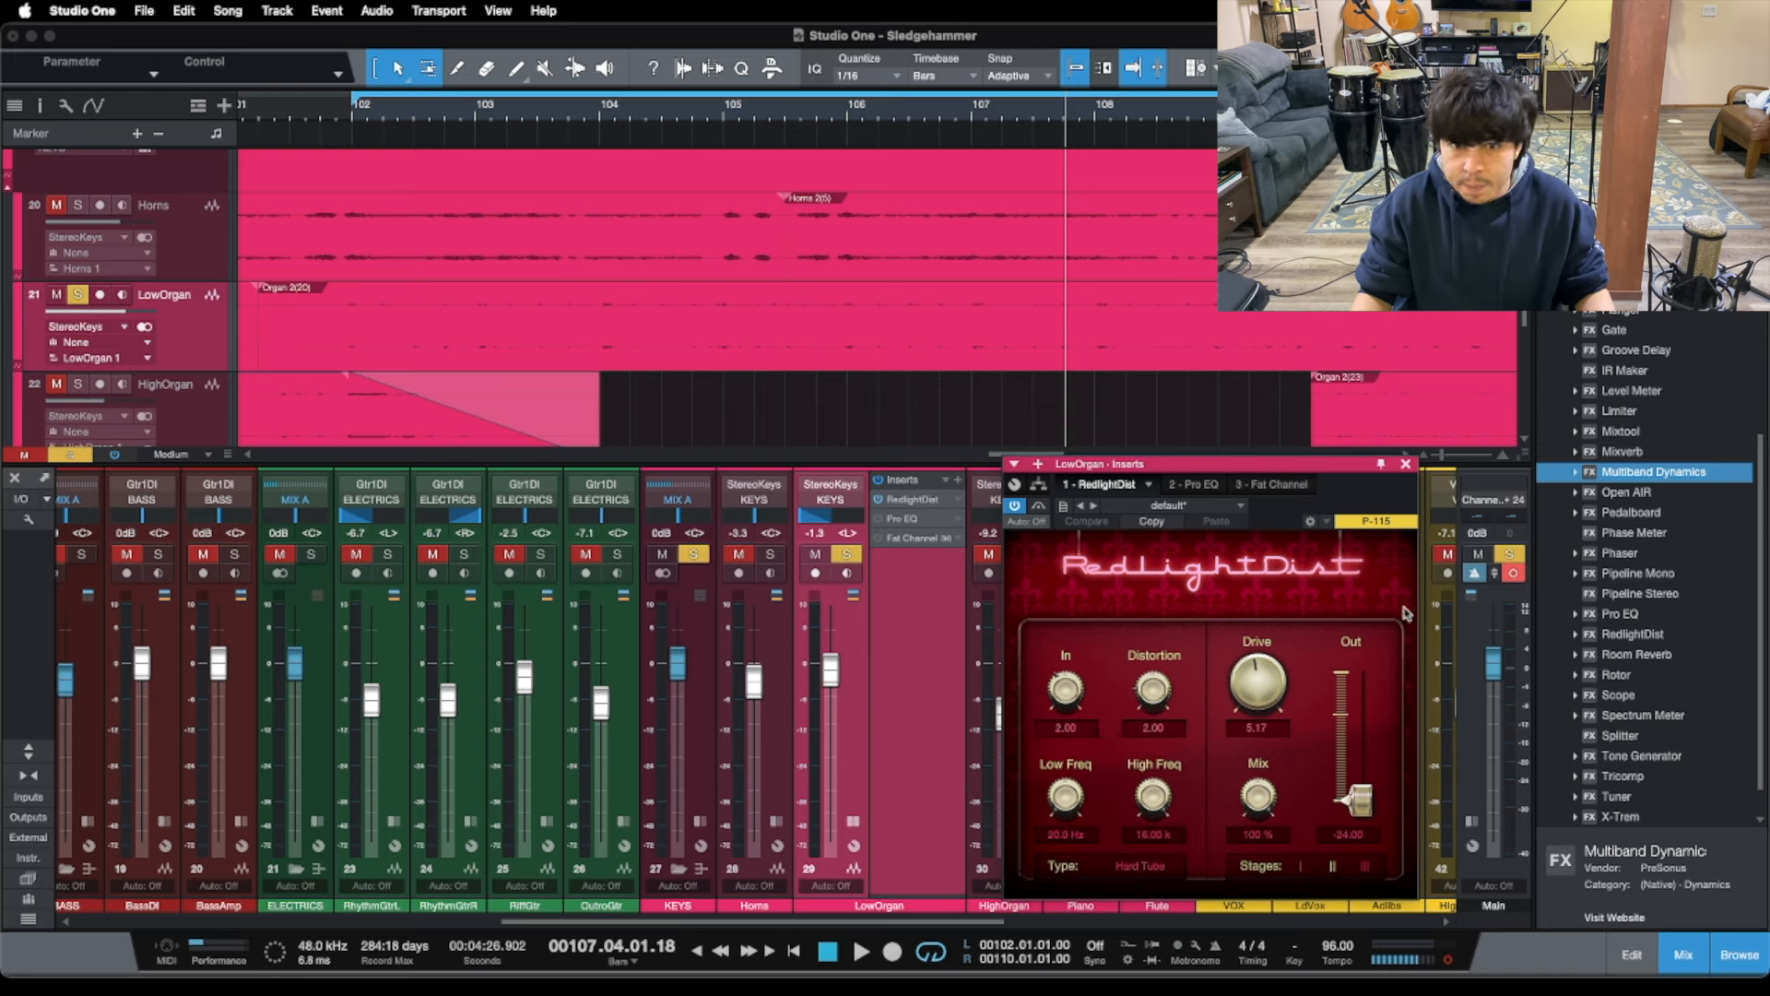
pyautogui.moveTo(1370, 688)
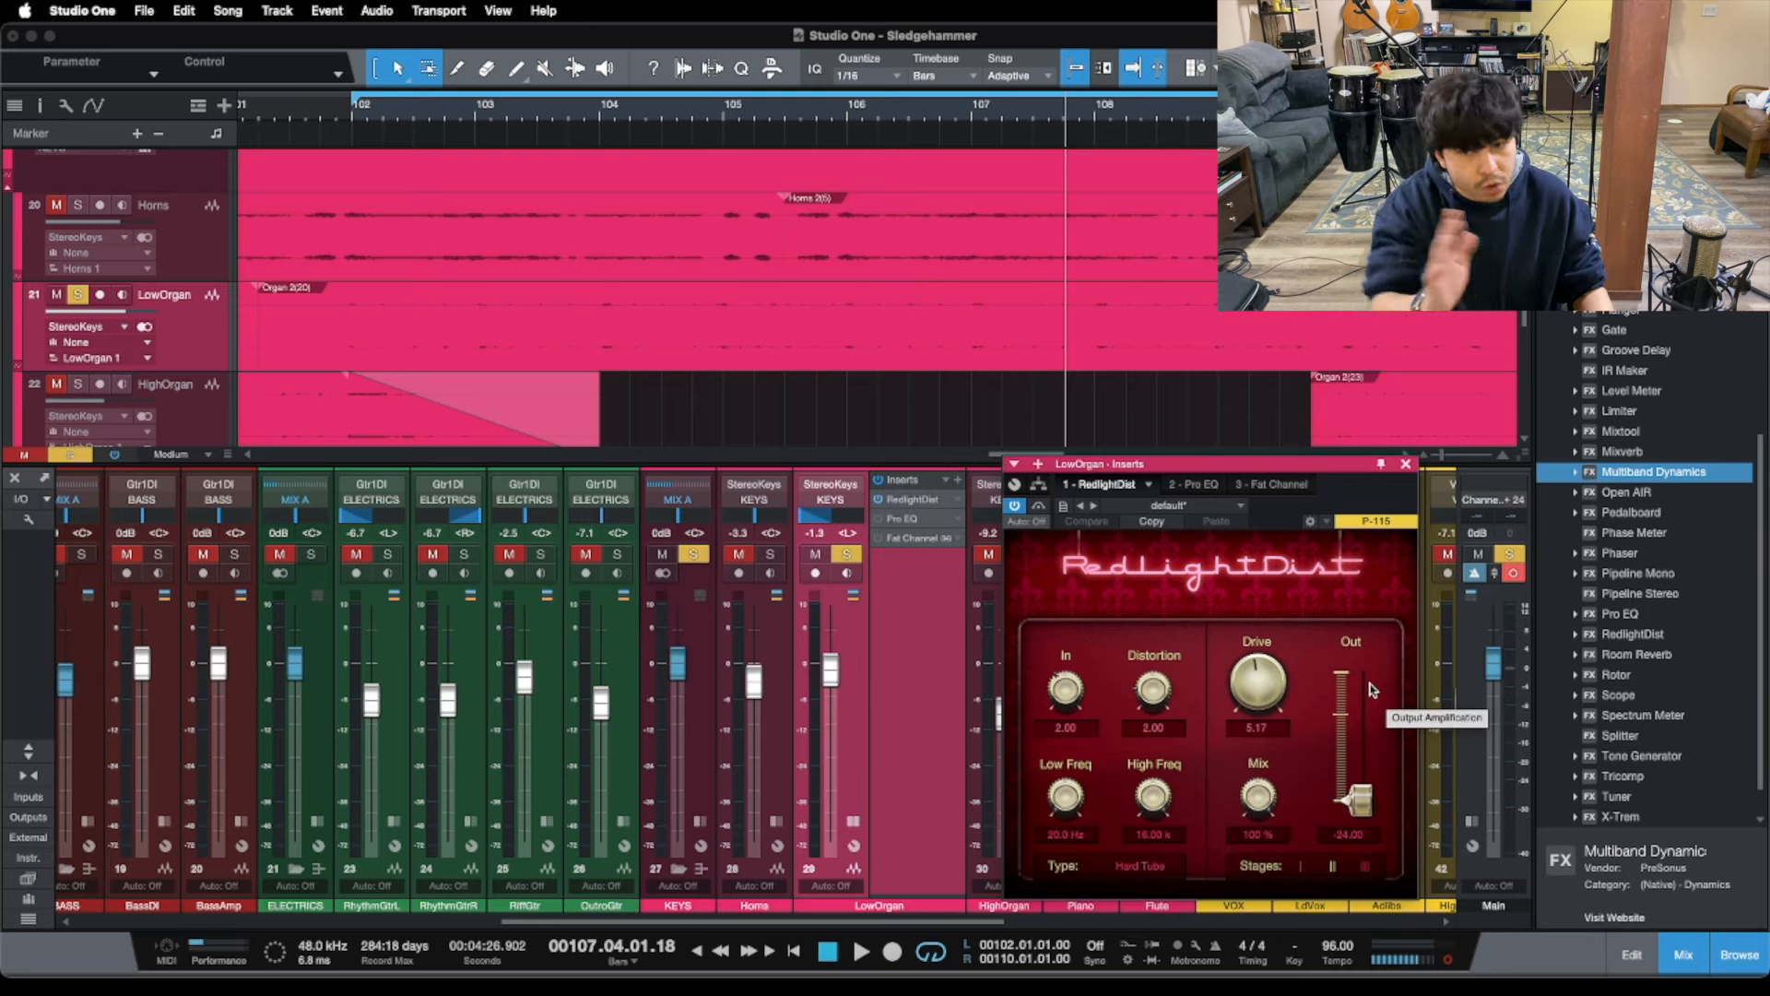
pyautogui.moveTo(1095, 985)
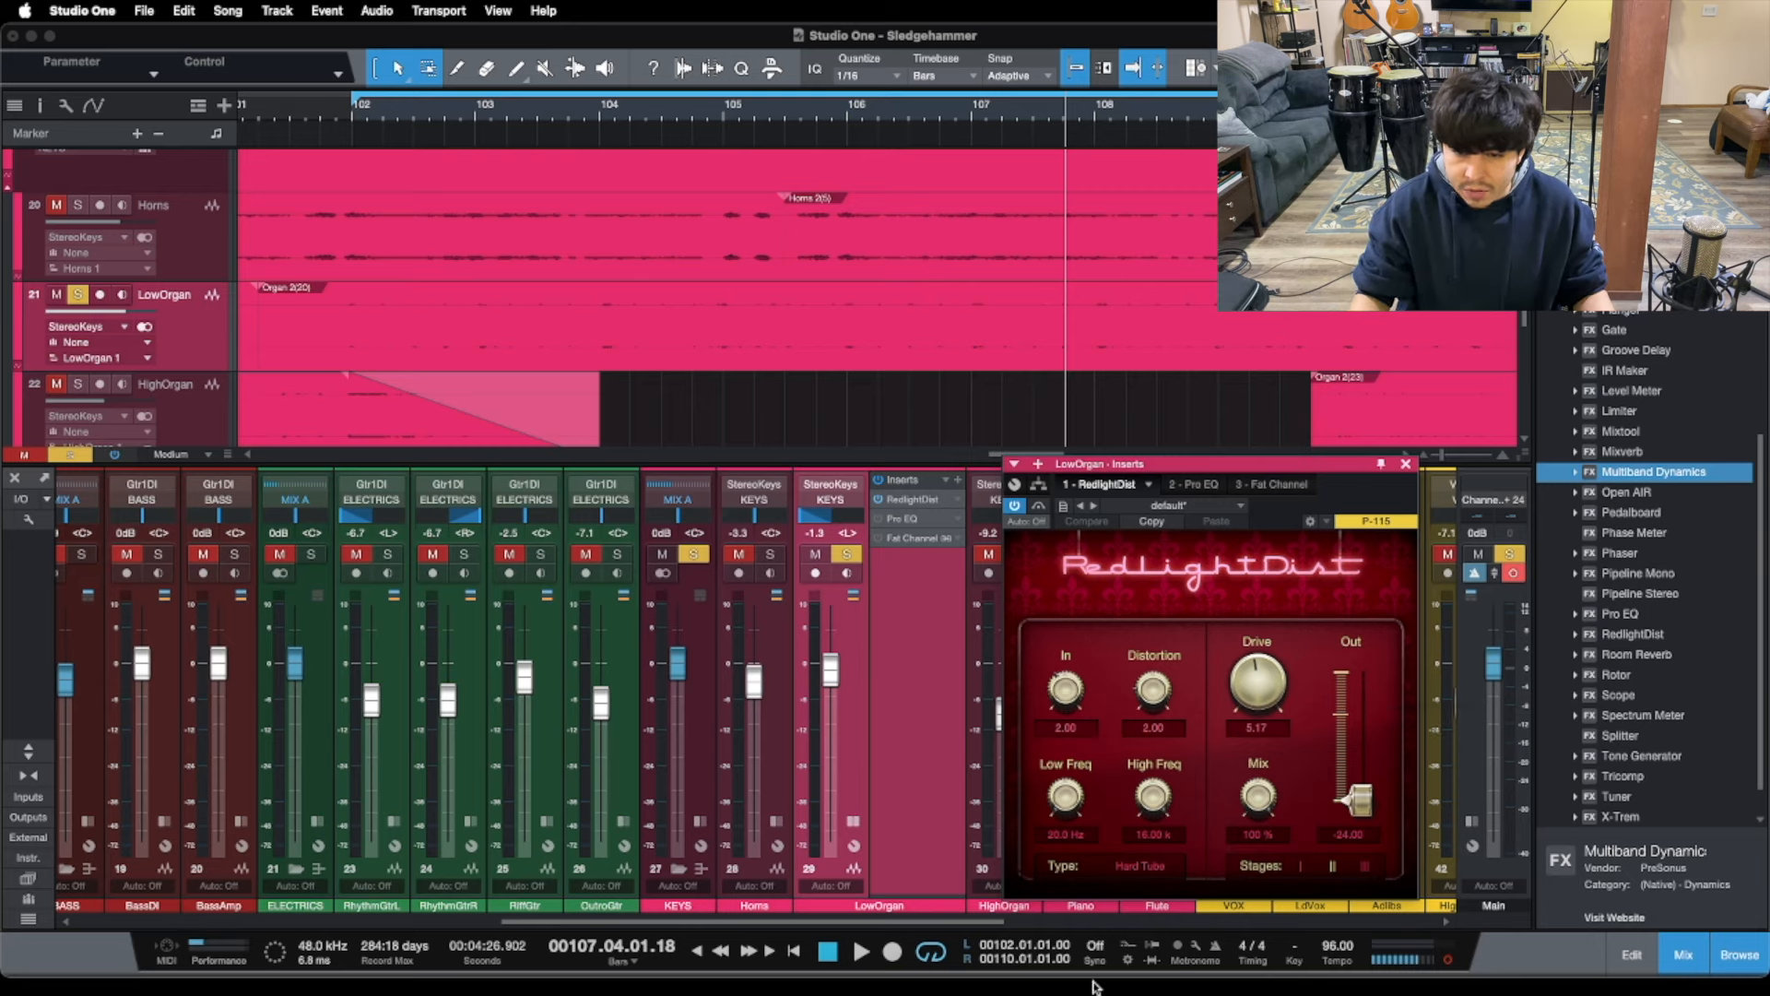
pyautogui.moveTo(1333, 856)
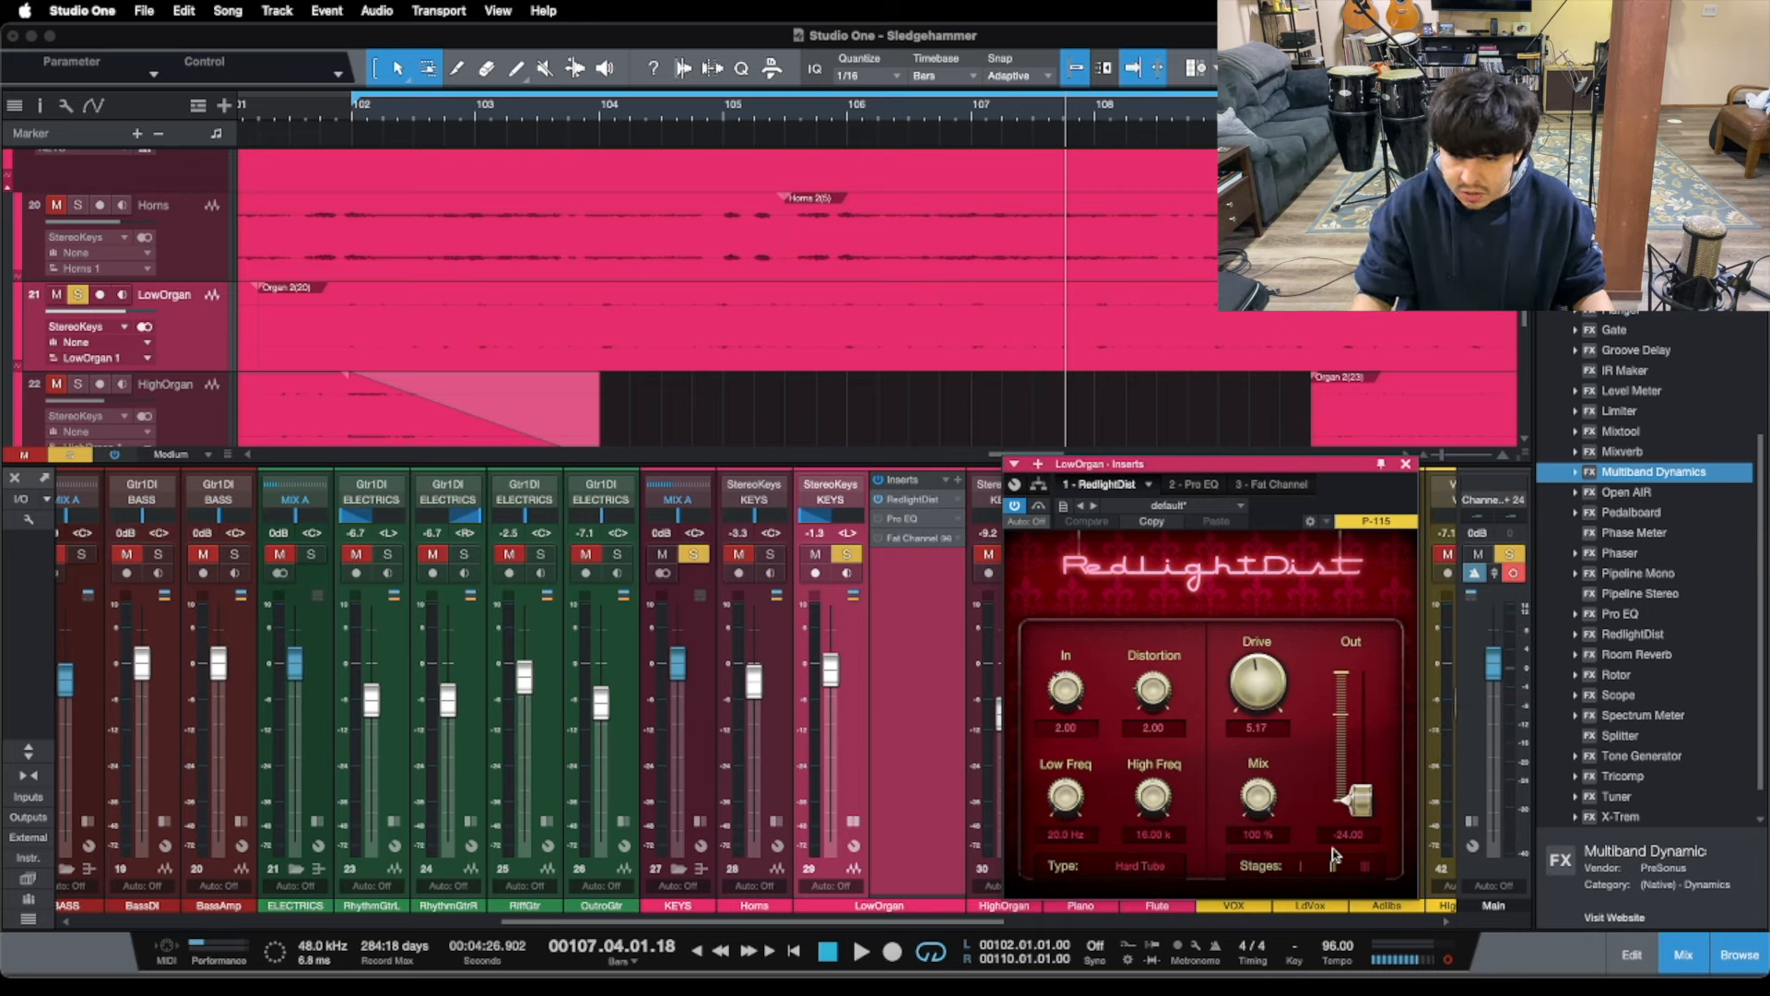
pyautogui.moveTo(1320, 878)
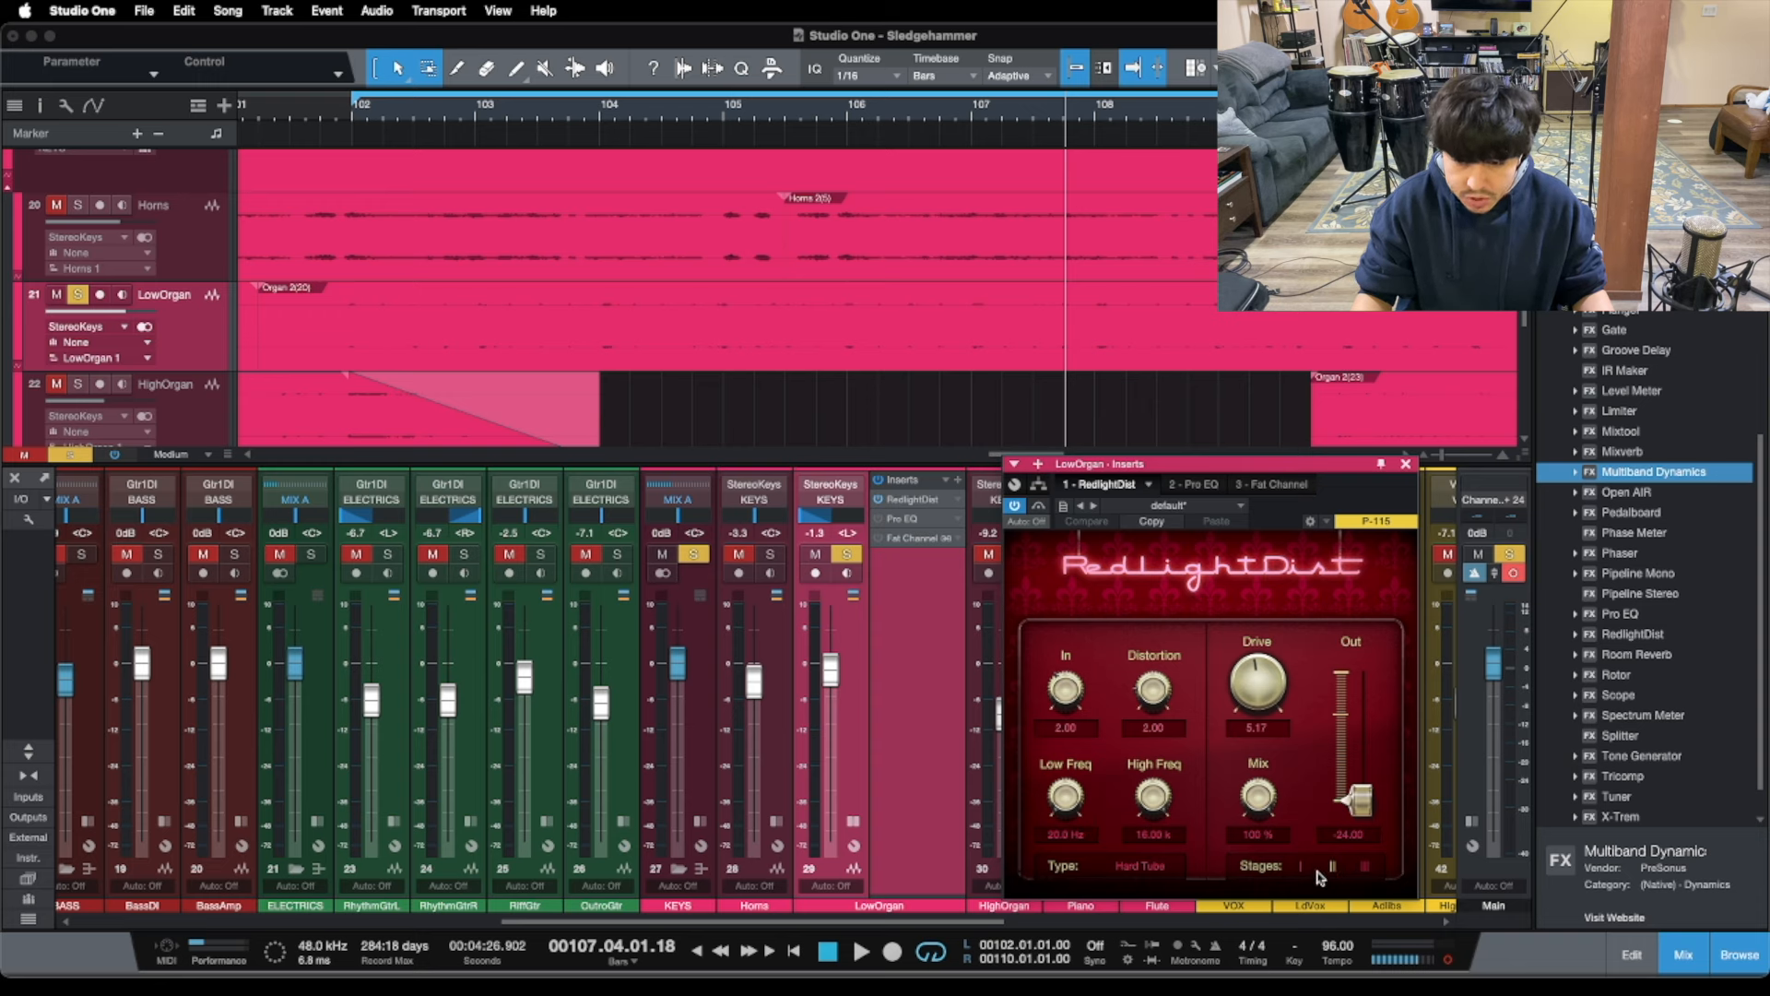
pyautogui.moveTo(1112, 830)
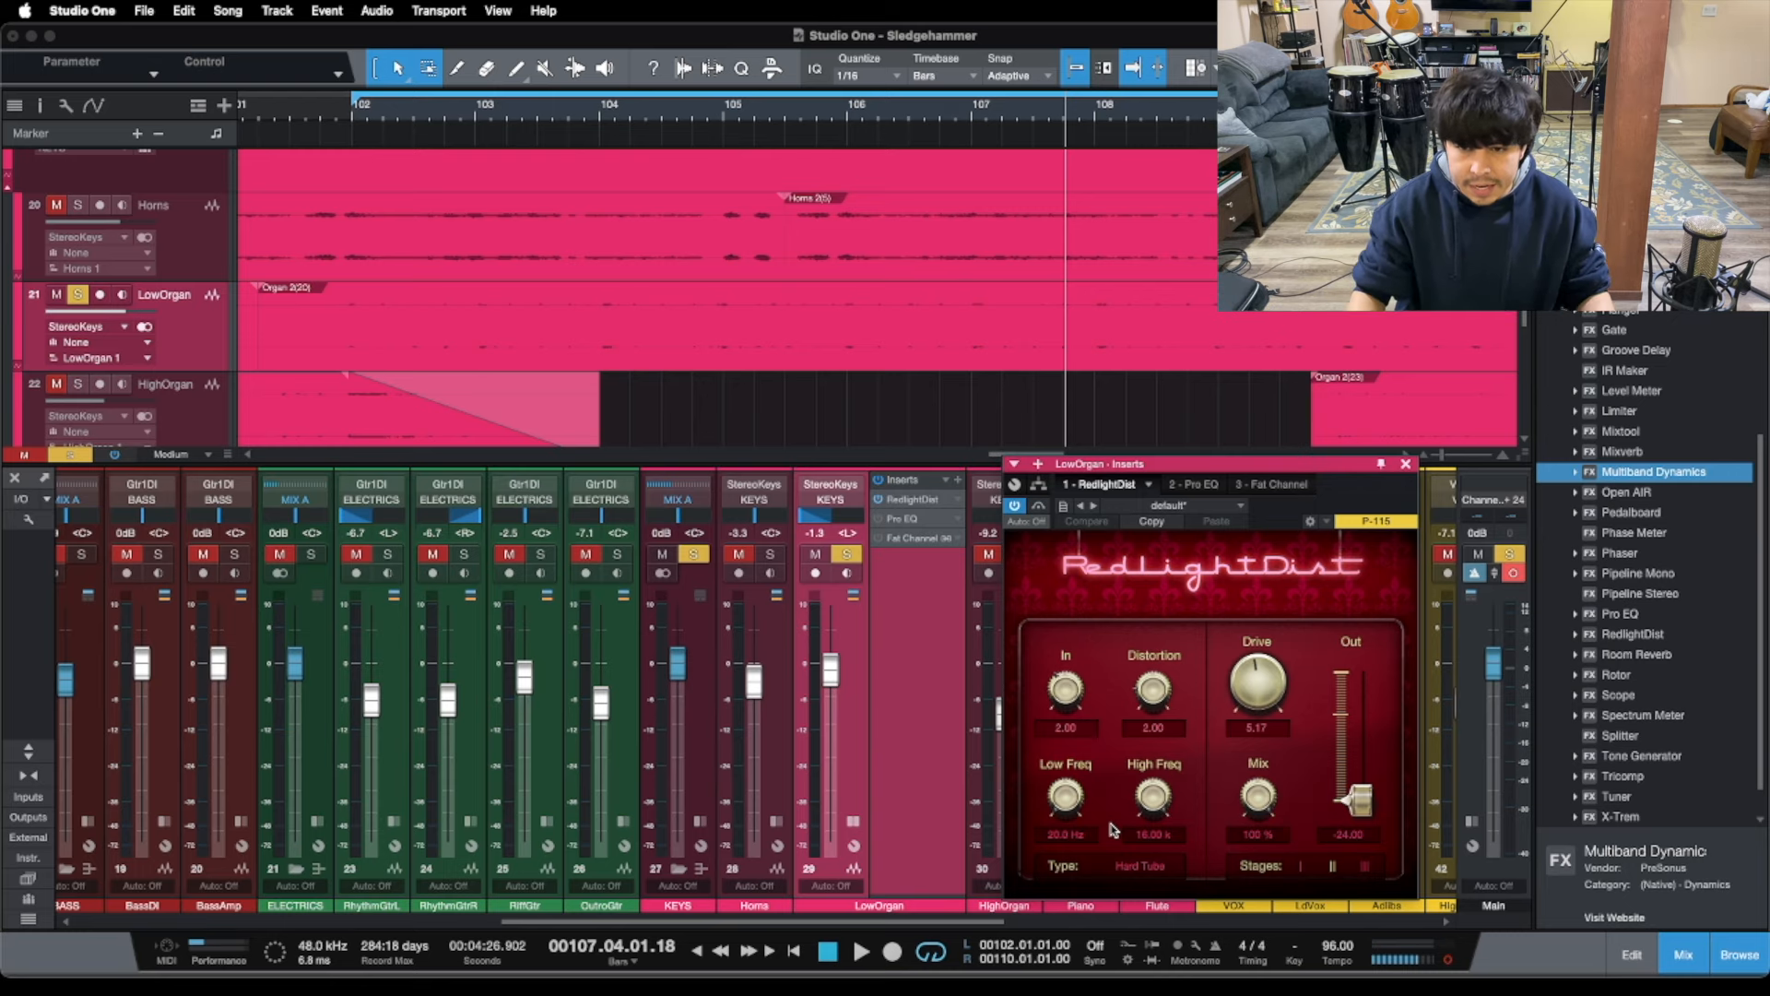
# - Bypass RedlightDist, re-enable it, then bypass it again to hear the dry organ
pyautogui.click(1016, 505)
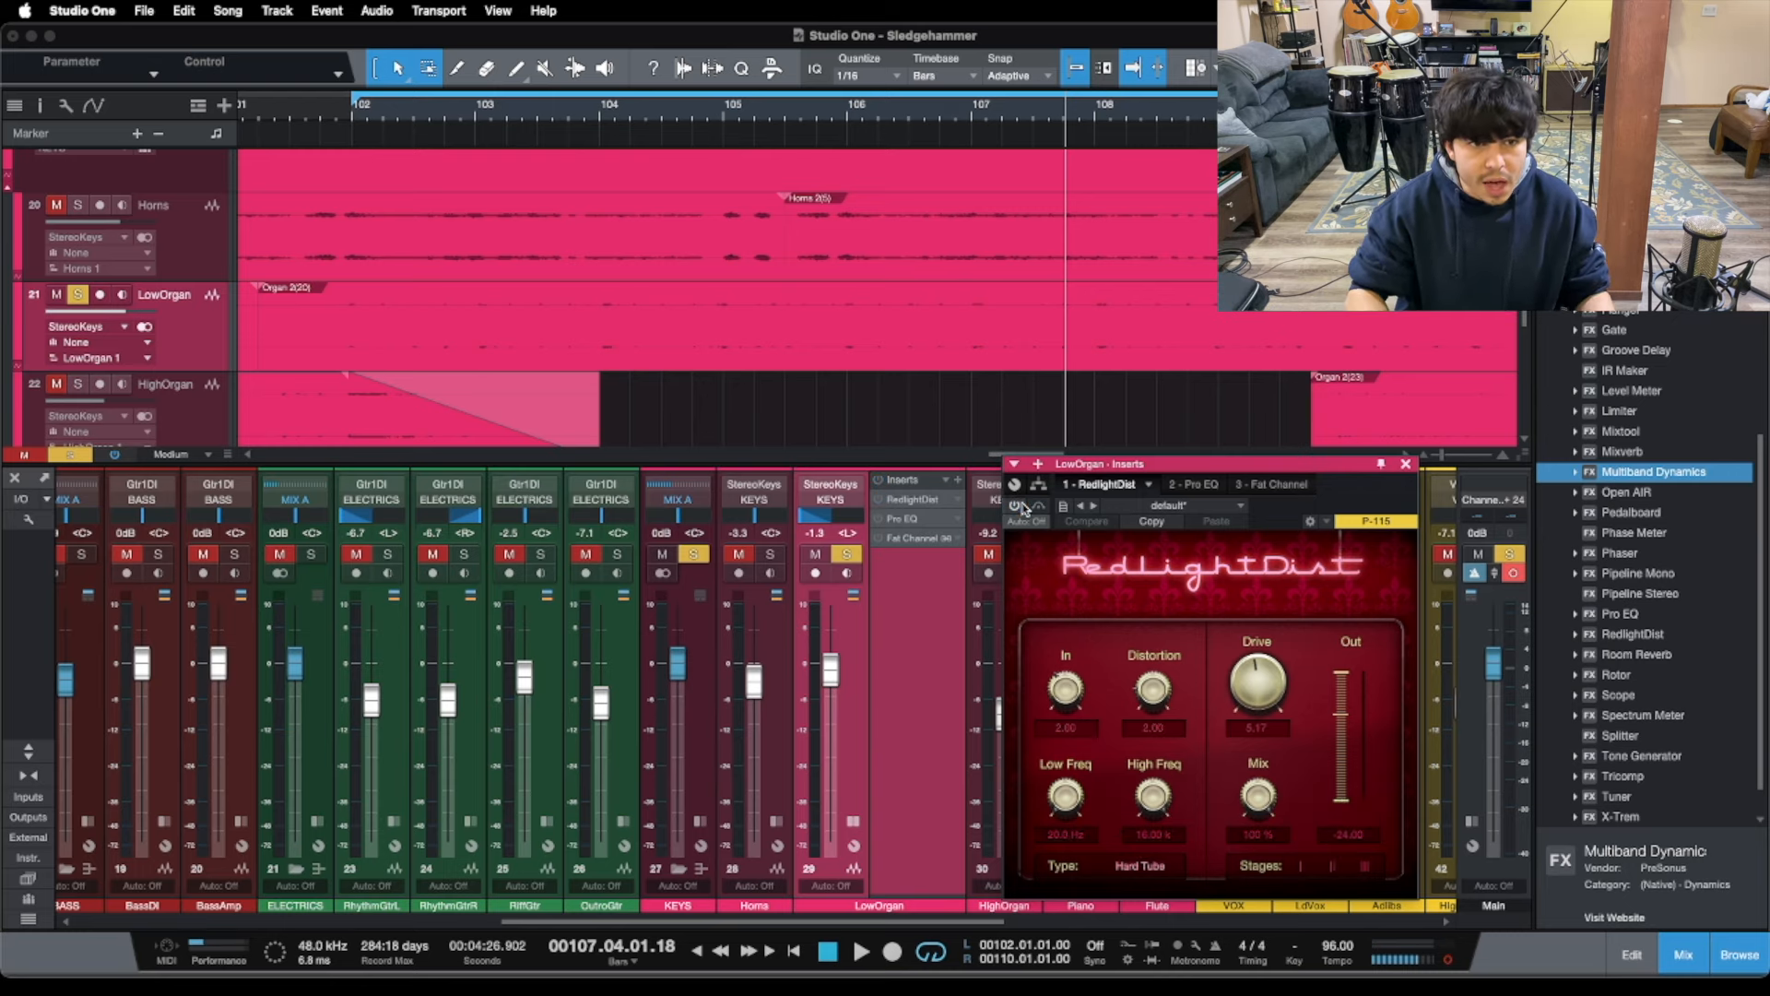
pyautogui.click(862, 952)
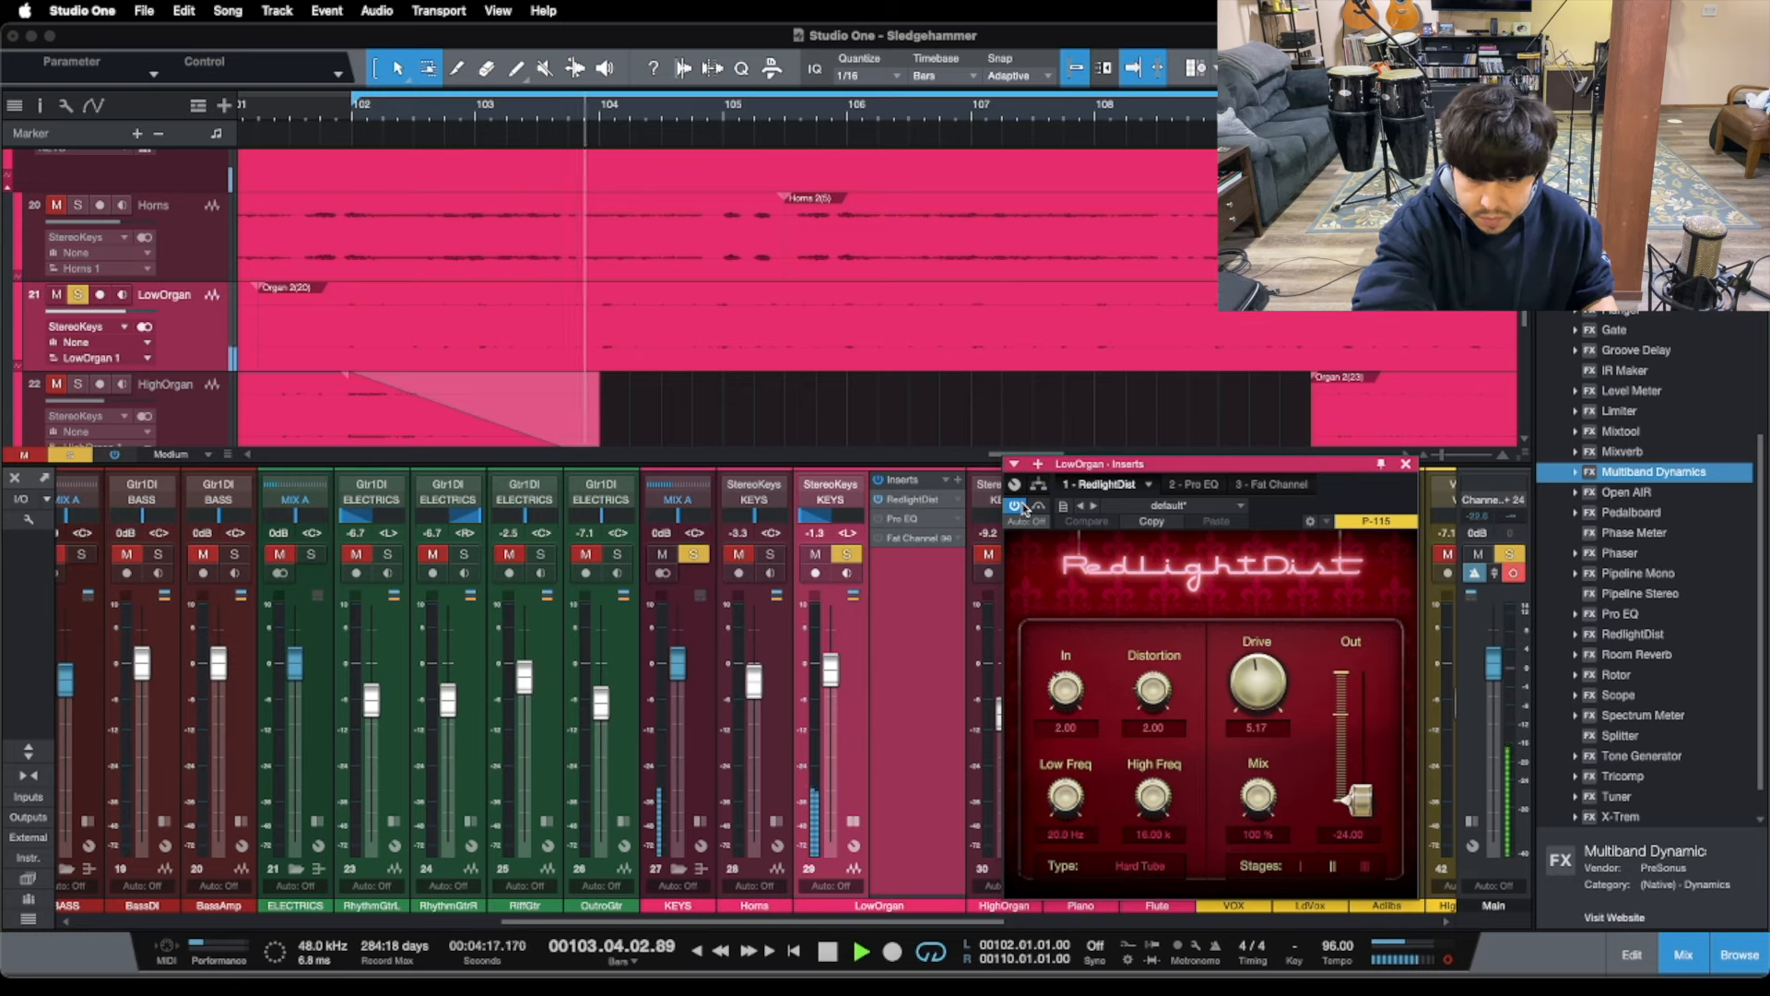
pyautogui.click(827, 952)
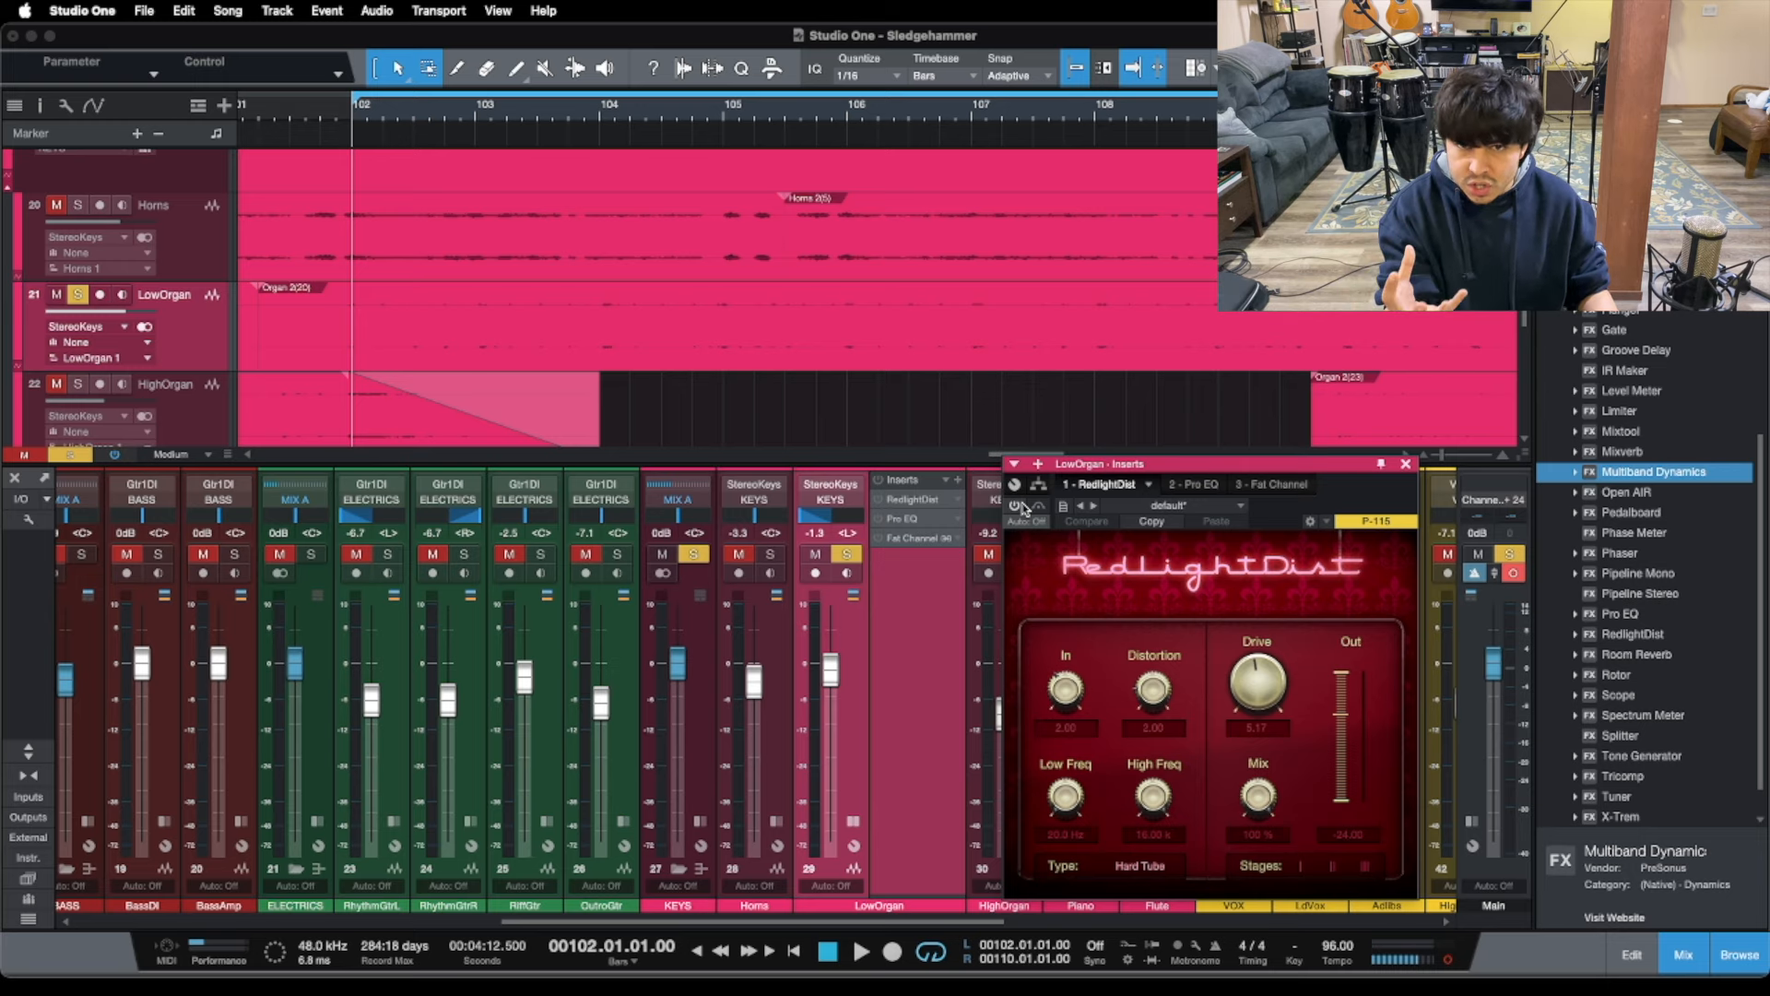
# - Re-enable RedlightDist so the organ plays through the distortion again
pyautogui.click(861, 951)
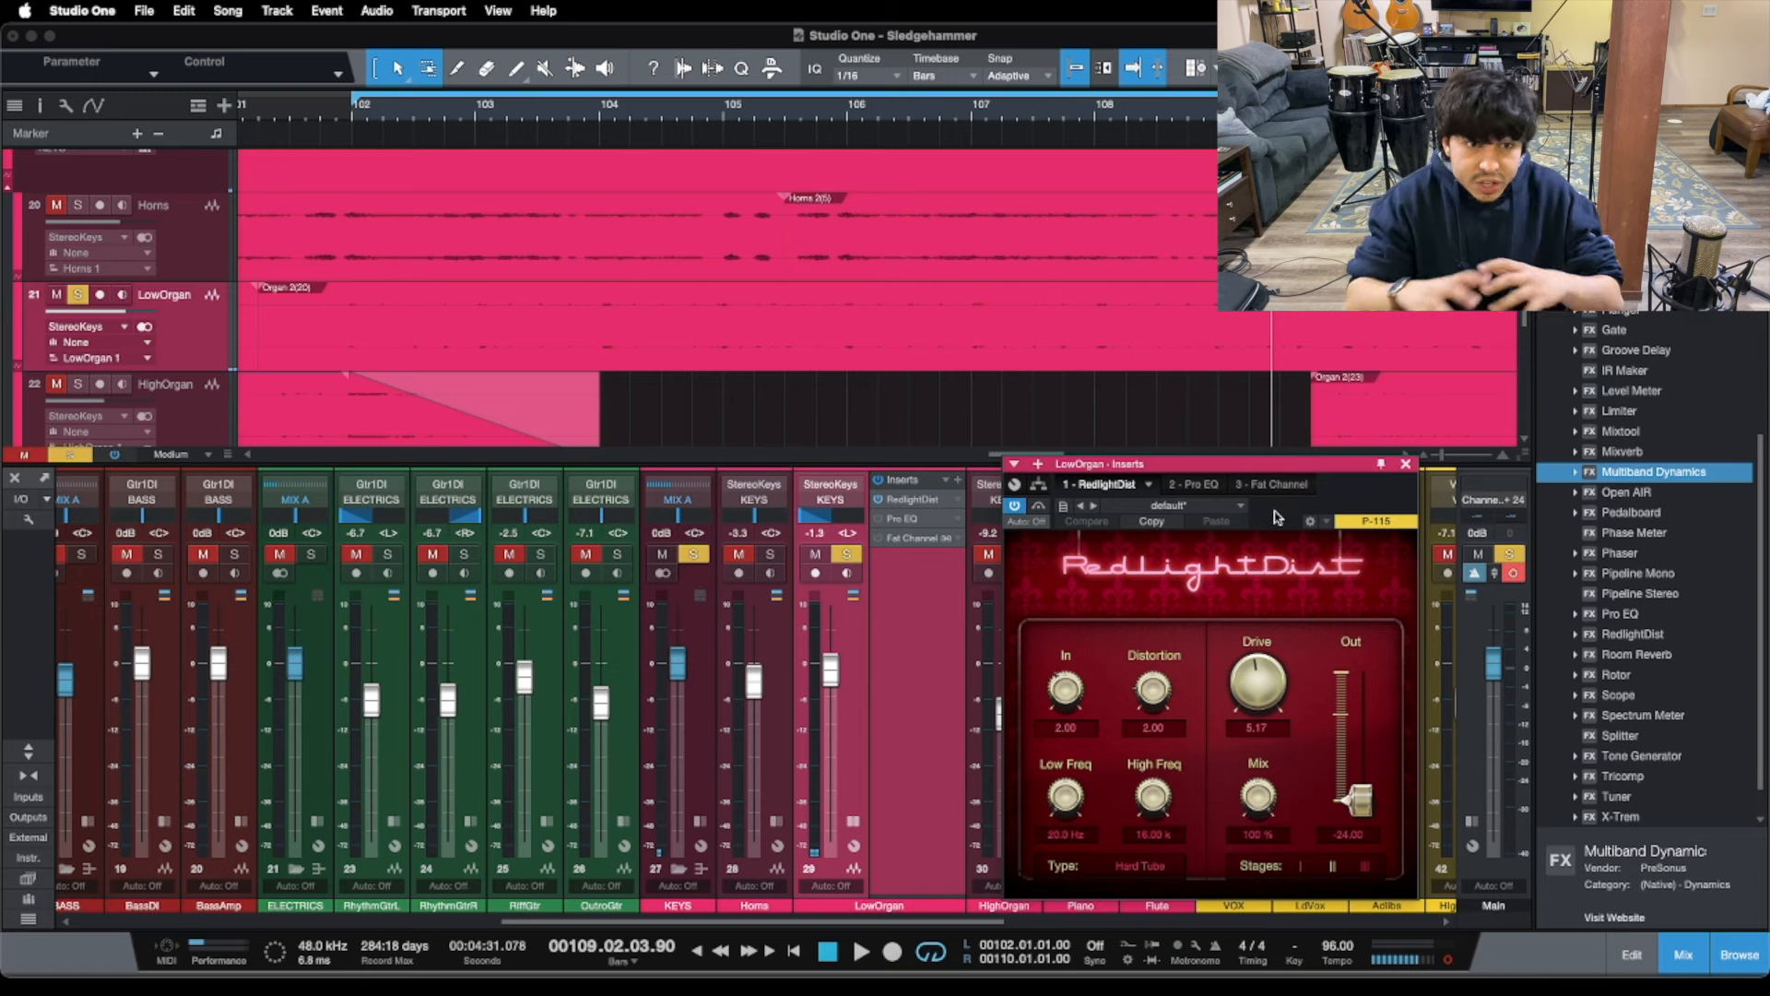
pyautogui.moveTo(1416, 881)
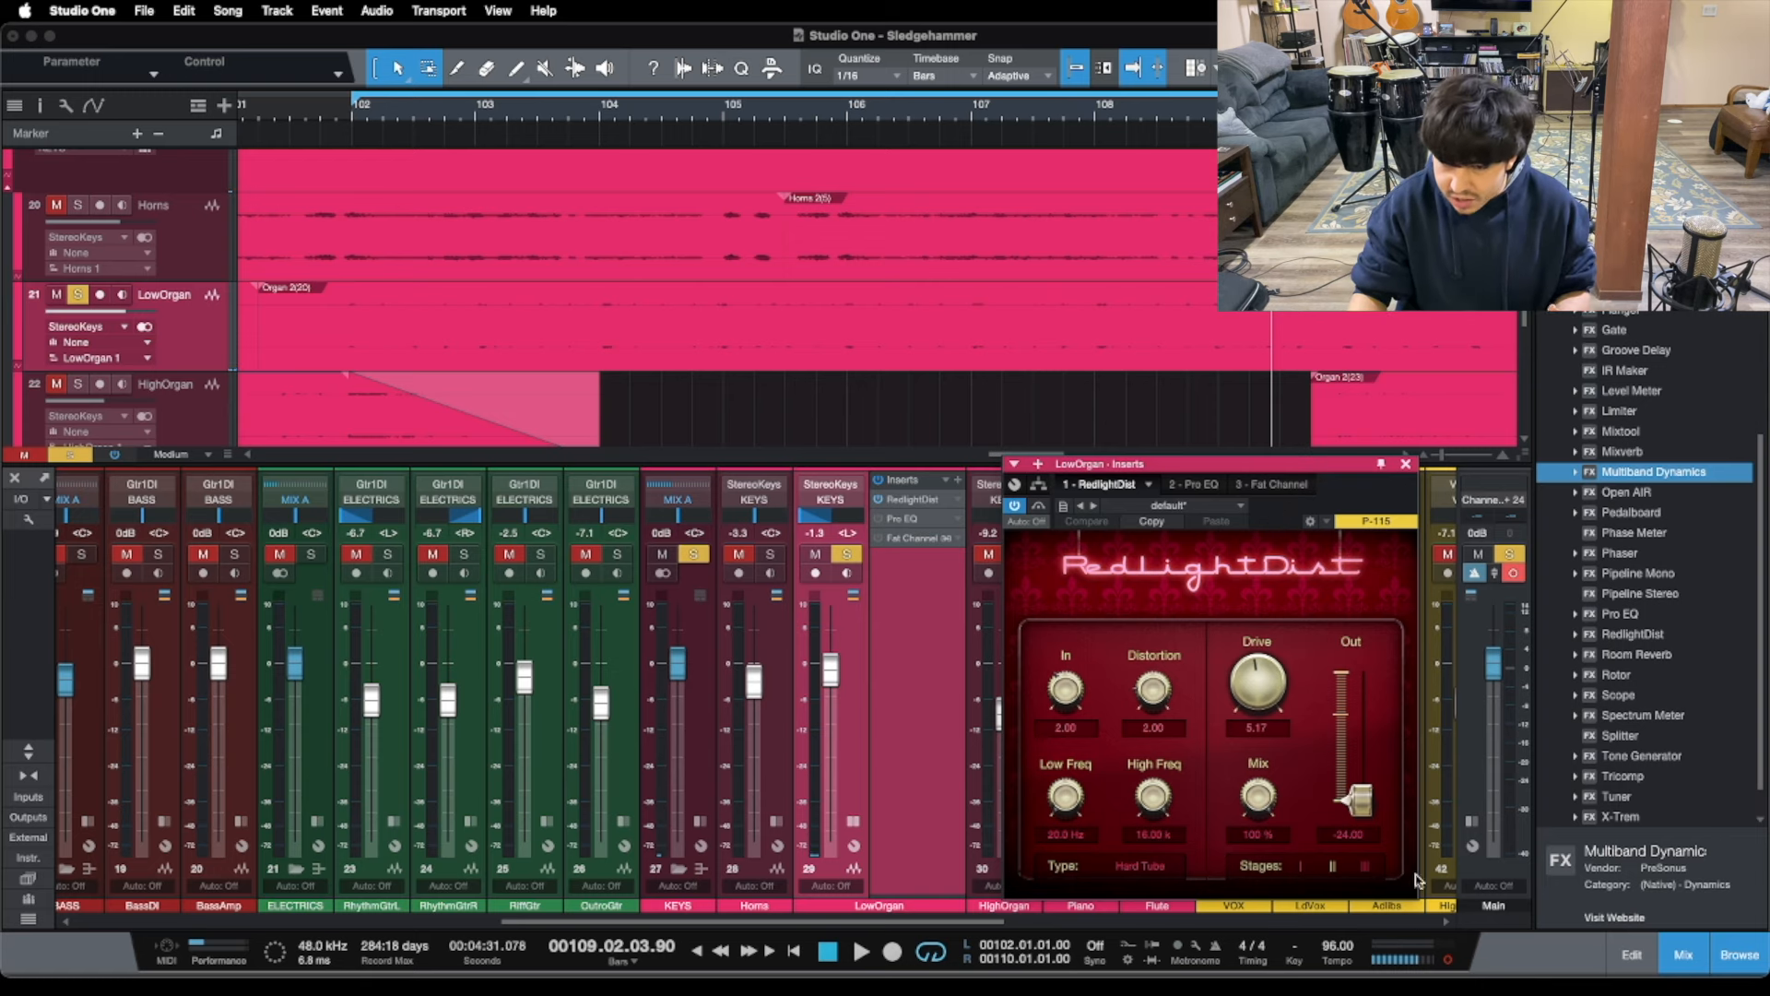
pyautogui.moveTo(1349, 640)
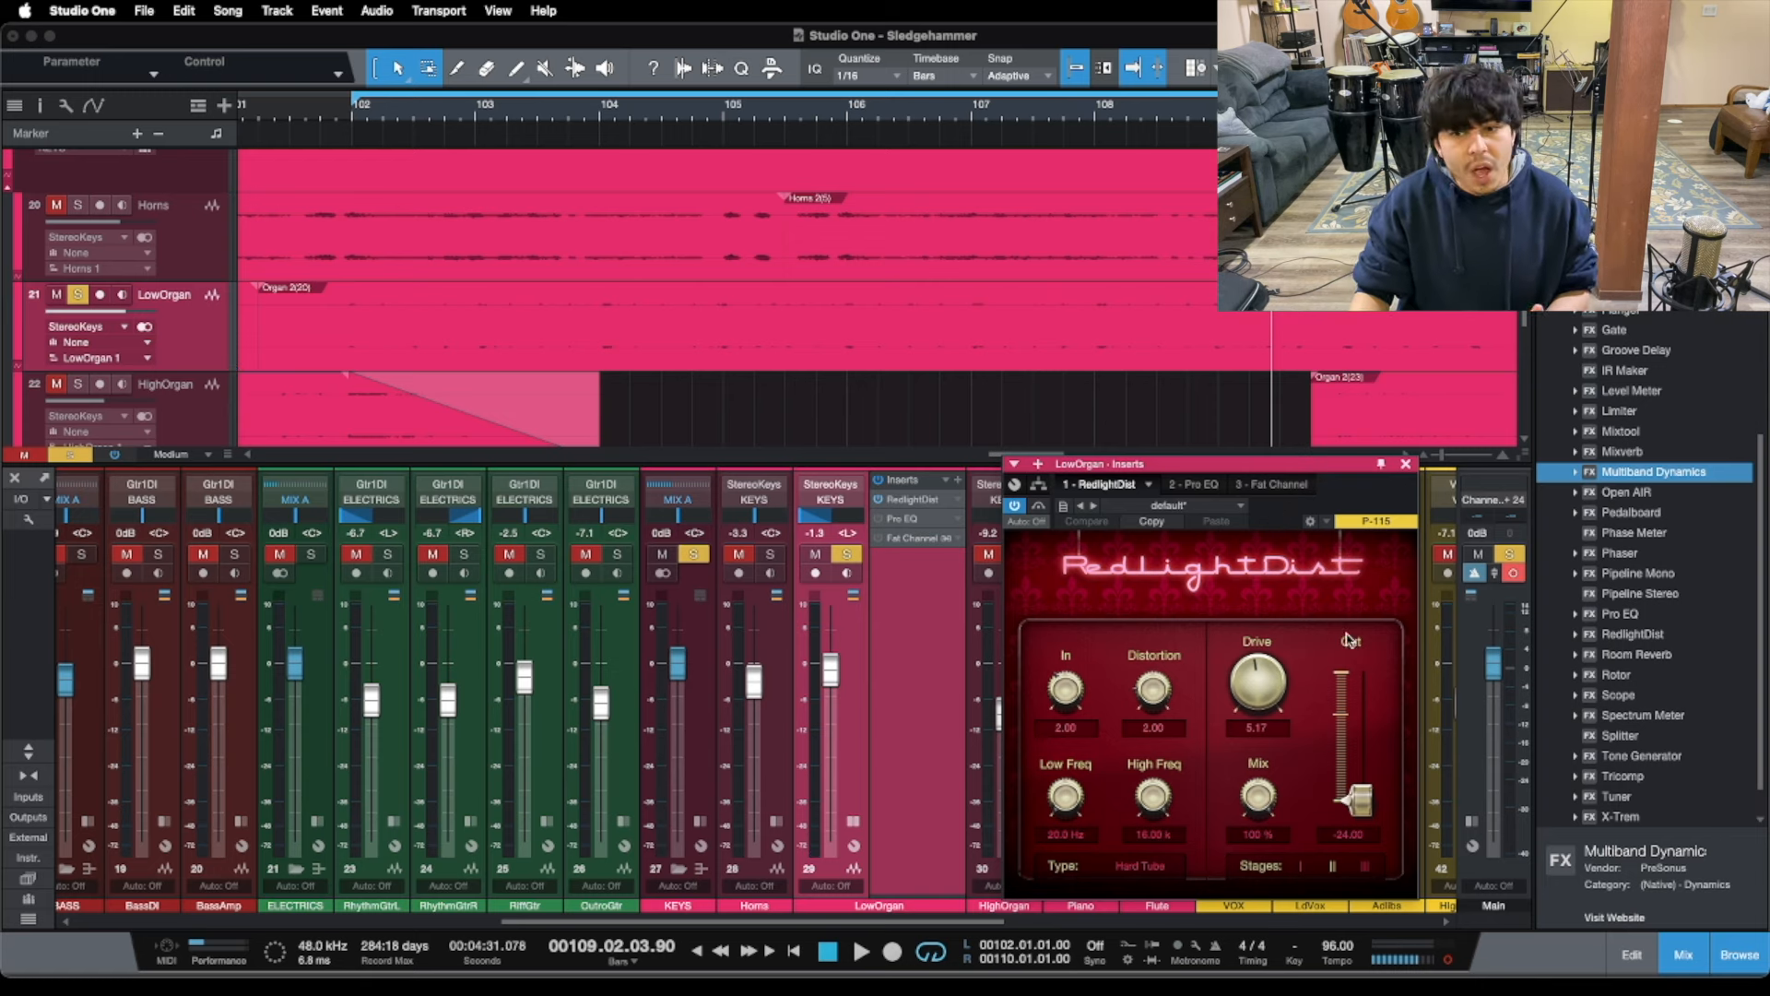
pyautogui.moveTo(1239, 581)
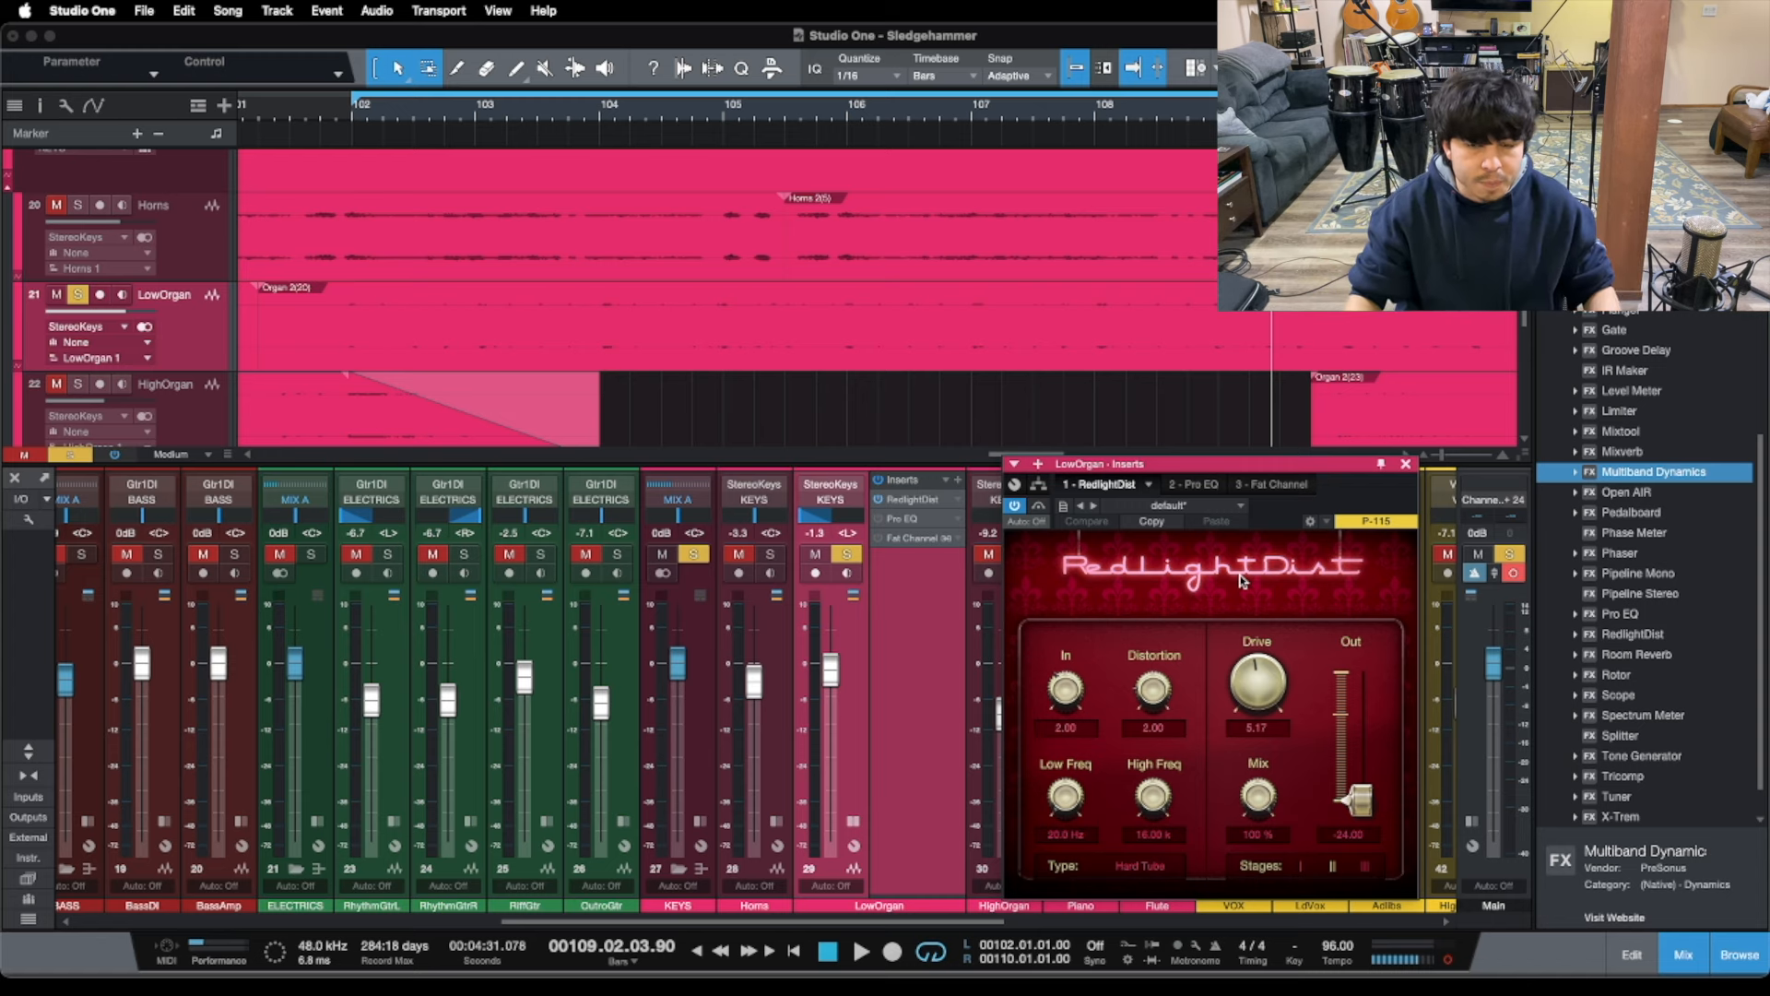
pyautogui.moveTo(1399, 474)
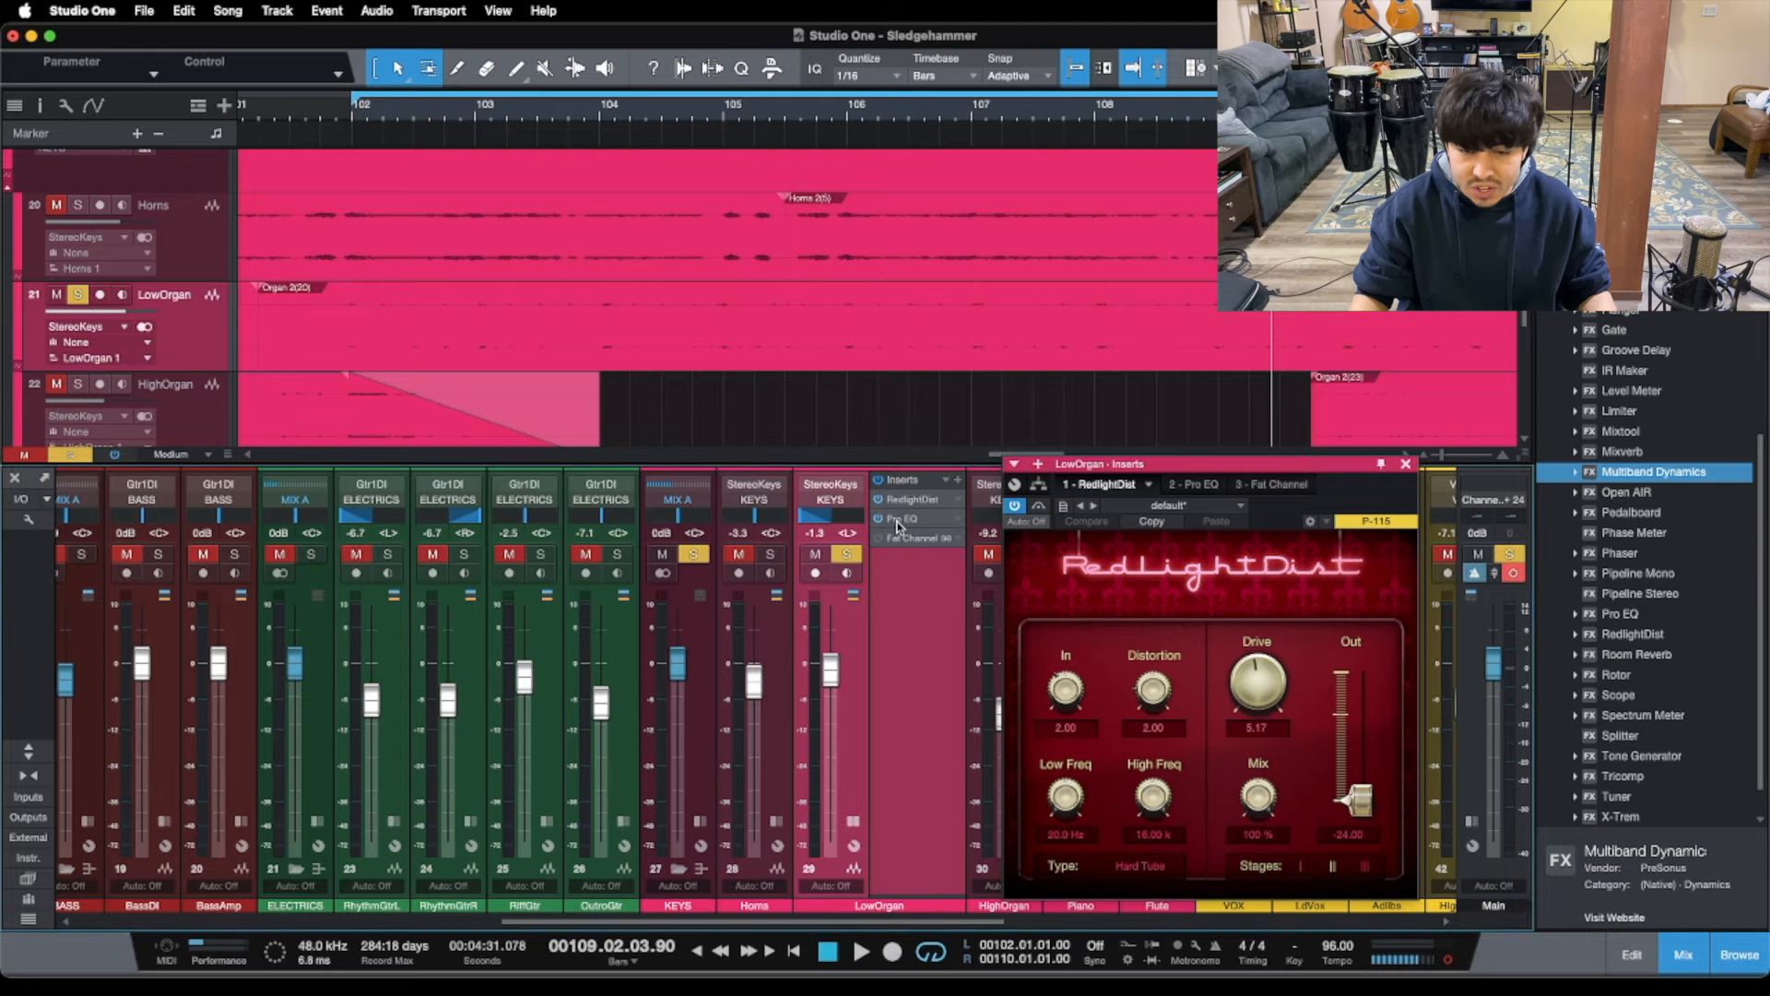
# - Bring up the LowOrgan Pro EQ showing its 182 Hz high-pass and 3 kHz boost
pyautogui.click(1193, 483)
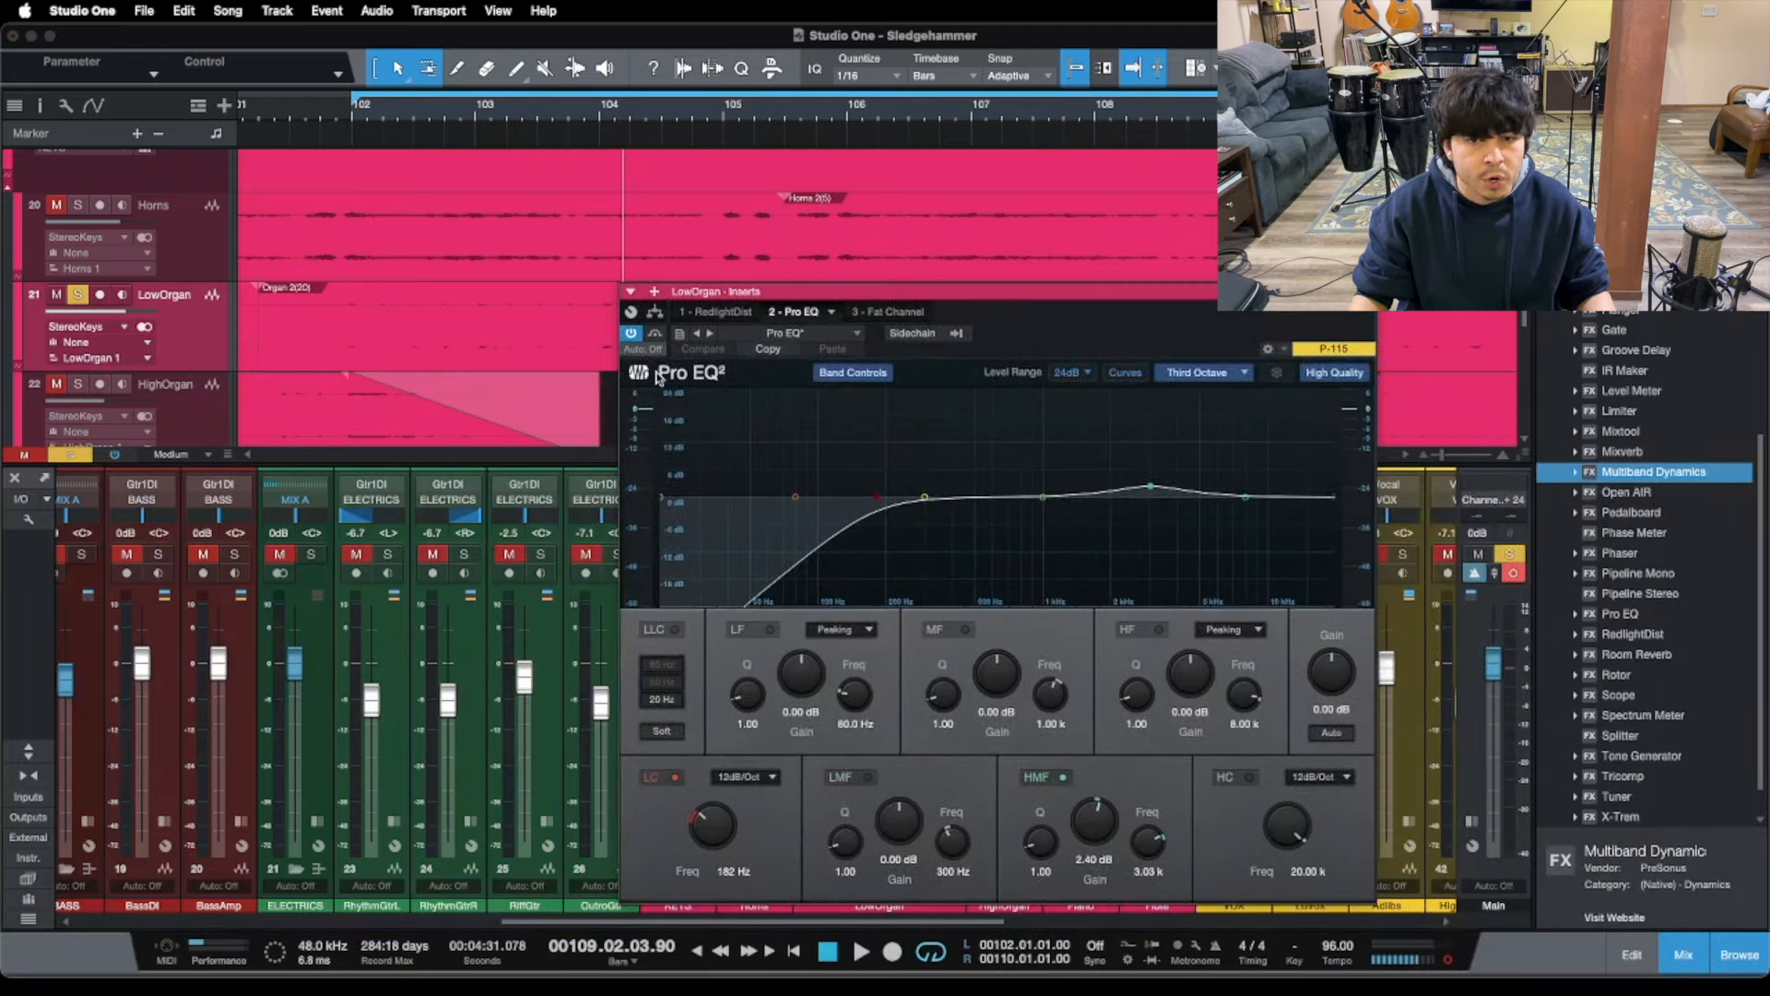
pyautogui.moveTo(819, 740)
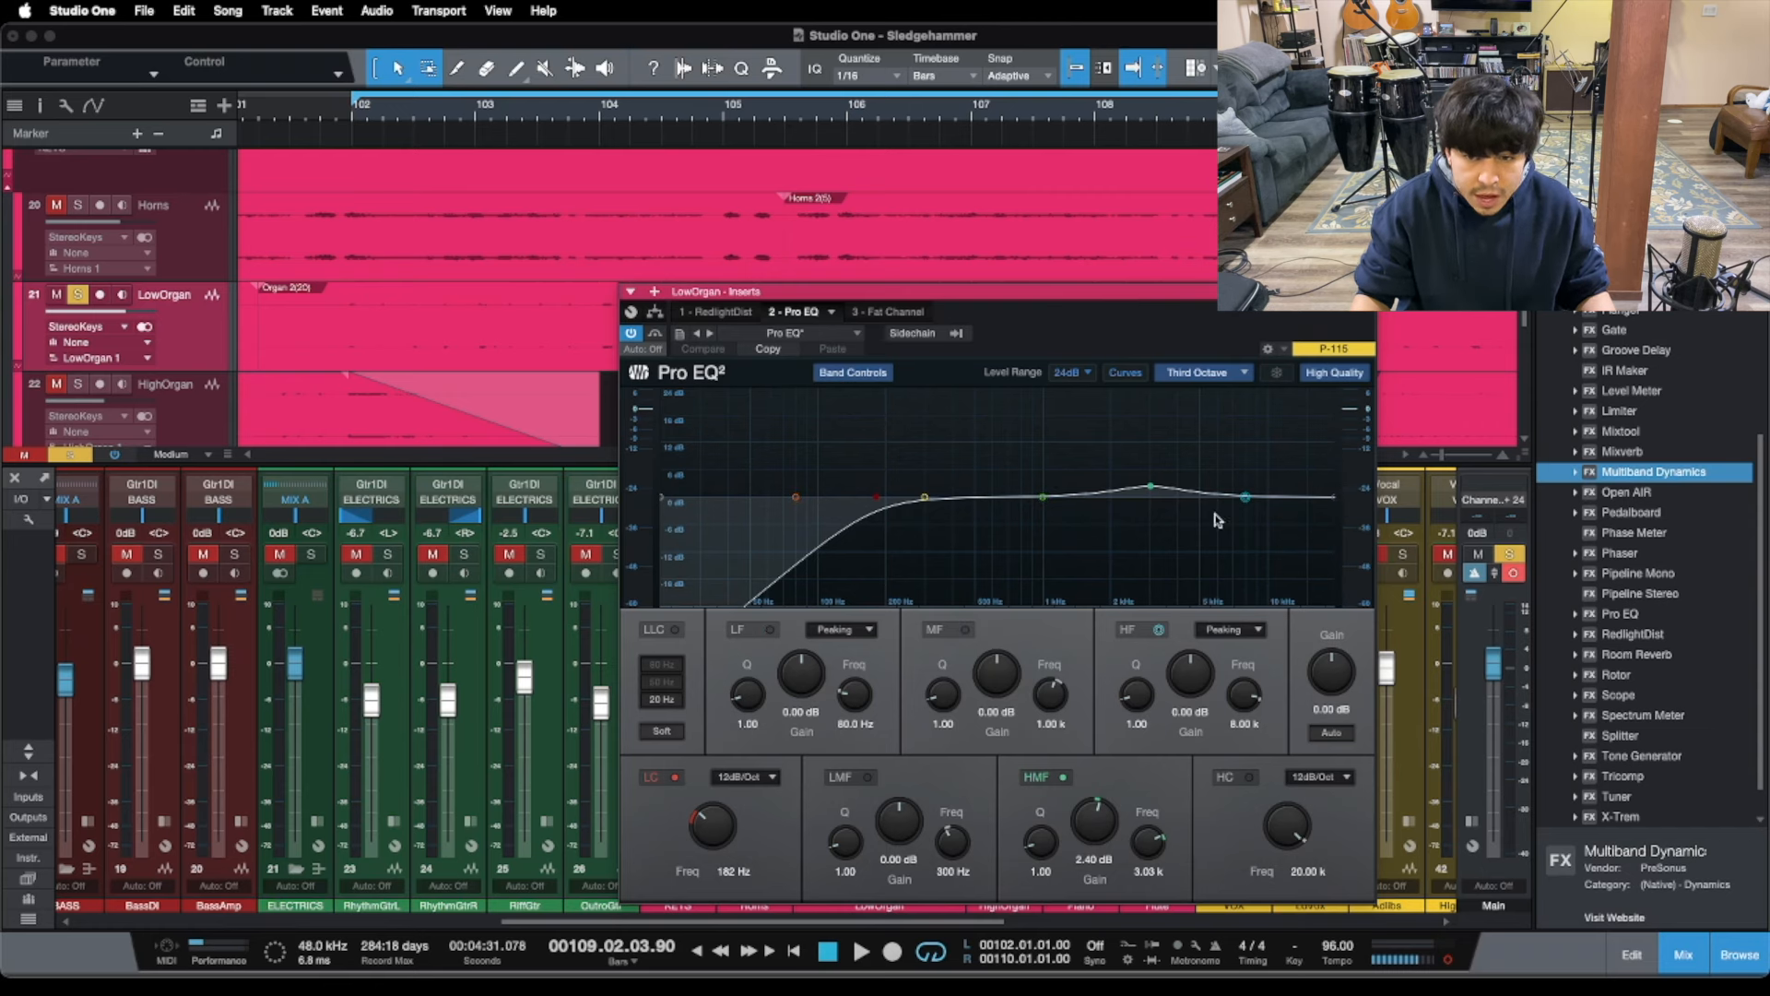
pyautogui.moveTo(1097, 597)
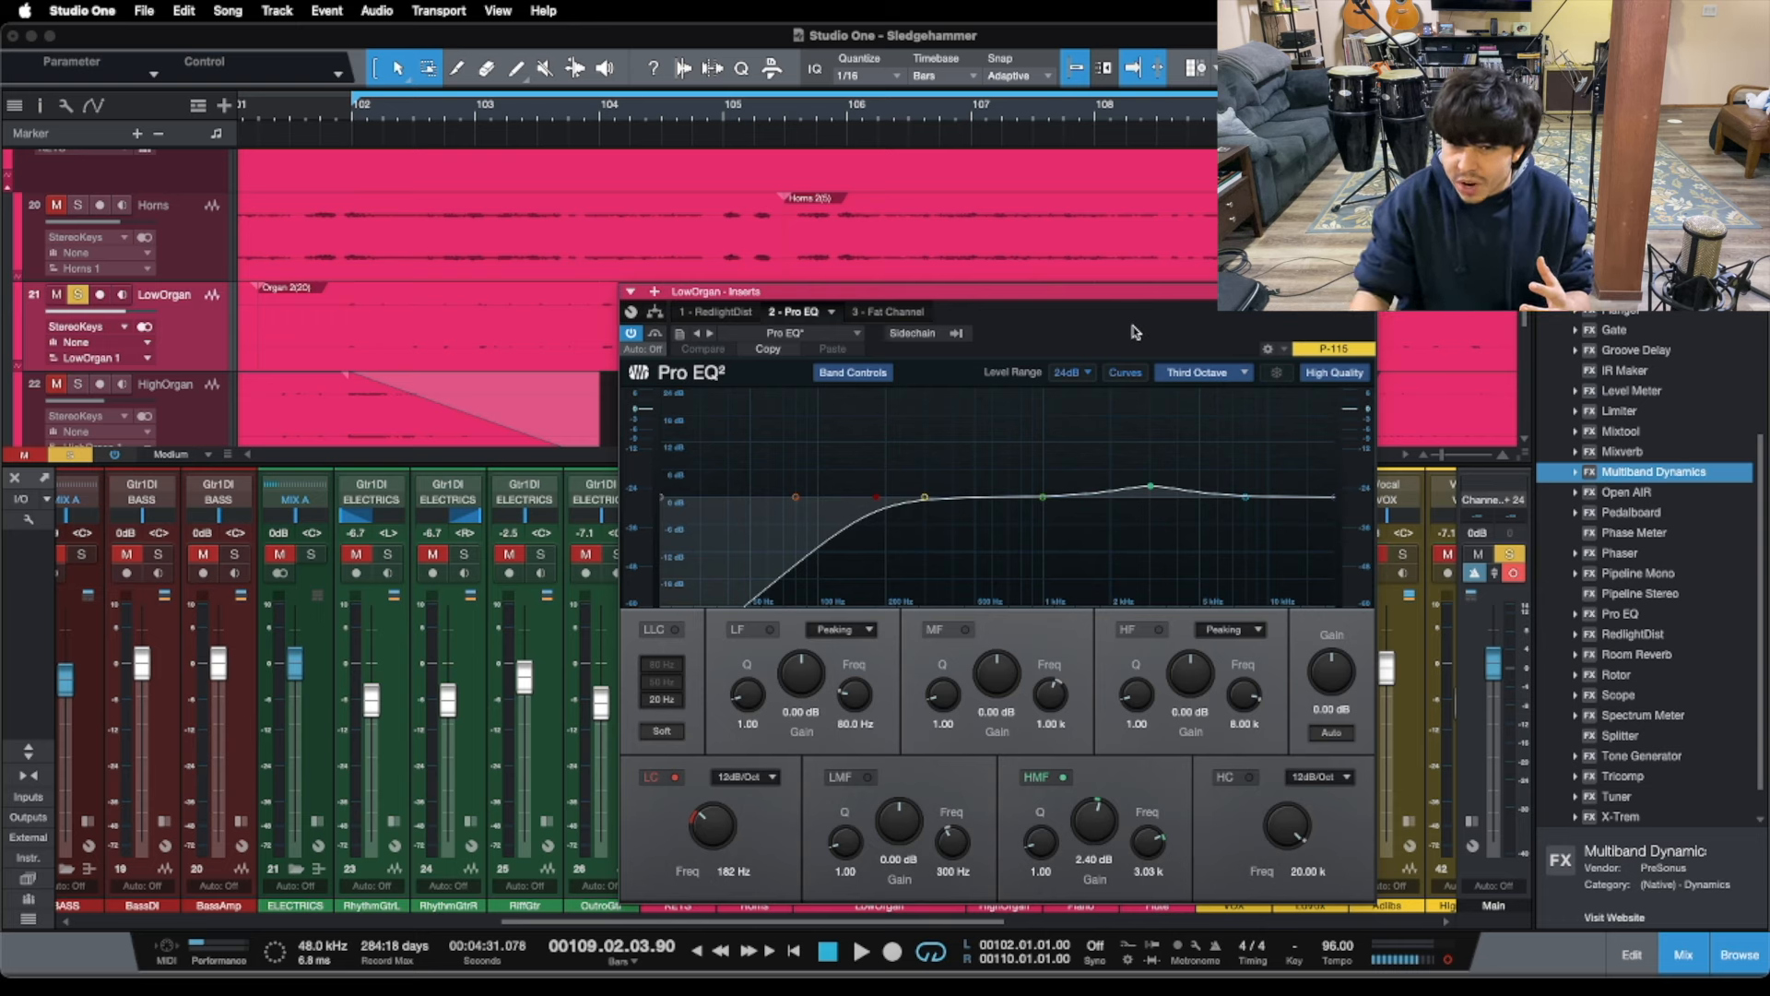
pyautogui.moveTo(1073, 350)
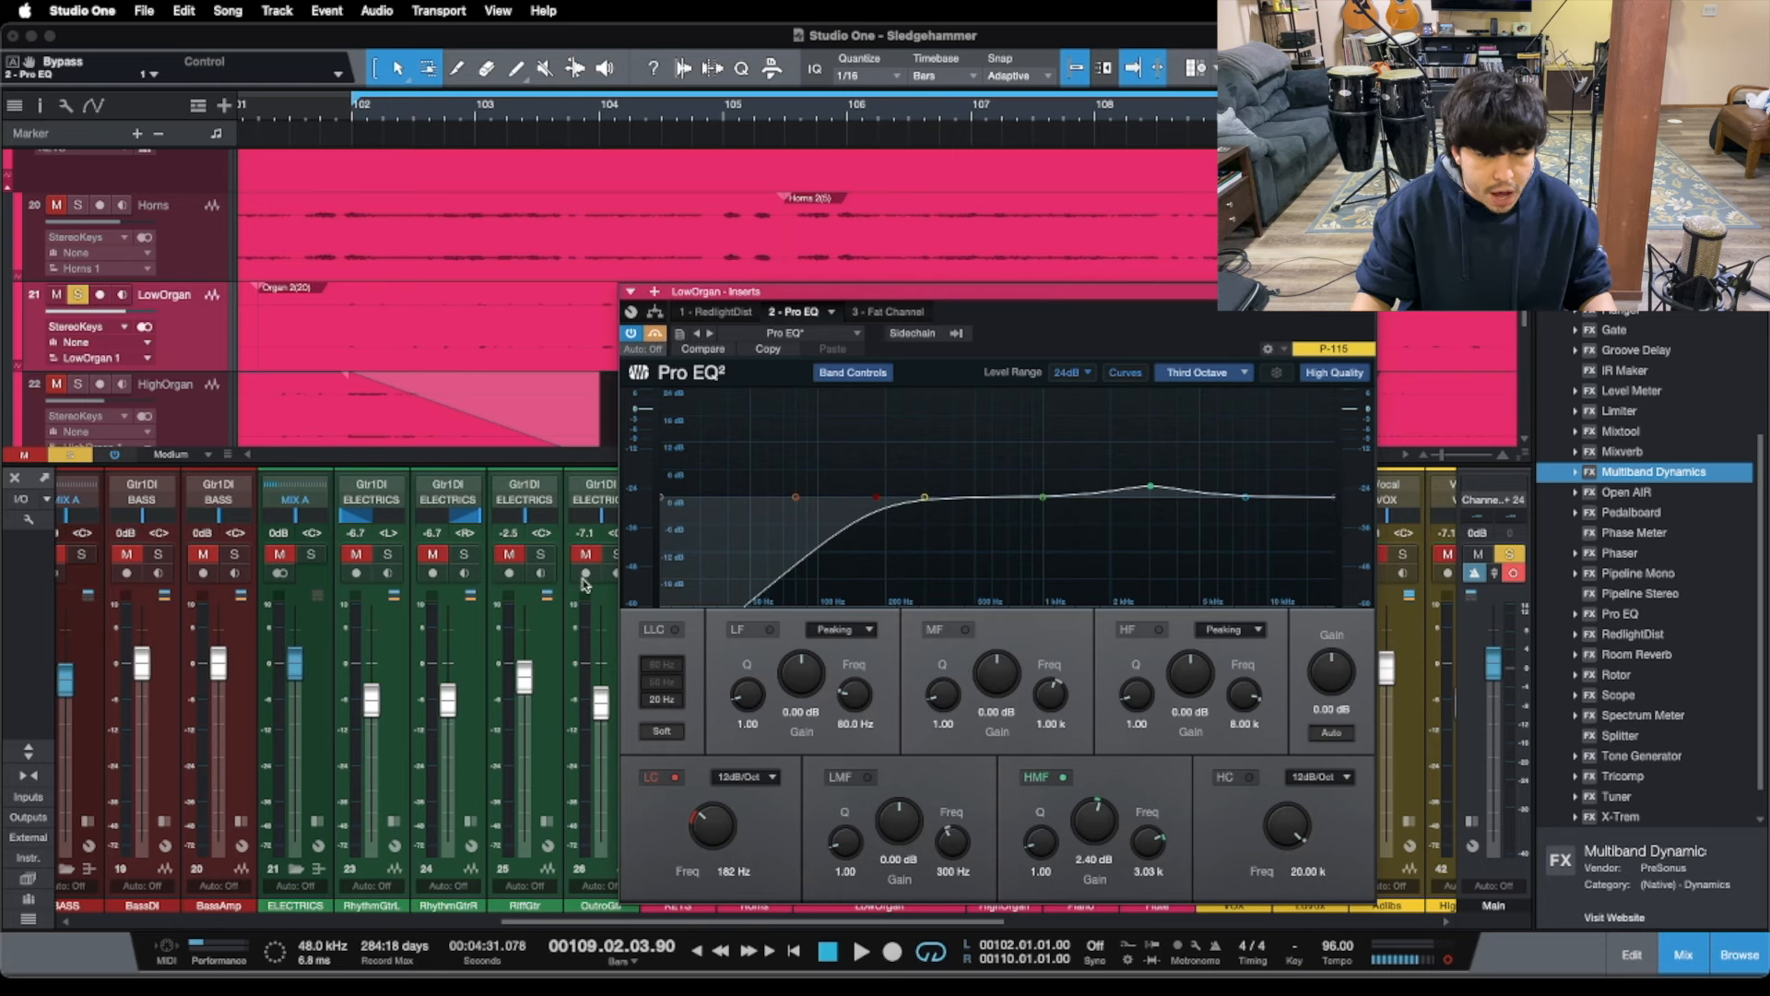
pyautogui.moveTo(682, 772)
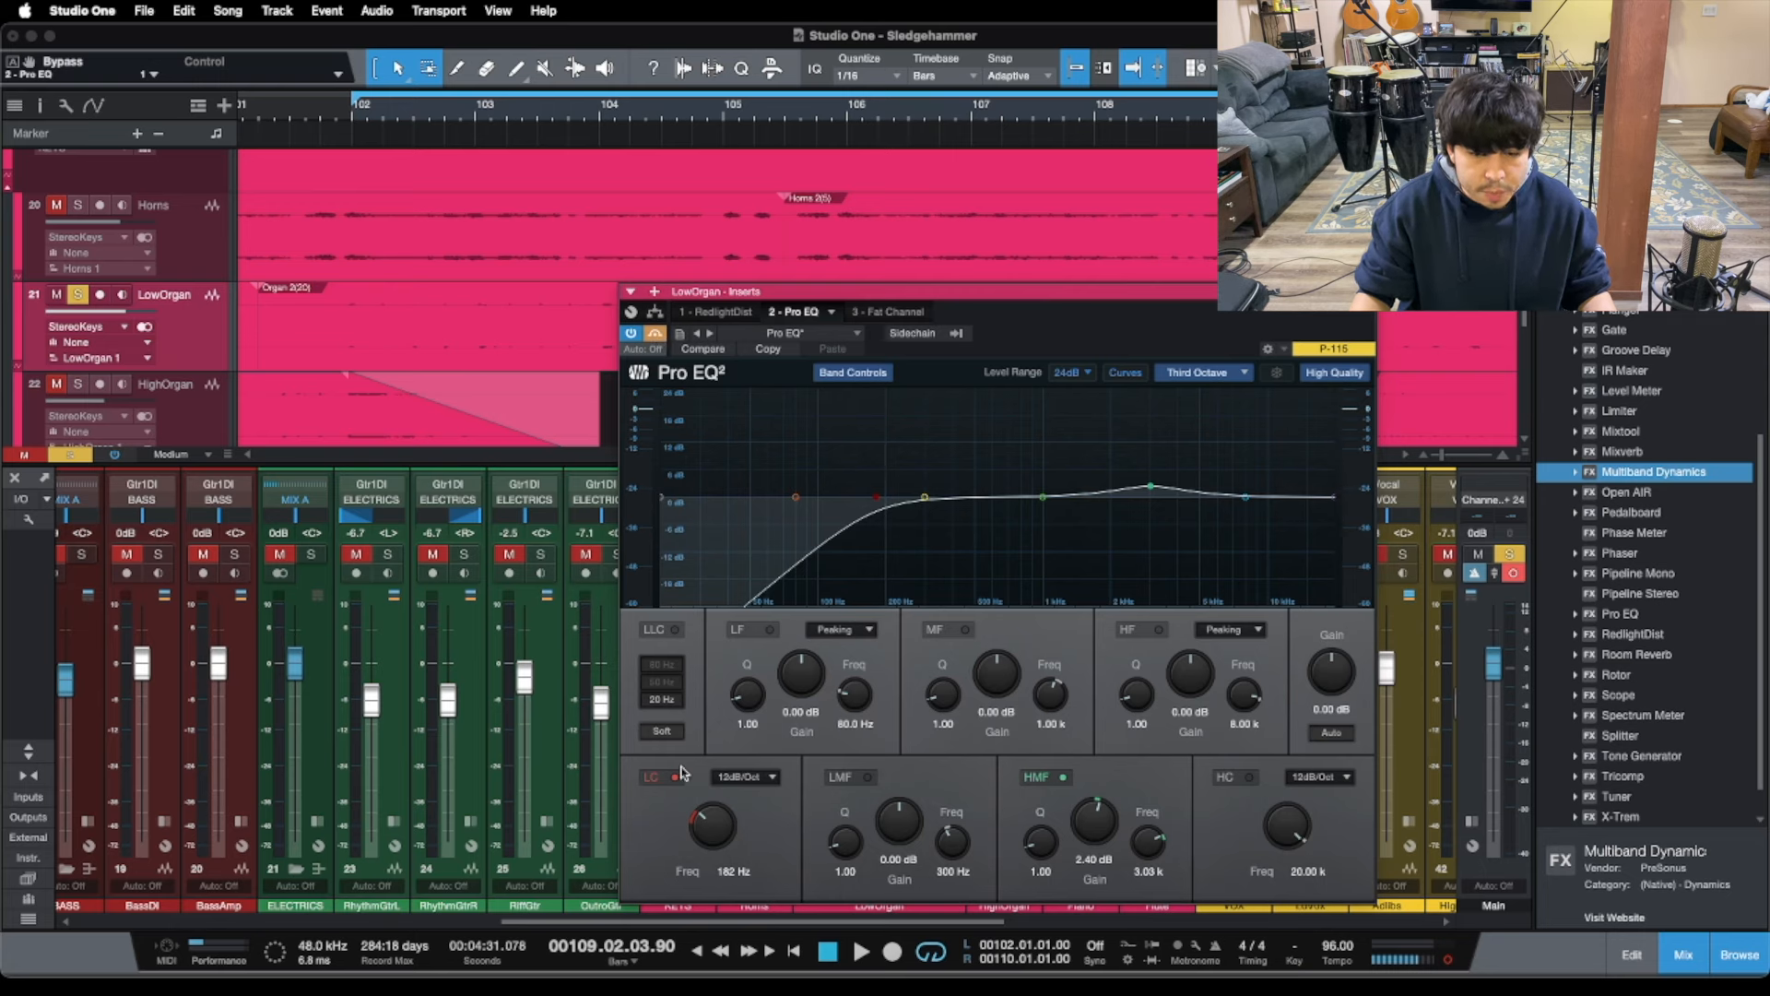
pyautogui.moveTo(777, 837)
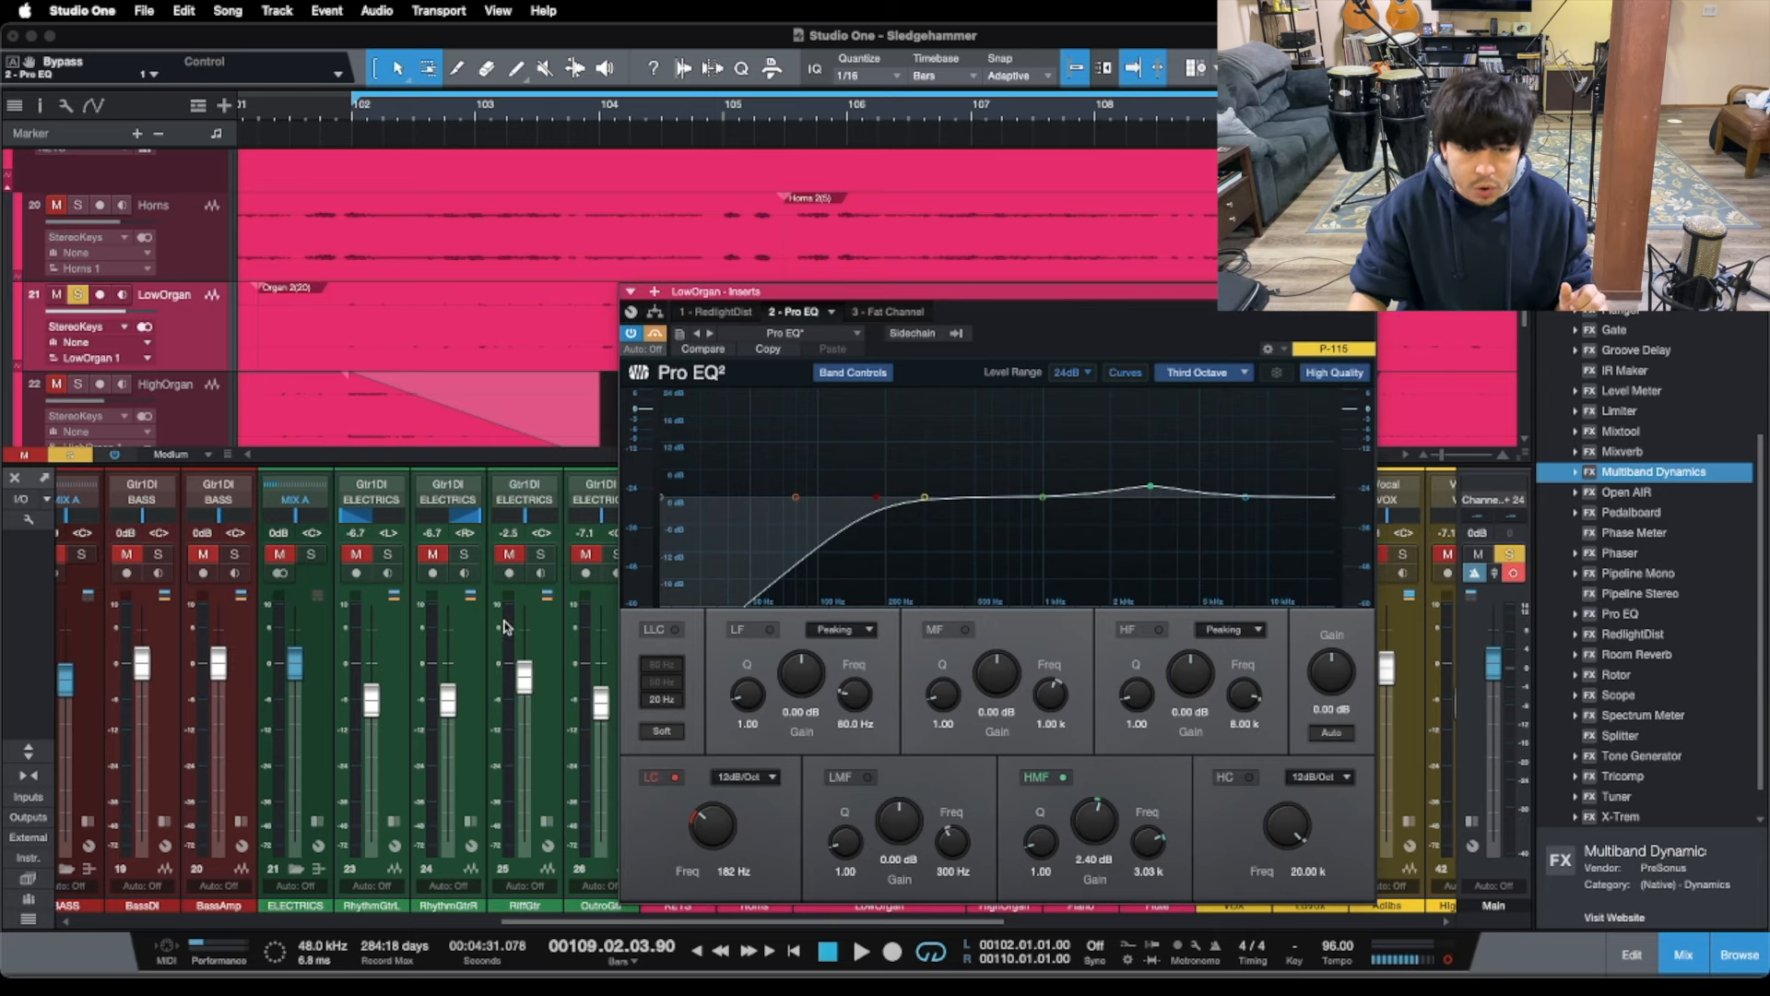
pyautogui.moveTo(1038, 841)
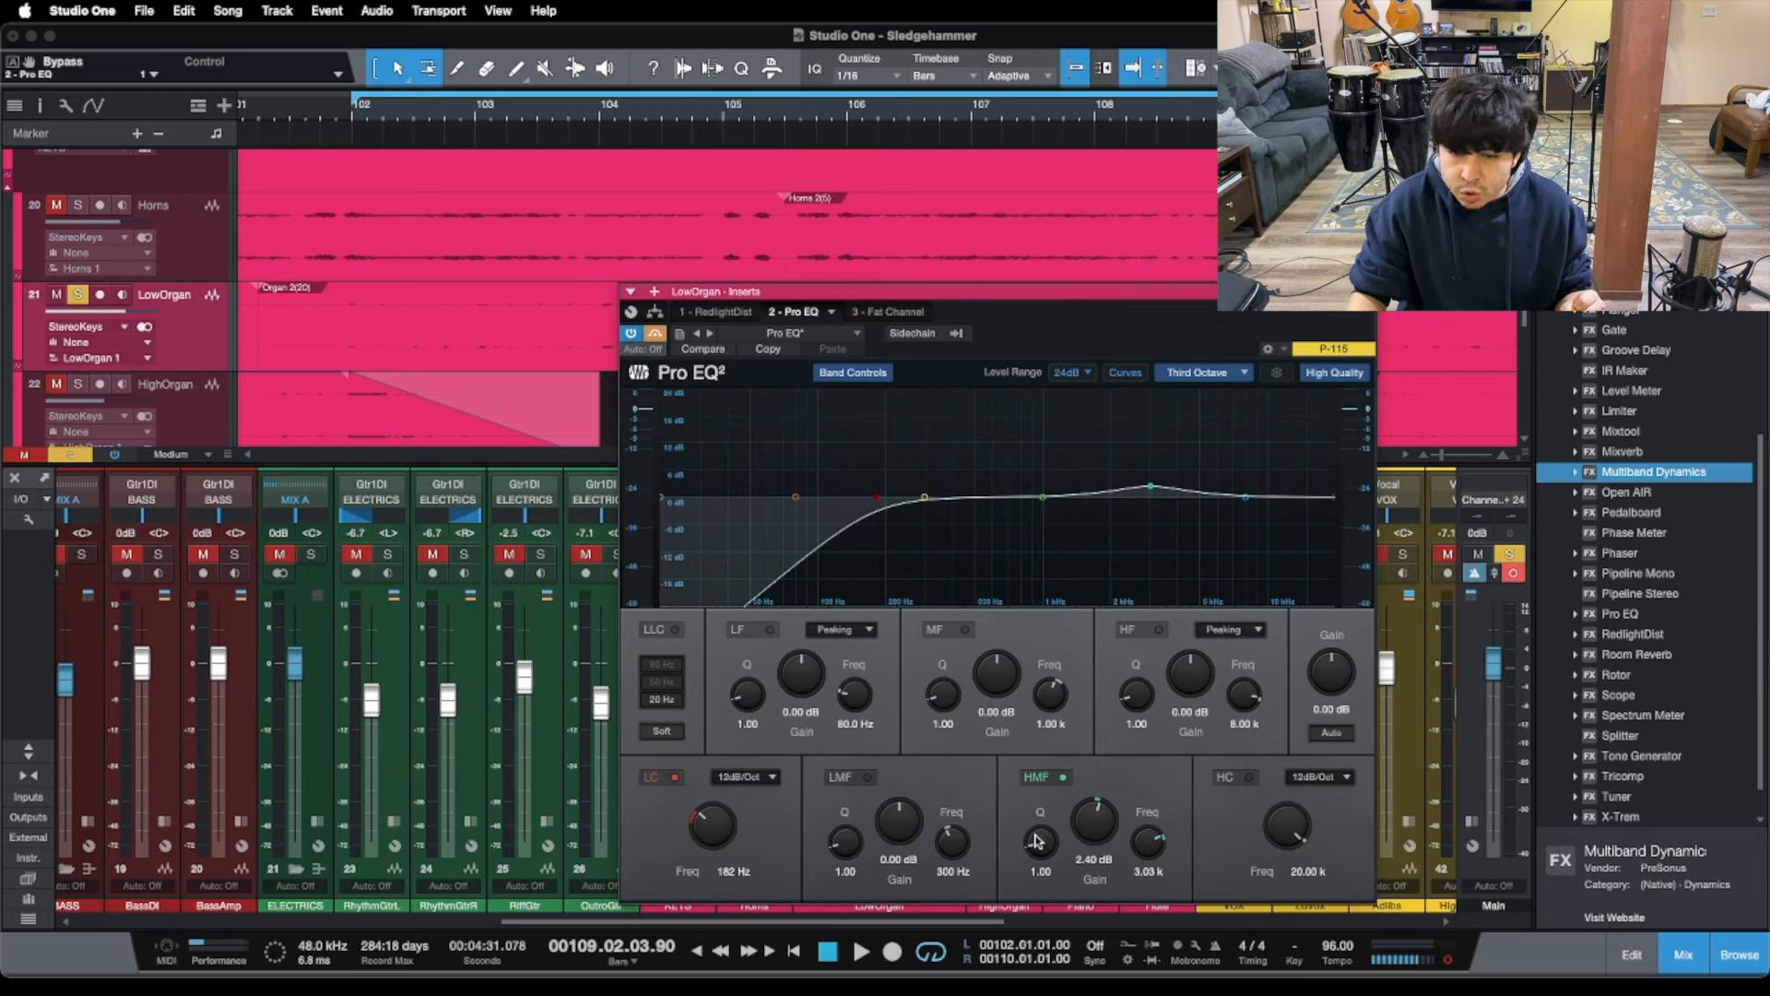
pyautogui.moveTo(1144, 791)
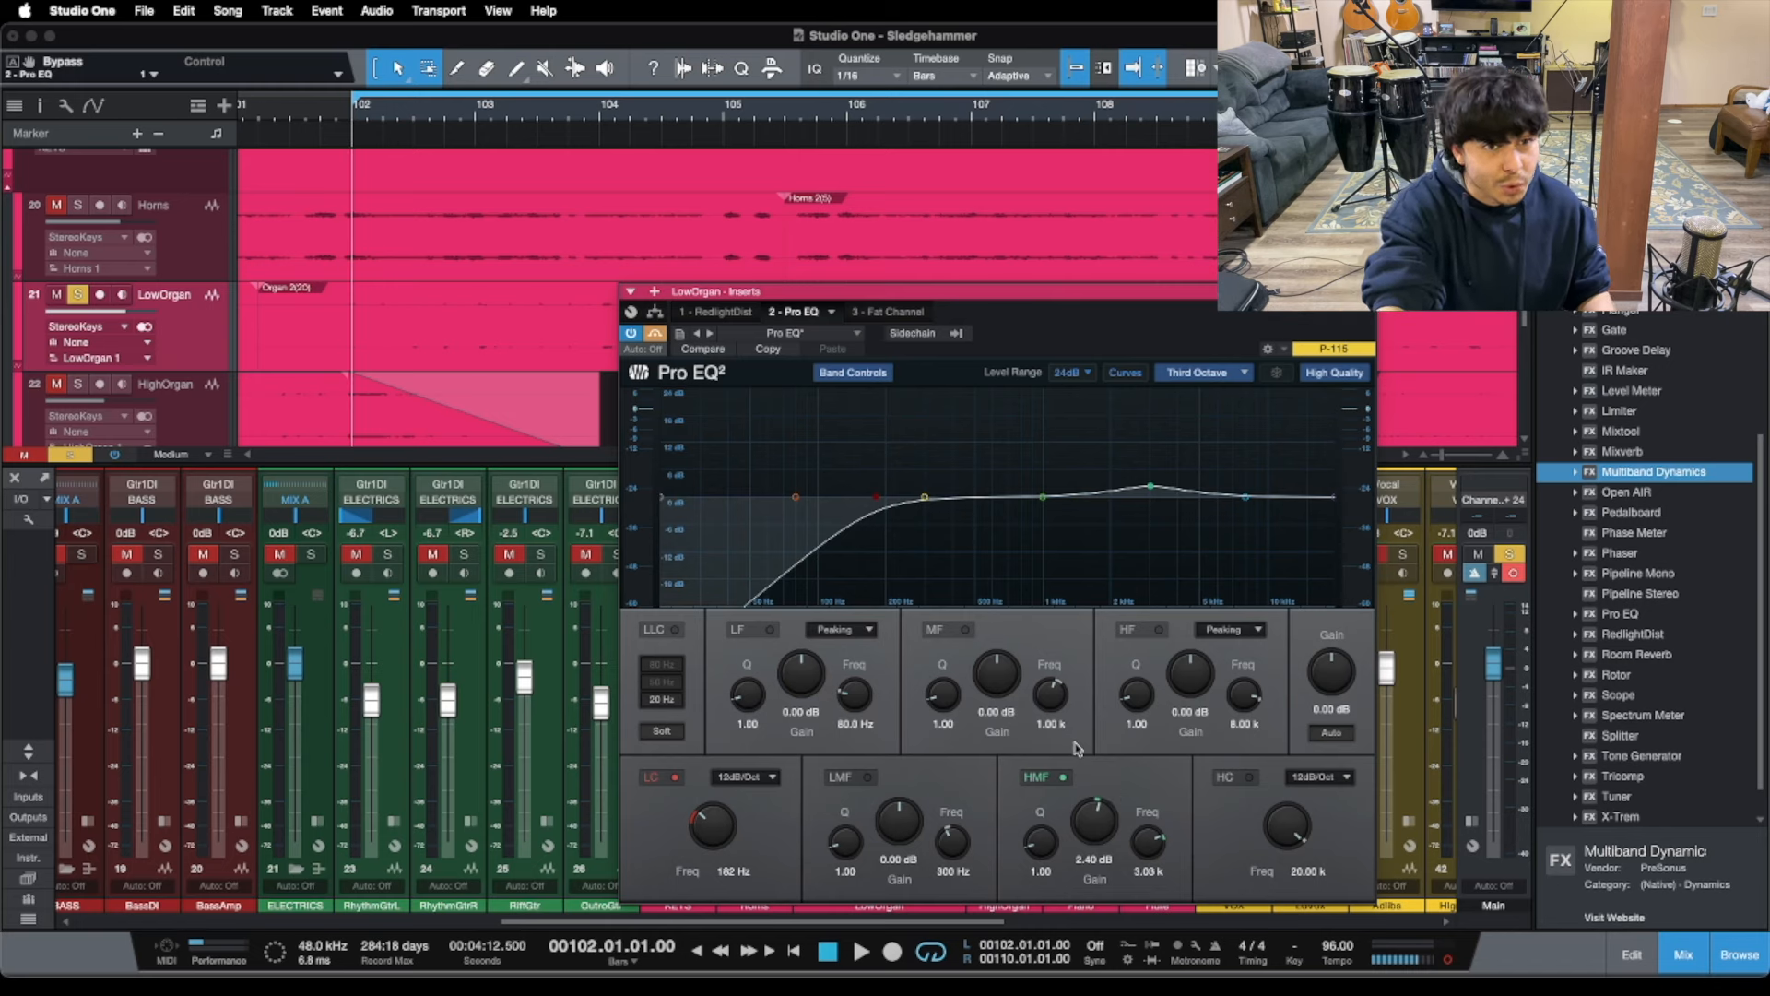
# - Re-enable the Pro EQ, listen to the filtered organ, then stop playback
pyautogui.click(861, 952)
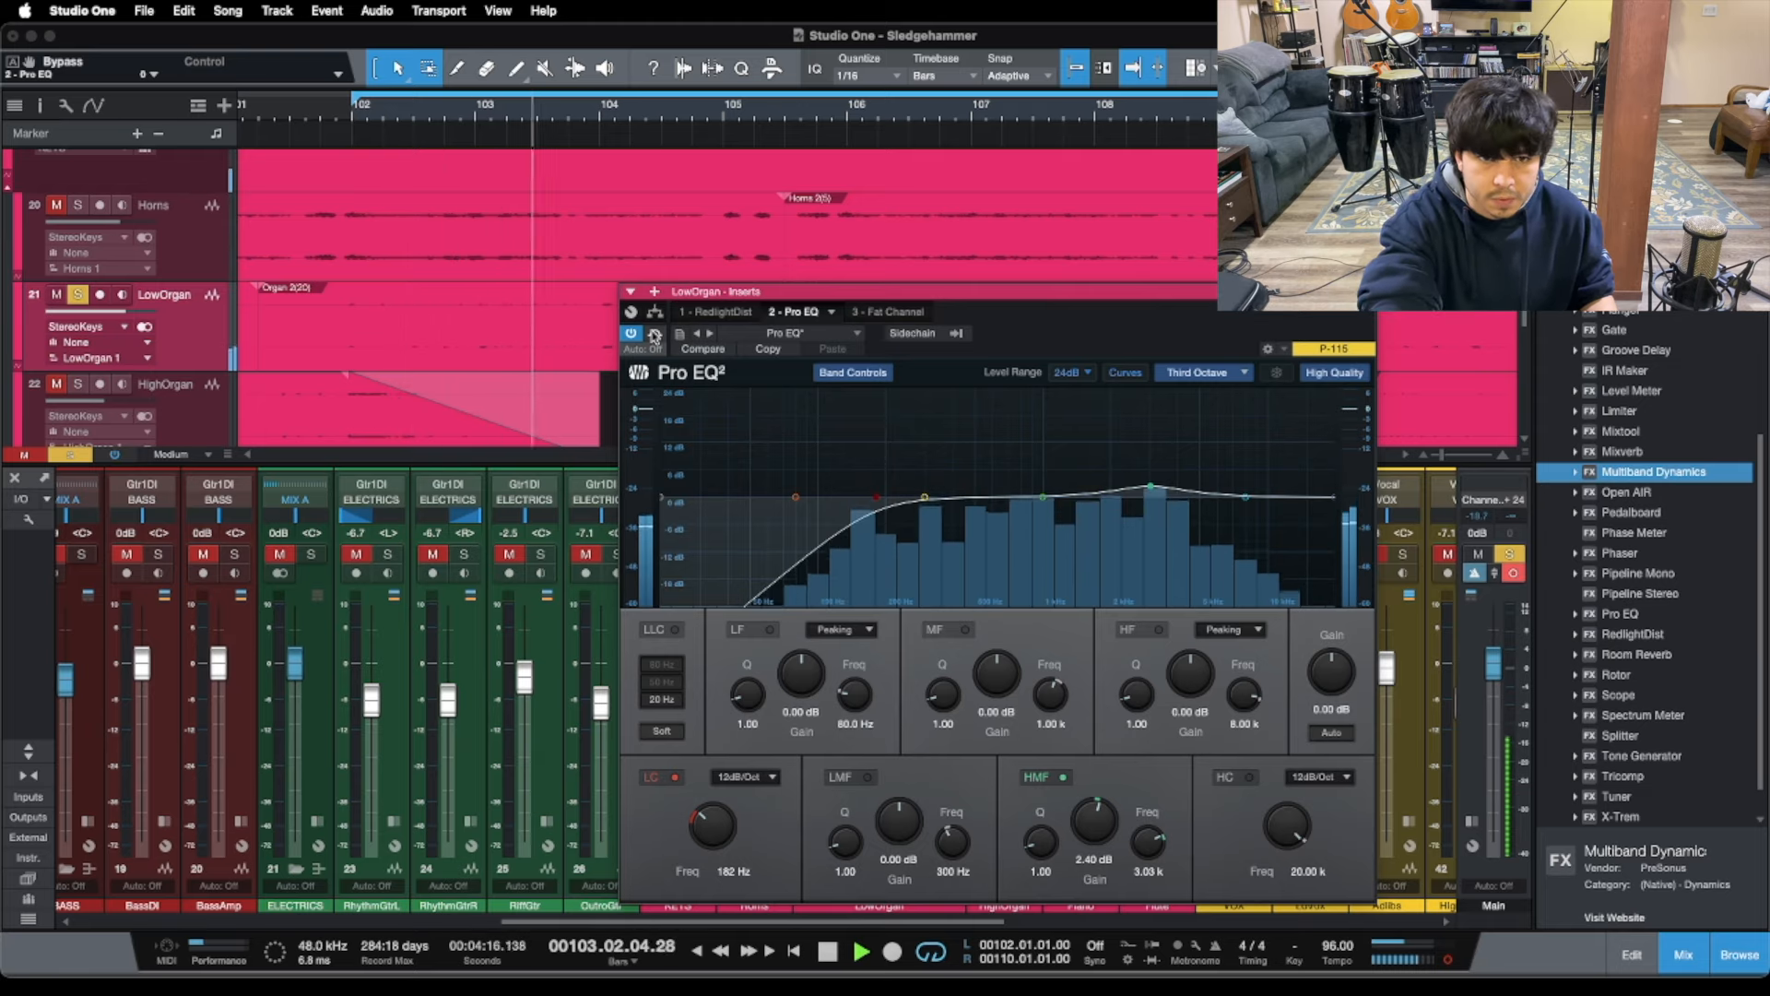
pyautogui.click(862, 952)
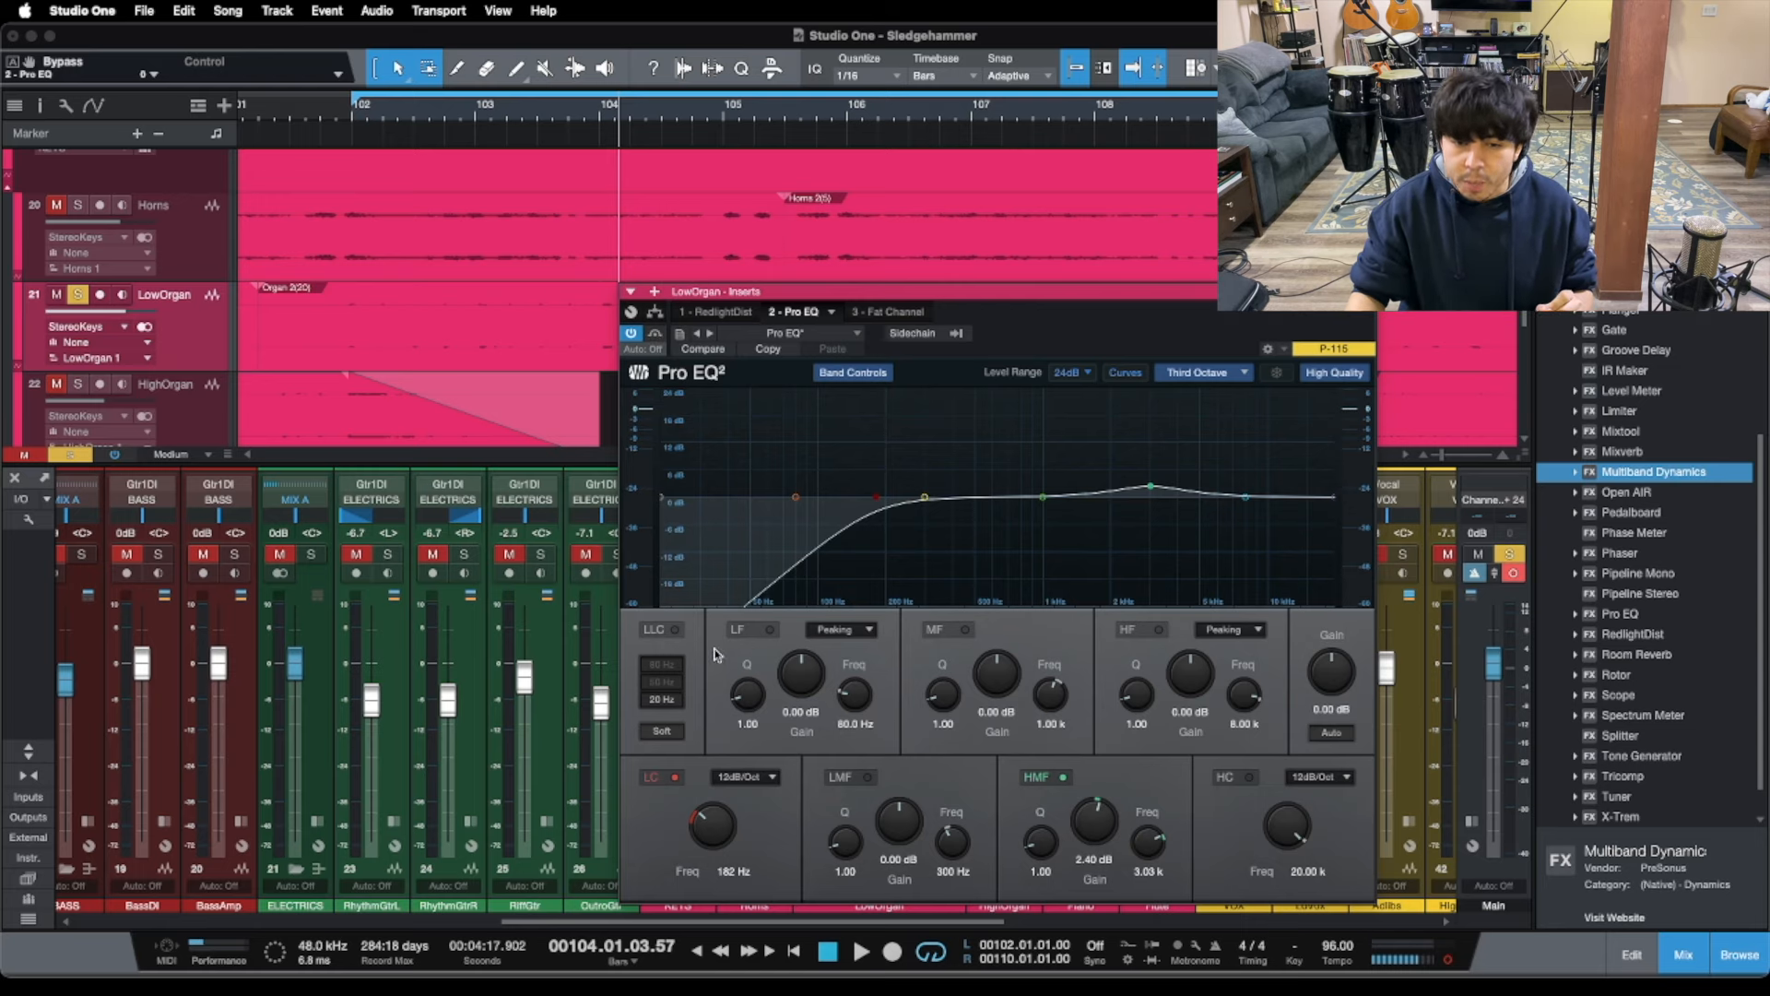
pyautogui.moveTo(893, 666)
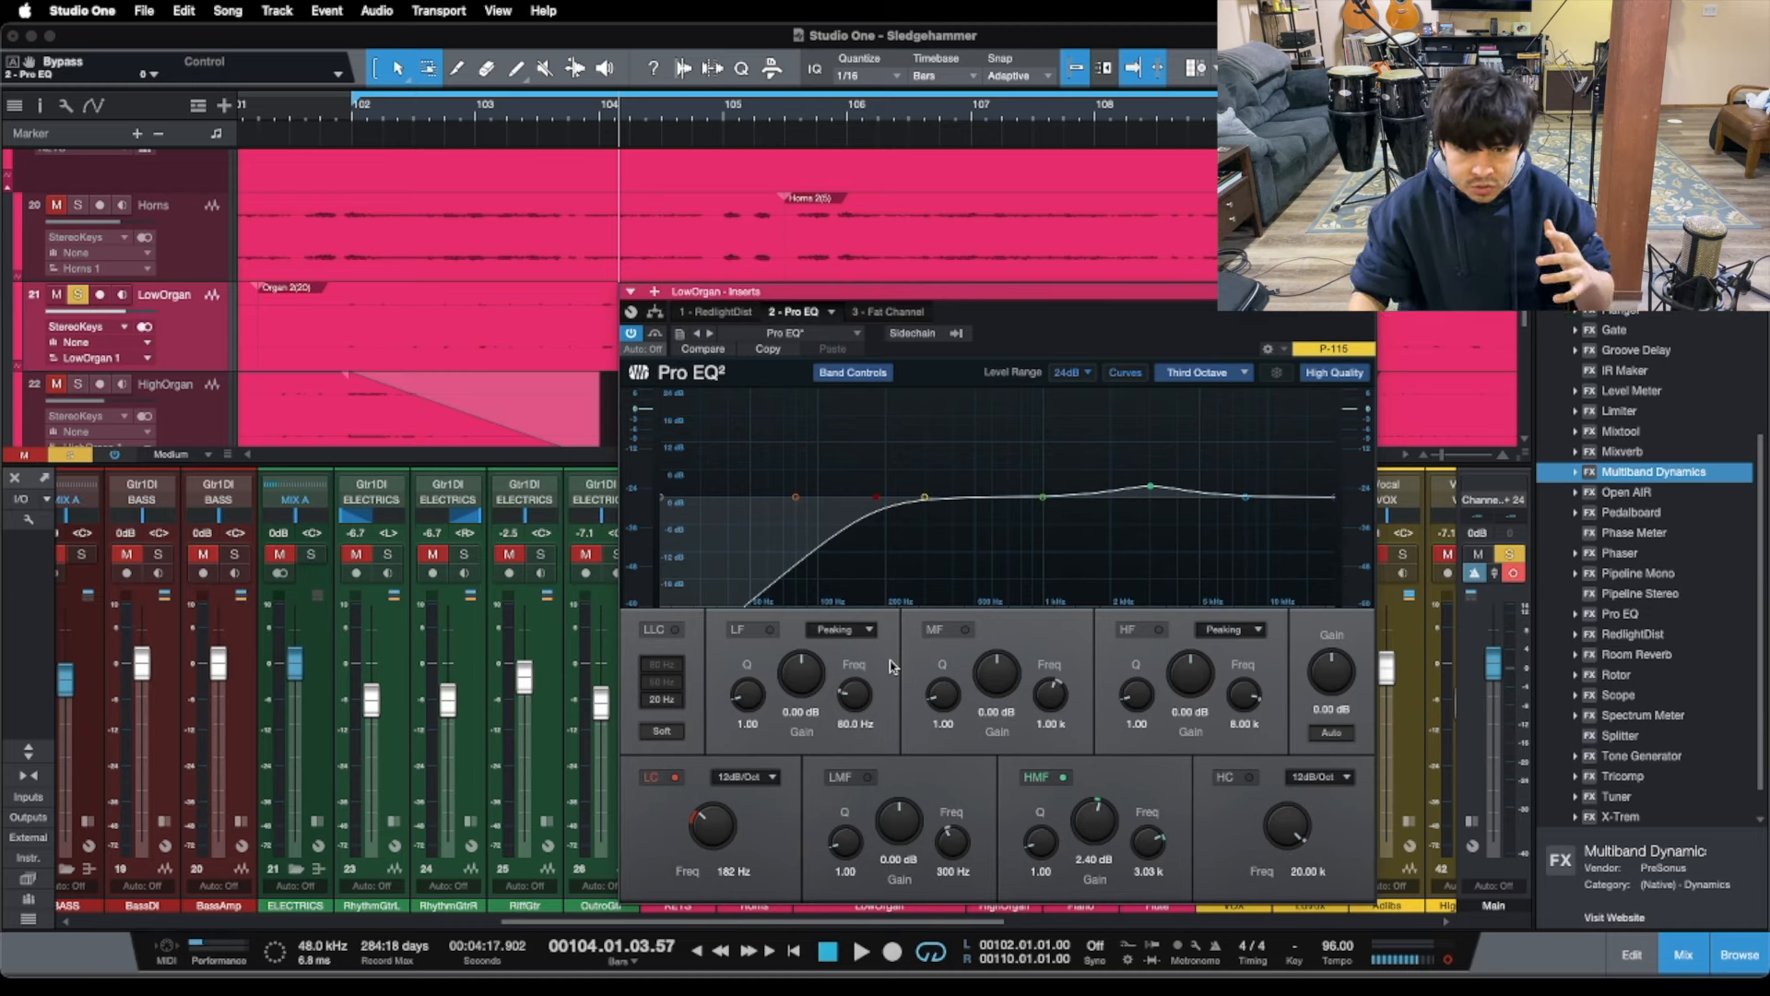
pyautogui.moveTo(881, 669)
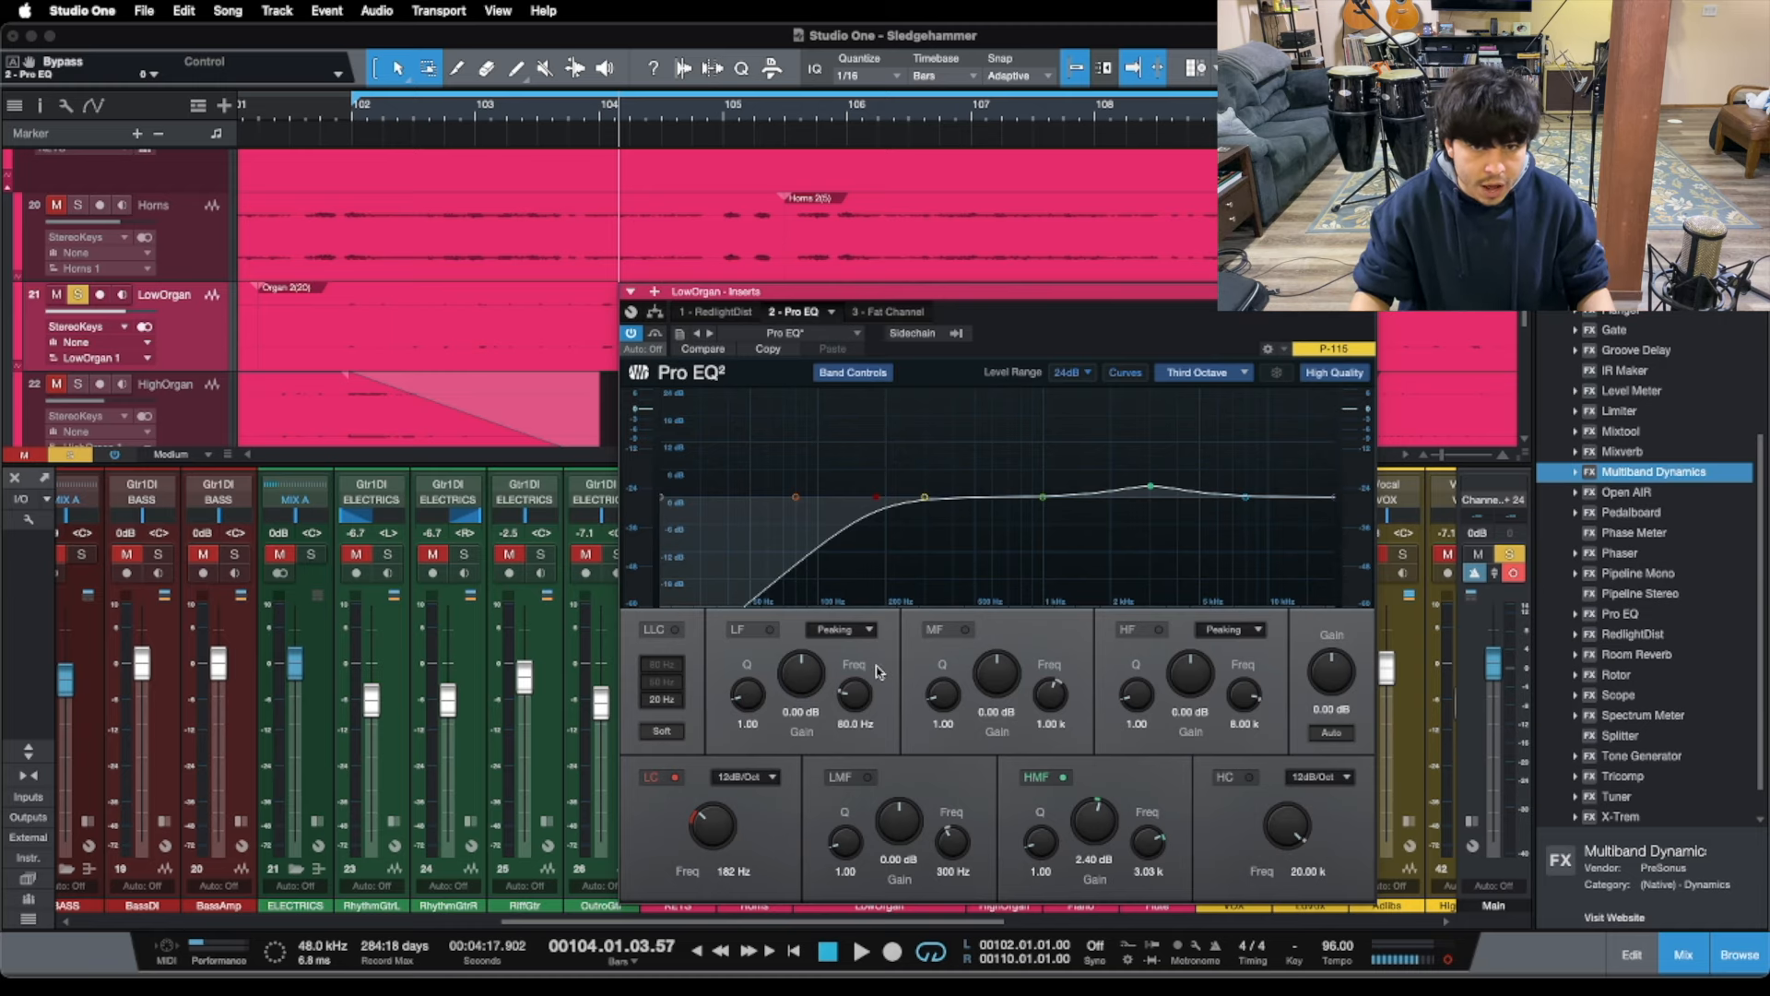
pyautogui.click(891, 309)
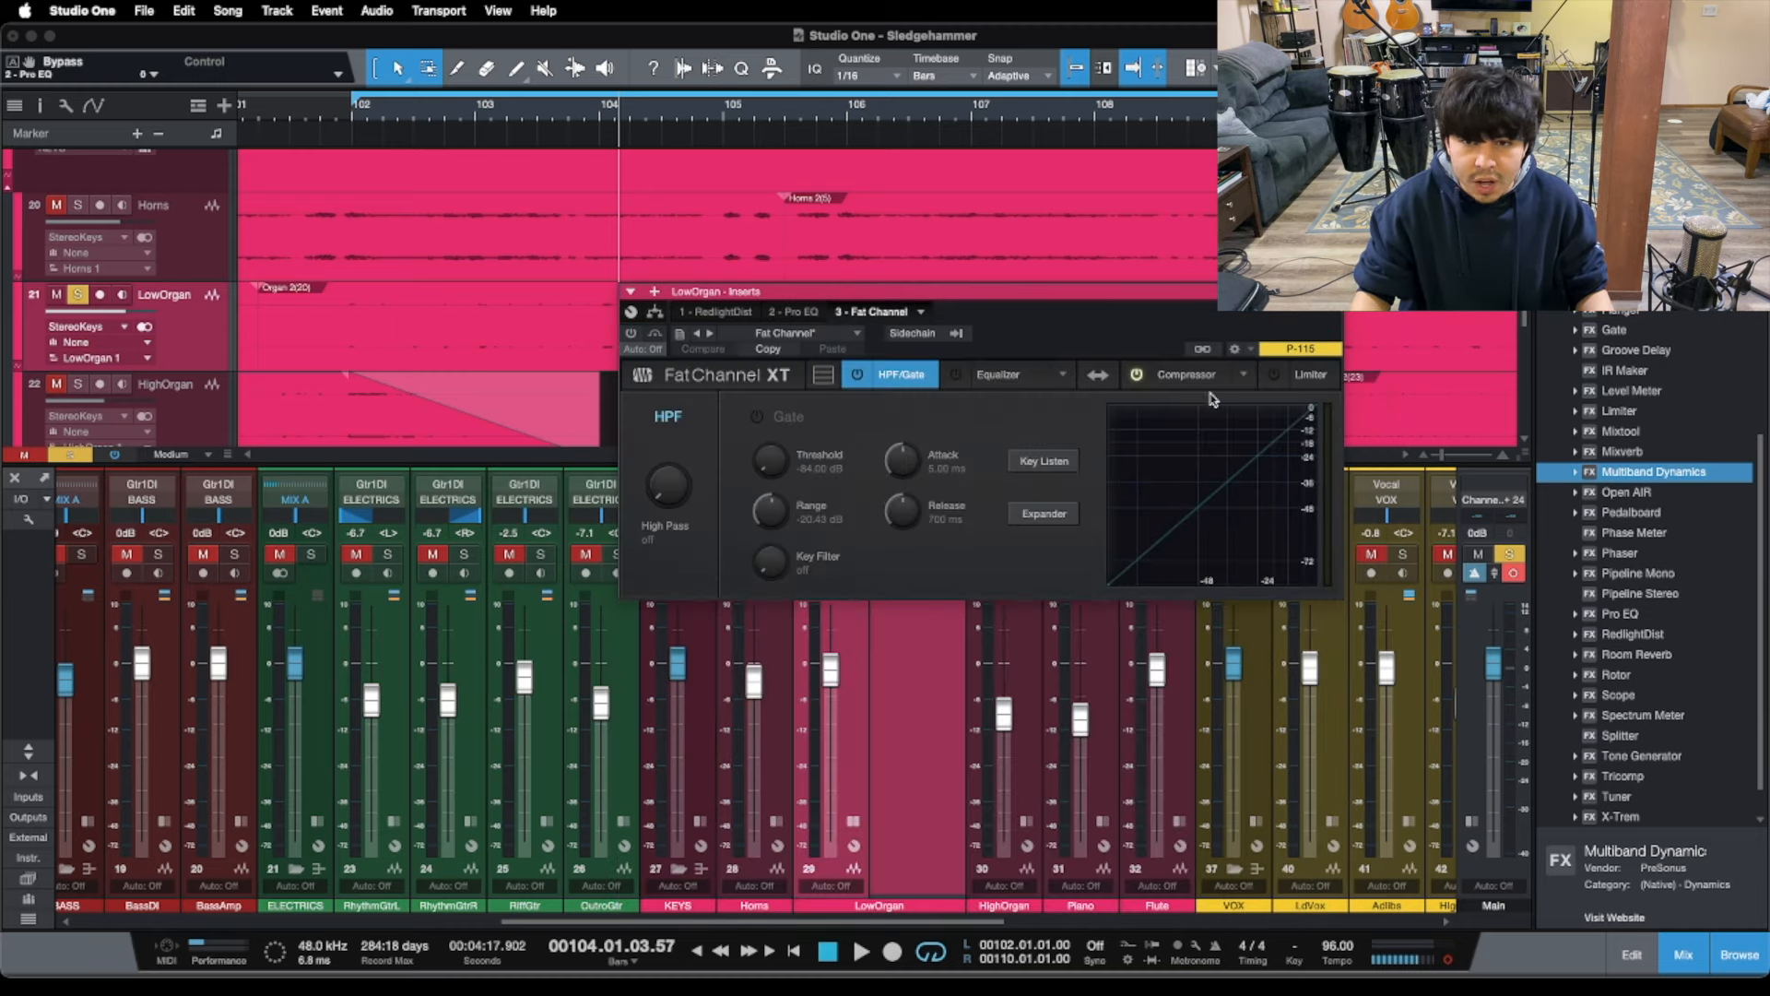
pyautogui.click(1186, 375)
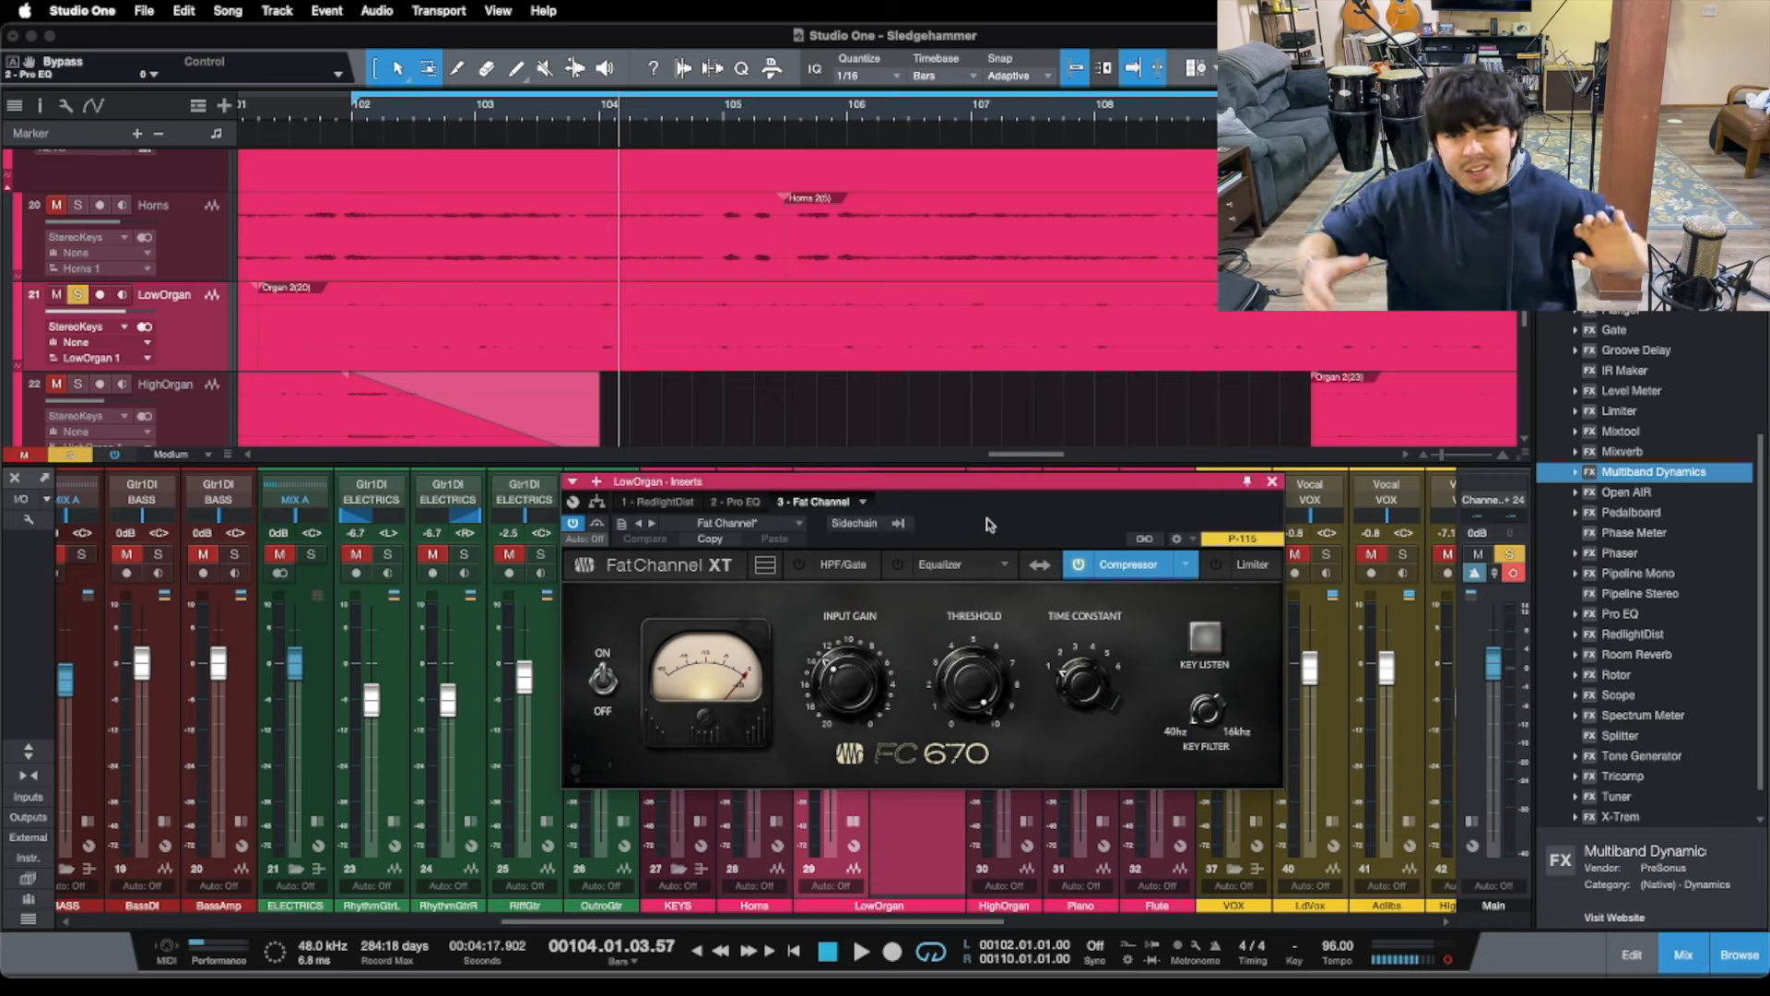
pyautogui.moveTo(295, 260)
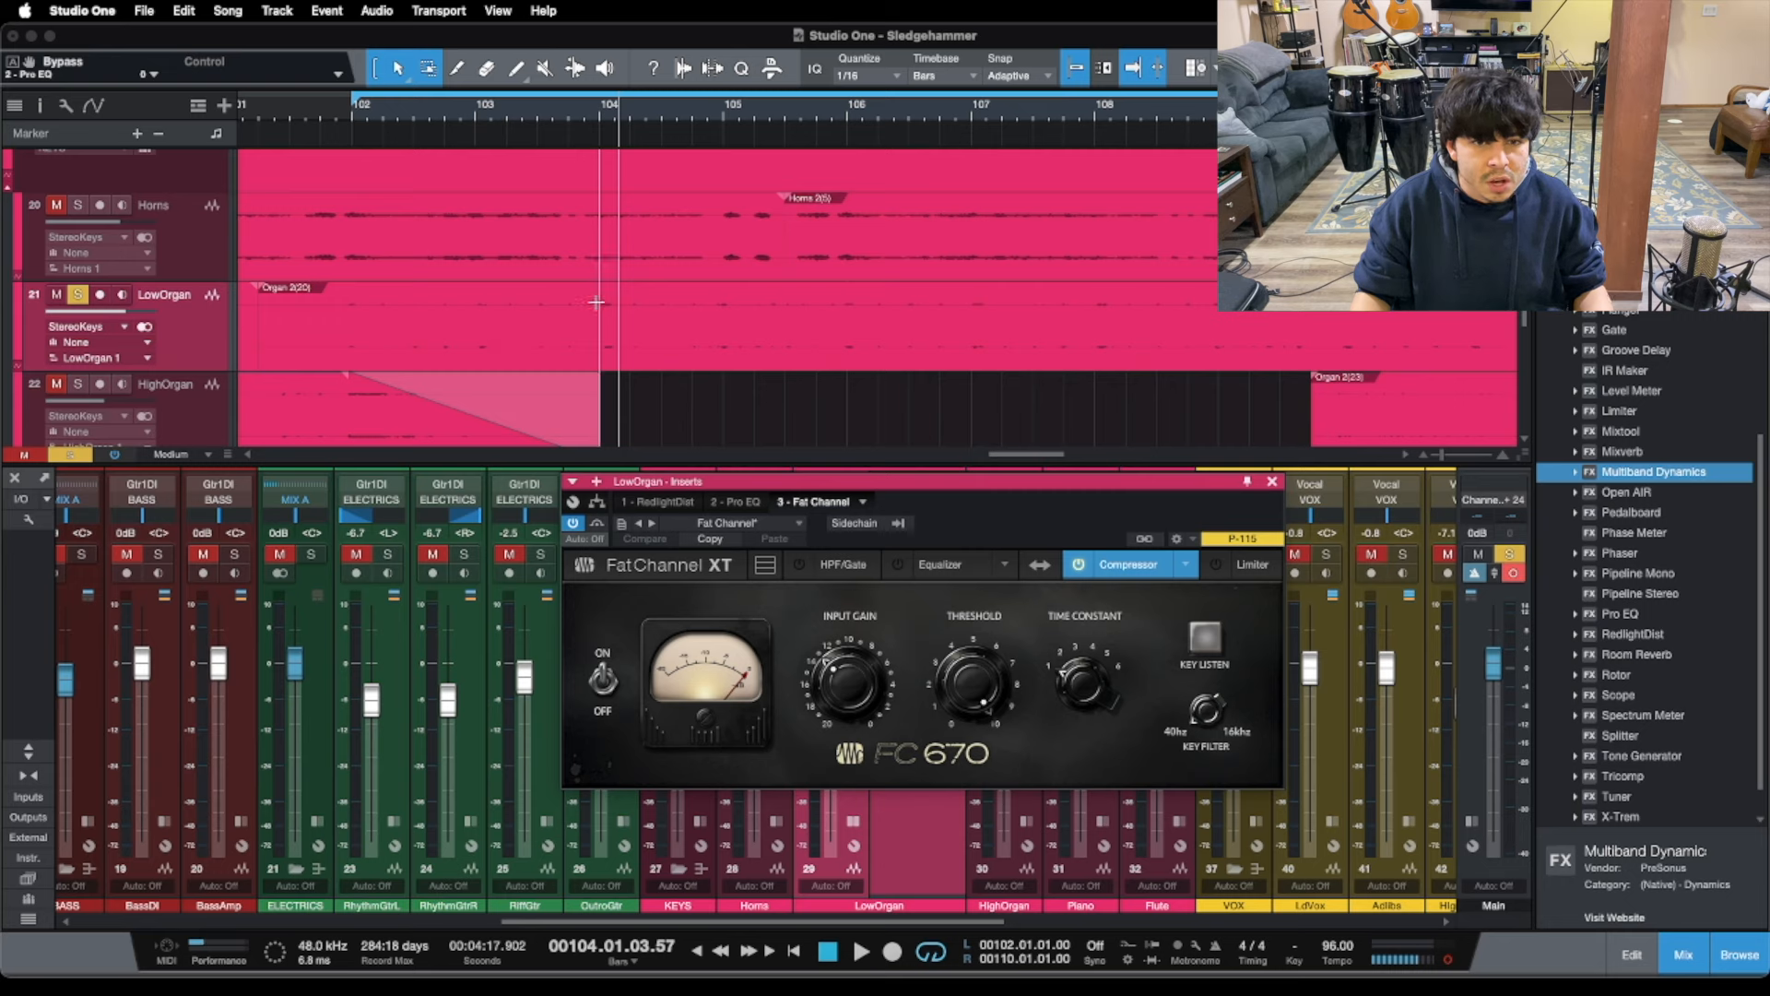
pyautogui.moveTo(964, 509)
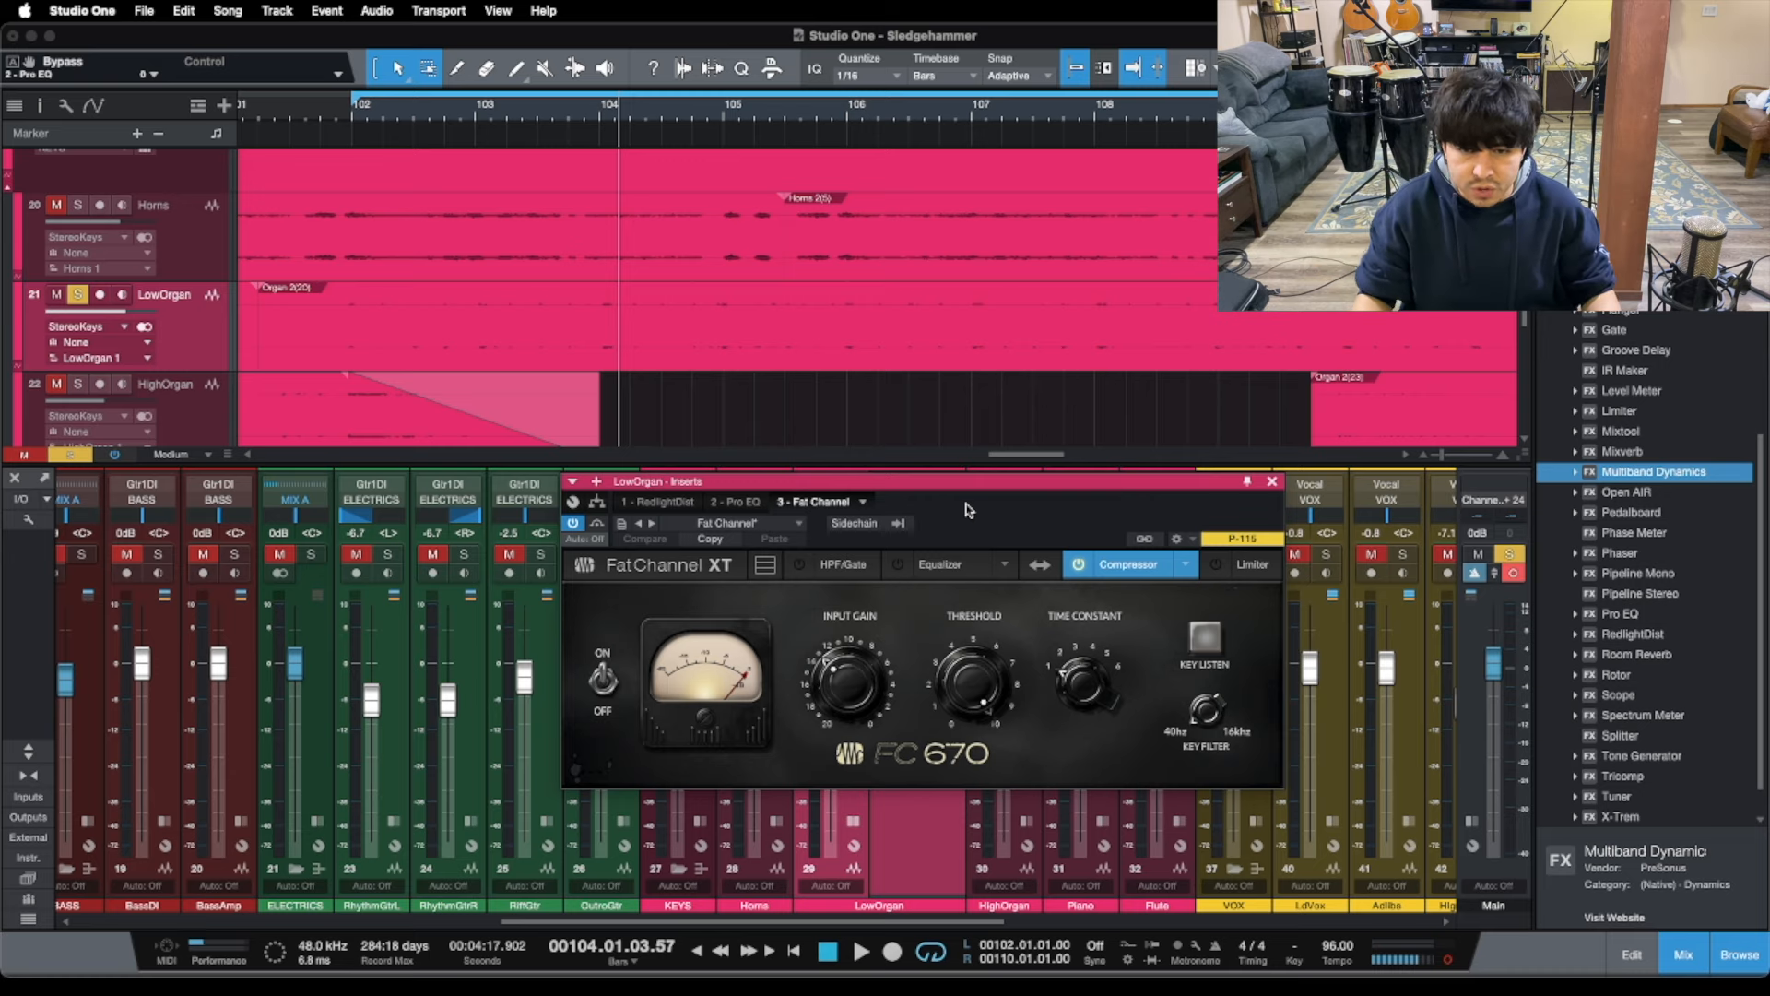
# - Enable the Fat Channel FC670 compressor and play back to hear it compress
pyautogui.click(1080, 564)
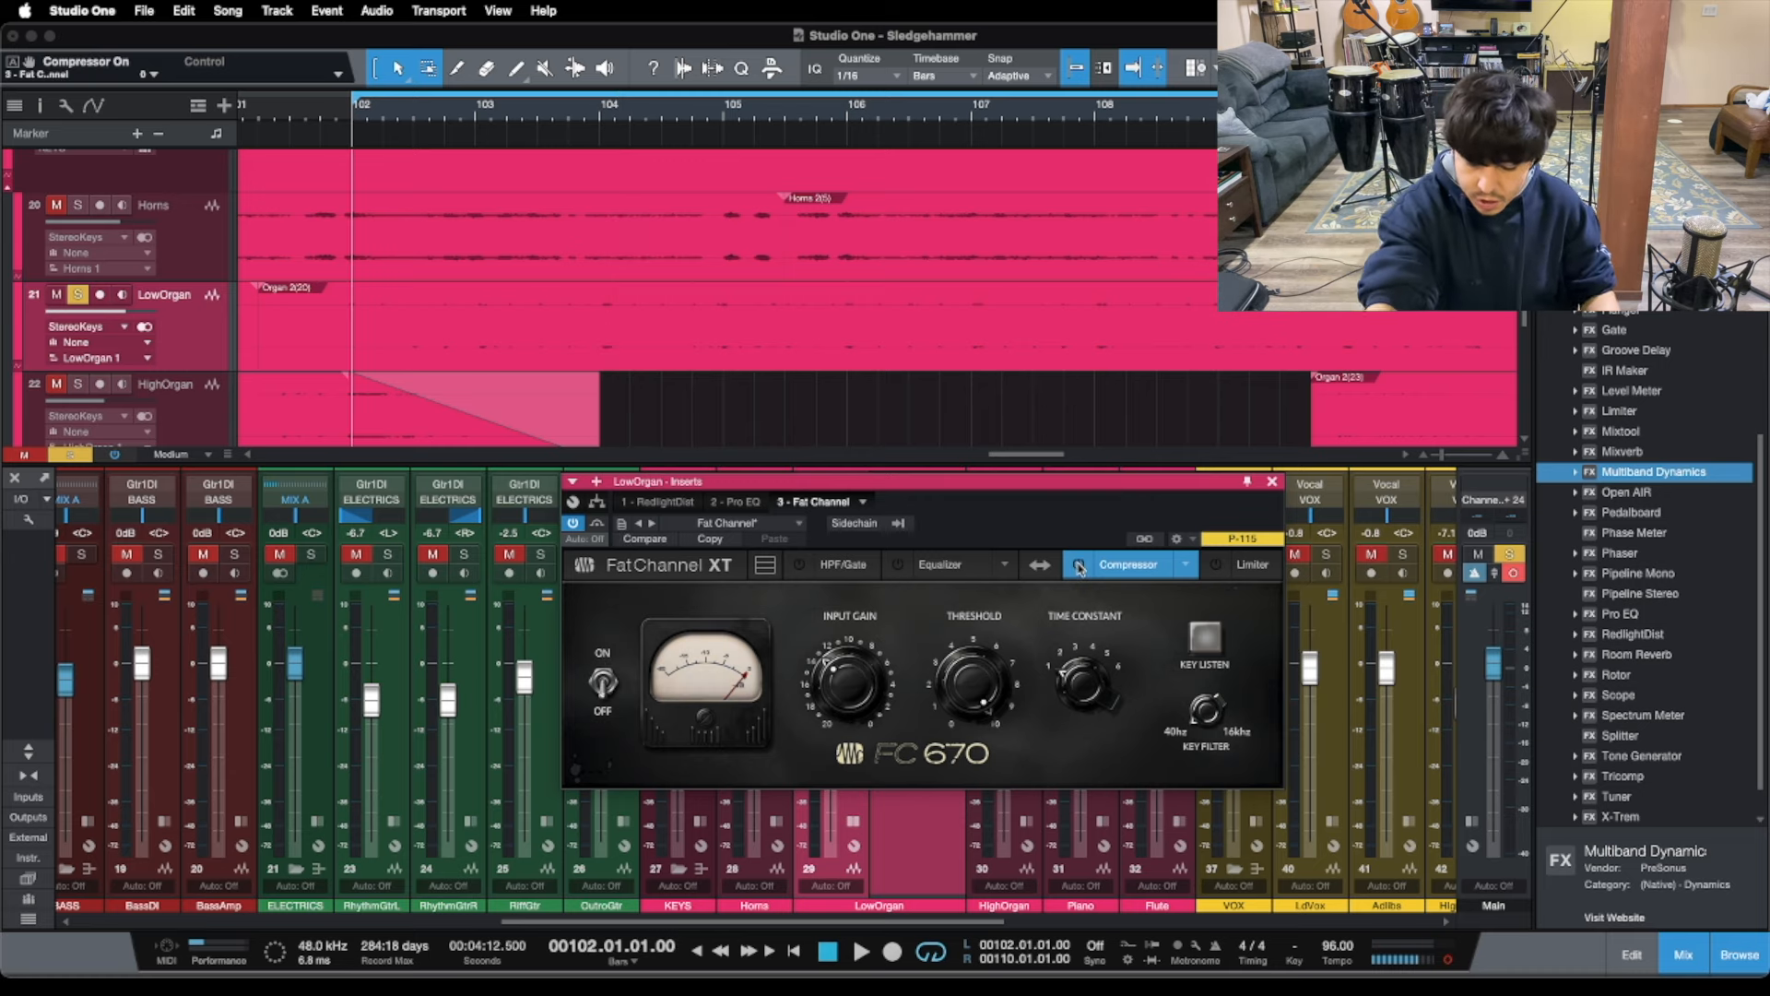
pyautogui.click(861, 952)
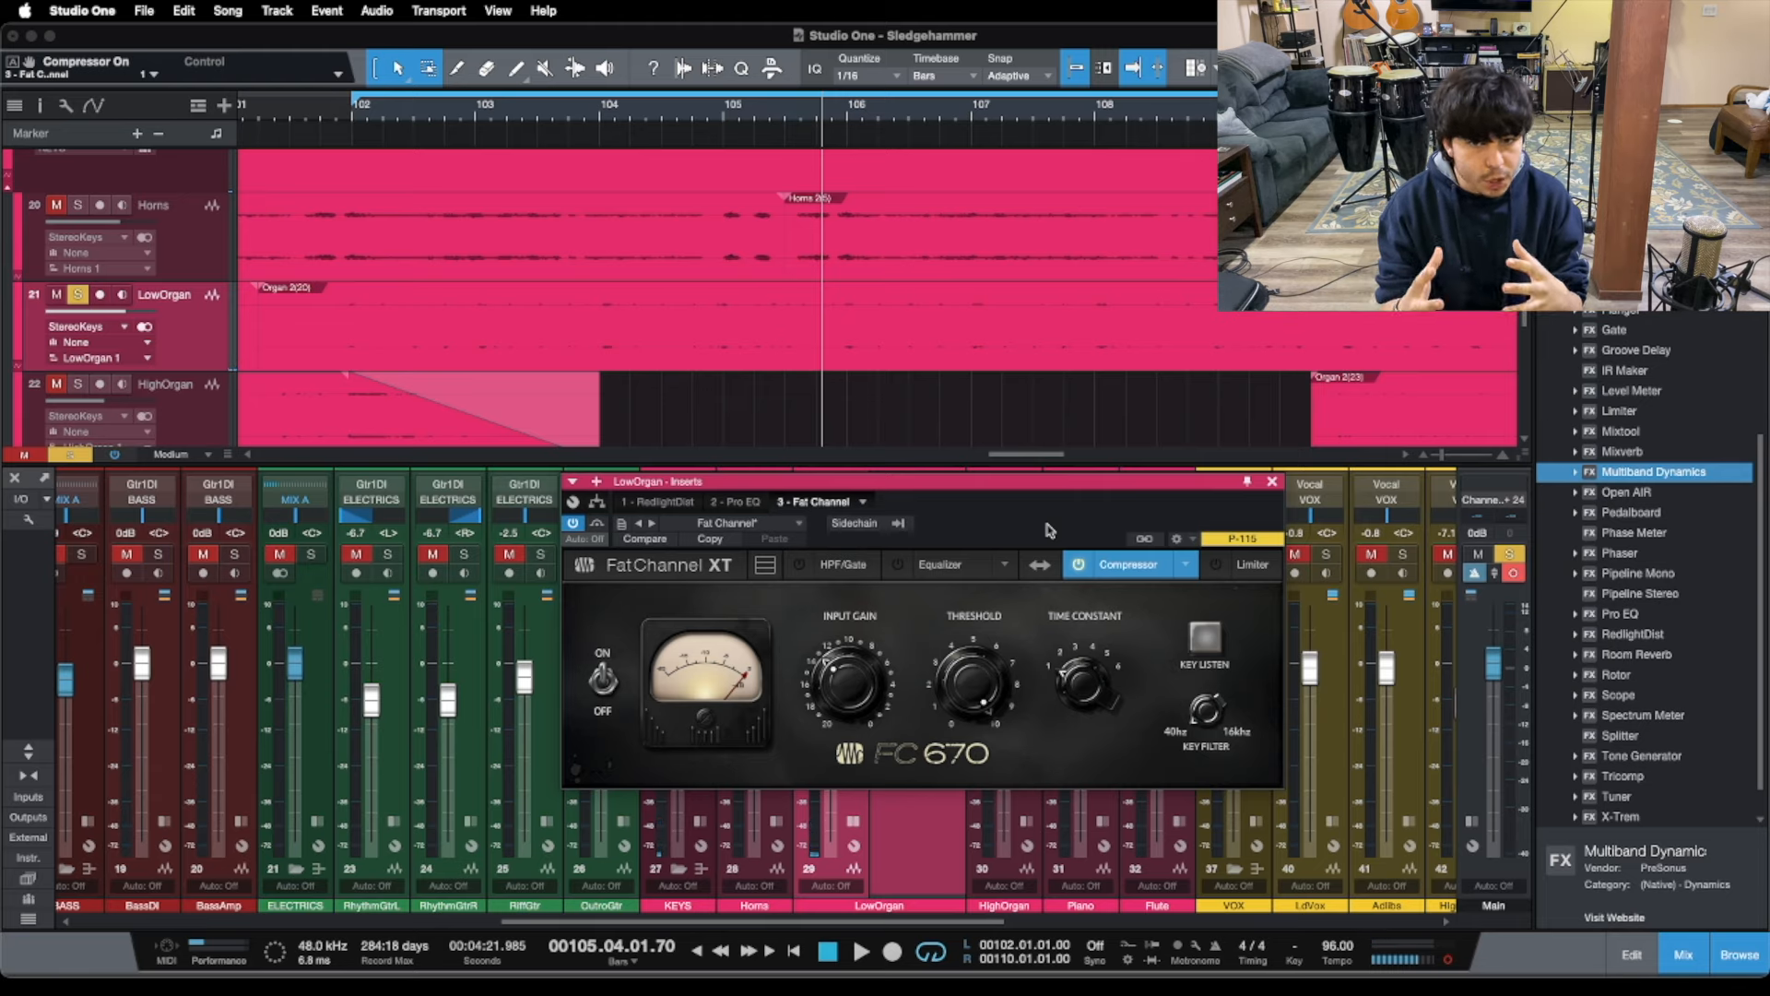
pyautogui.moveTo(755, 555)
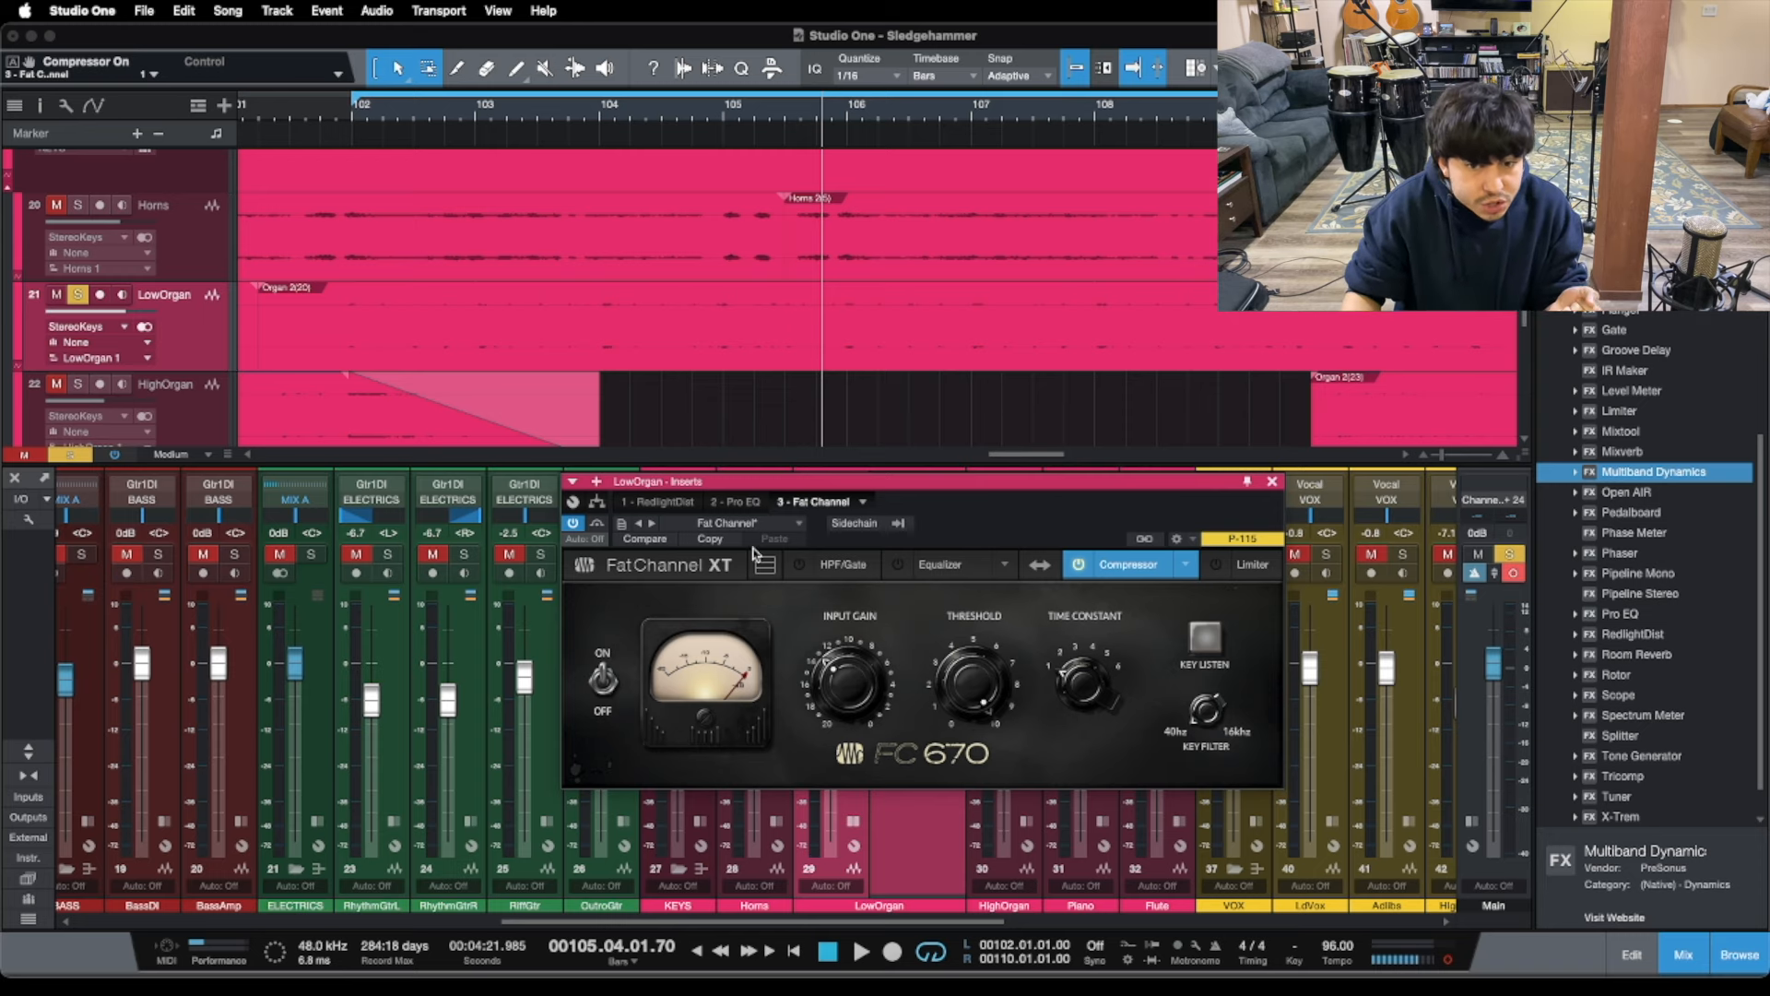
pyautogui.moveTo(843, 686)
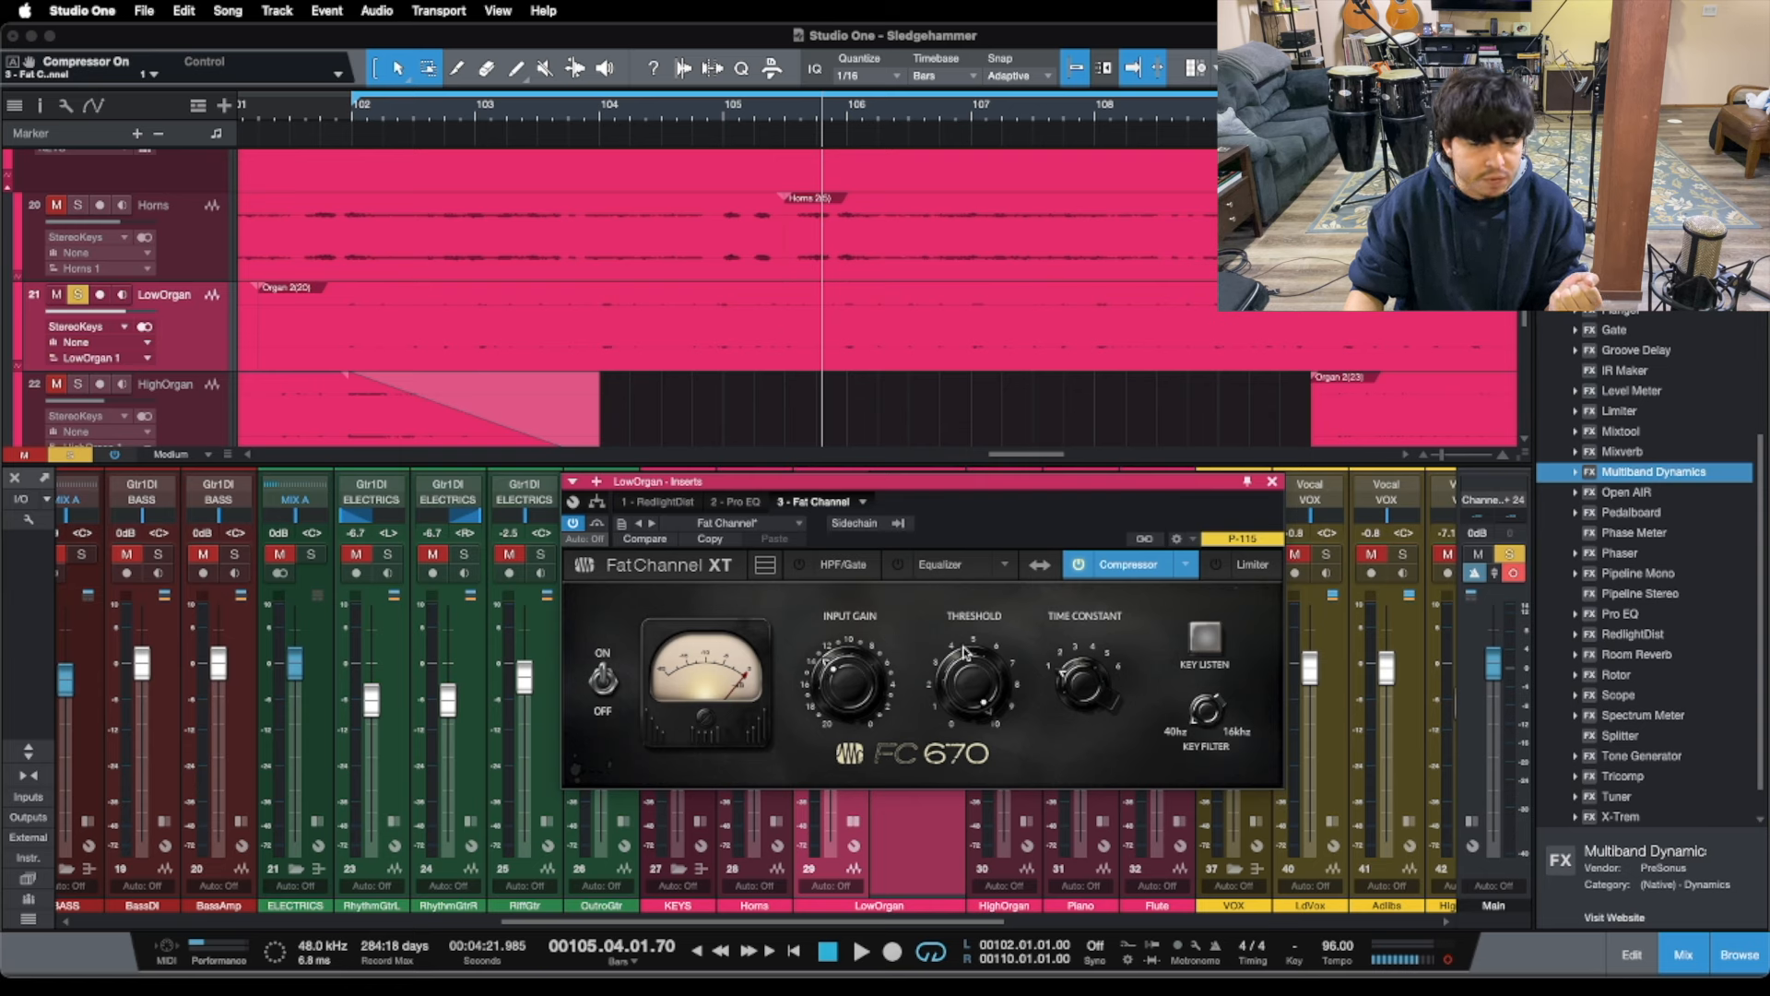
pyautogui.moveTo(1143, 613)
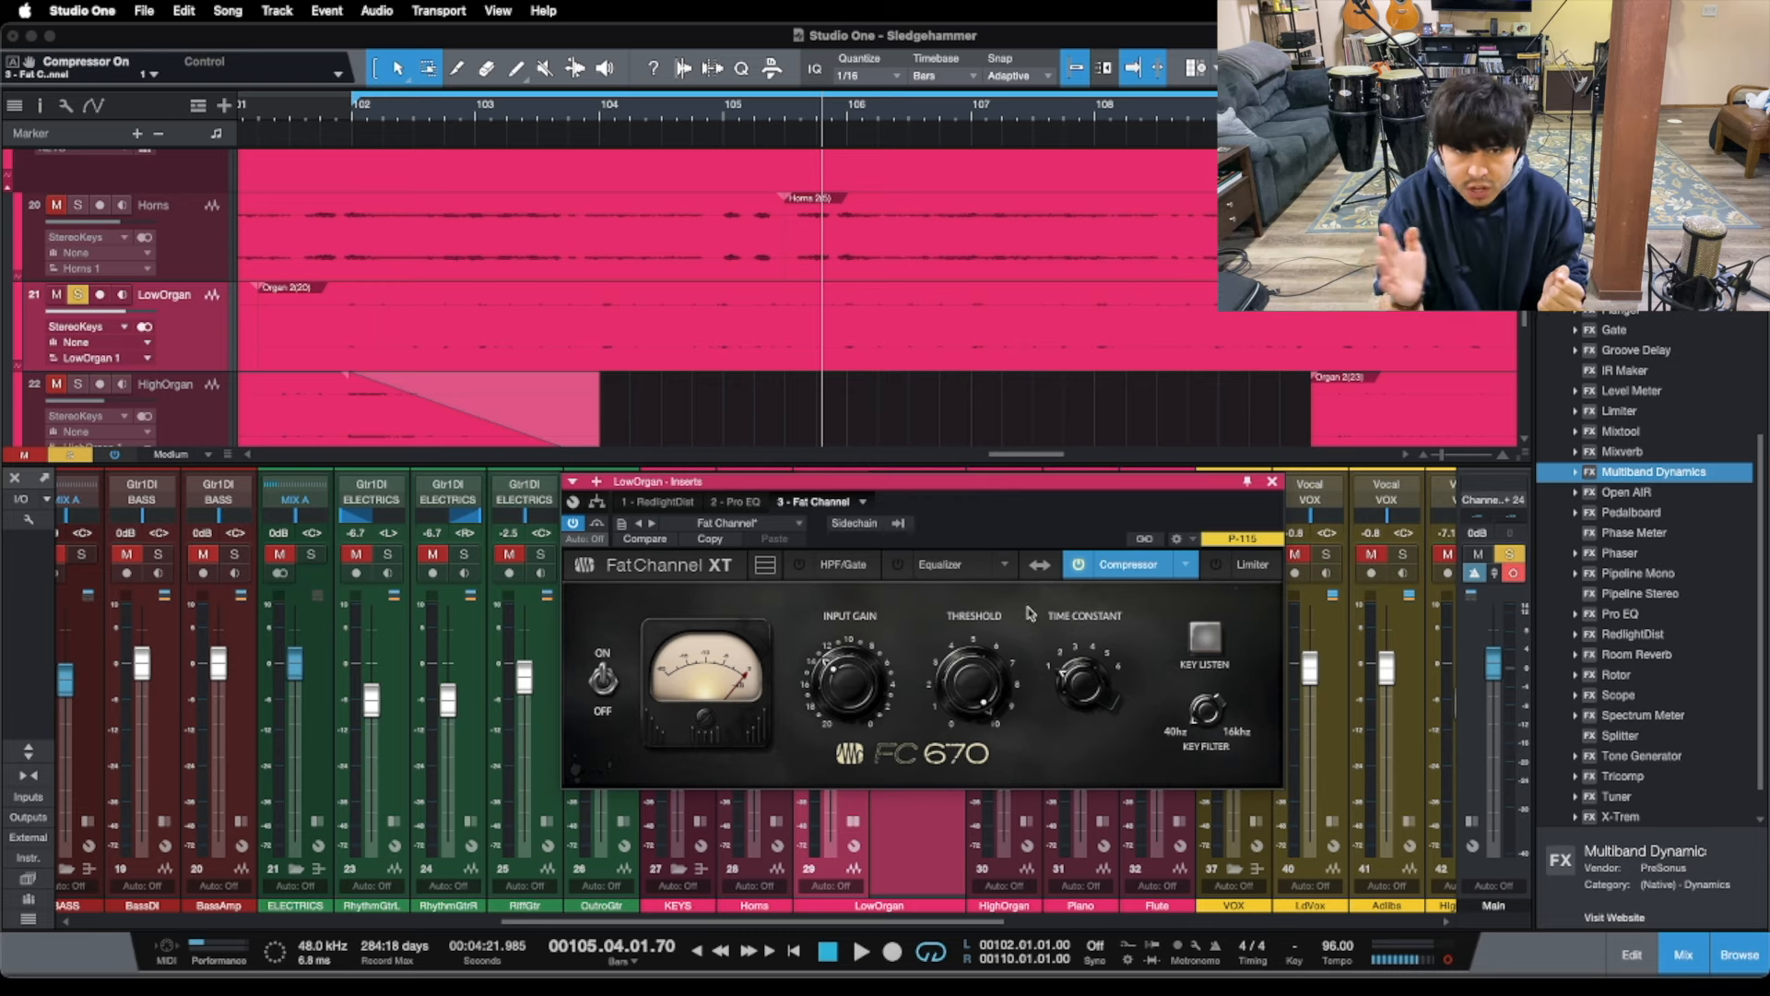
pyautogui.moveTo(740, 640)
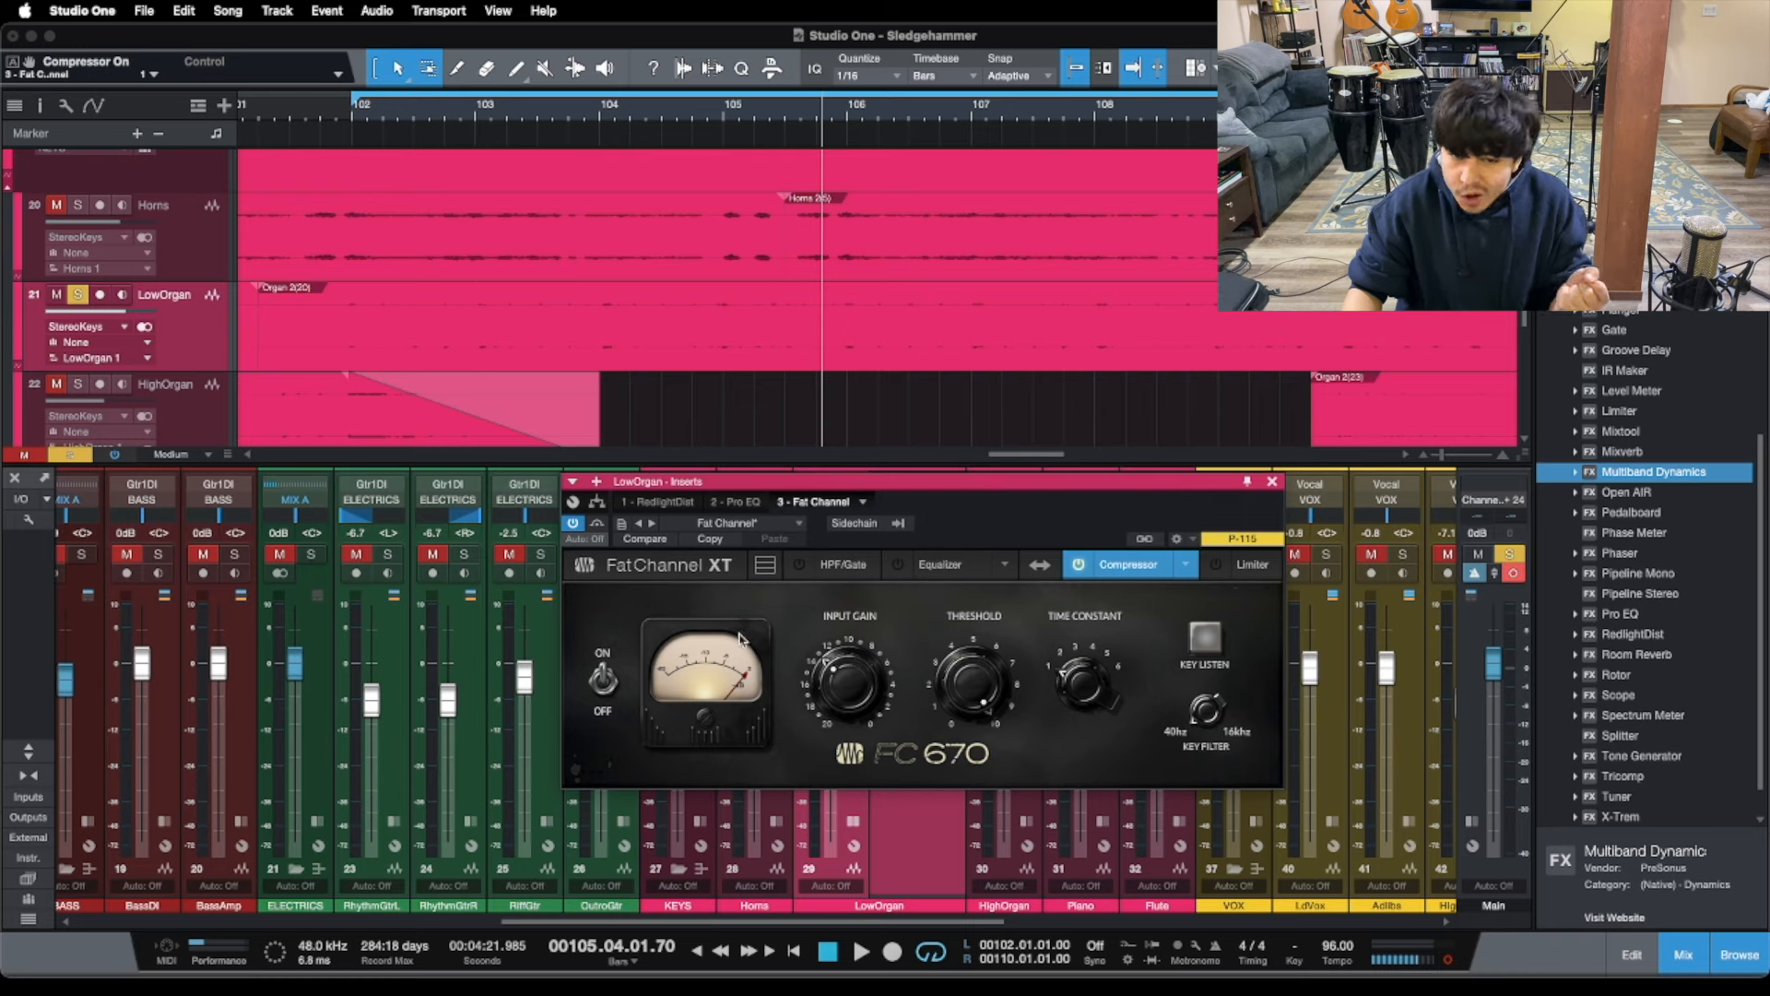
pyautogui.moveTo(763, 686)
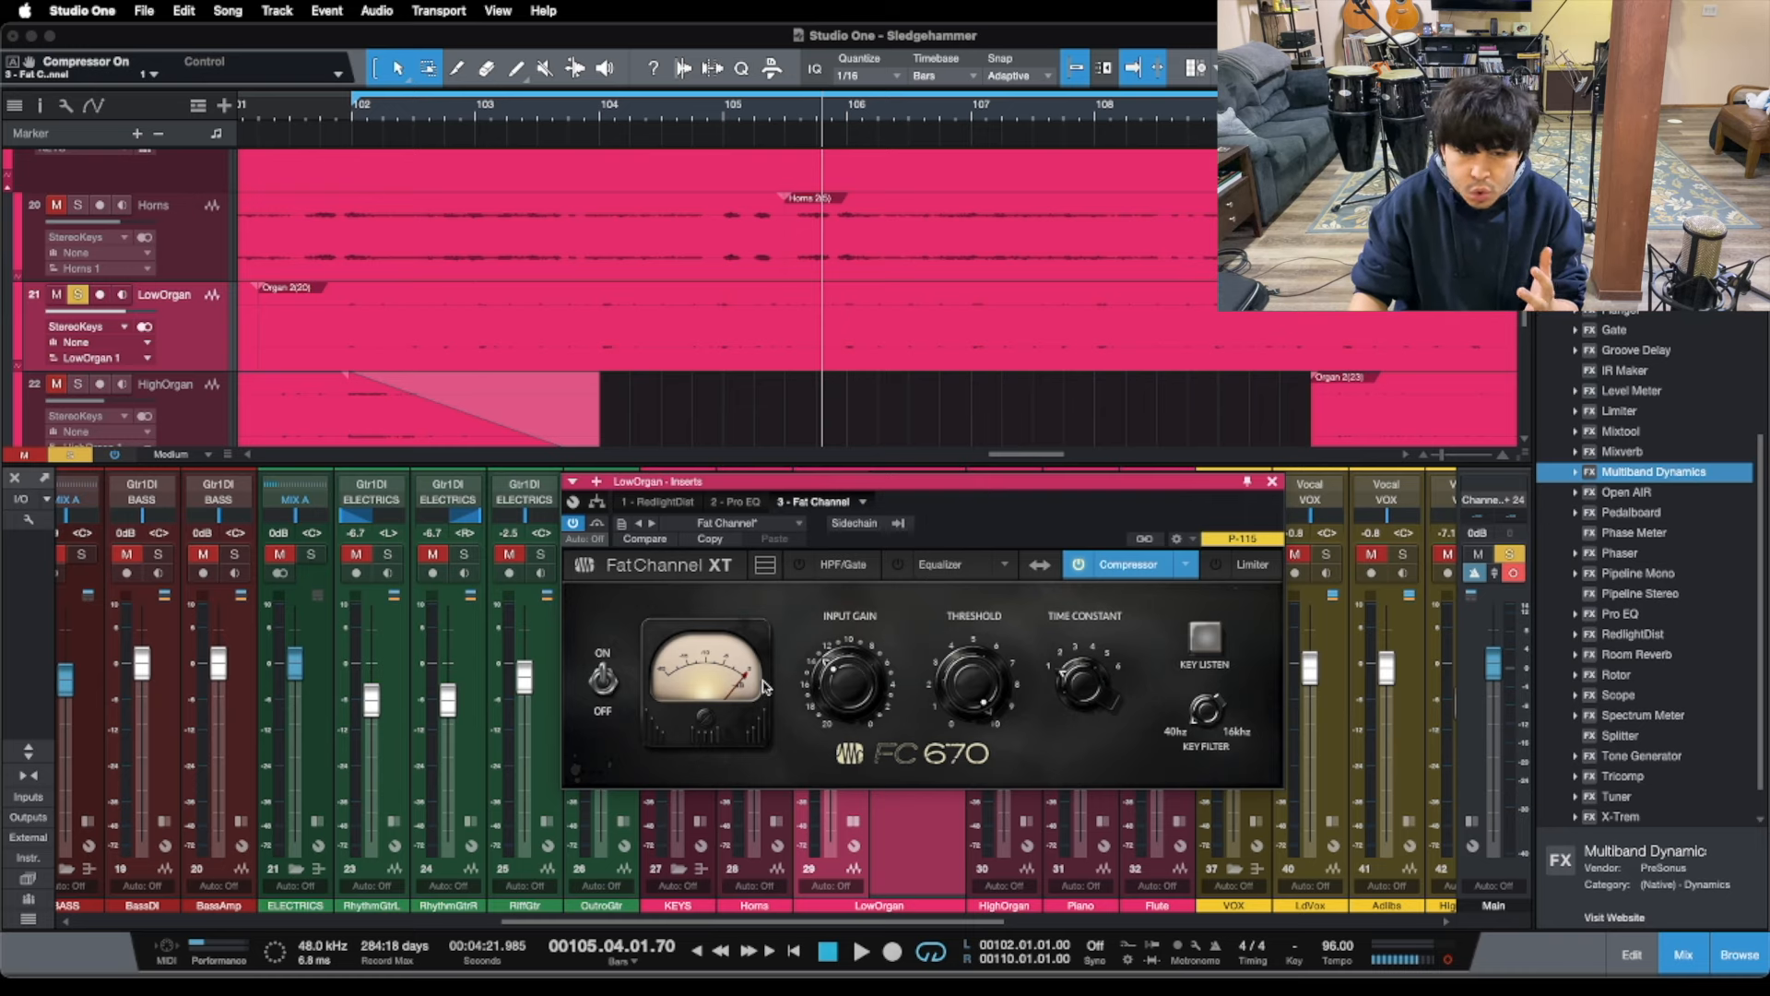
pyautogui.moveTo(911, 620)
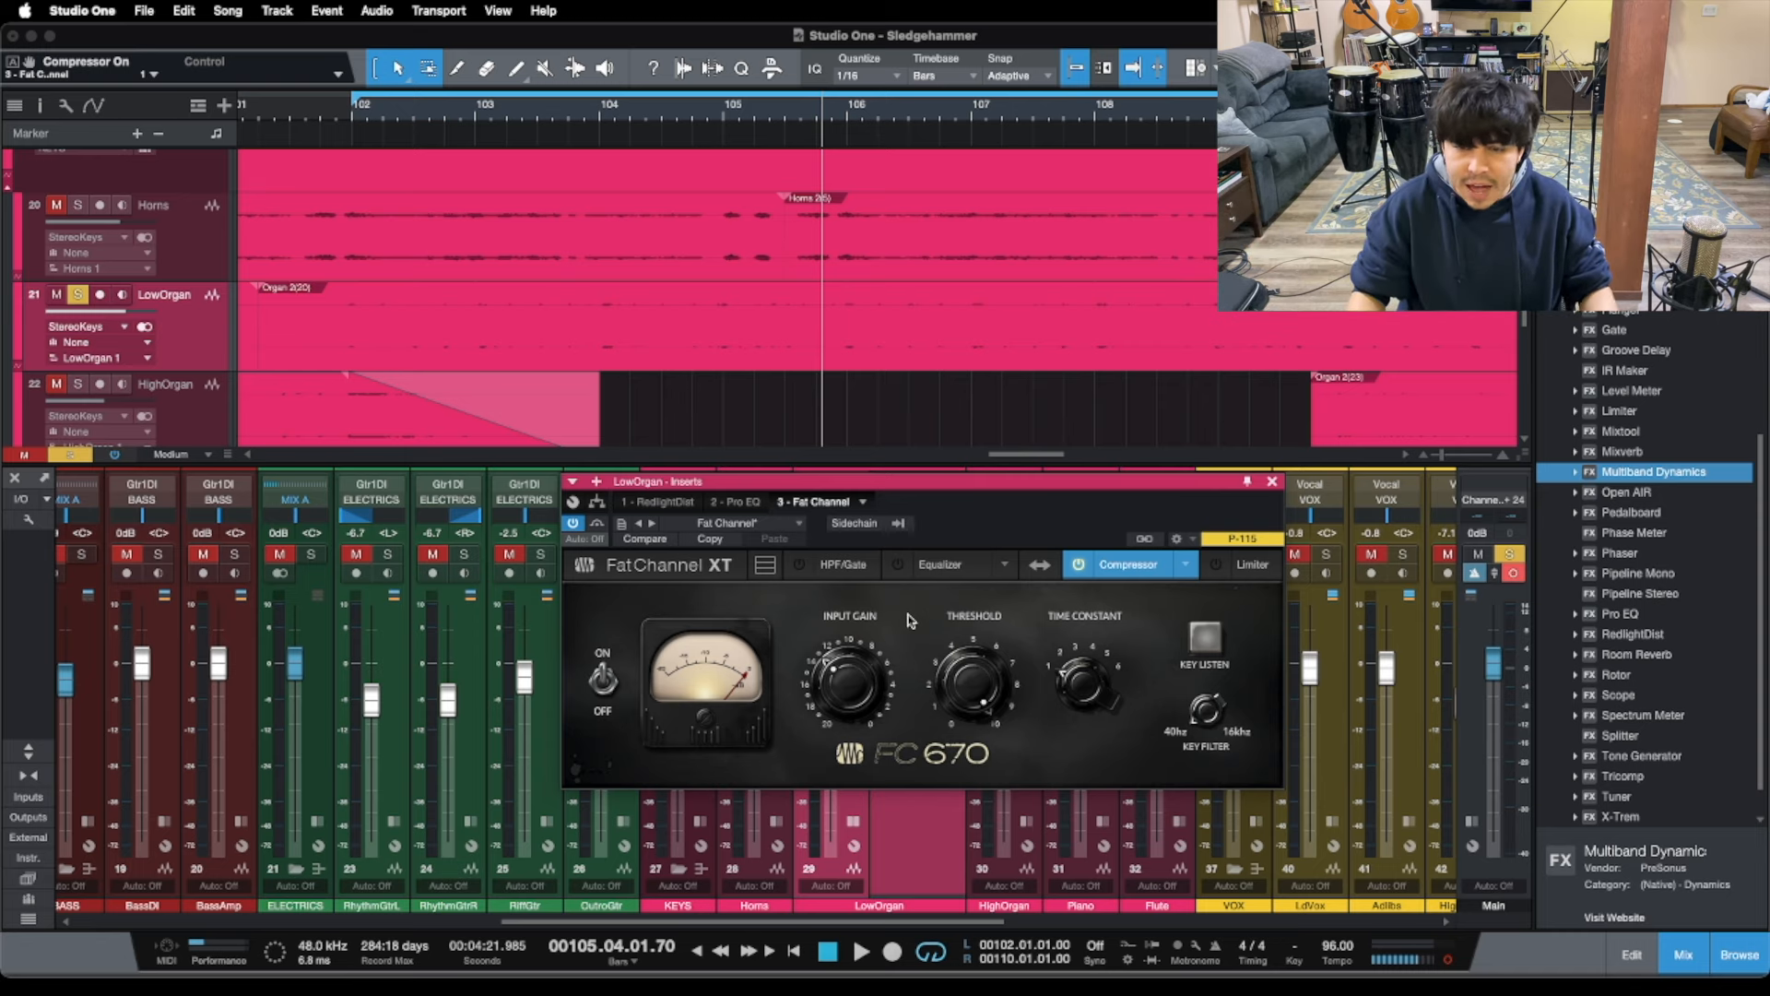
# - Close the Fat Channel window and audition the soloed LowOrgan through its three inserts
pyautogui.click(1273, 481)
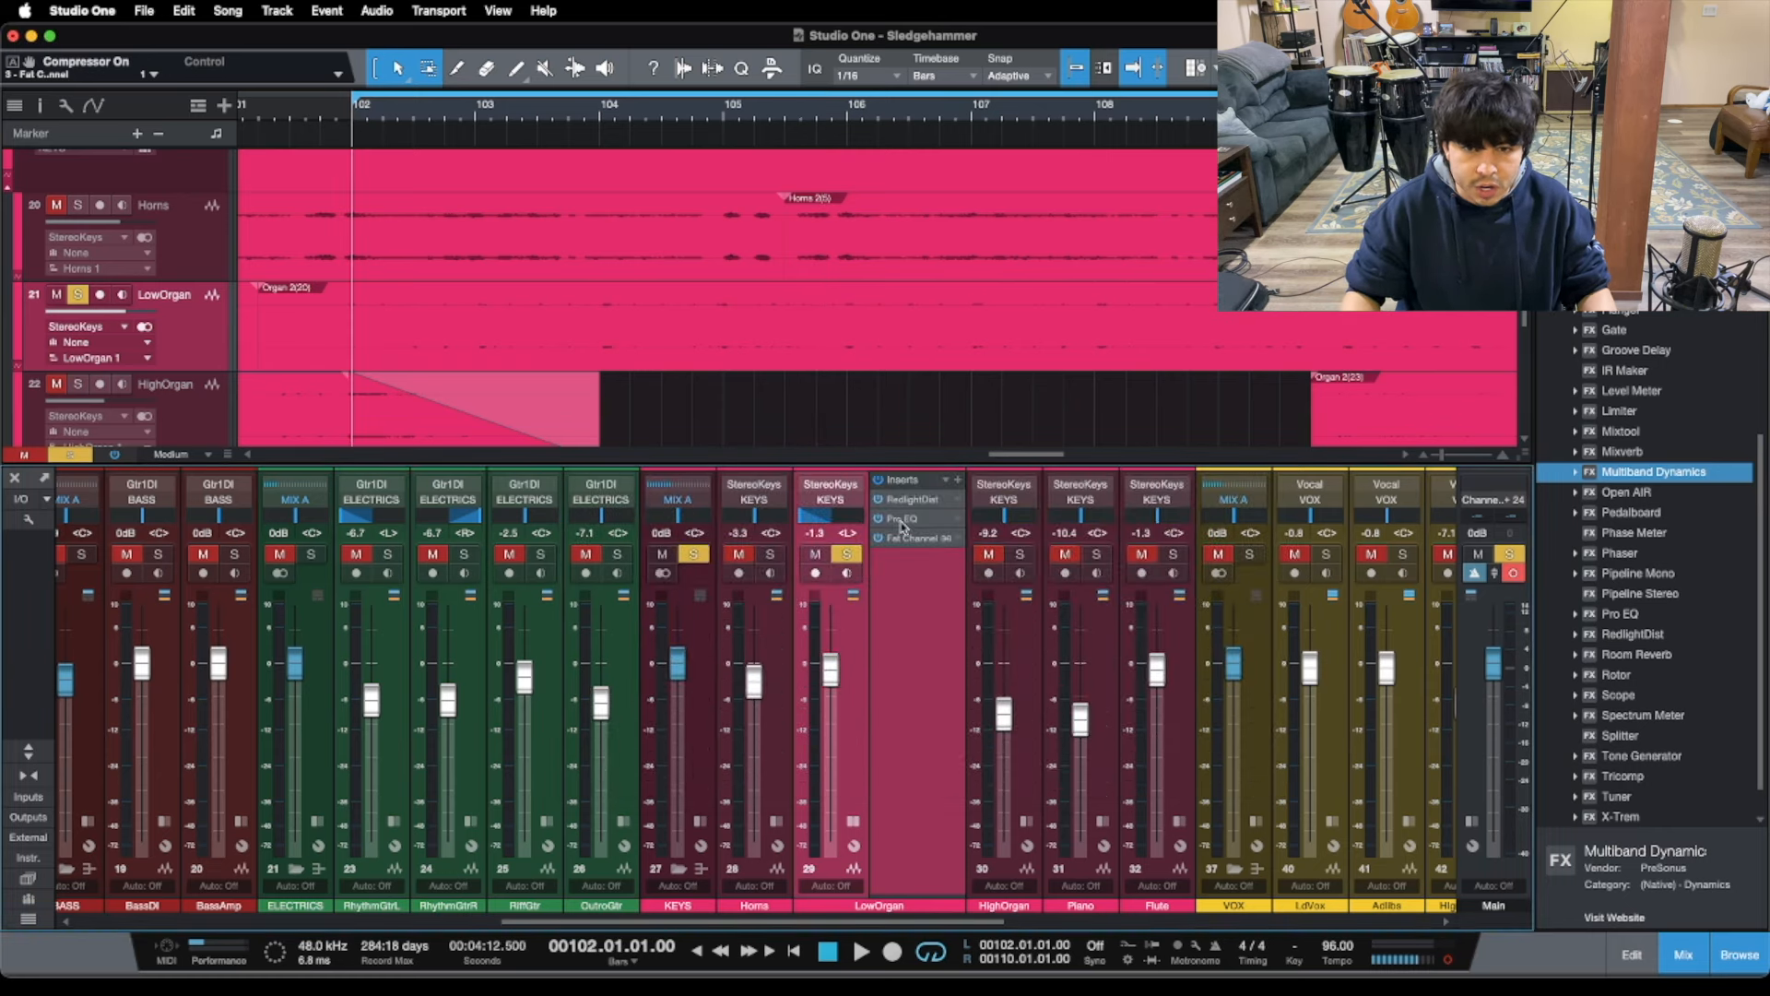
pyautogui.moveTo(939, 536)
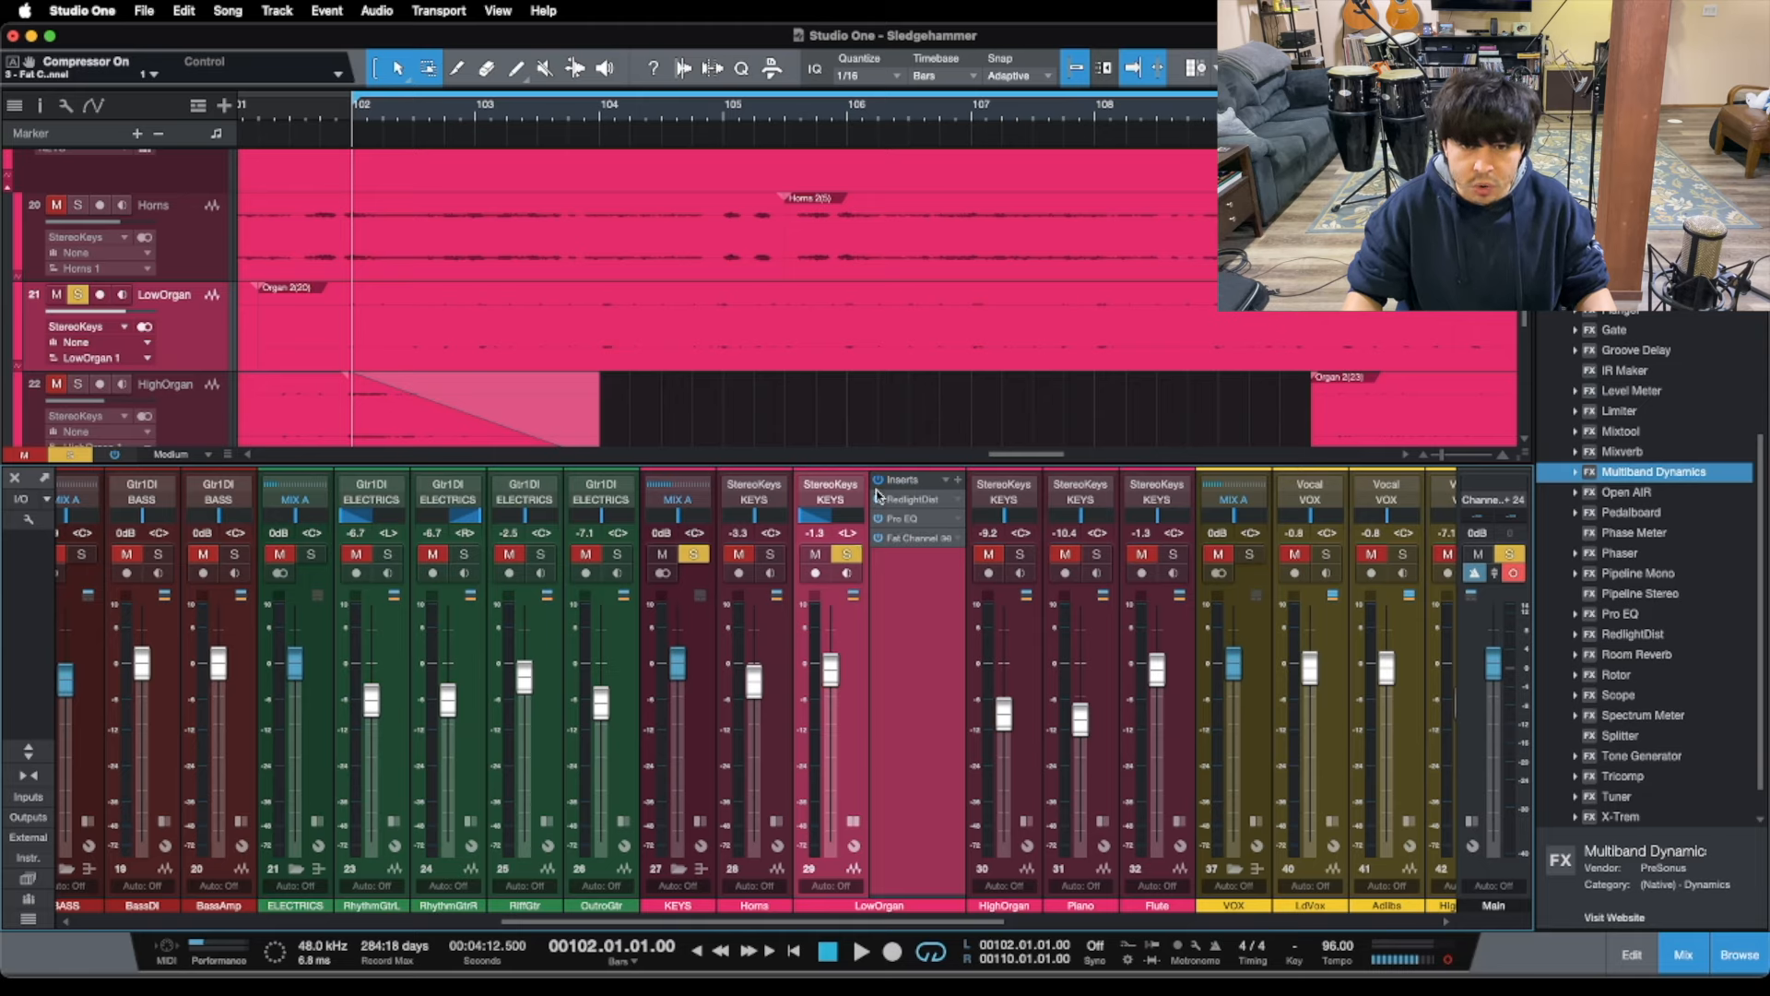
pyautogui.click(861, 951)
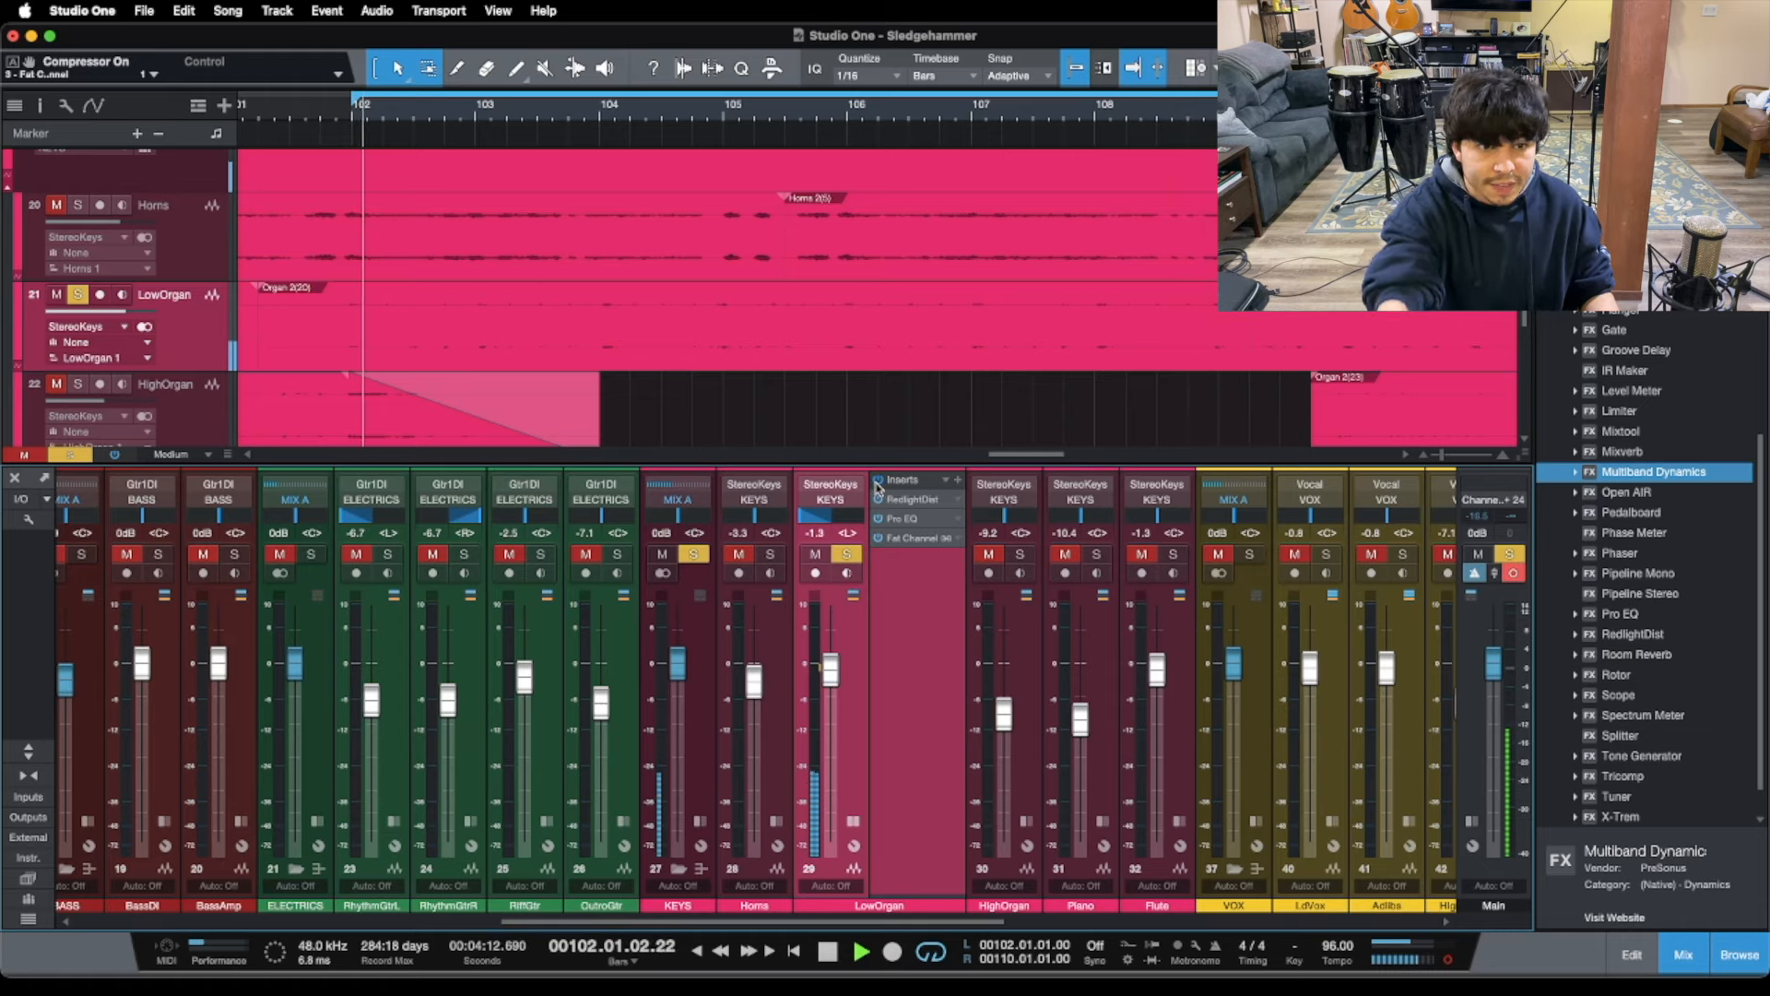
# - Unsolo LowOrgan, play it within the full mix, then stop playback
pyautogui.click(827, 951)
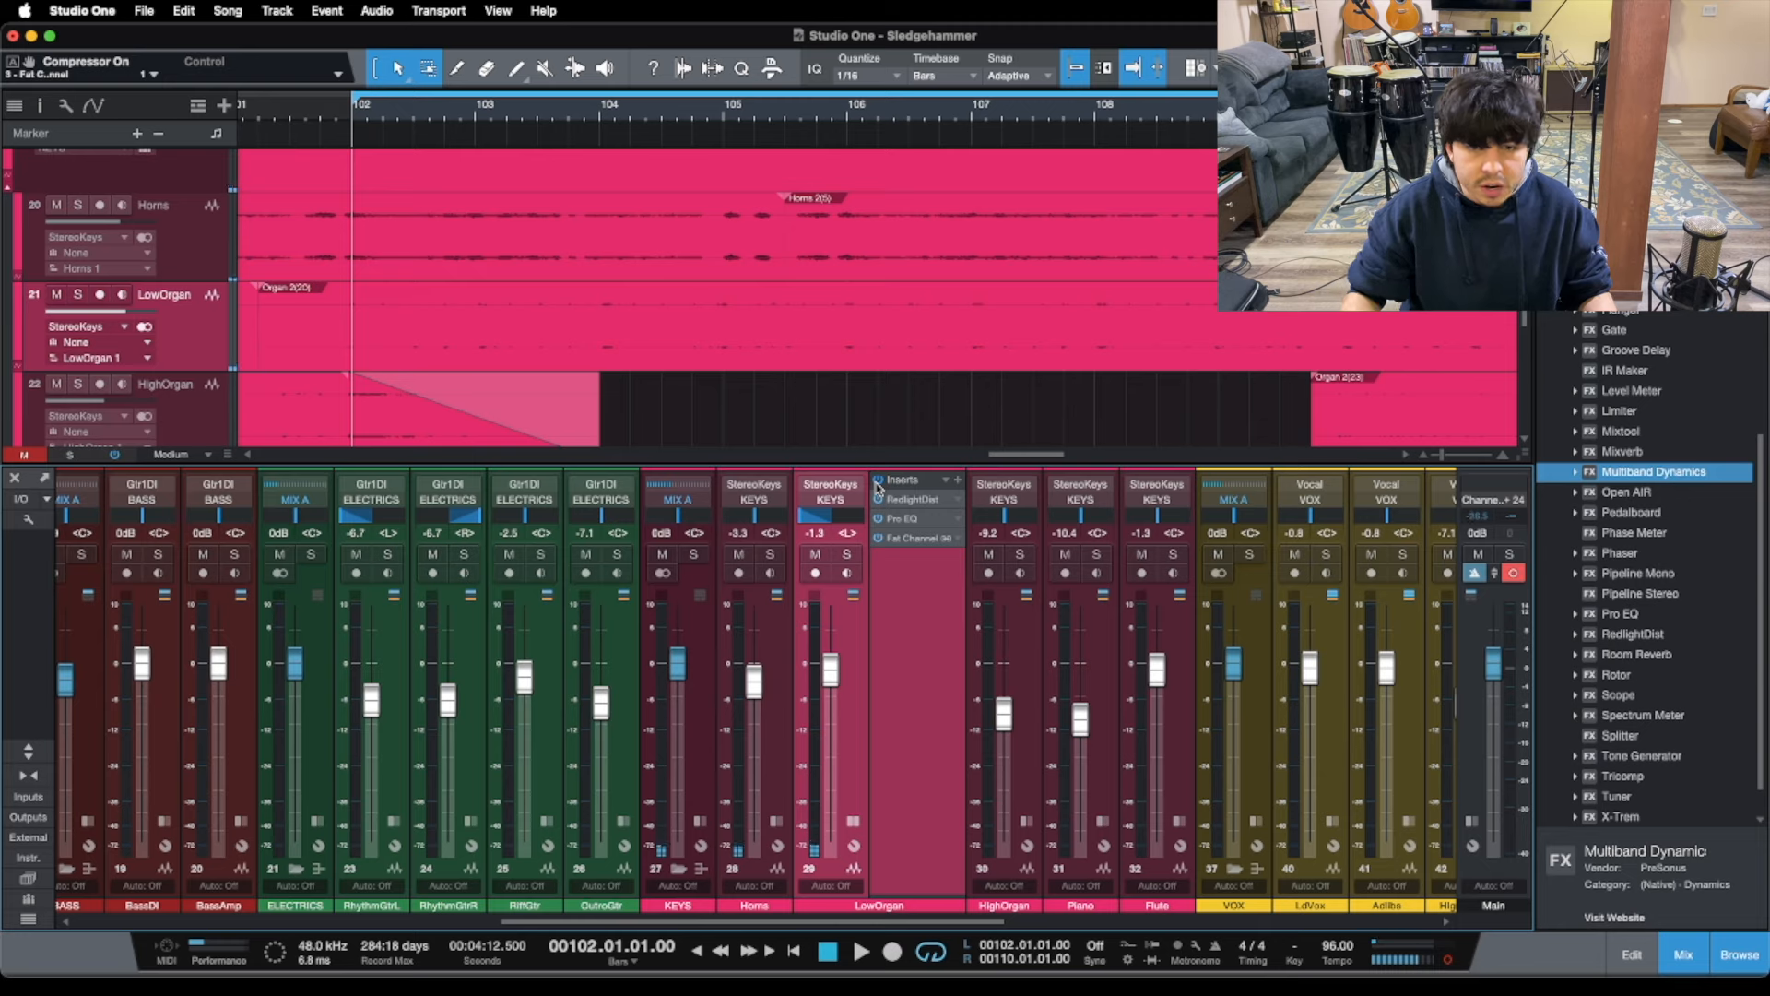
pyautogui.moveTo(1138, 824)
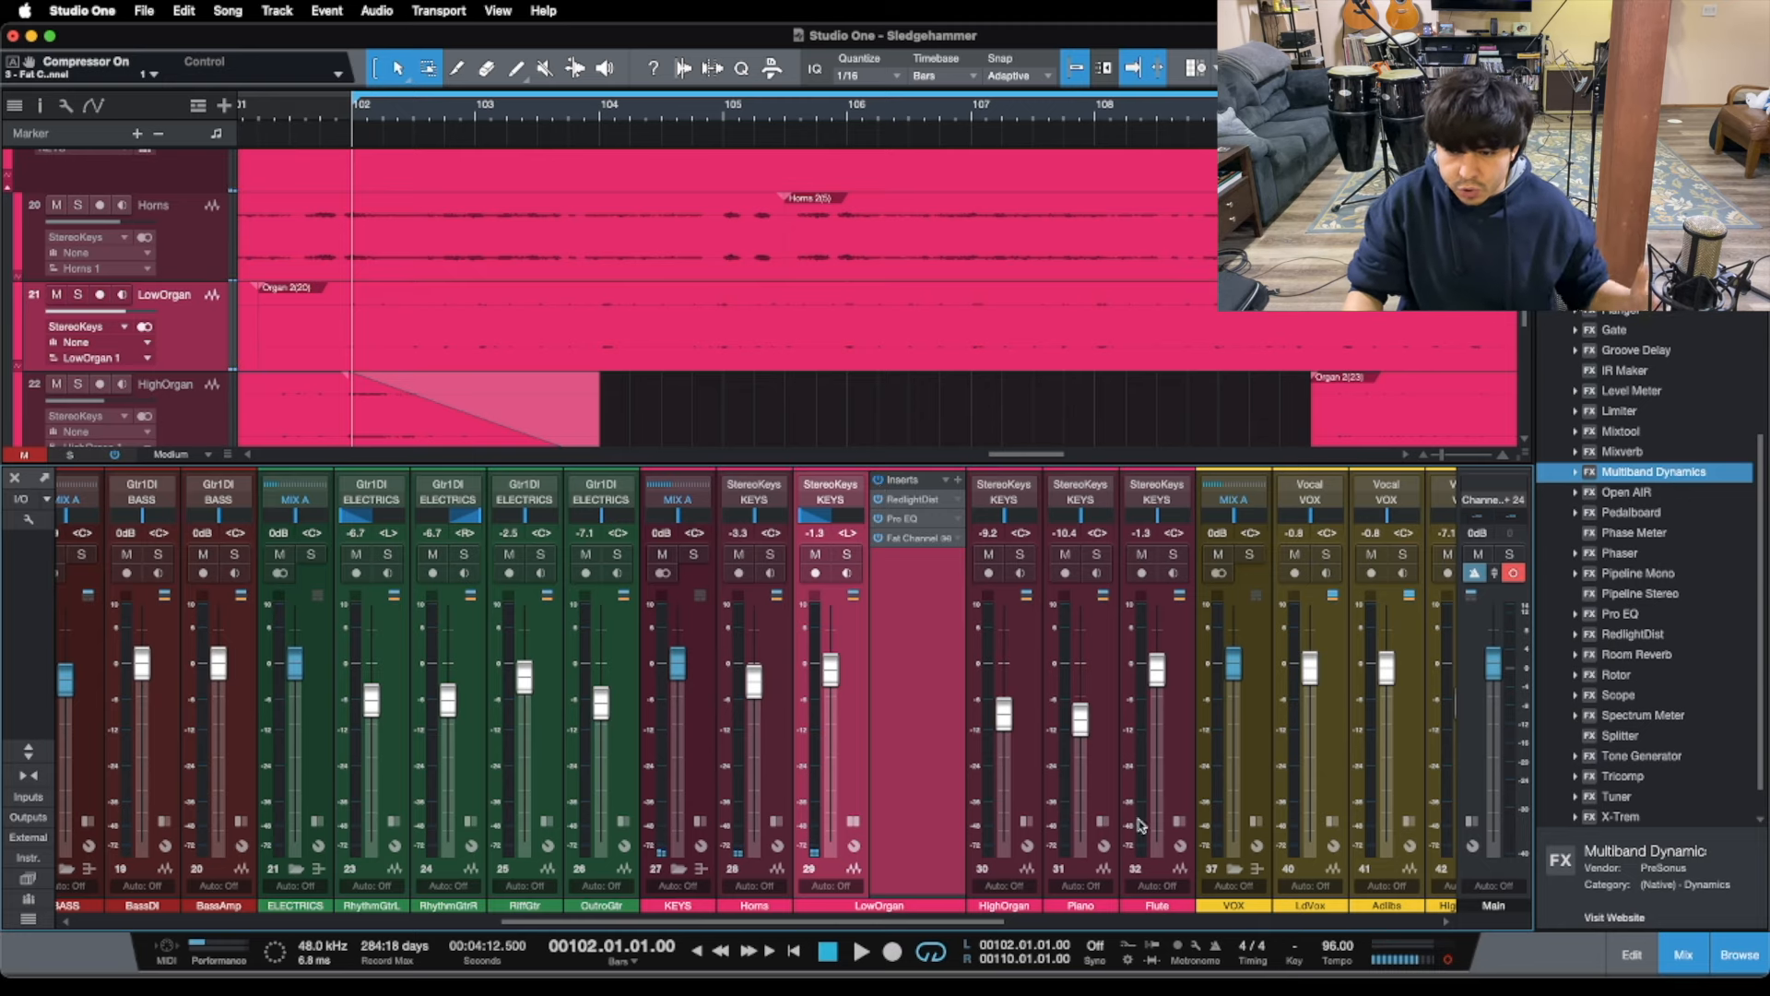
pyautogui.moveTo(1016, 723)
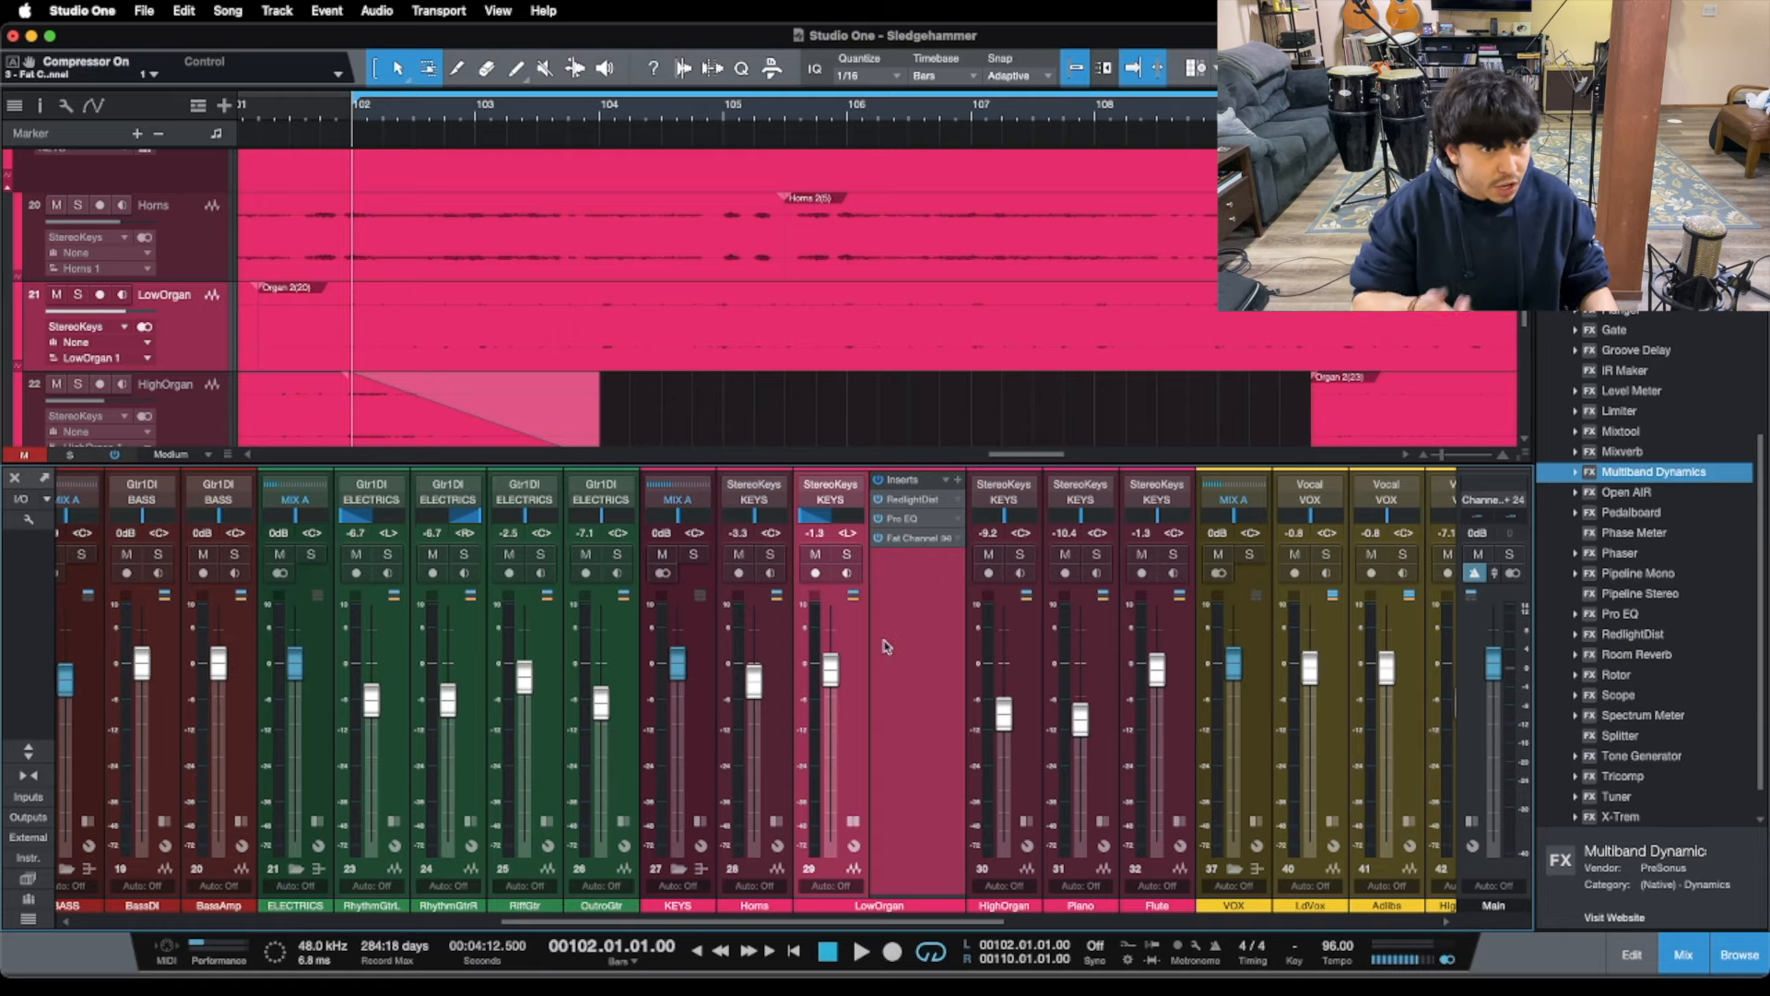
pyautogui.moveTo(883, 647)
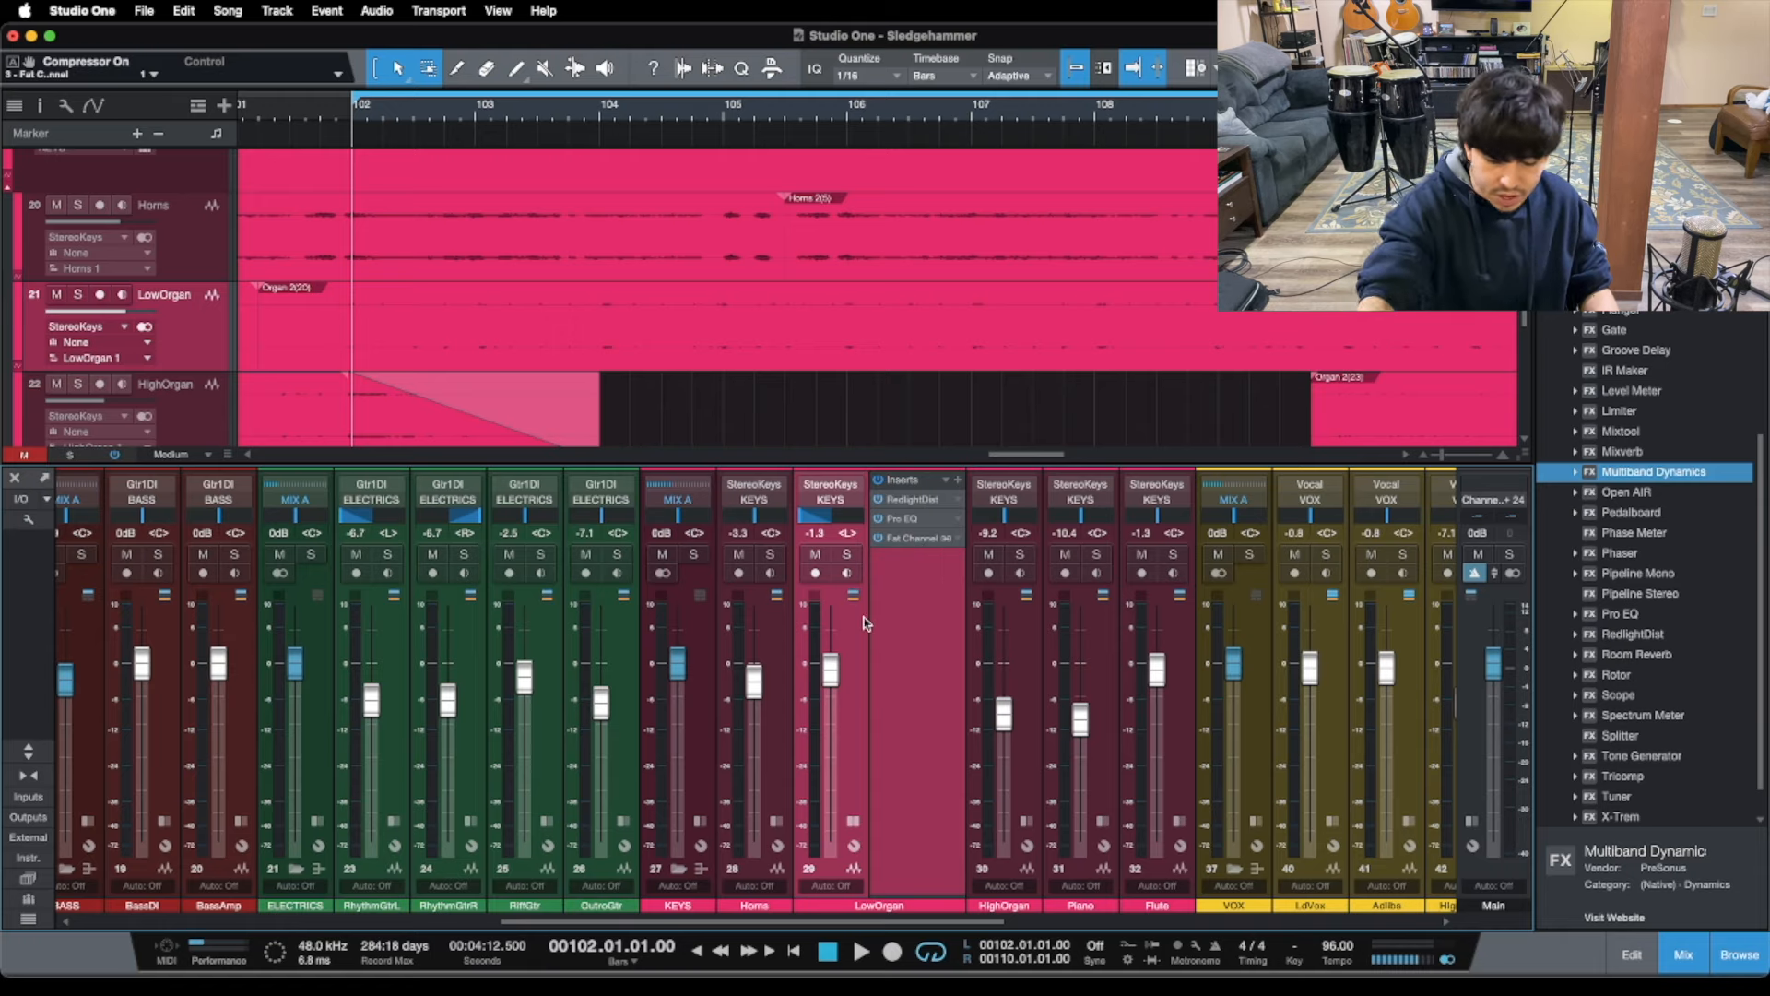
pyautogui.click(861, 952)
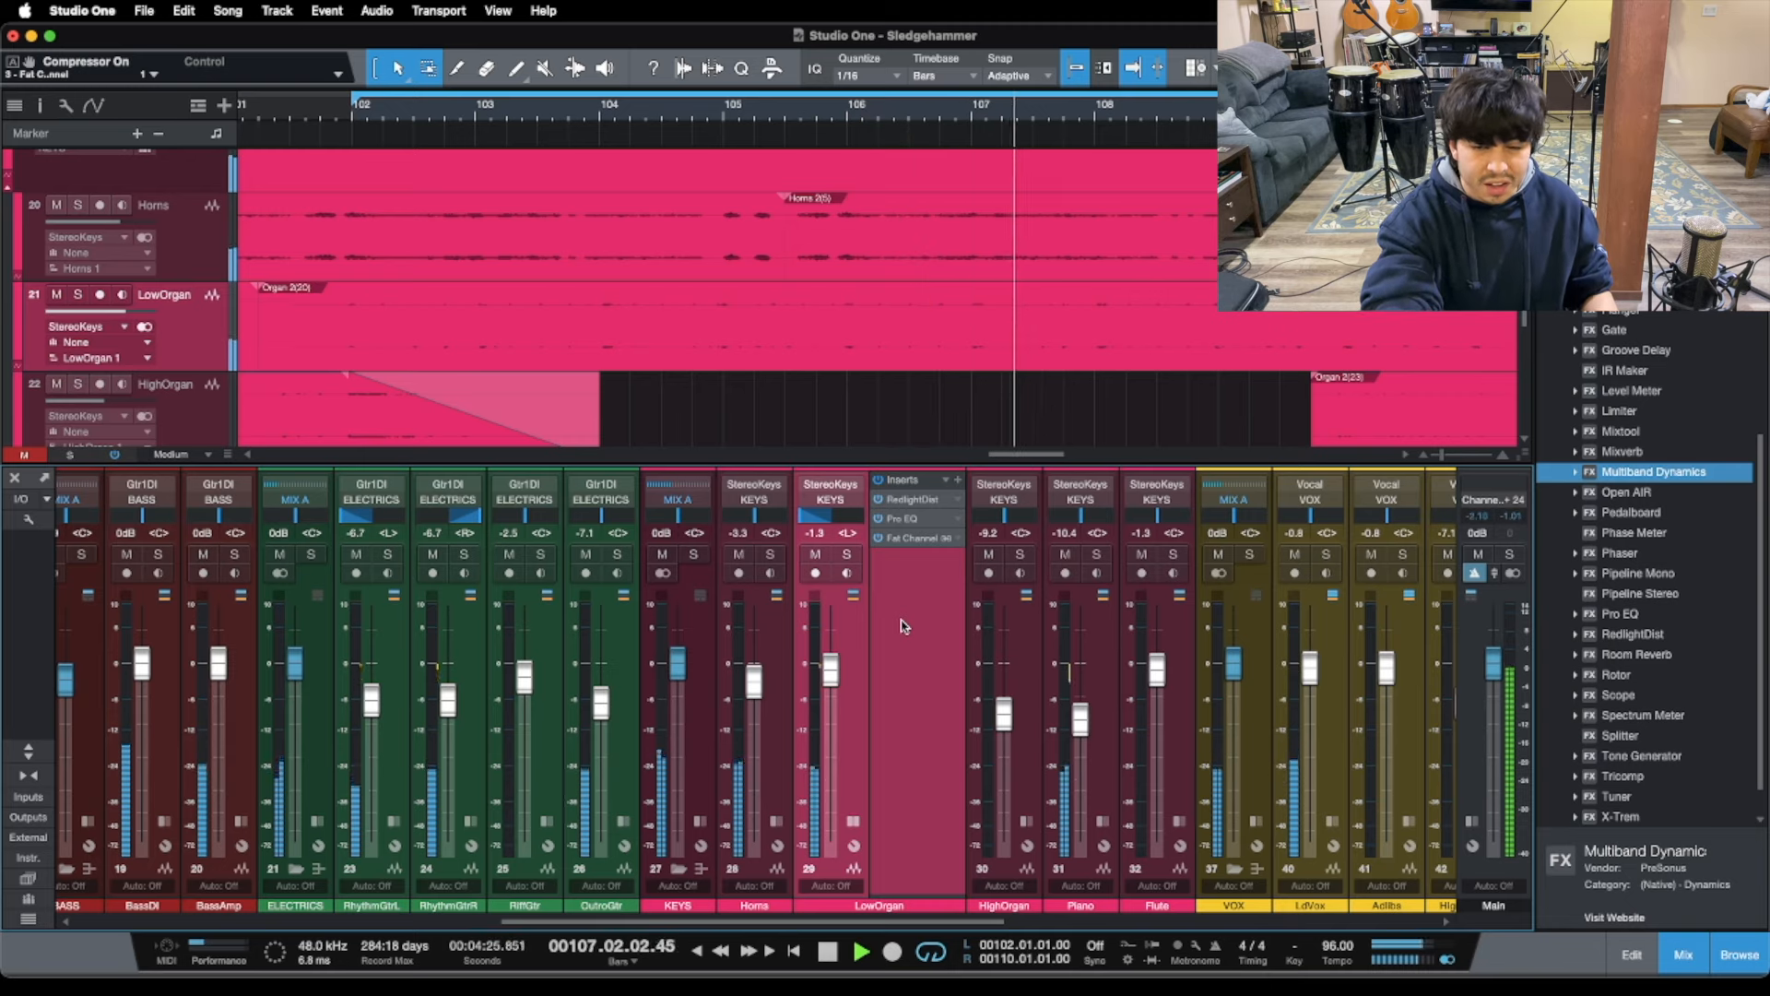
pyautogui.click(827, 952)
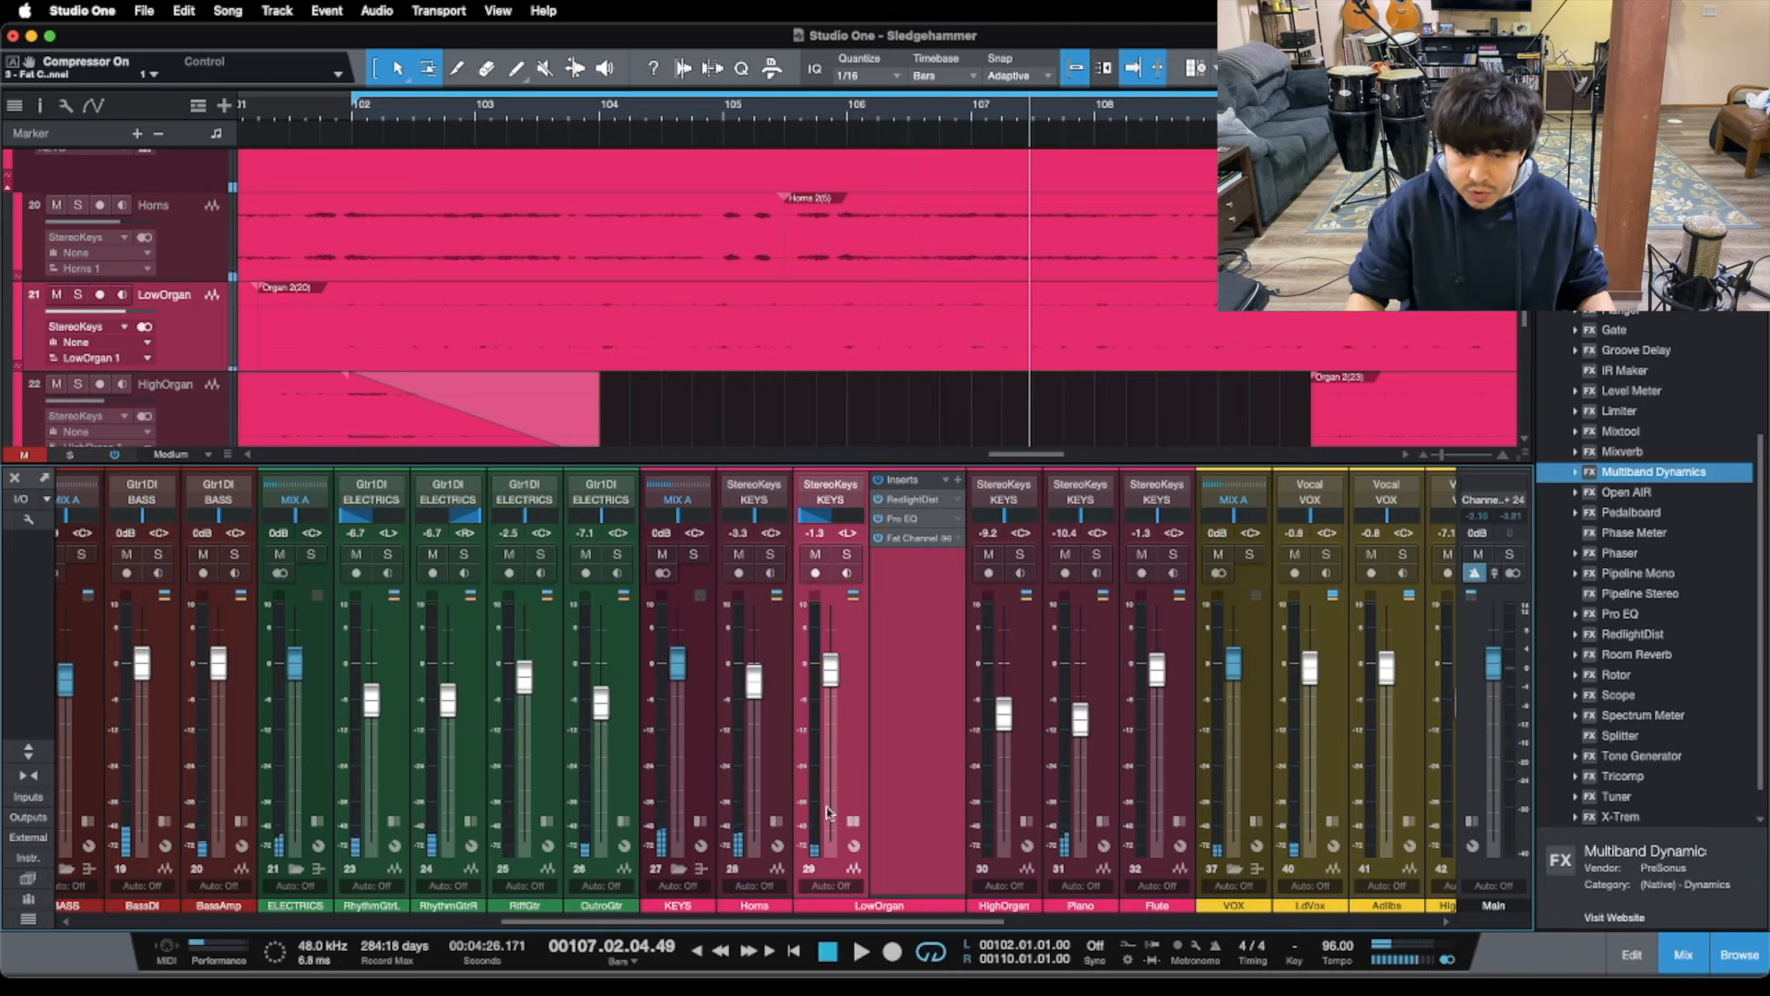
pyautogui.moveTo(881, 743)
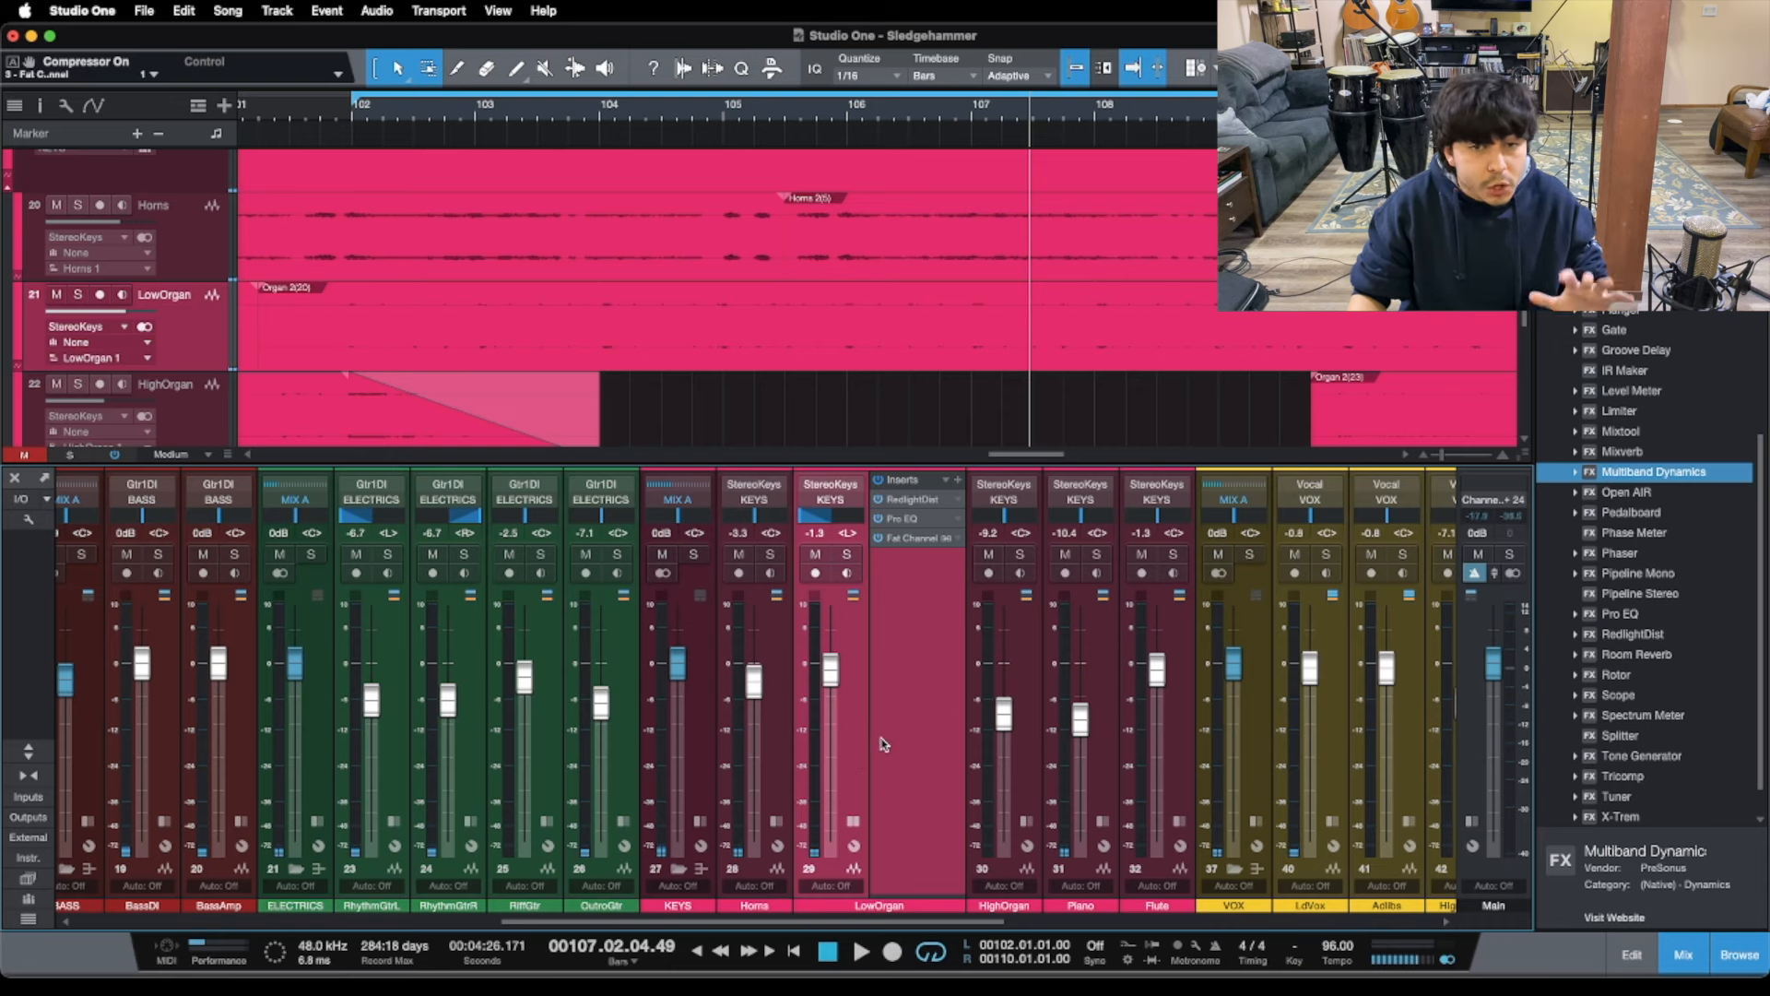
pyautogui.moveTo(893, 723)
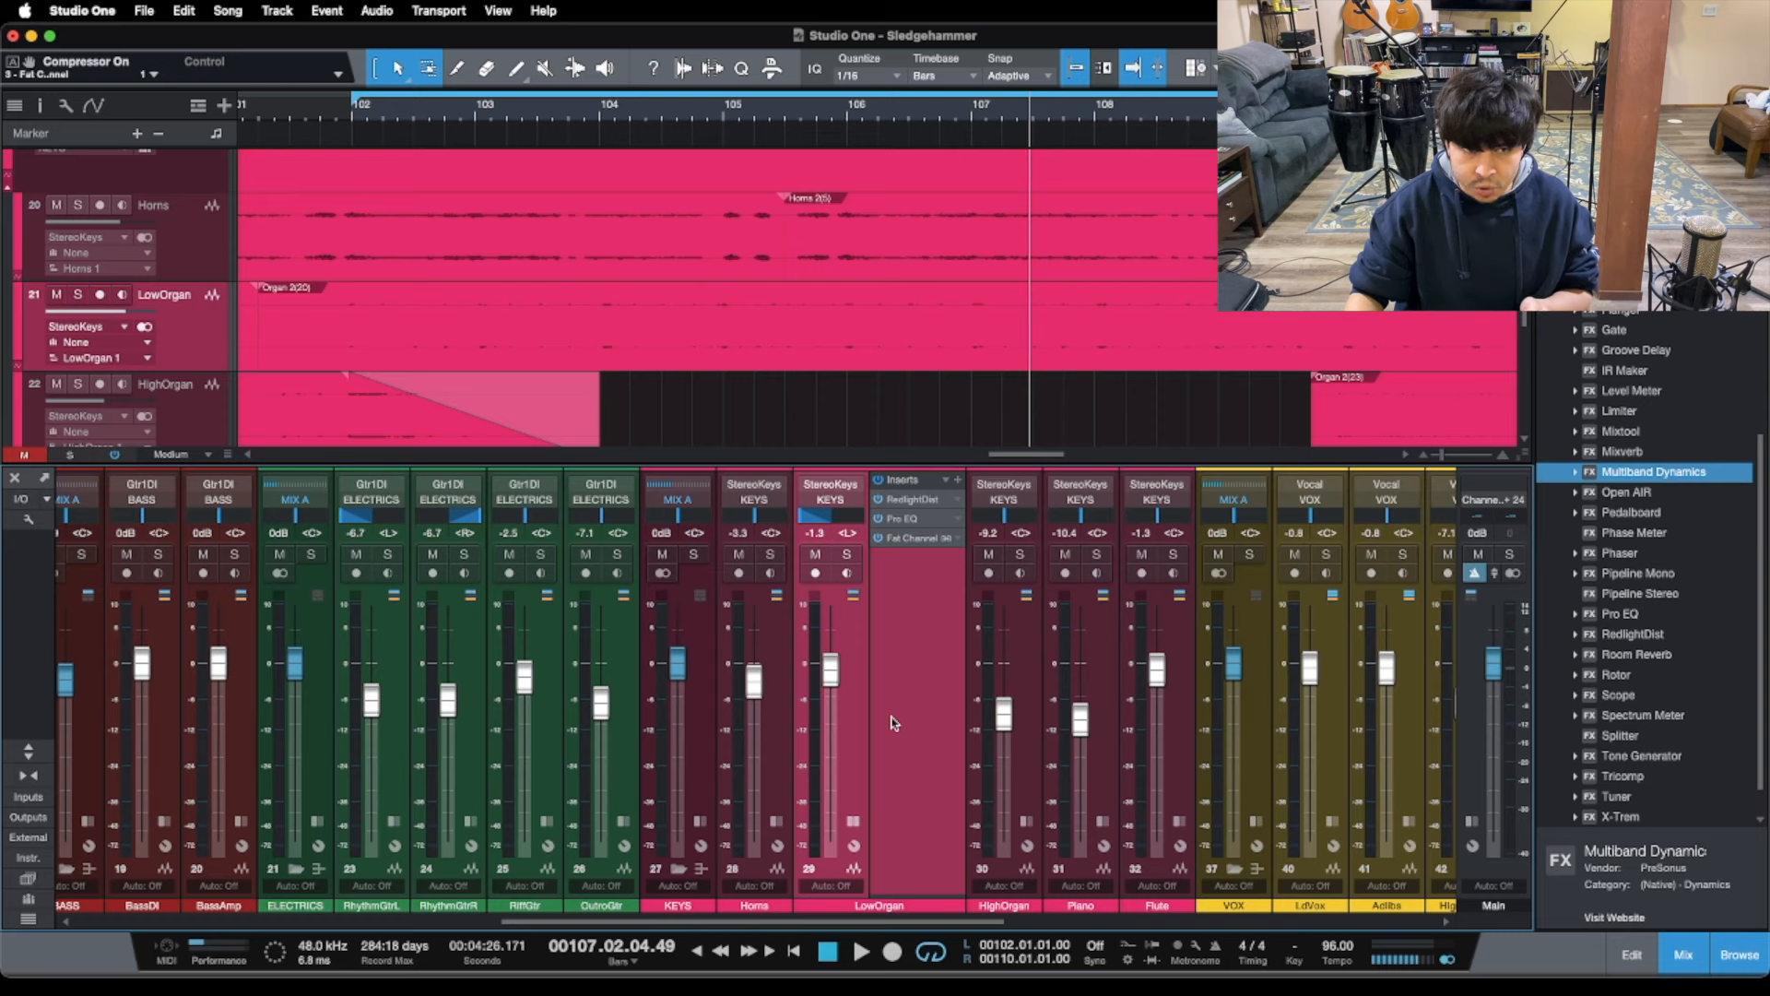
pyautogui.moveTo(907, 509)
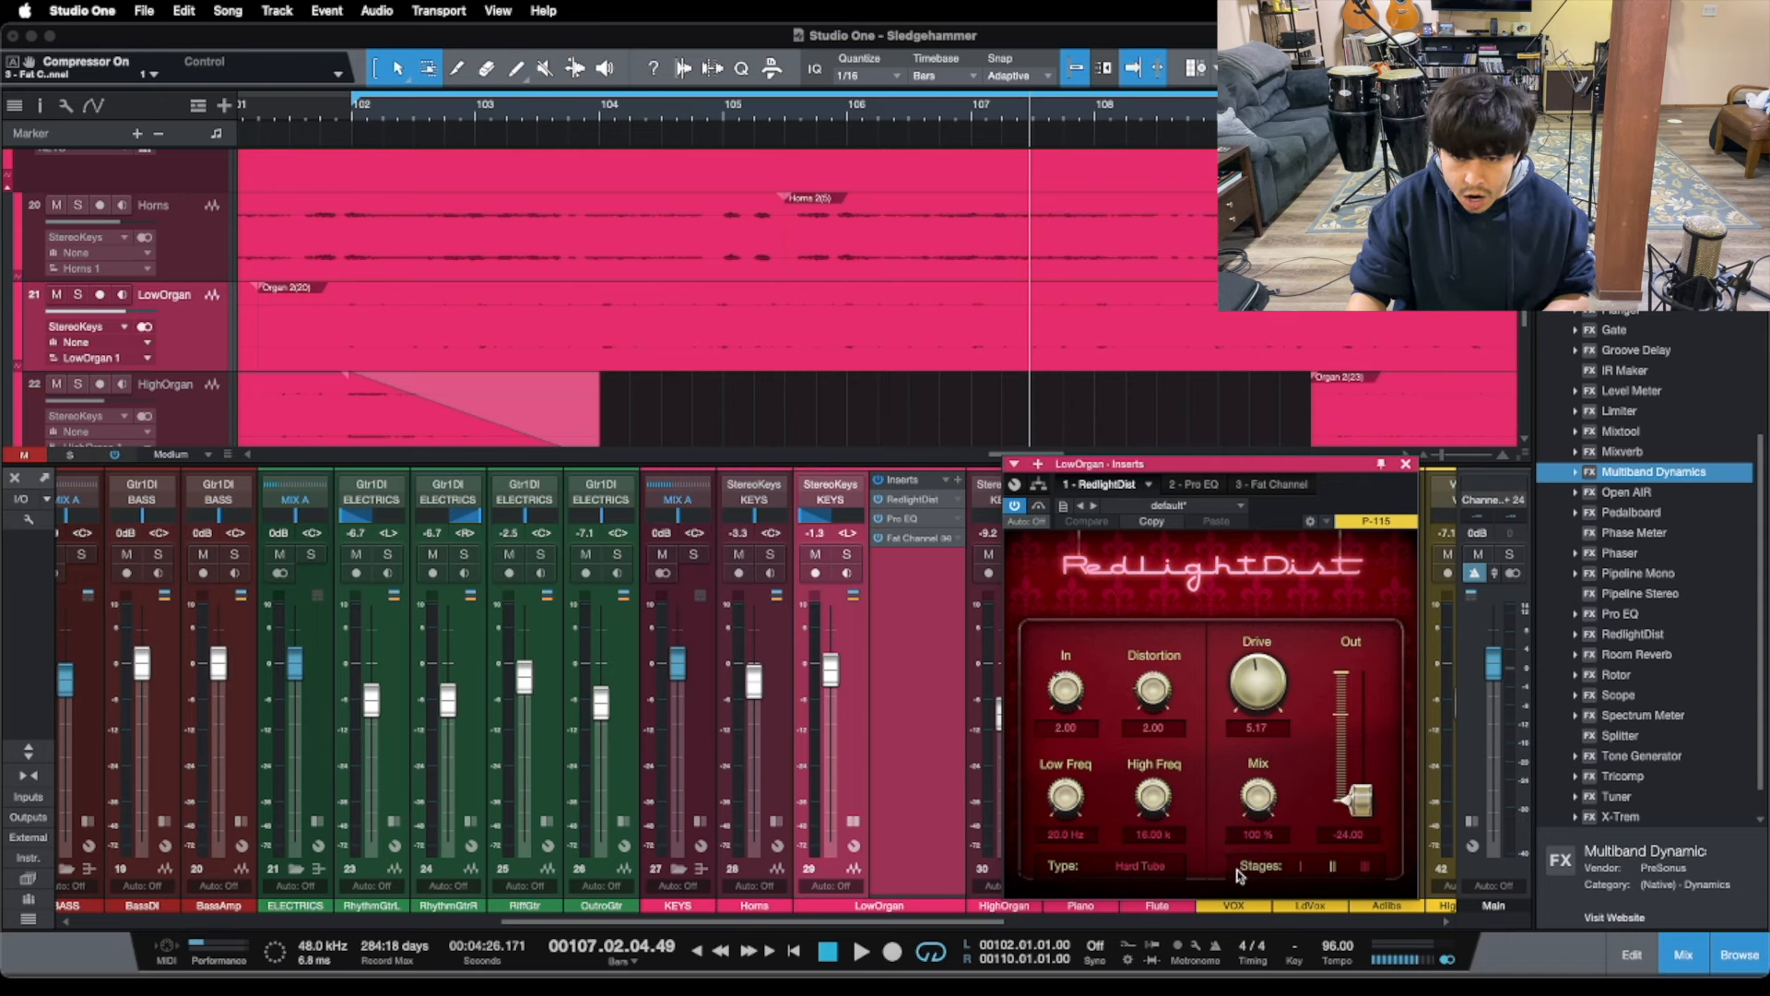
# - Review the Pro EQ curve, then show the Fat Channel FC670 compressor settings
pyautogui.click(1190, 483)
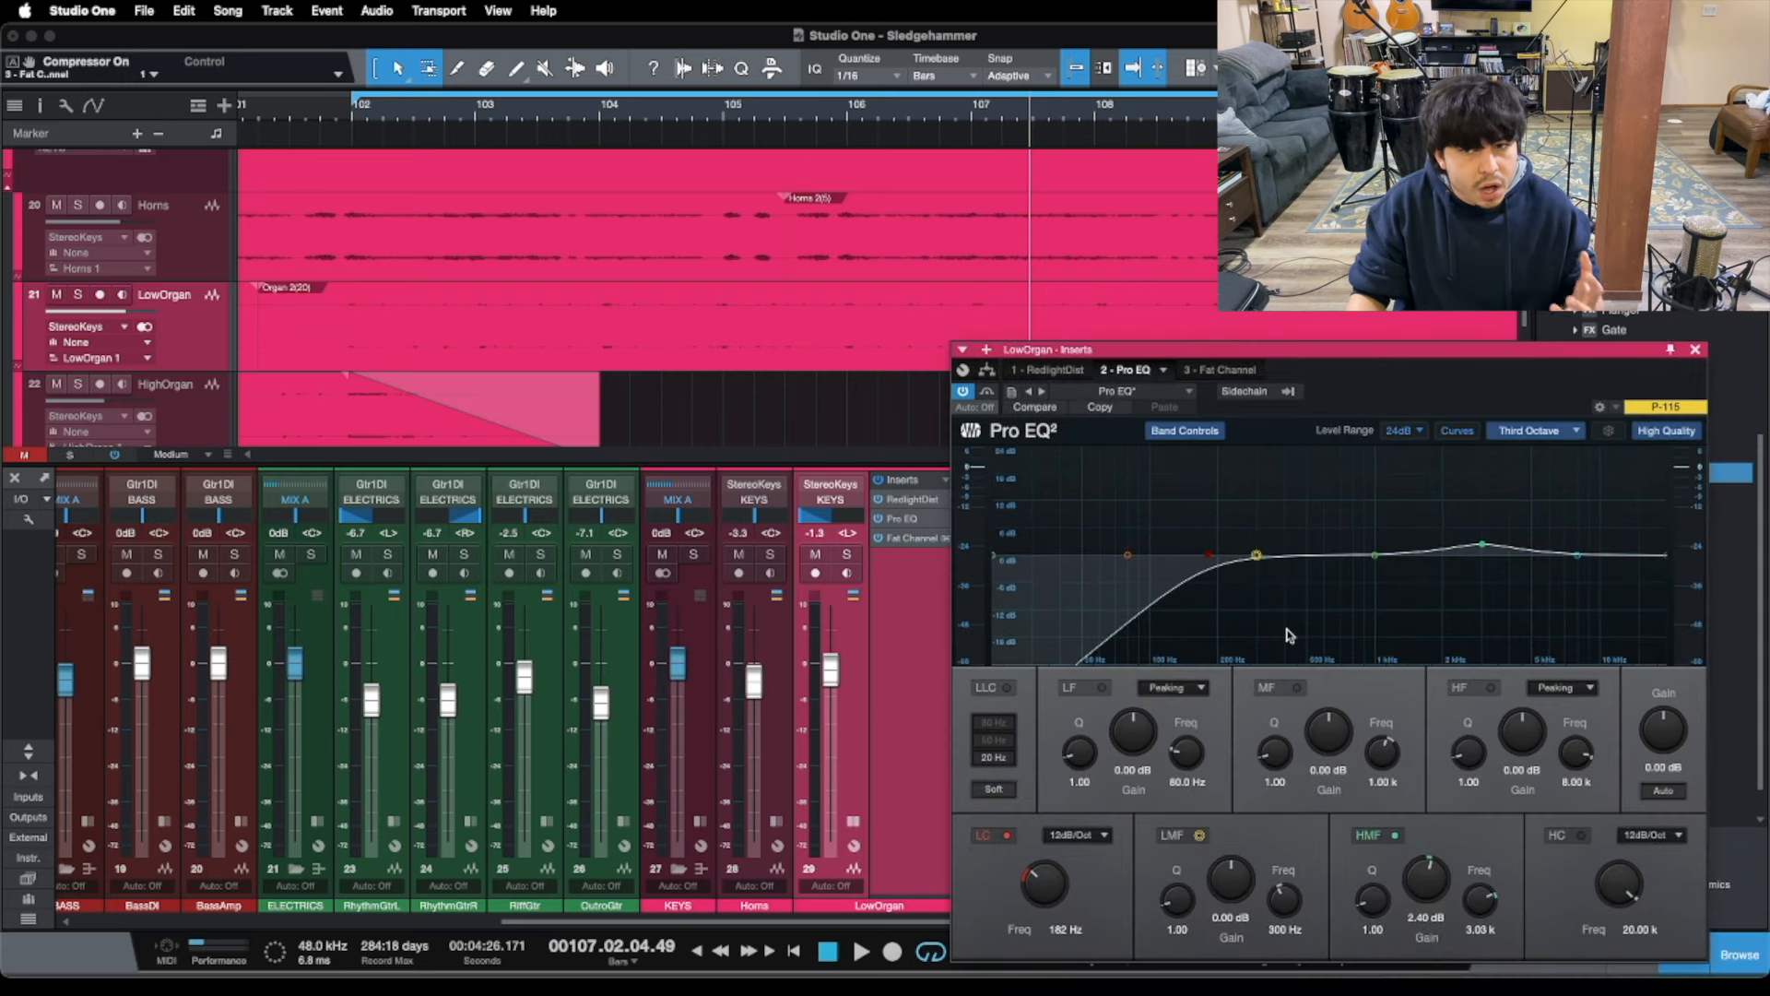
pyautogui.click(1200, 369)
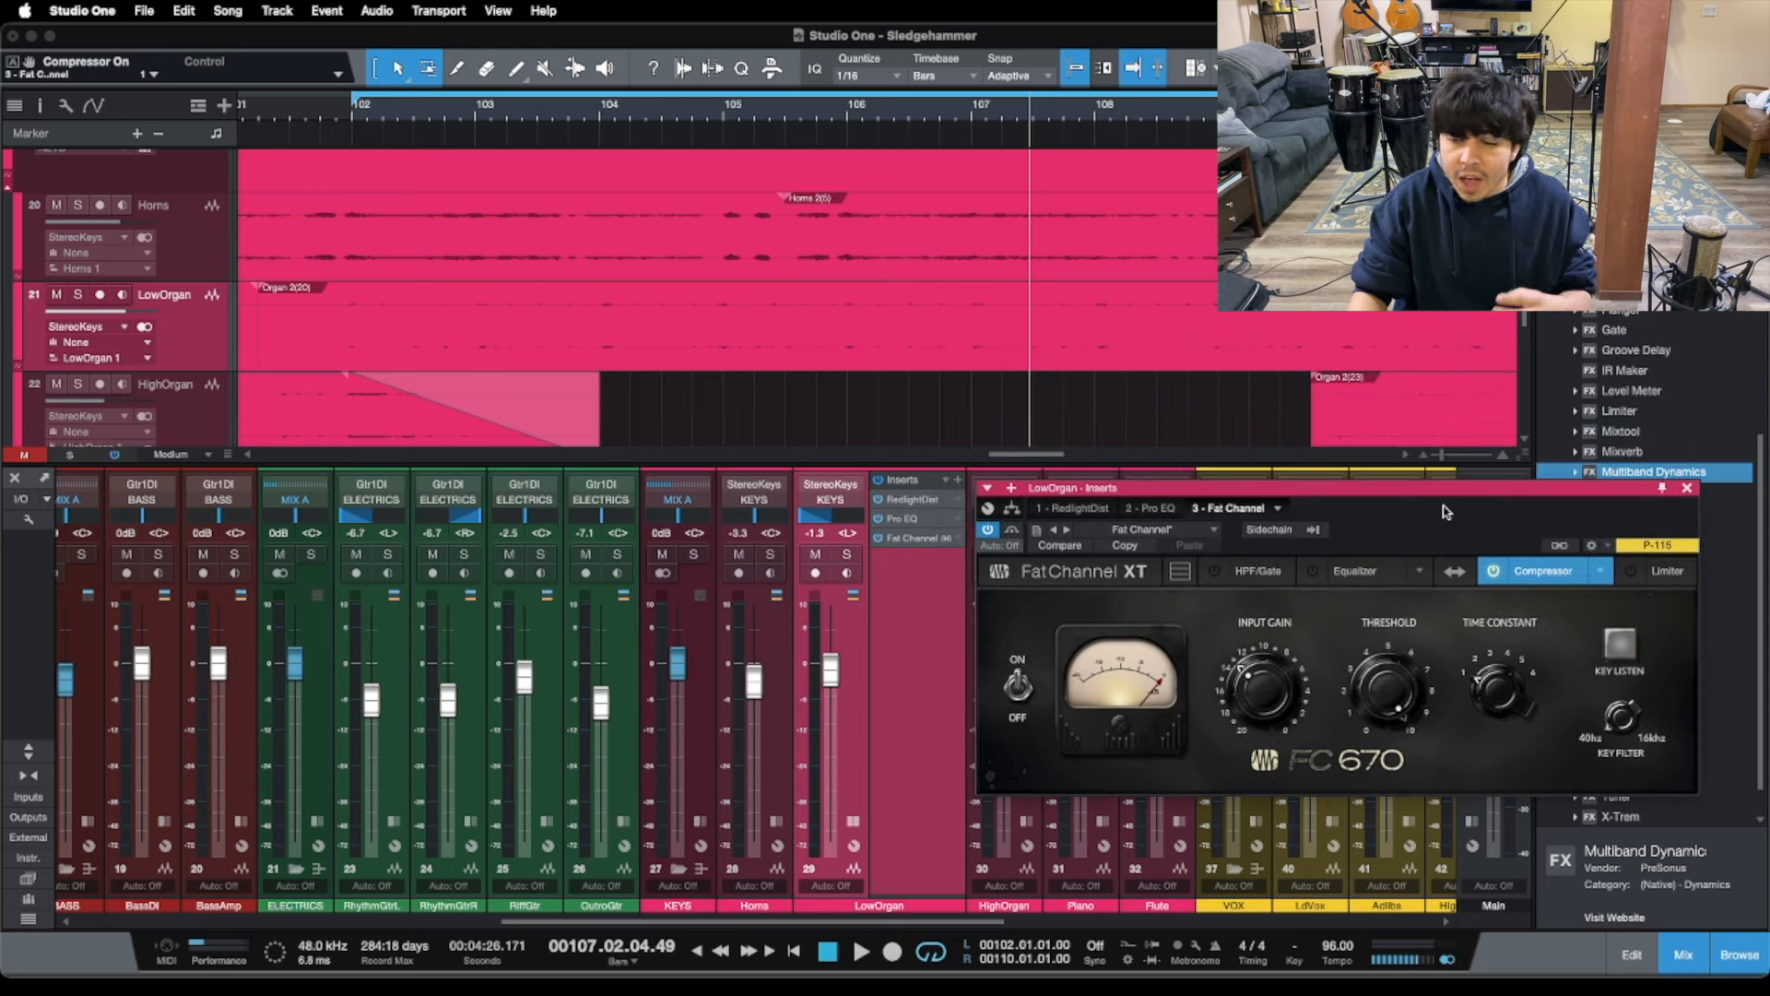
pyautogui.moveTo(1174, 677)
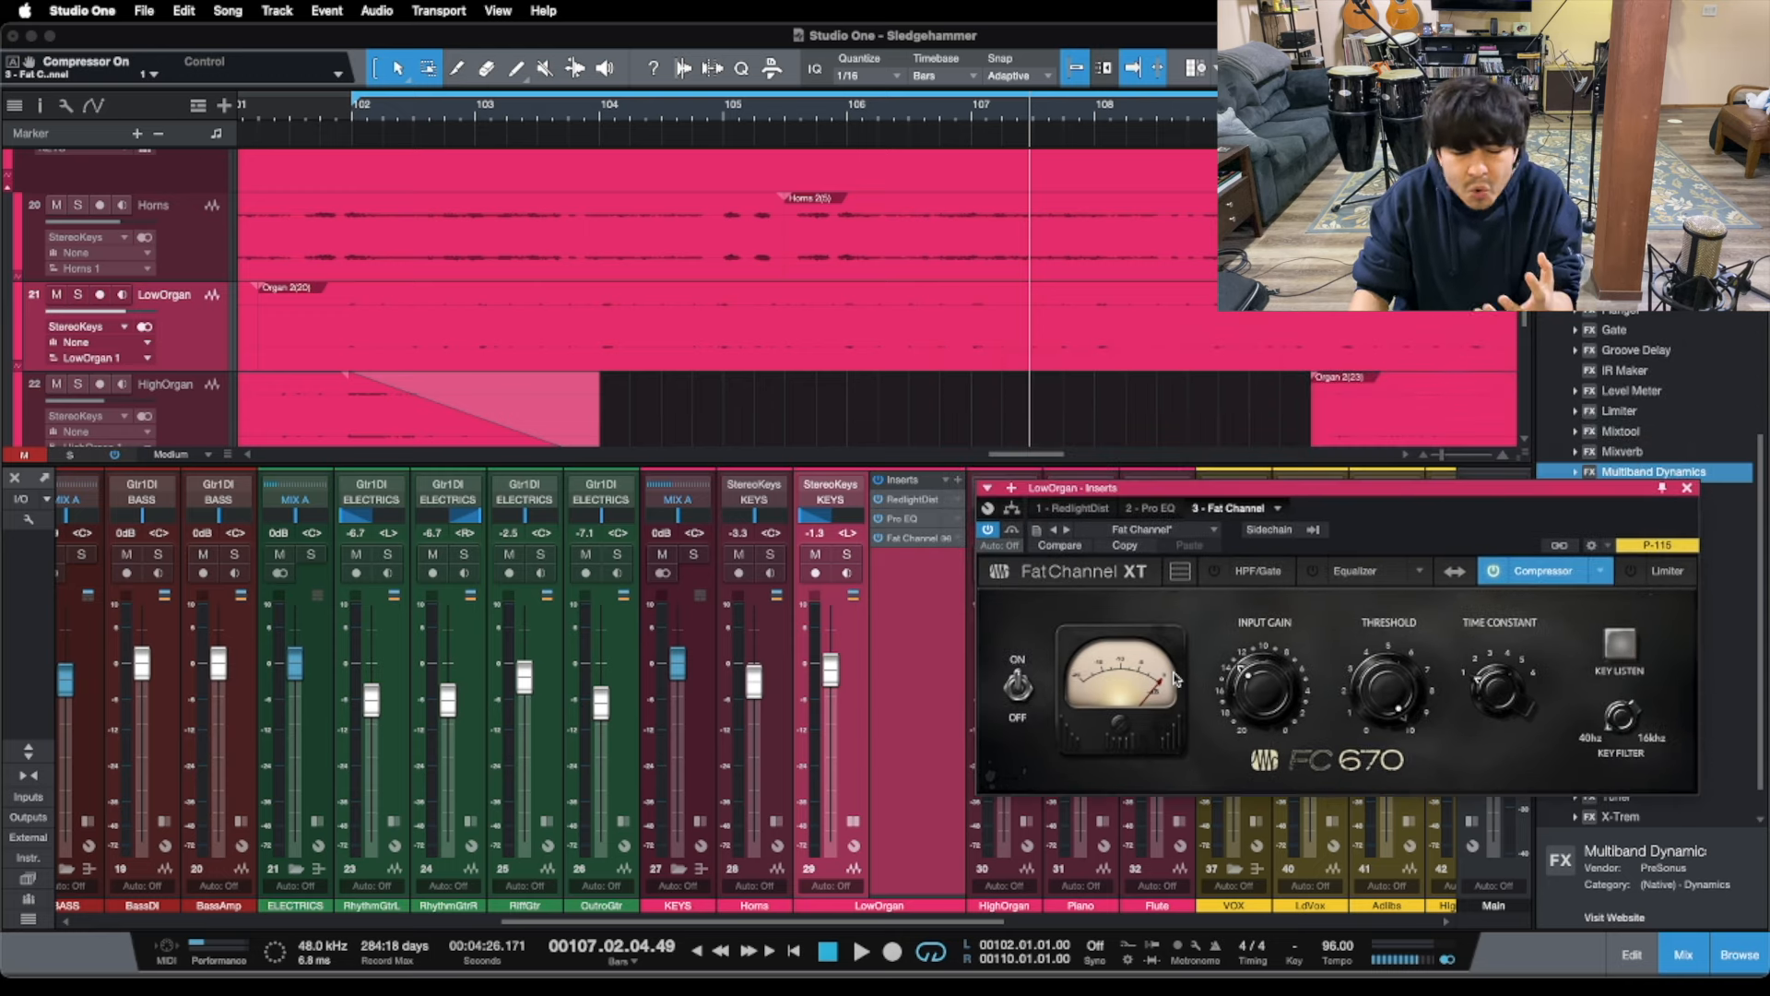
pyautogui.moveTo(1219, 627)
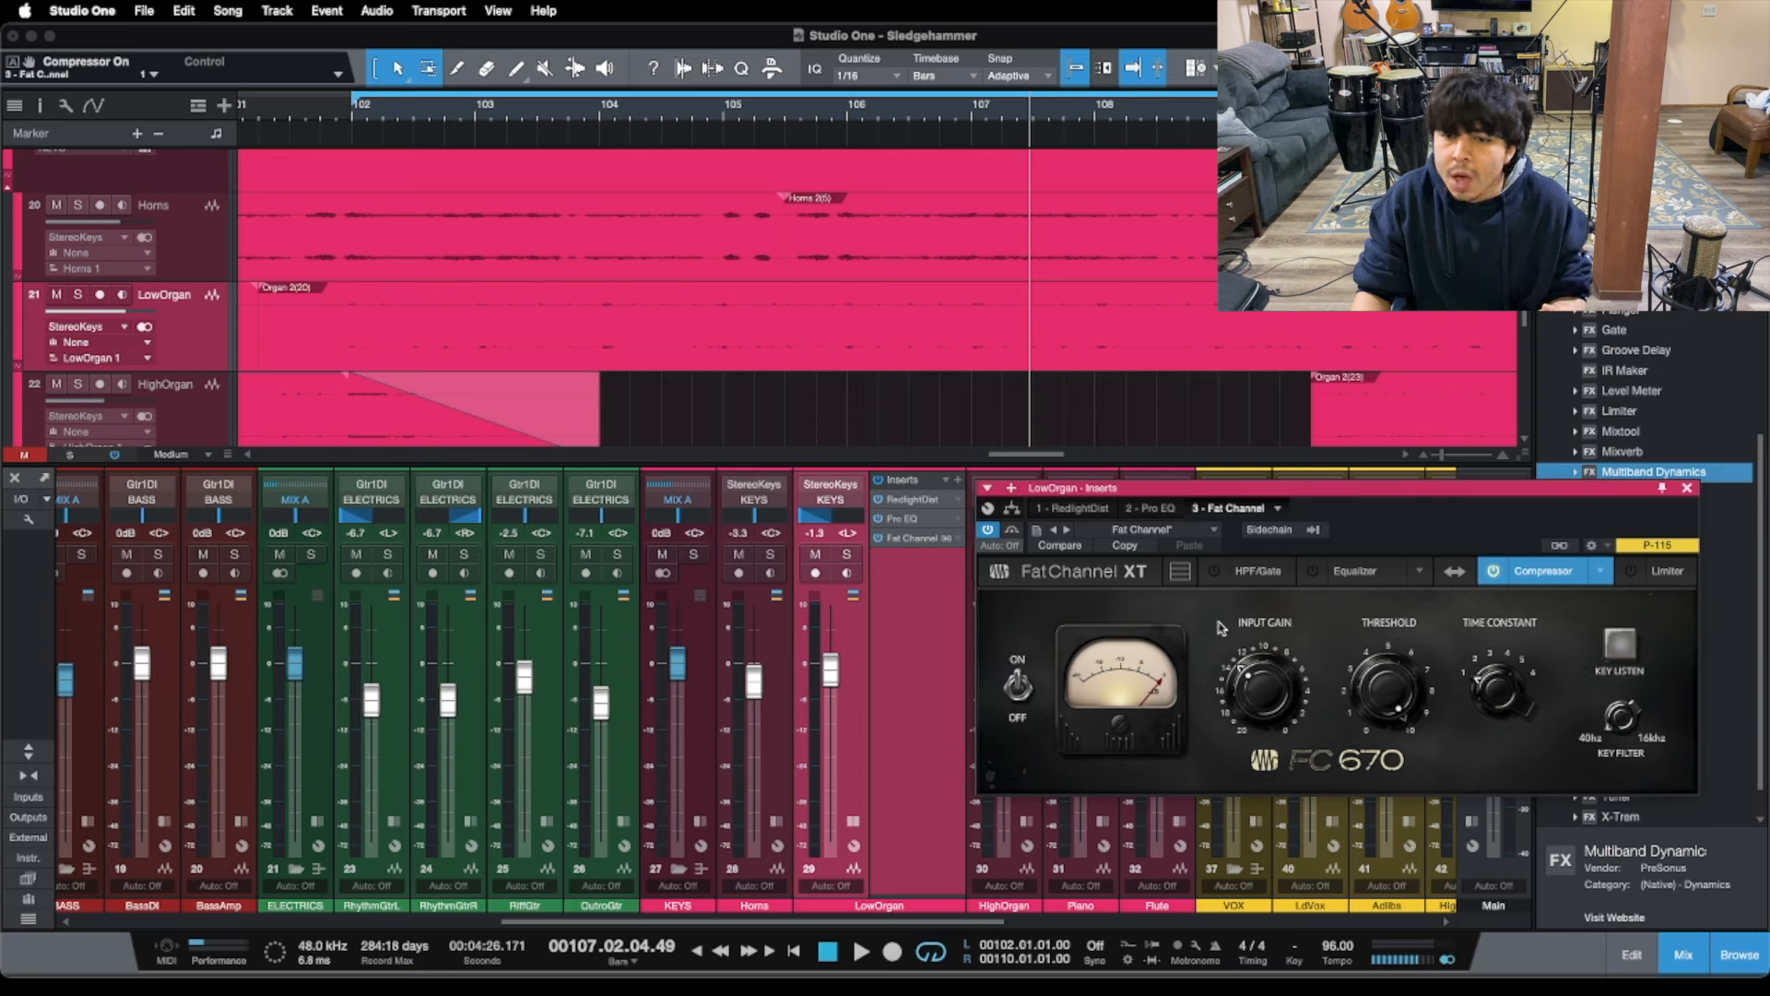
pyautogui.moveTo(1315, 651)
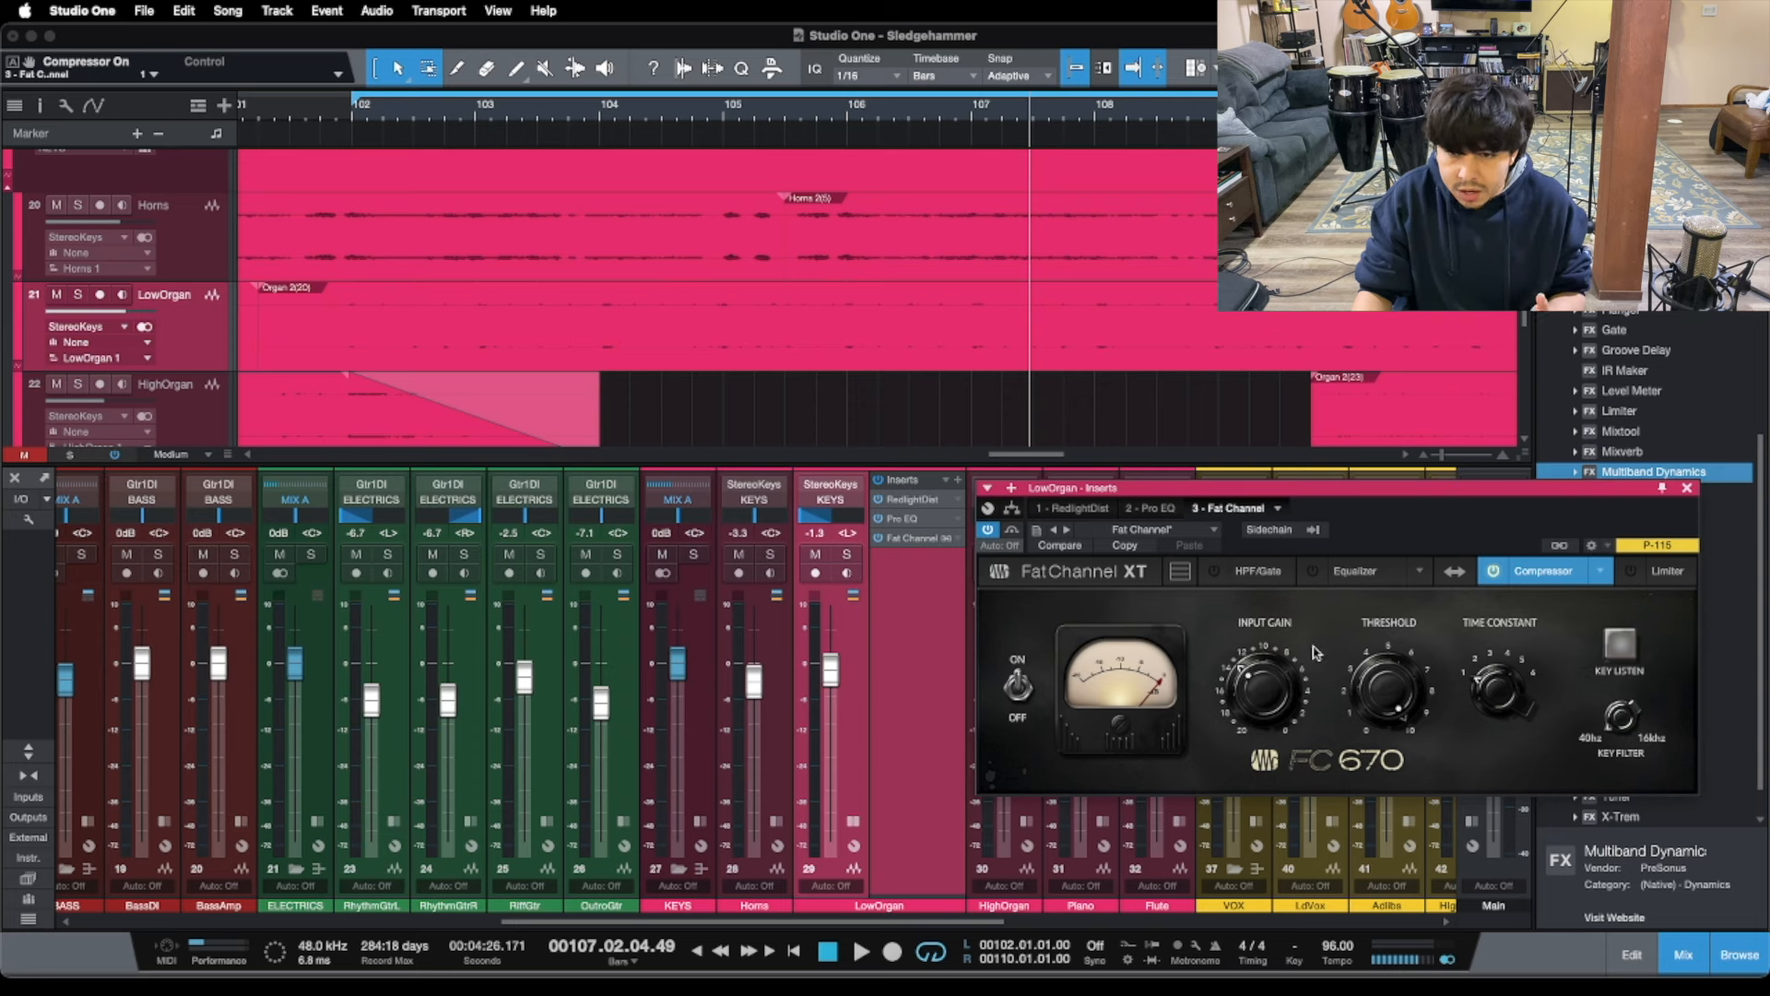
pyautogui.moveTo(1317, 647)
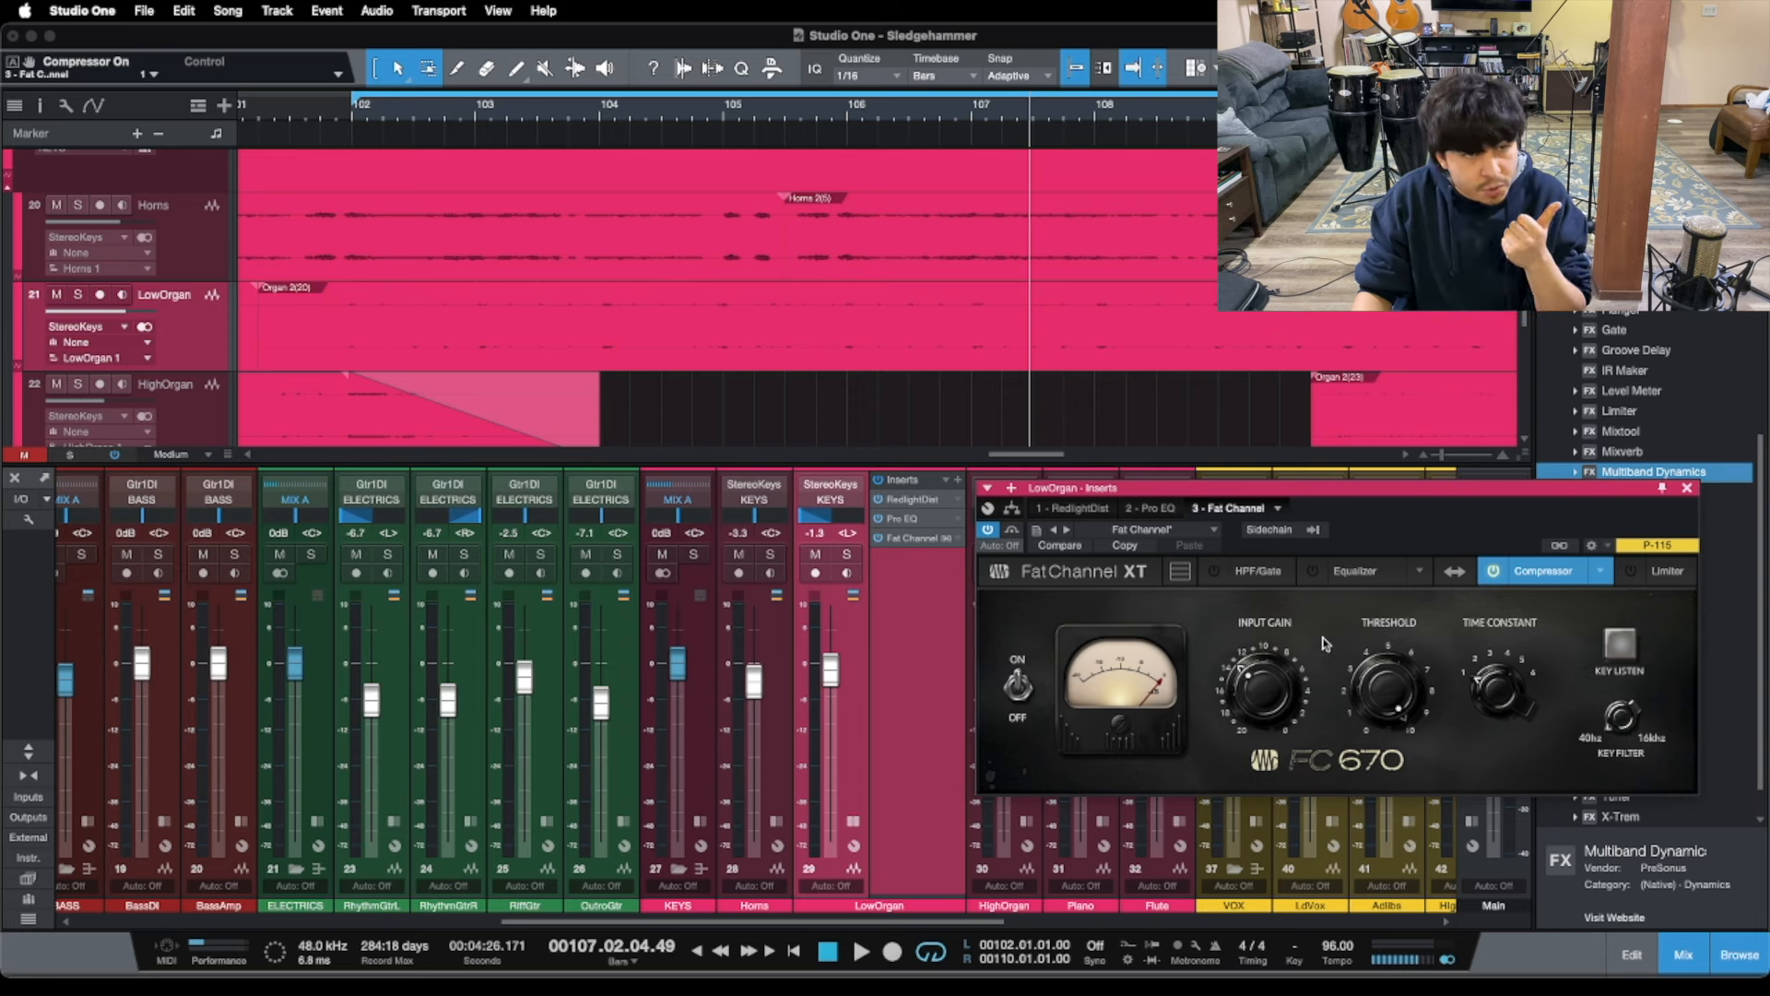